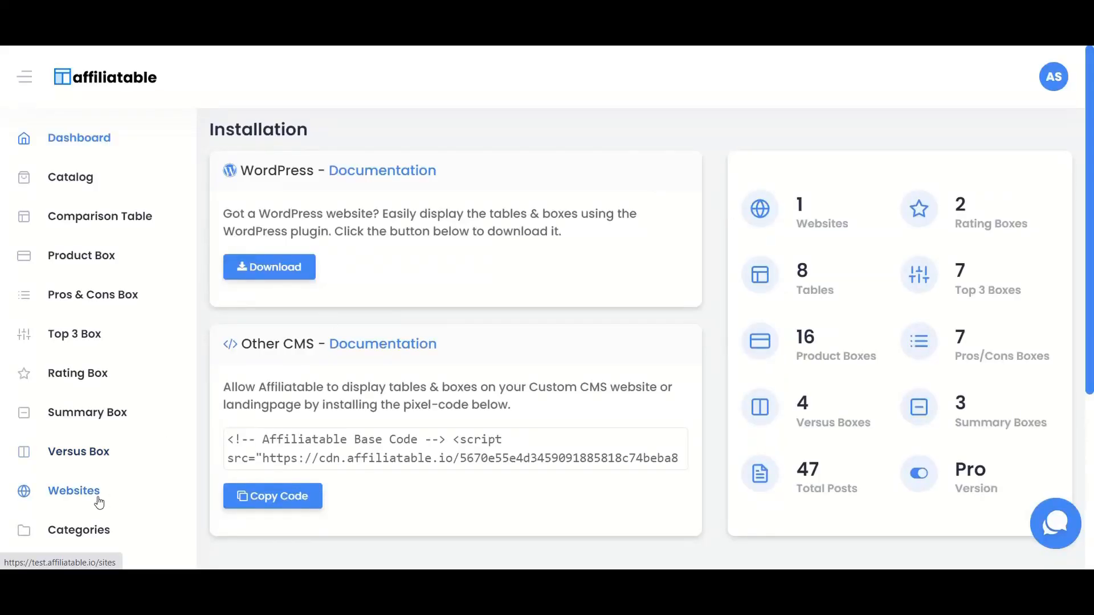
left_click(74, 490)
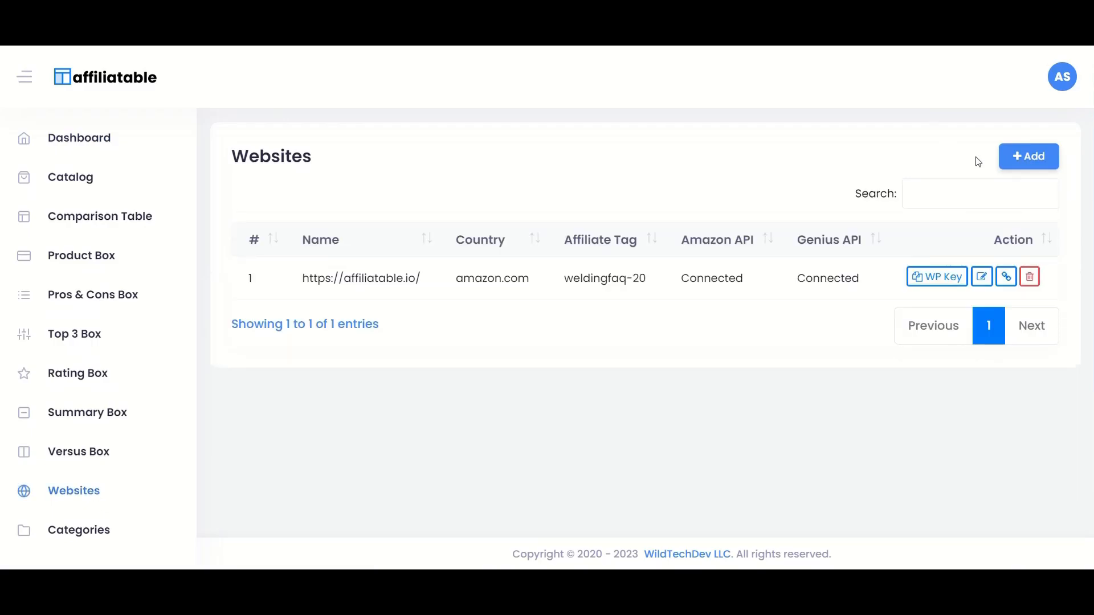
left_click(1028, 156)
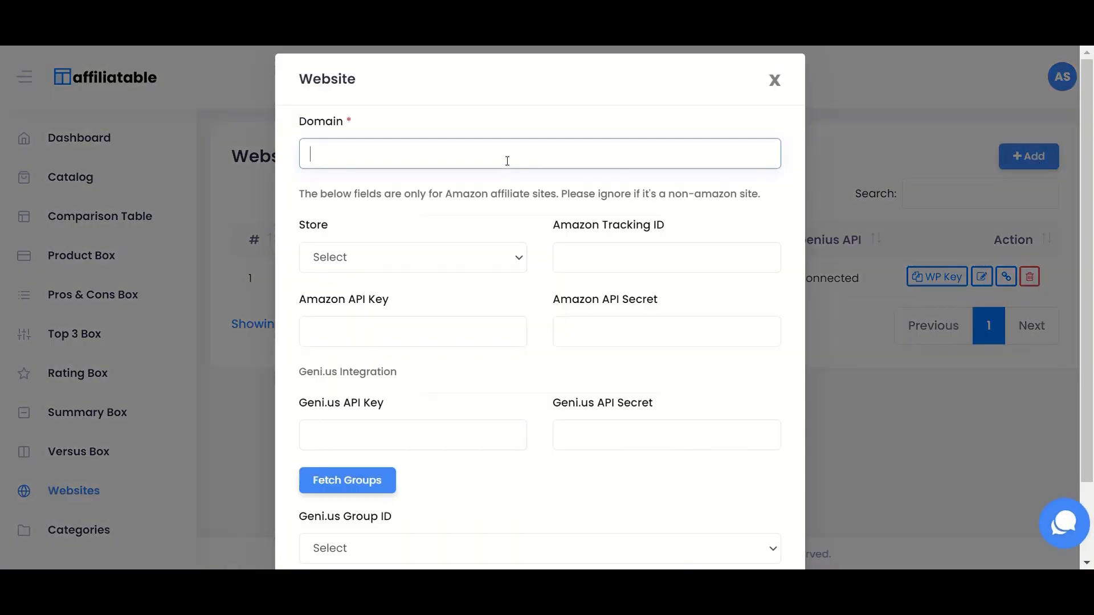
type("https://")
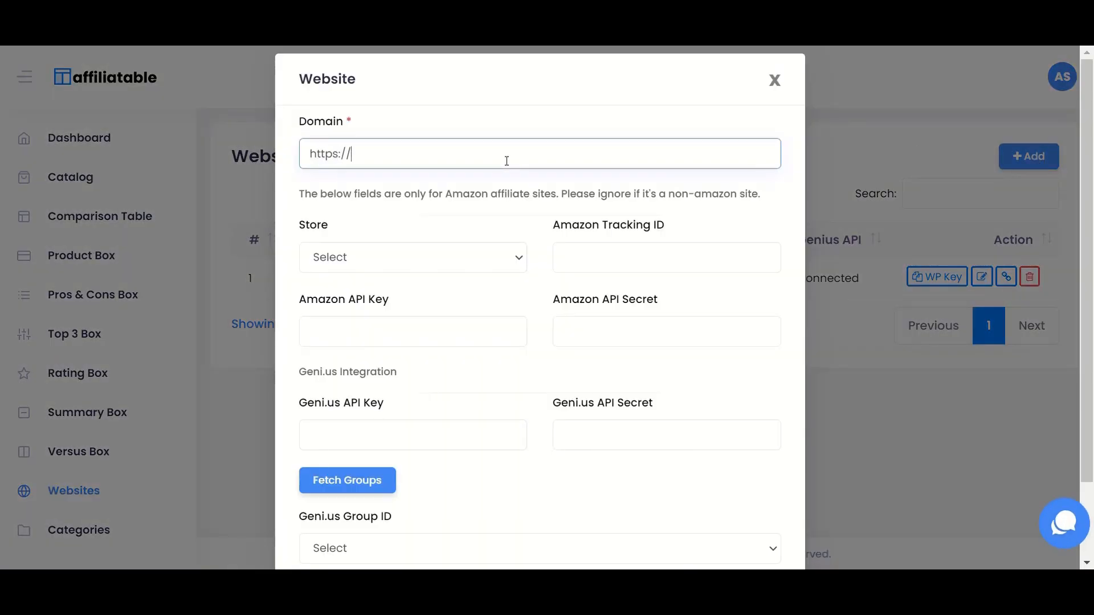
type("mywe")
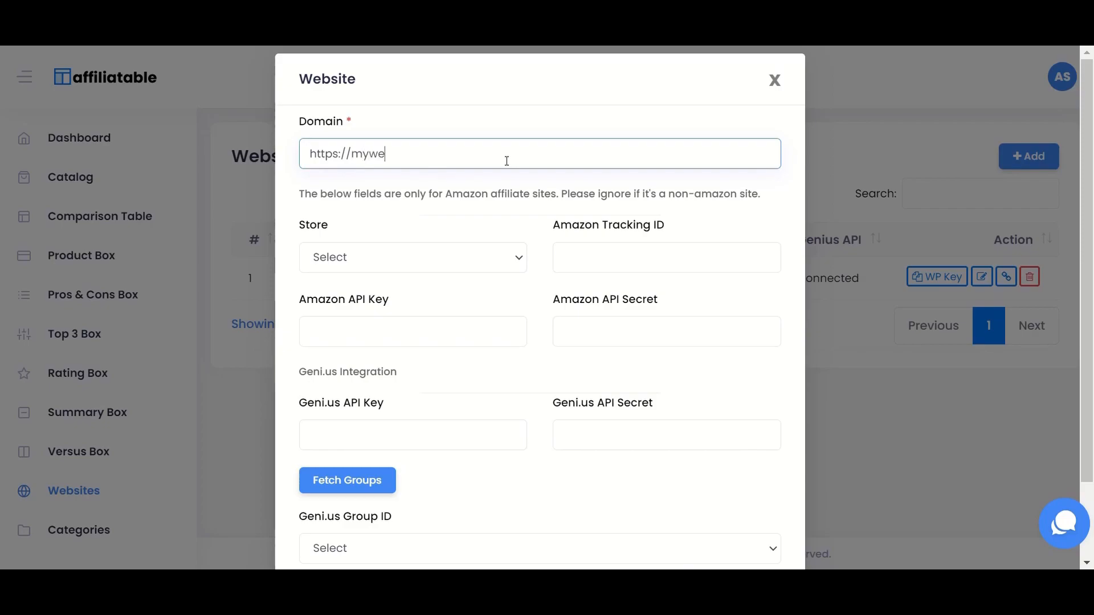
type("bsite.com")
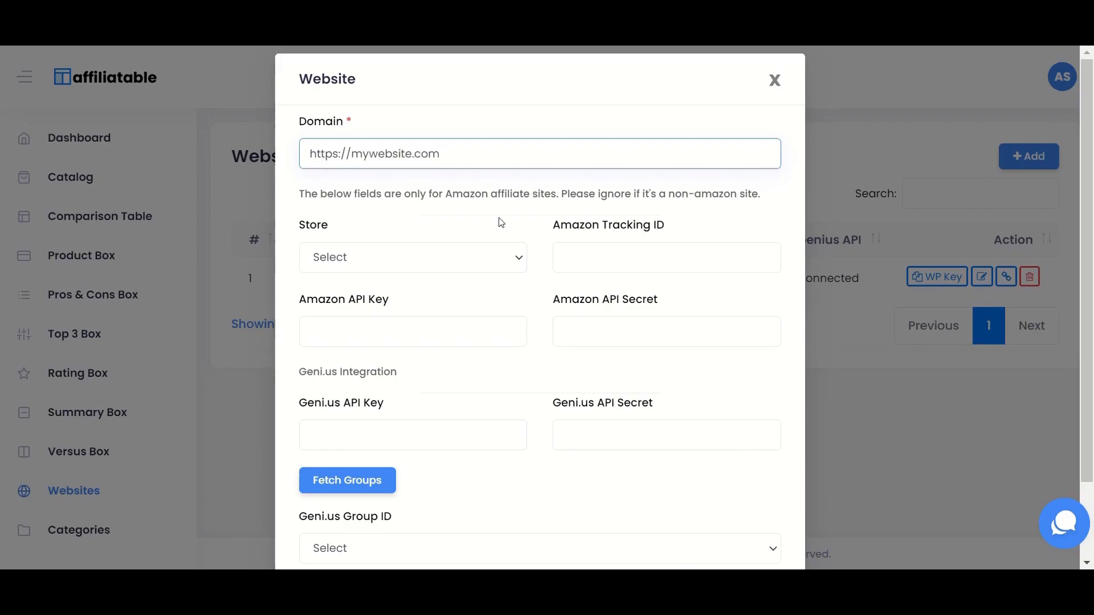
left_click(412, 256)
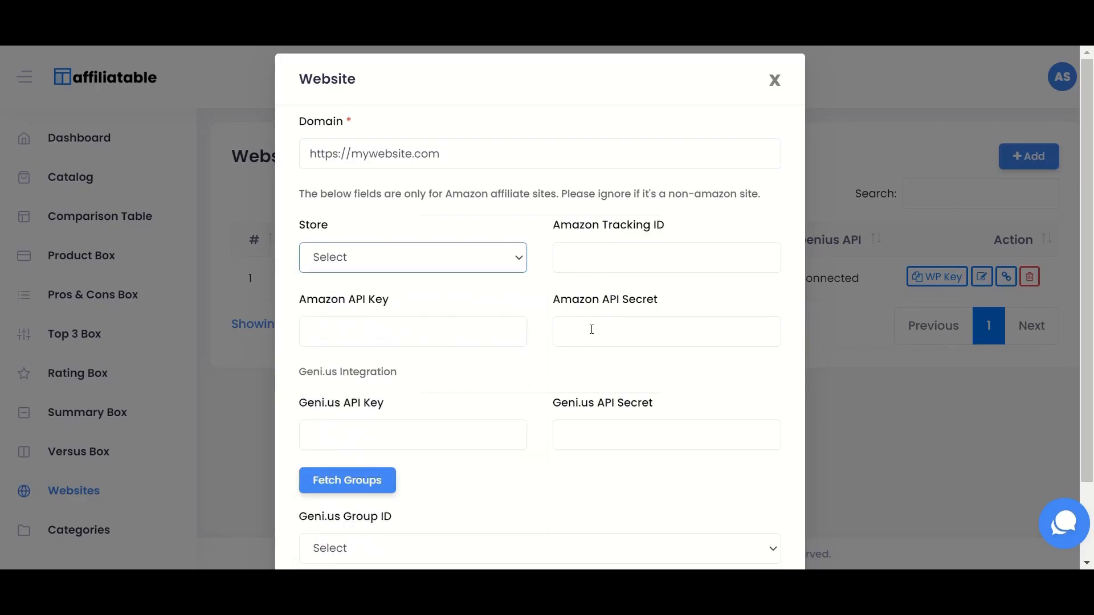
mouse_move(809, 62)
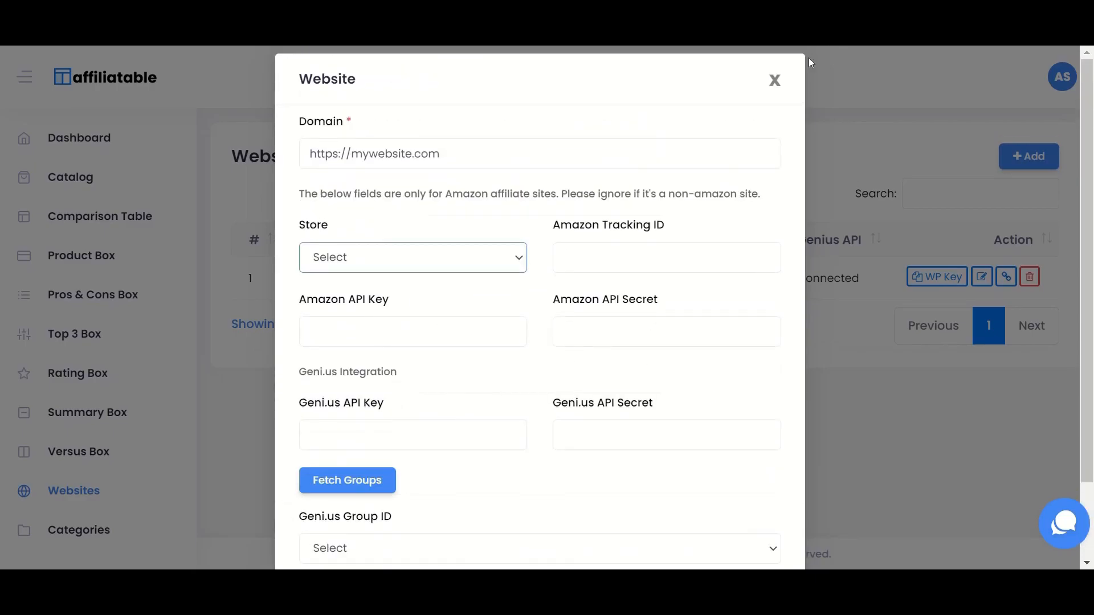
left_click(774, 79)
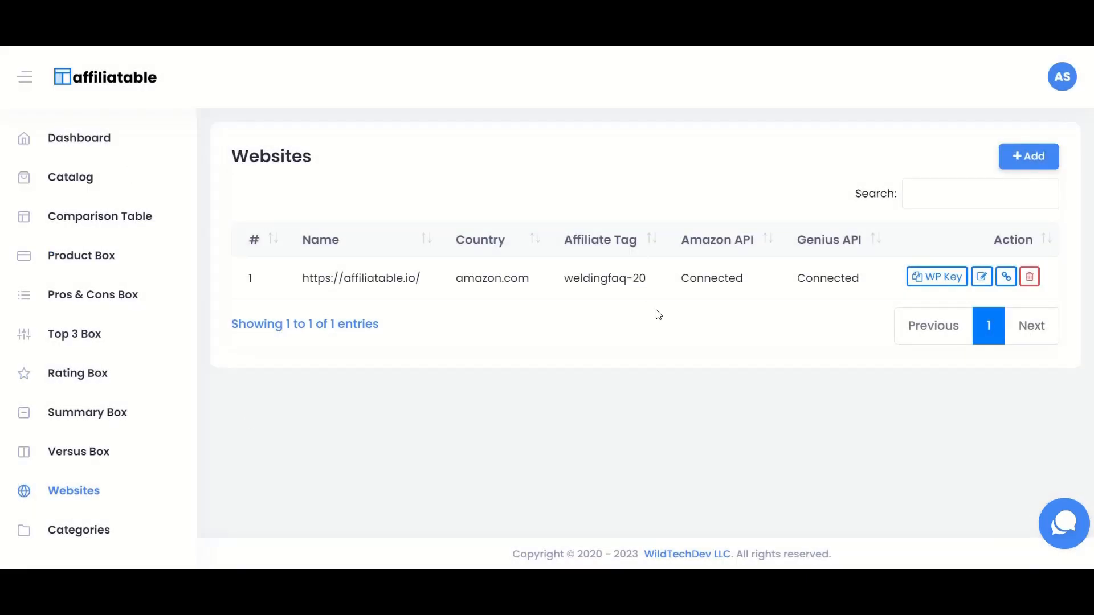
mouse_move(766, 323)
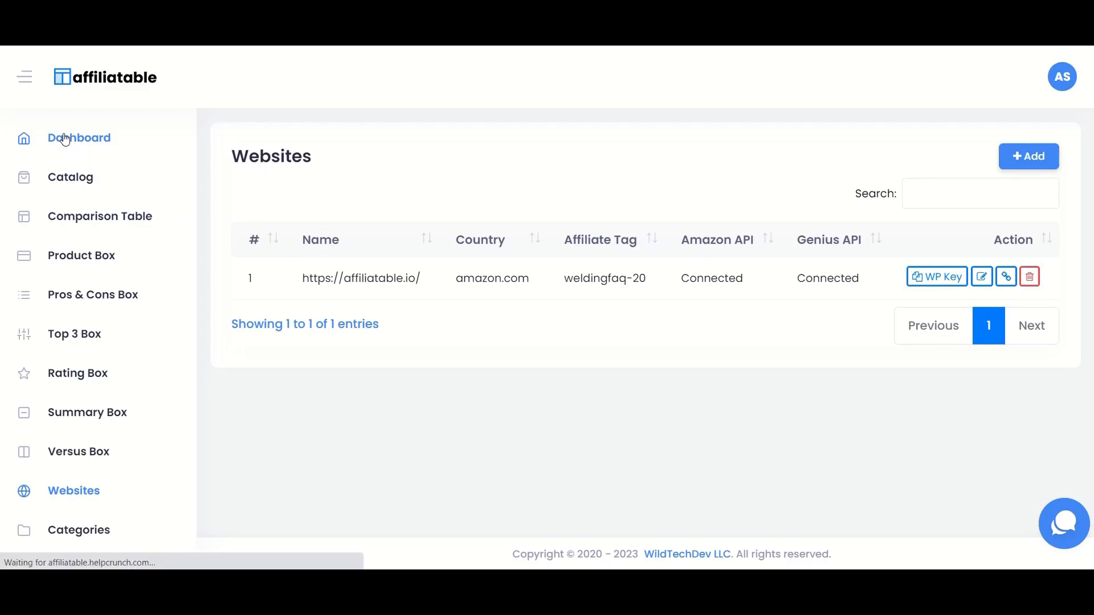
Upload affiliatable-plugin.zip to WordPress, install it and activate the plugin
left_click(79, 138)
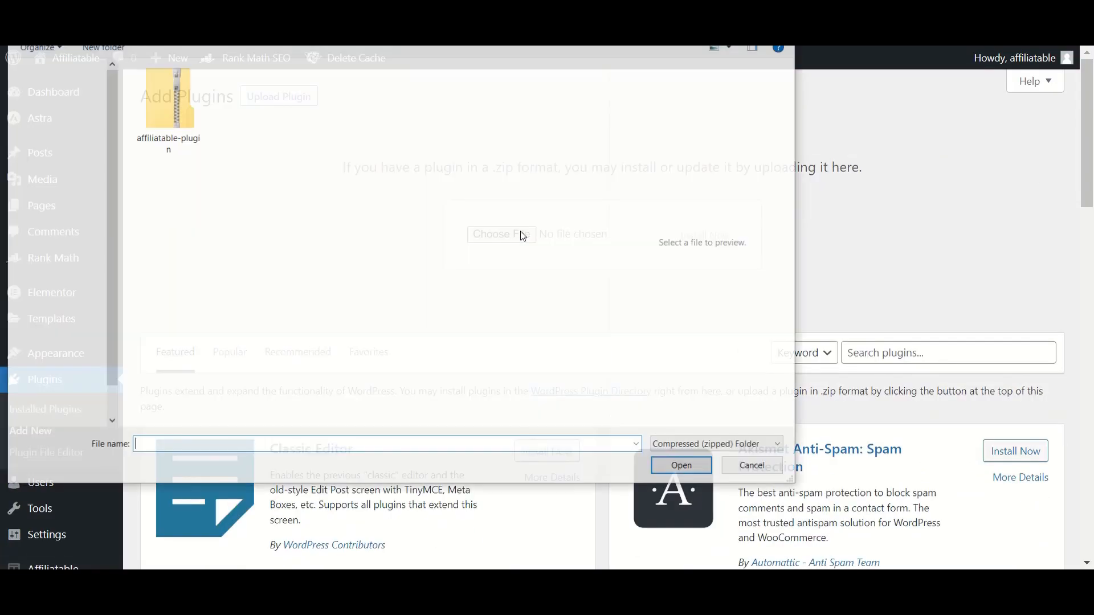
left_click(681, 465)
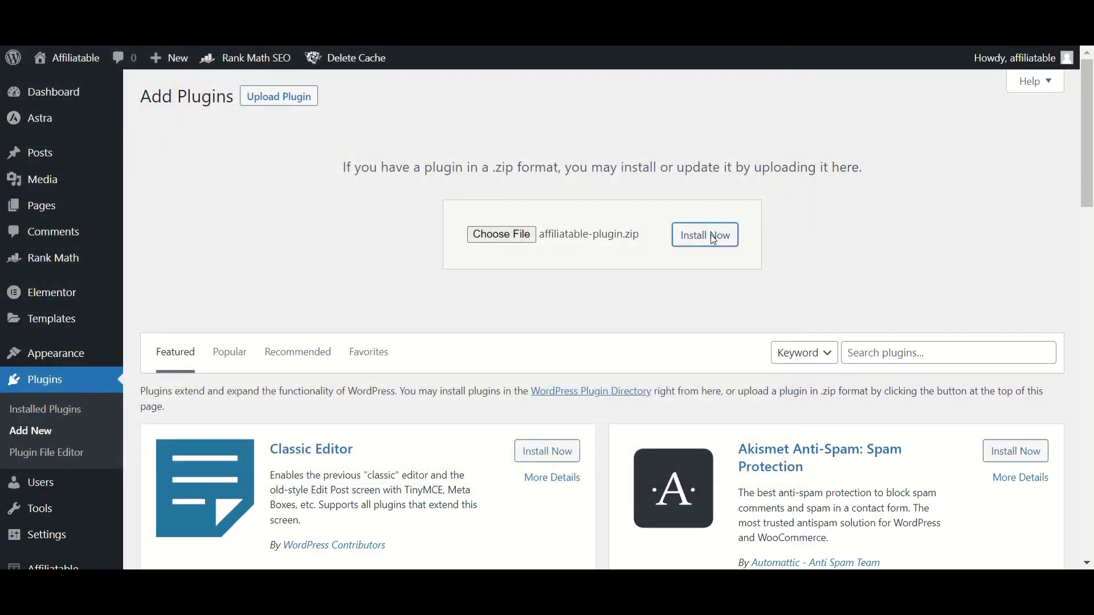
left_click(705, 234)
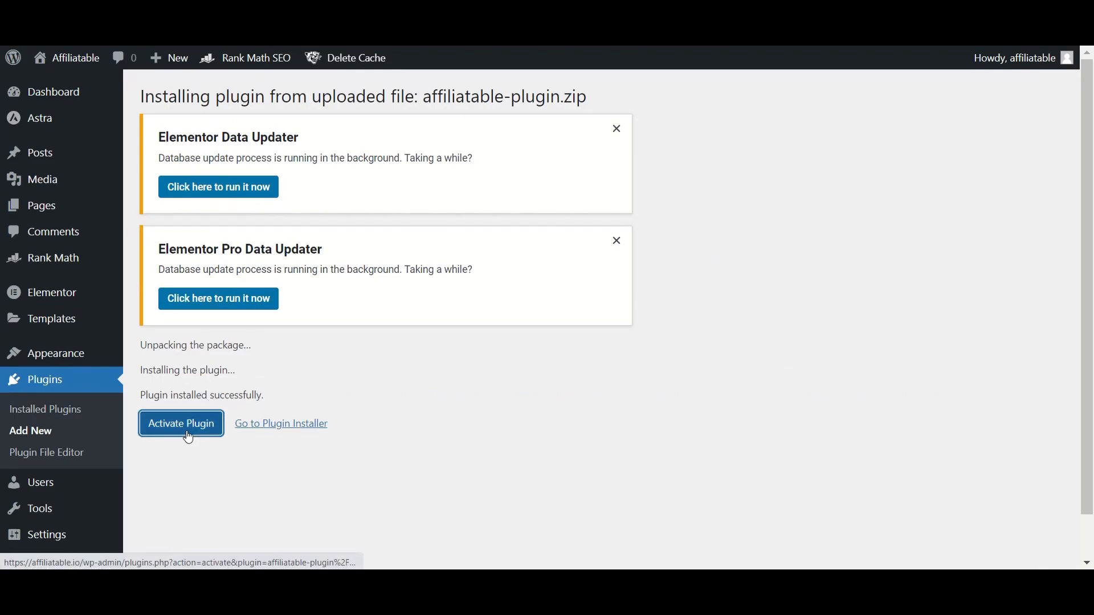
left_click(180, 424)
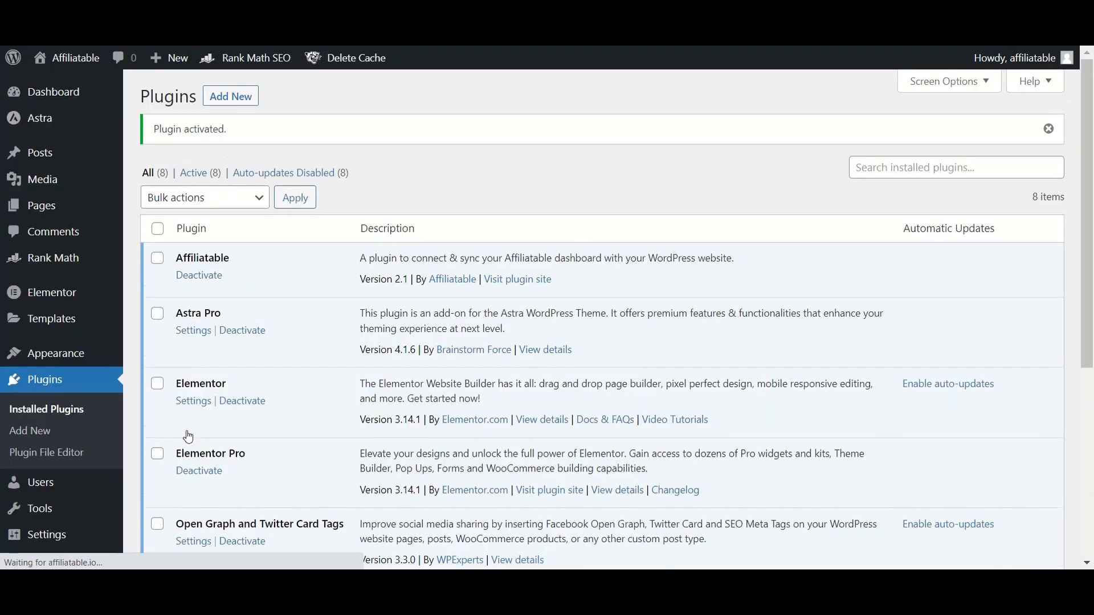
Copy the site's WP key from Affiliatable Websites and paste it as the plugin's API key
scroll("down", 3)
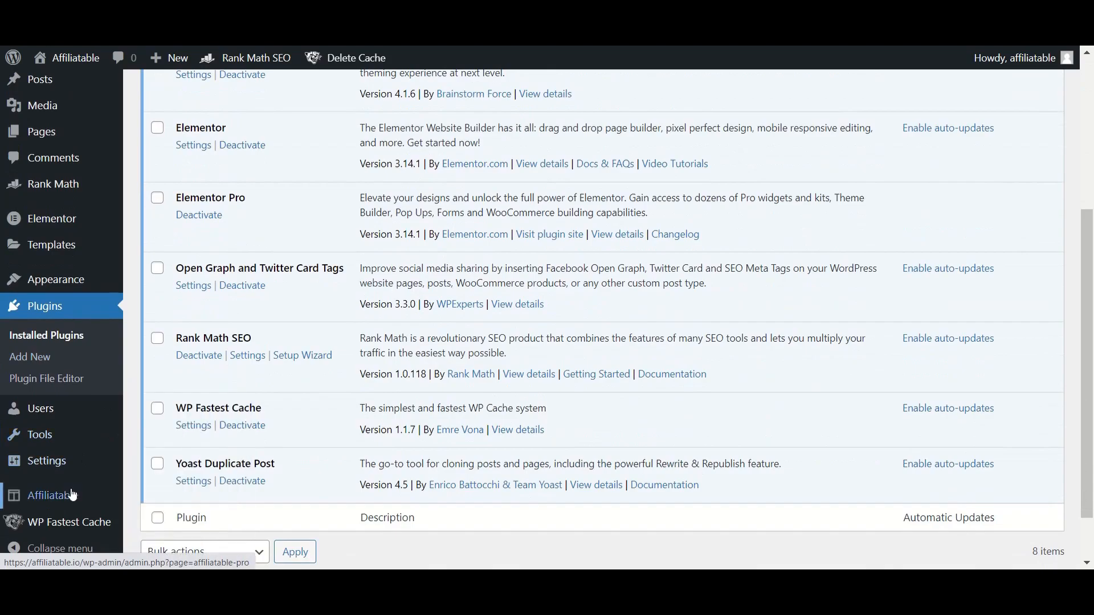
left_click(50, 496)
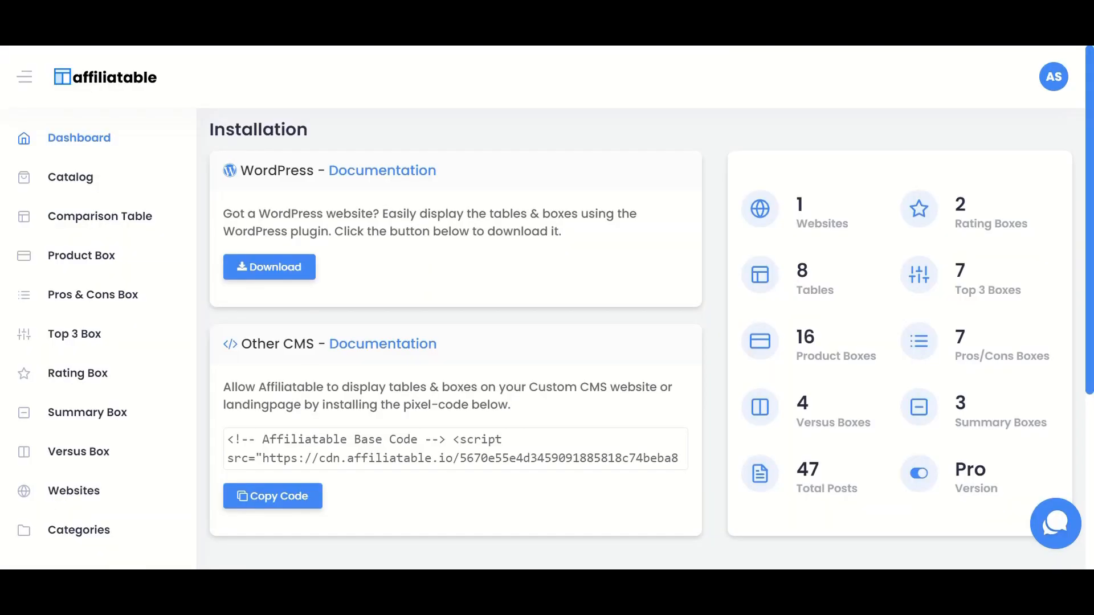
left_click(74, 490)
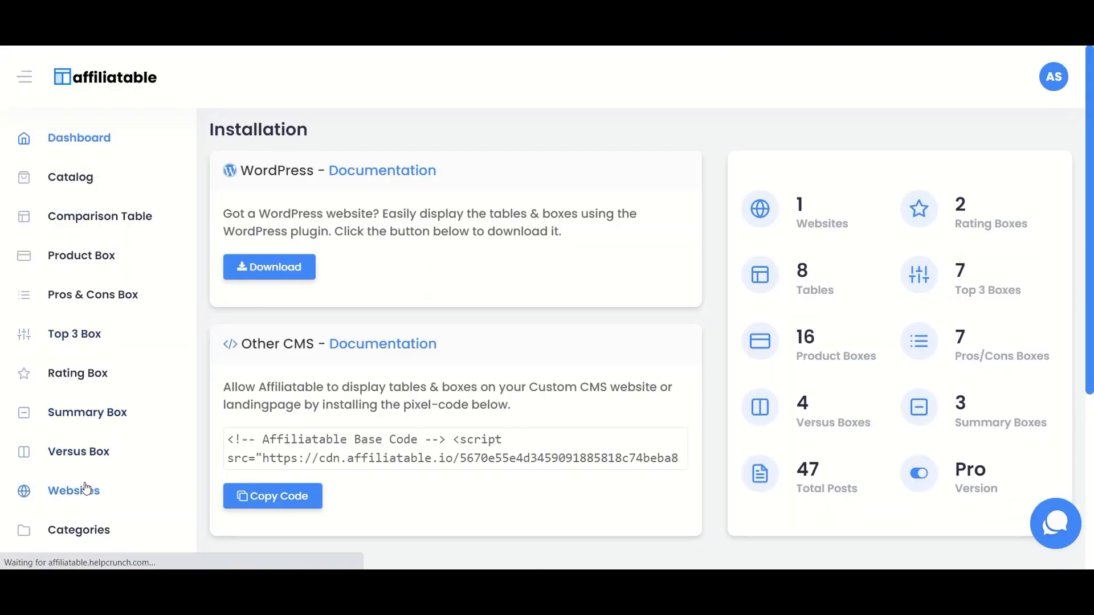
left_click(74, 490)
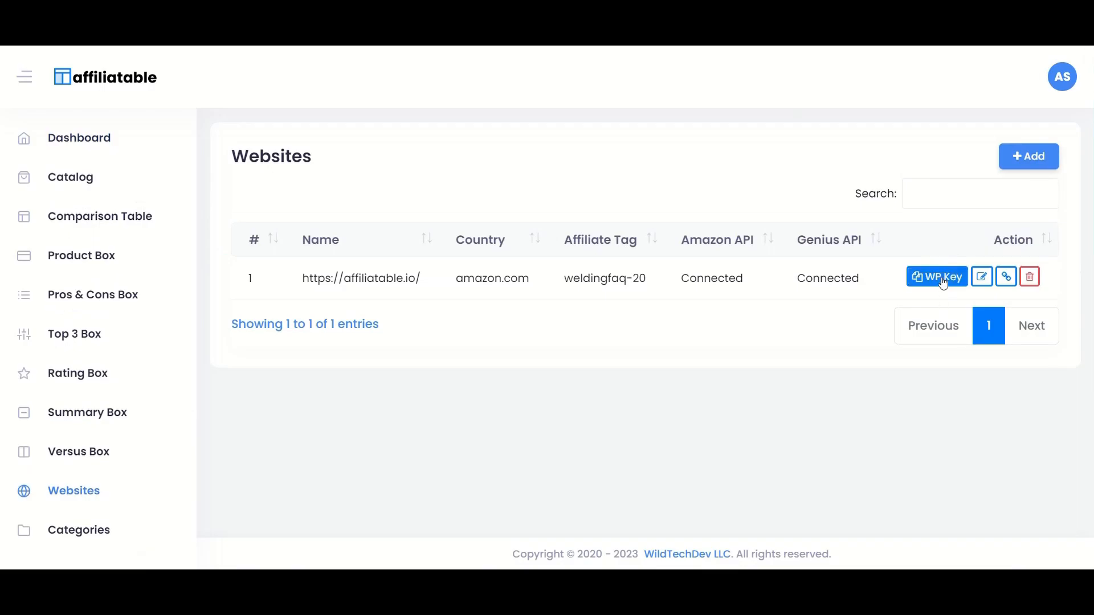
left_click(937, 276)
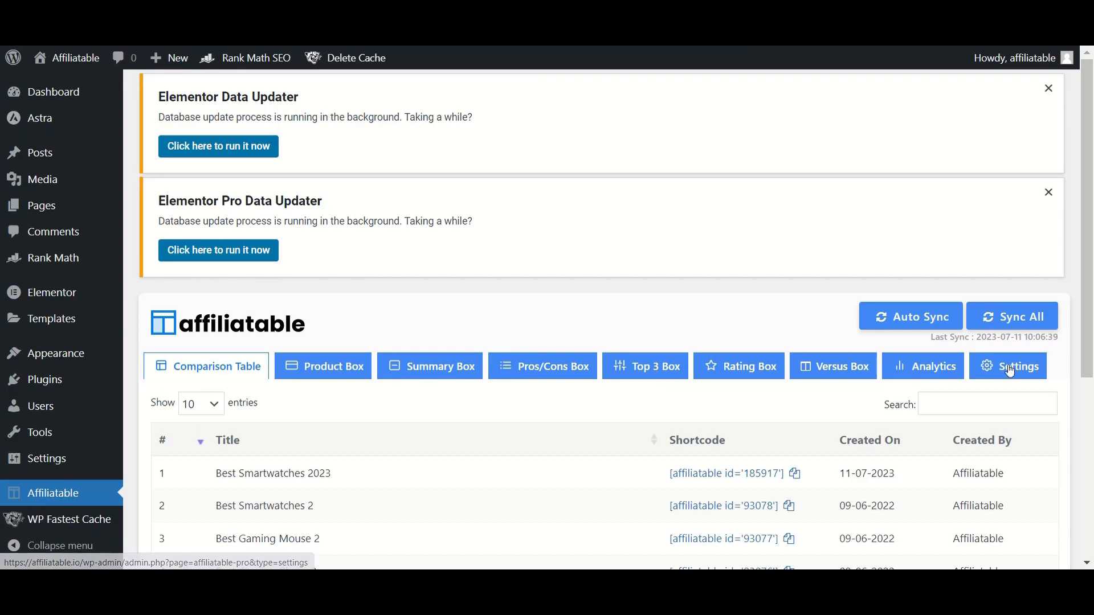
left_click(1015, 366)
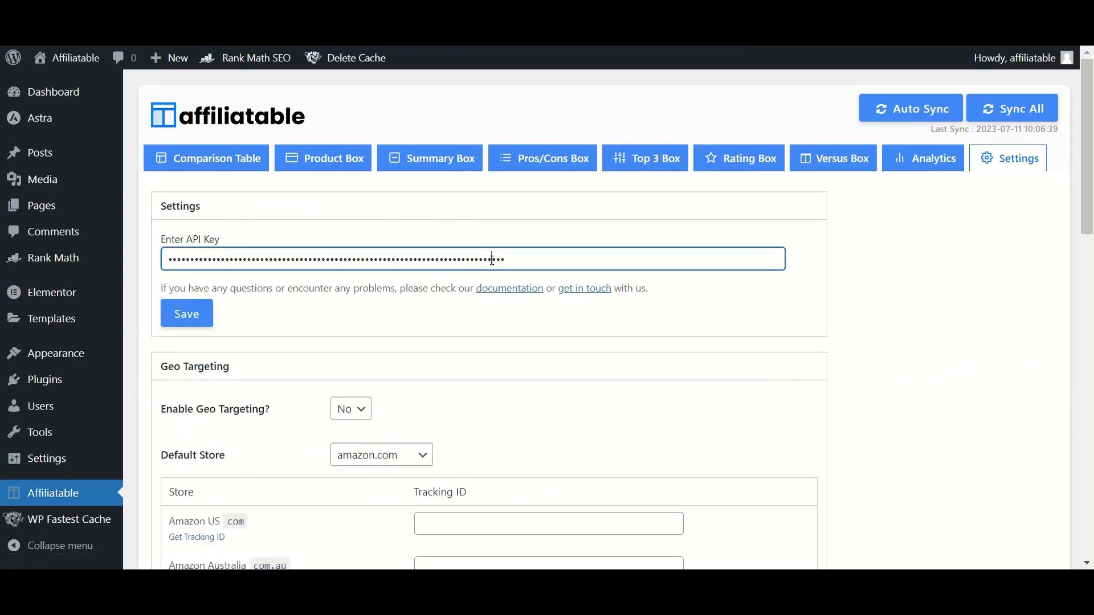
right_click(472, 259)
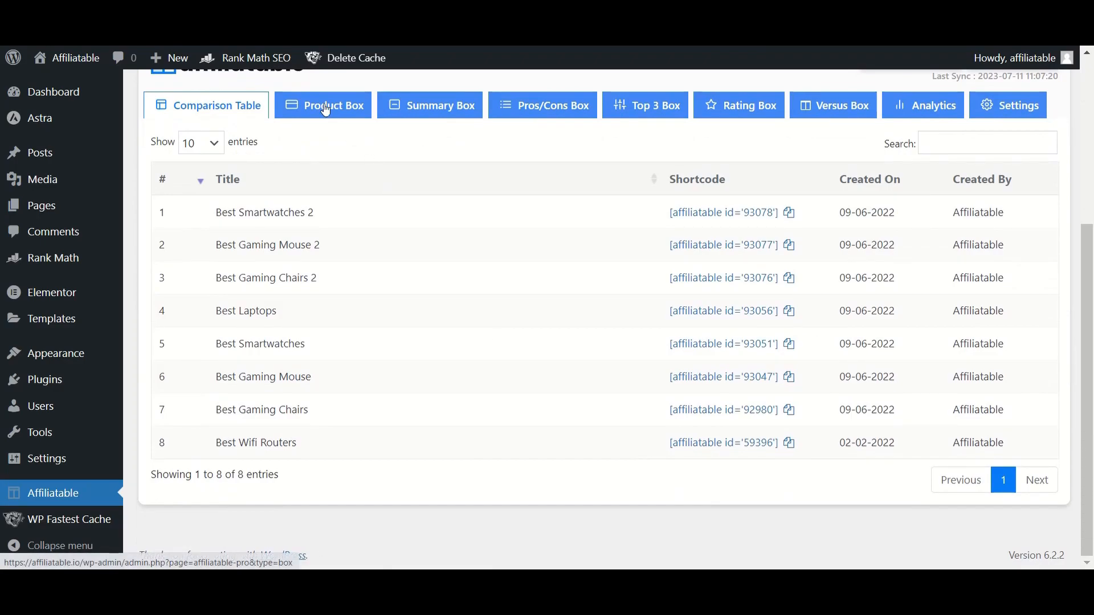
Set Enable Geo Targeting to Yes in the plugin settings and review the tracking ID fields
left_click(332, 105)
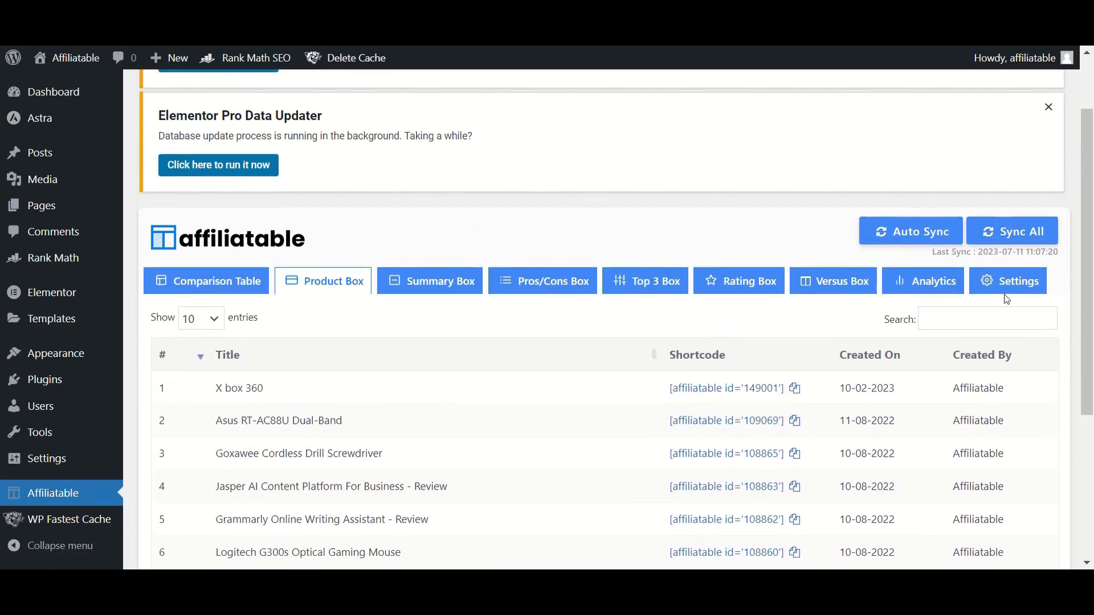
left_click(1008, 281)
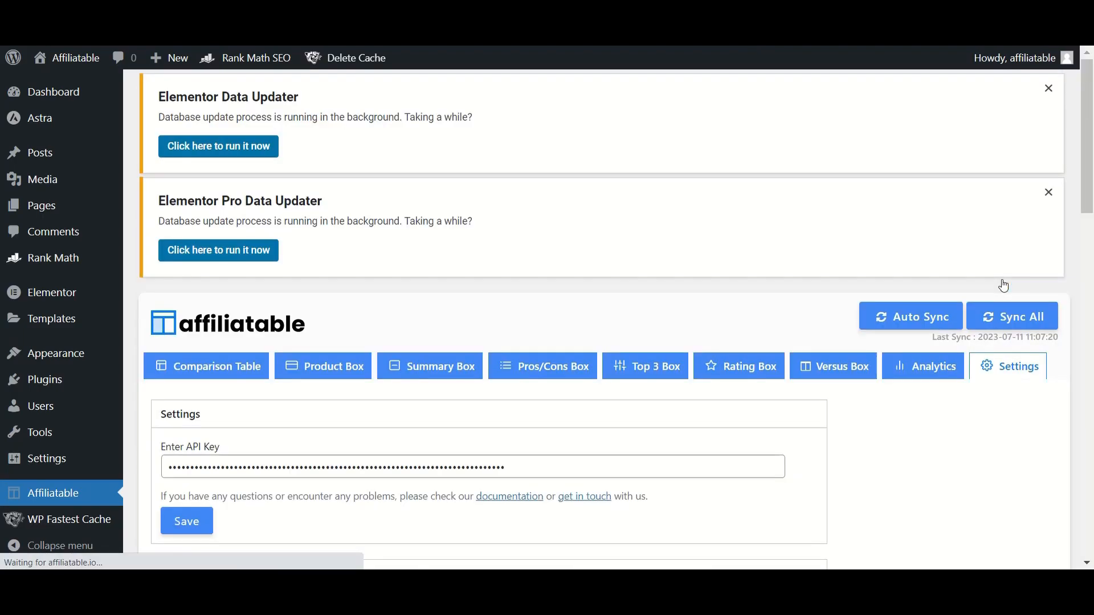
left_click(350, 153)
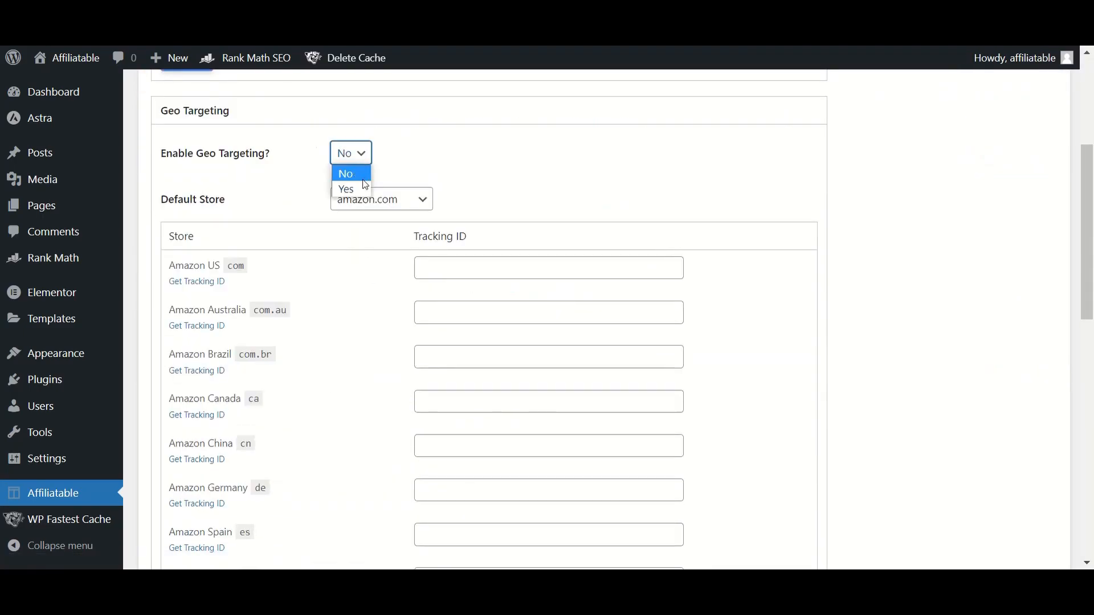
left_click(345, 189)
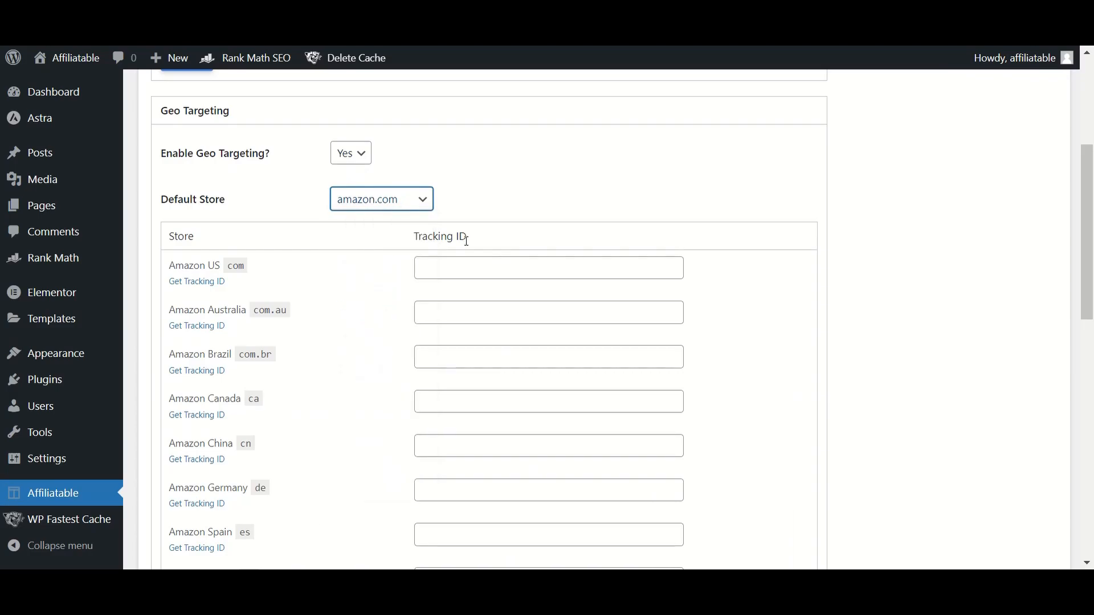
left_click(549, 356)
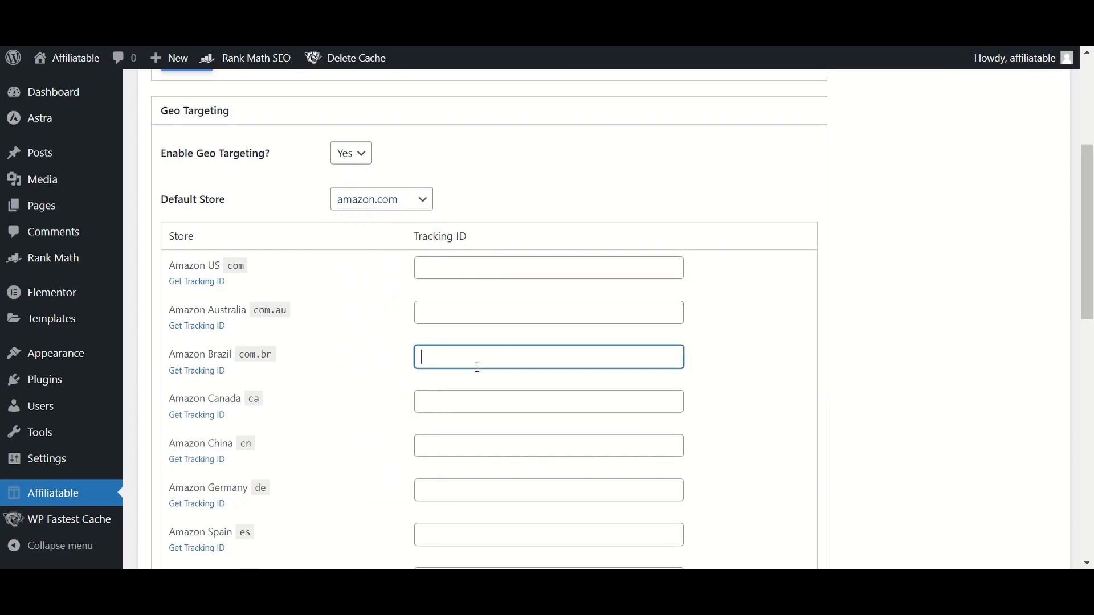
scroll("down", 3)
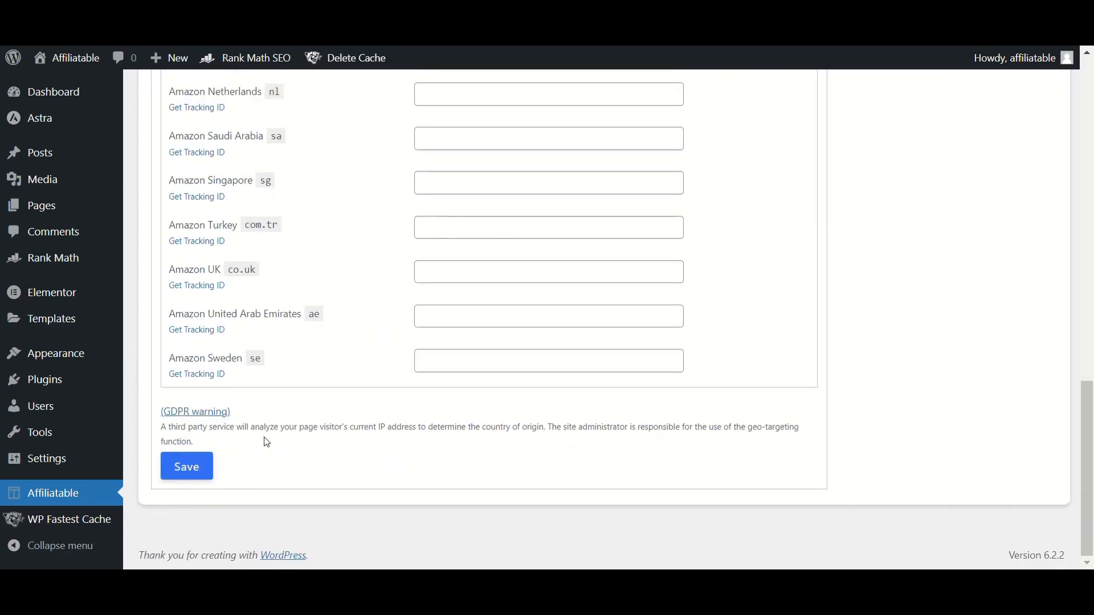
scroll("up", 3)
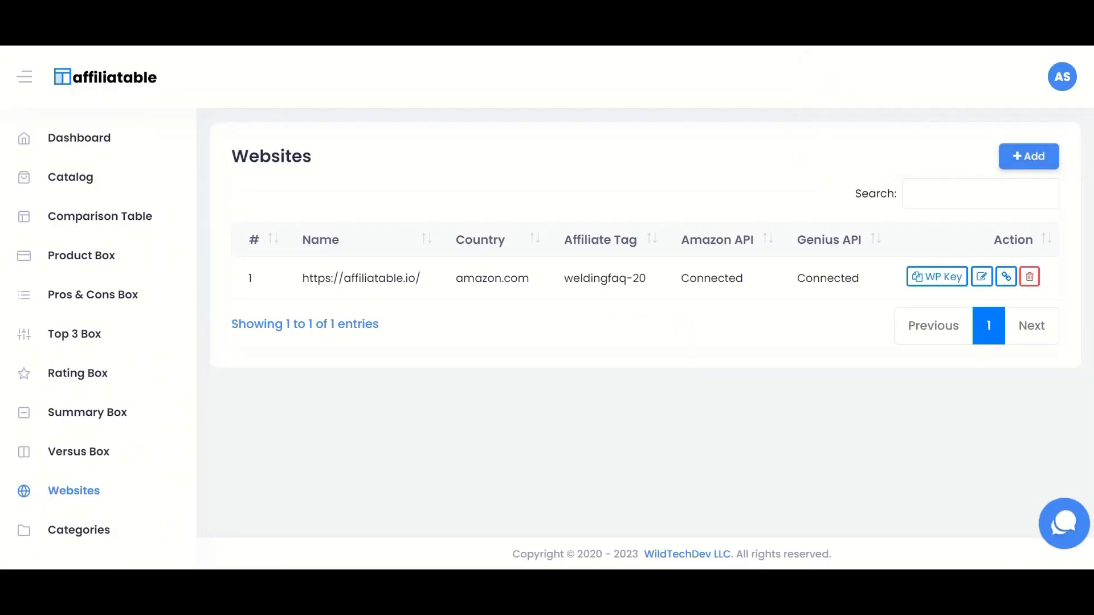
Start a new catalog product and enter ASIN B0BDSGFYX5 for fetching from Amazon
left_click(70, 176)
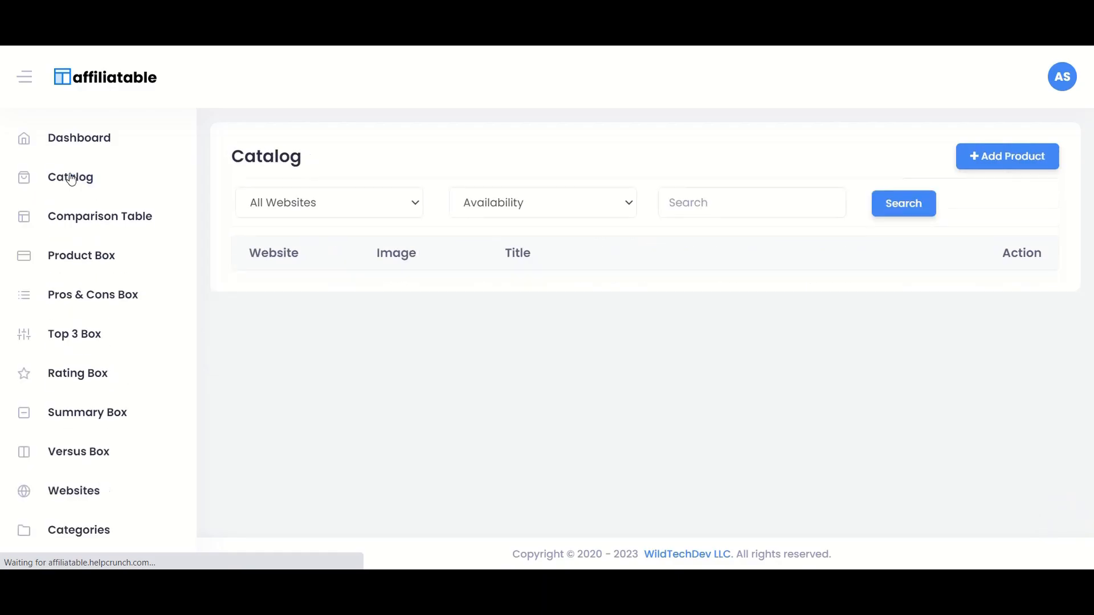
left_click(1006, 156)
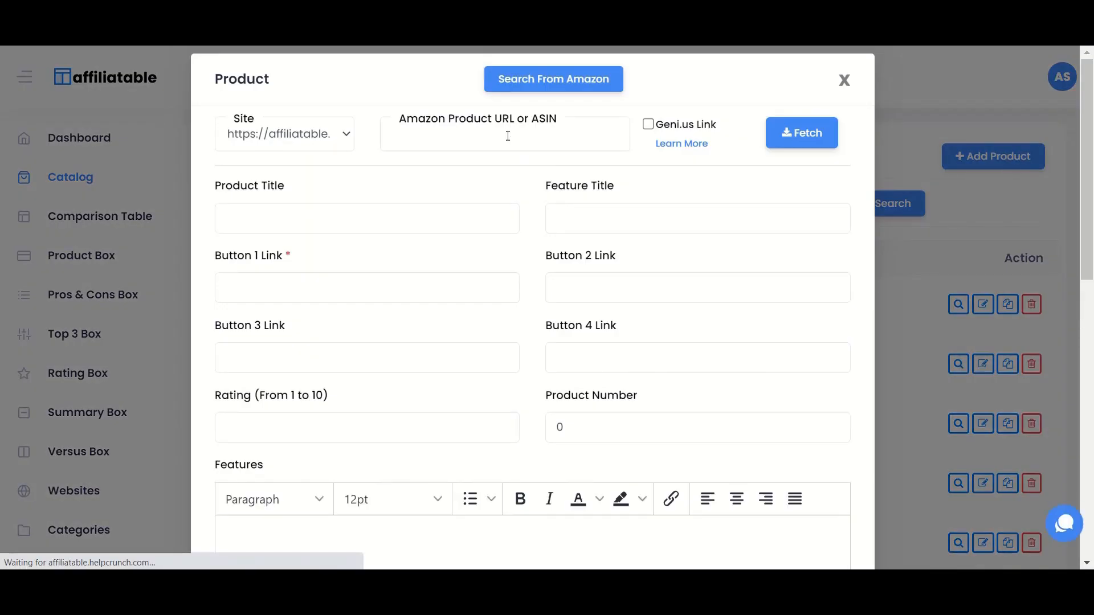
left_click(553, 78)
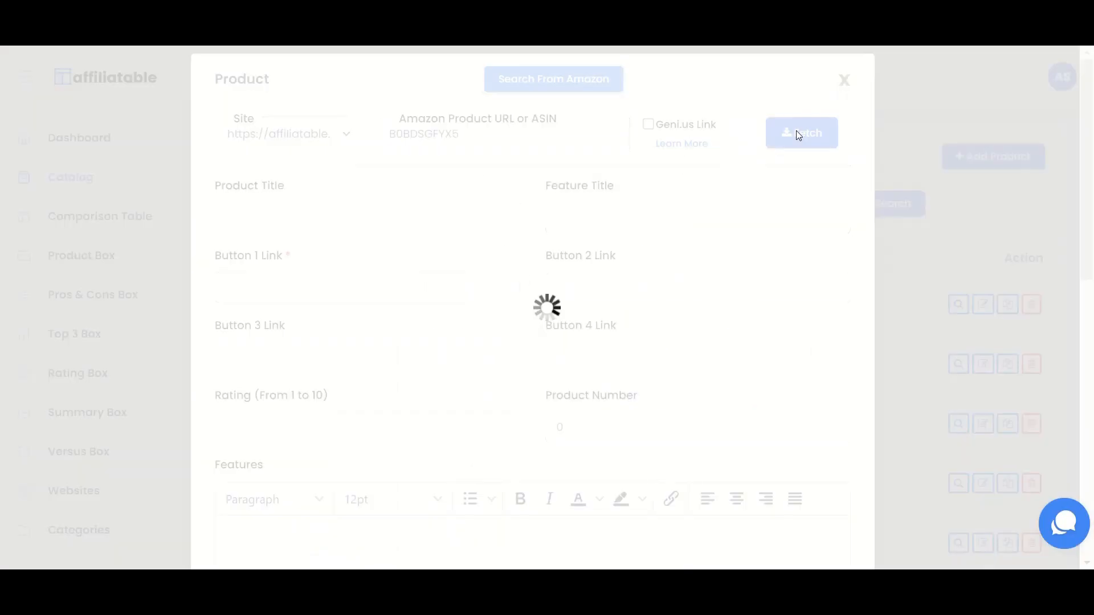
left_click(802, 132)
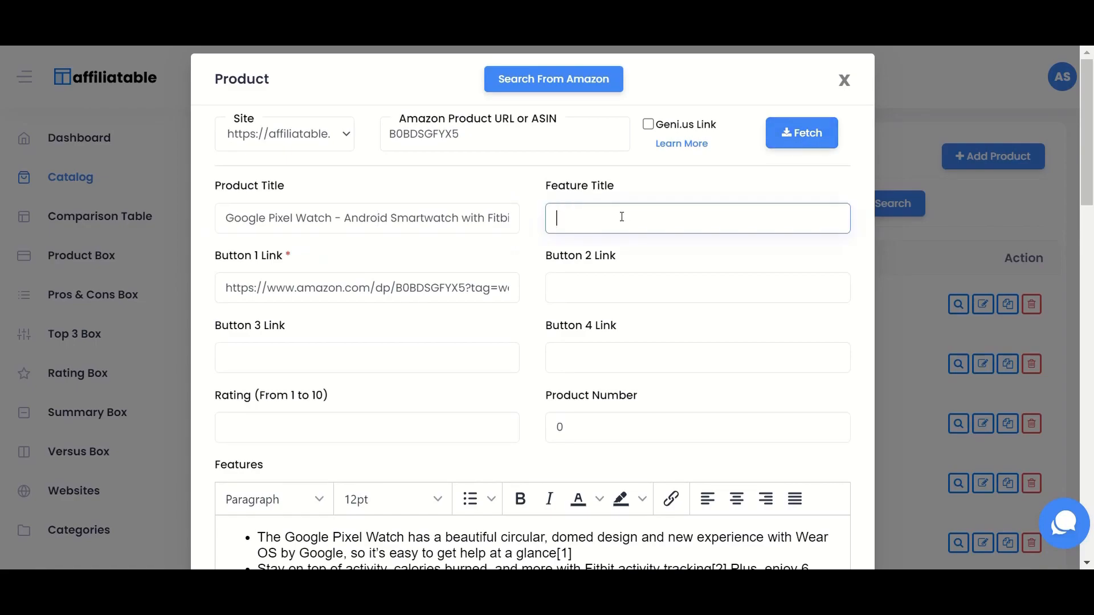
type("Editor's")
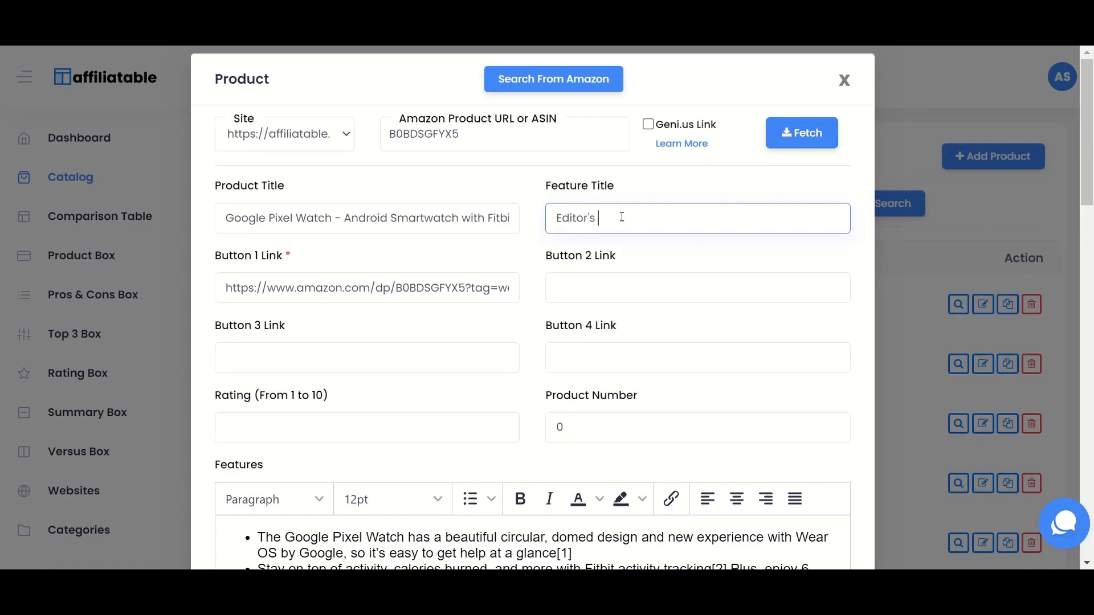
type("Choice")
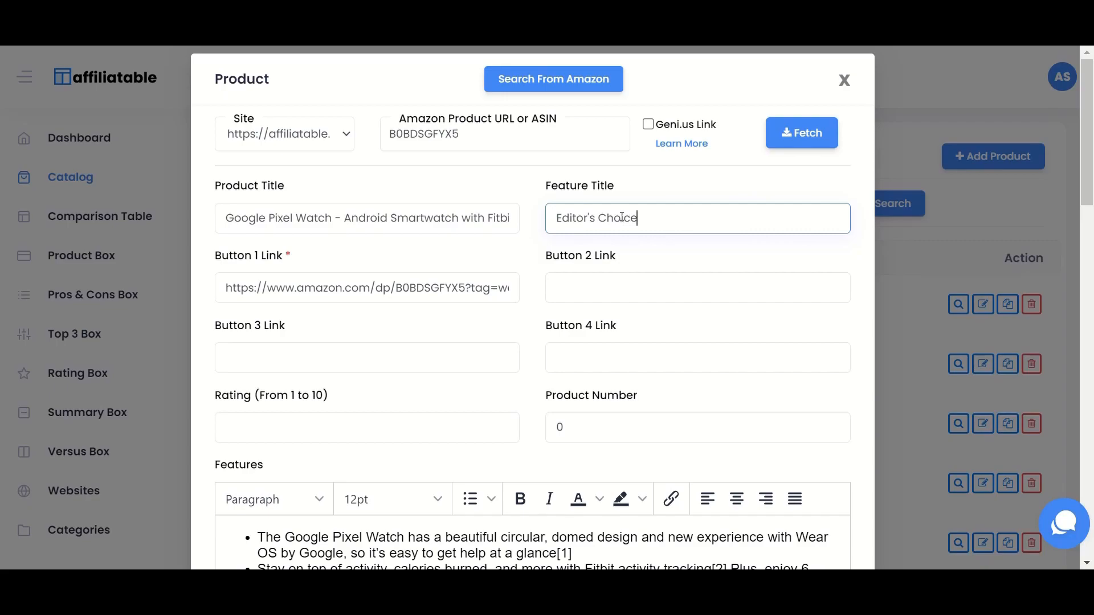
left_click(697, 288)
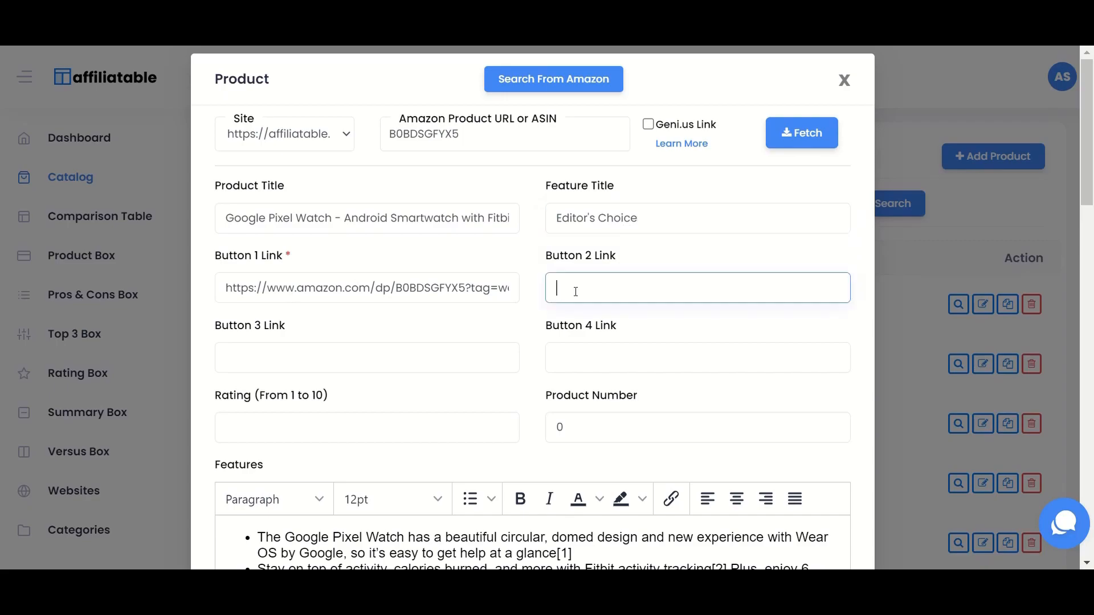
type("https://")
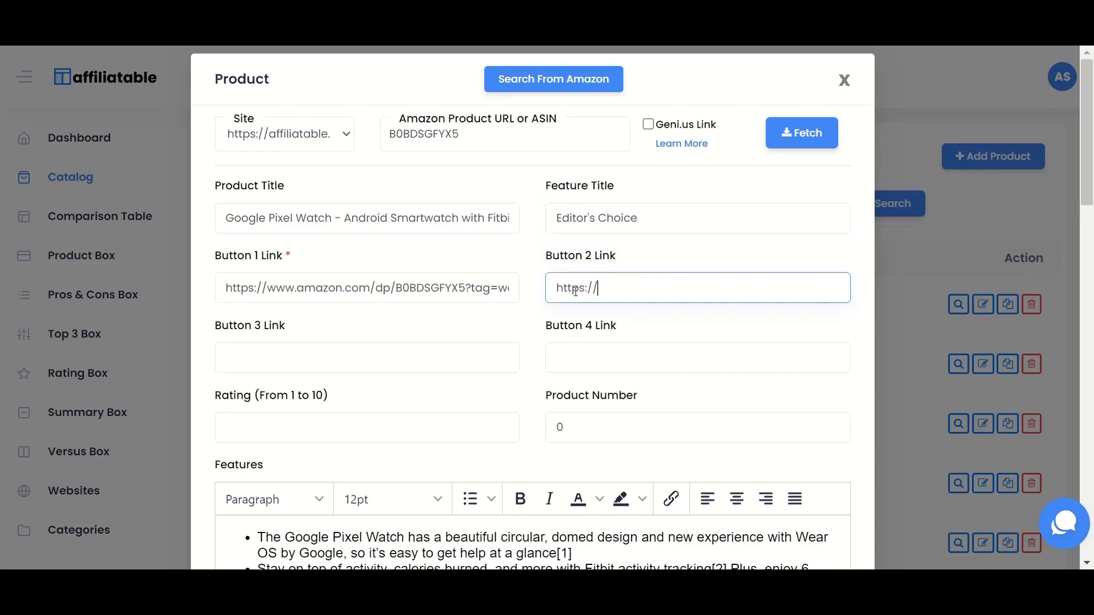
type("walma")
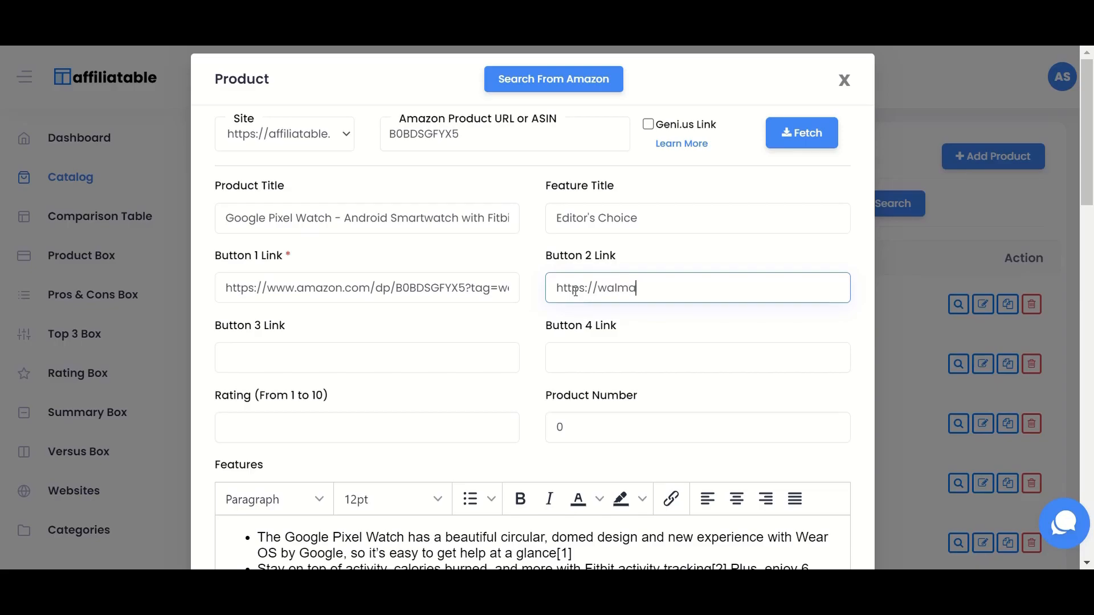
type("rt.com")
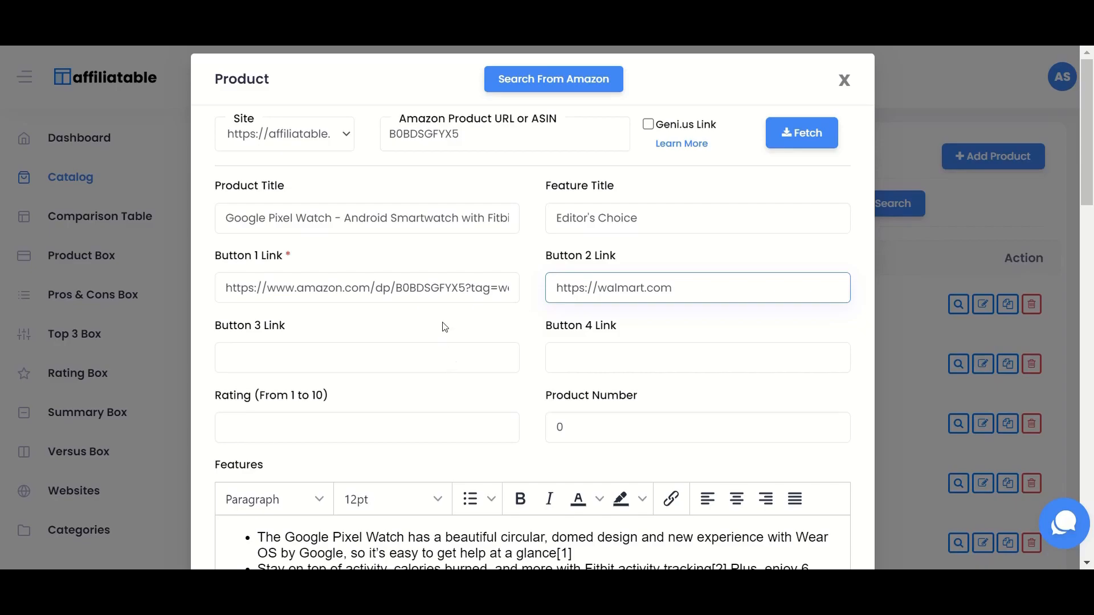
Add eBay and Best Buy links for Buttons 3–4 and set the rating to 9.8
type("http")
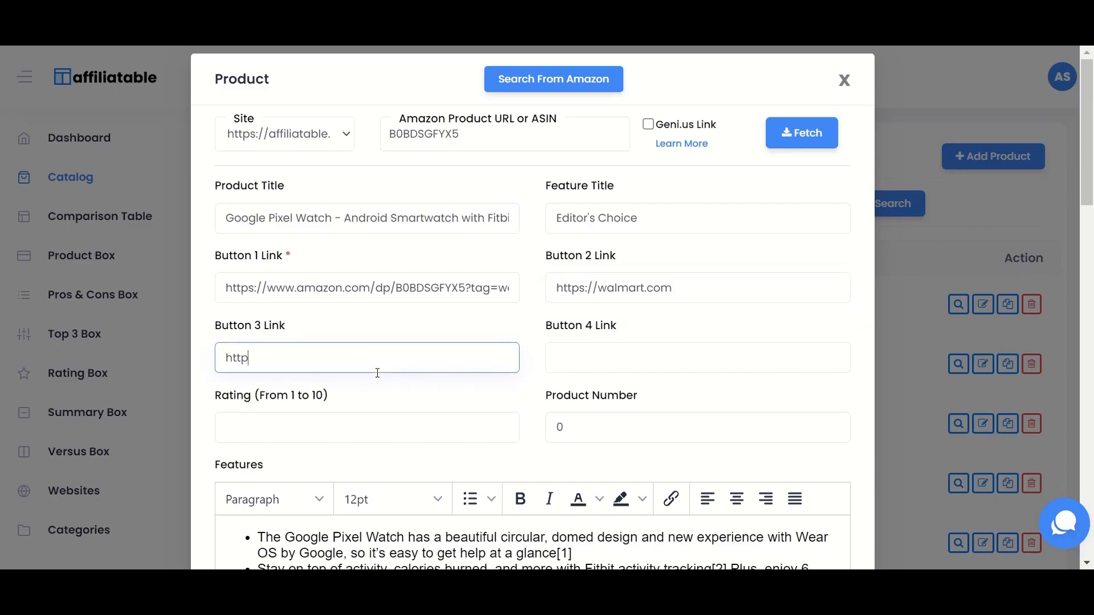
type("s://ebay.com")
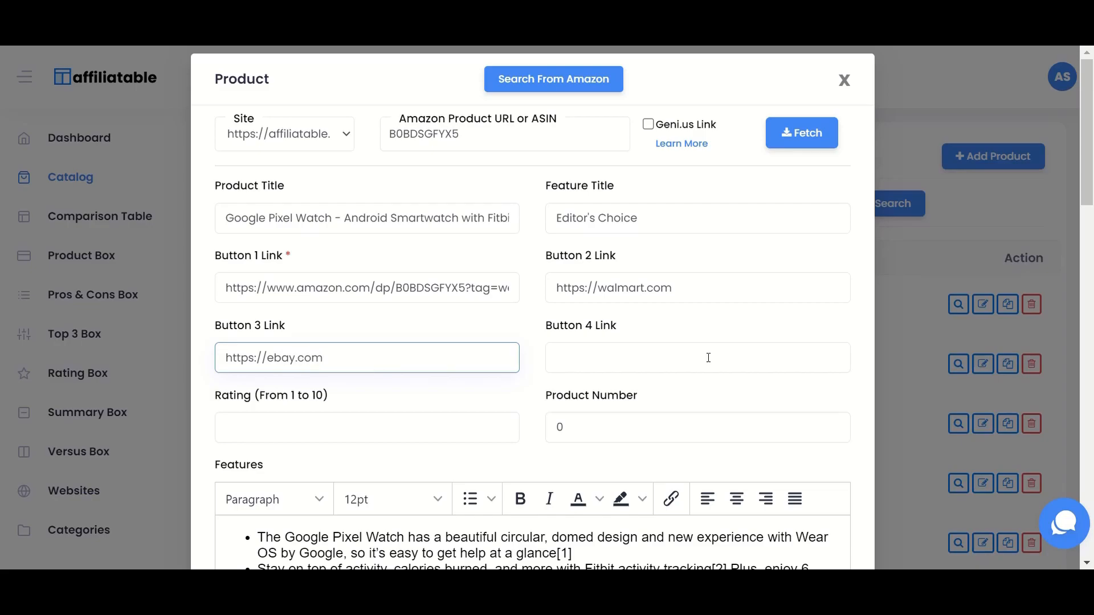
type("https://")
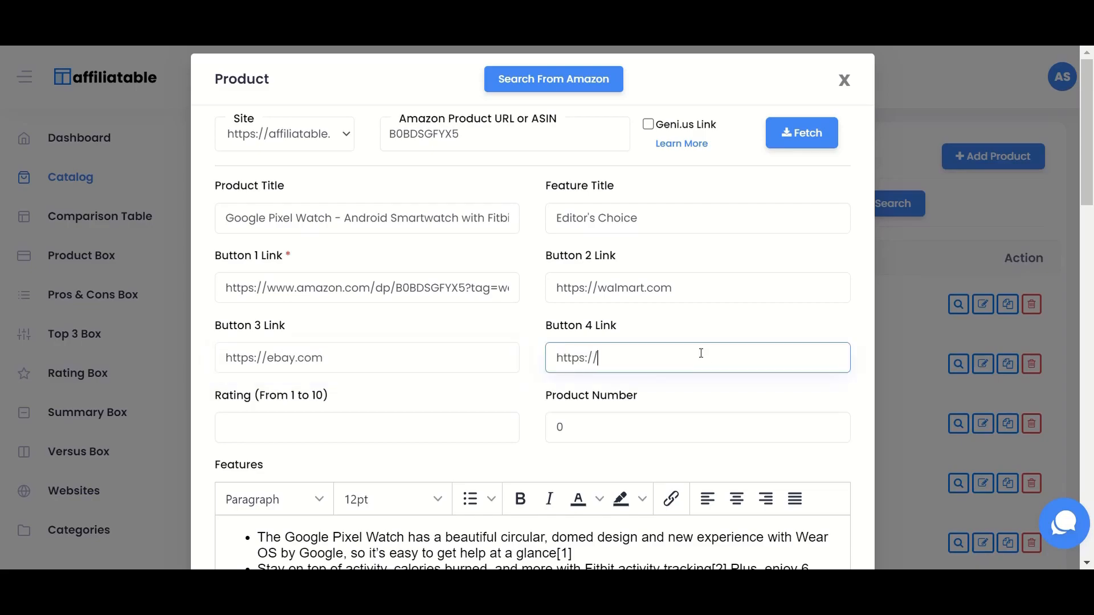
type("bestb")
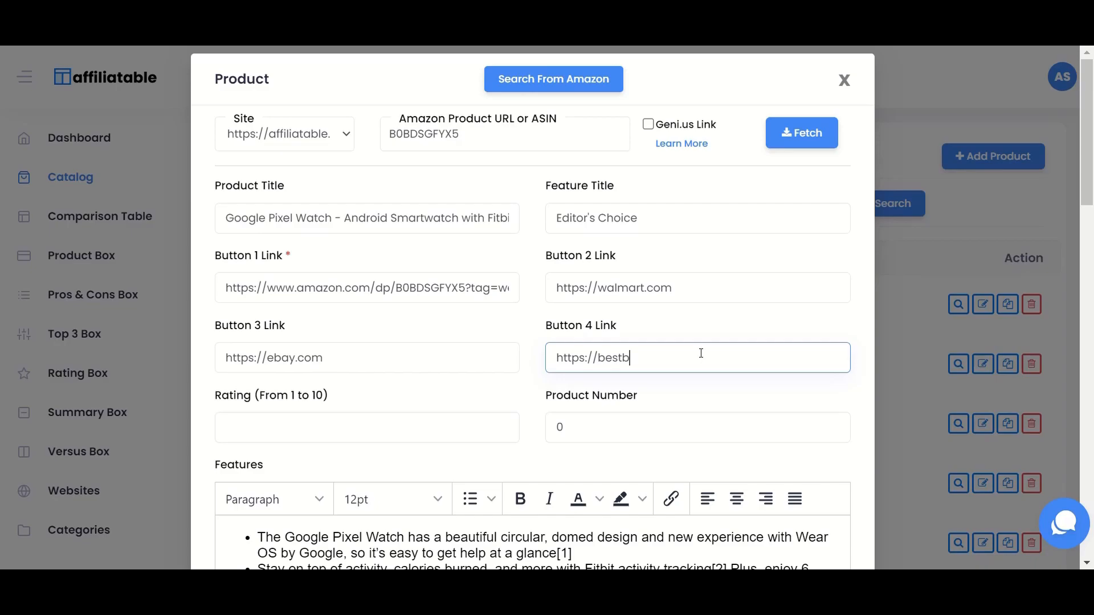
type("uy.com")
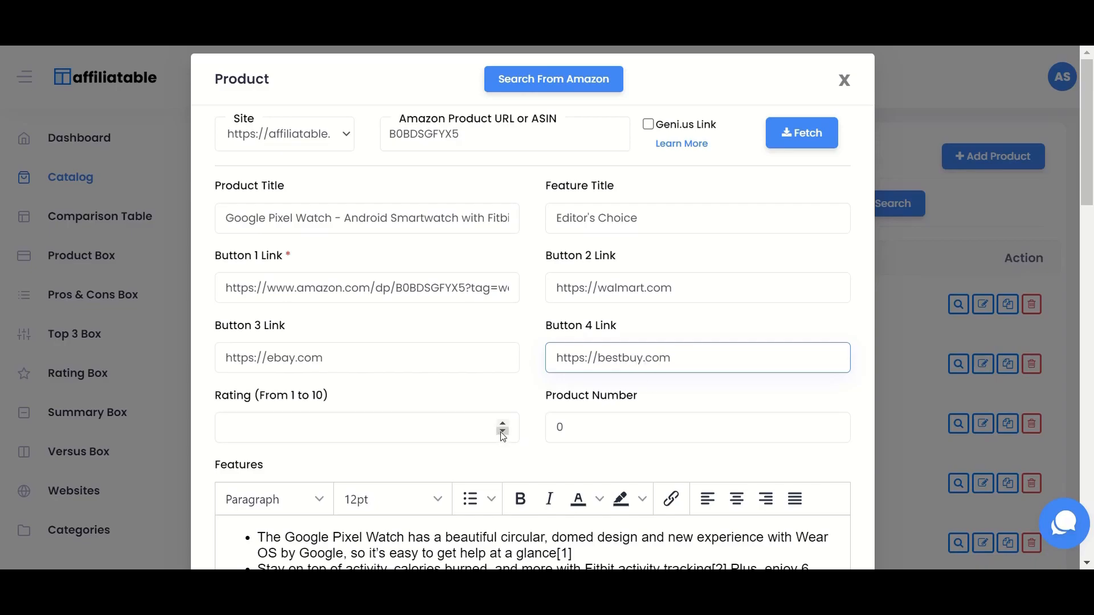
type("9")
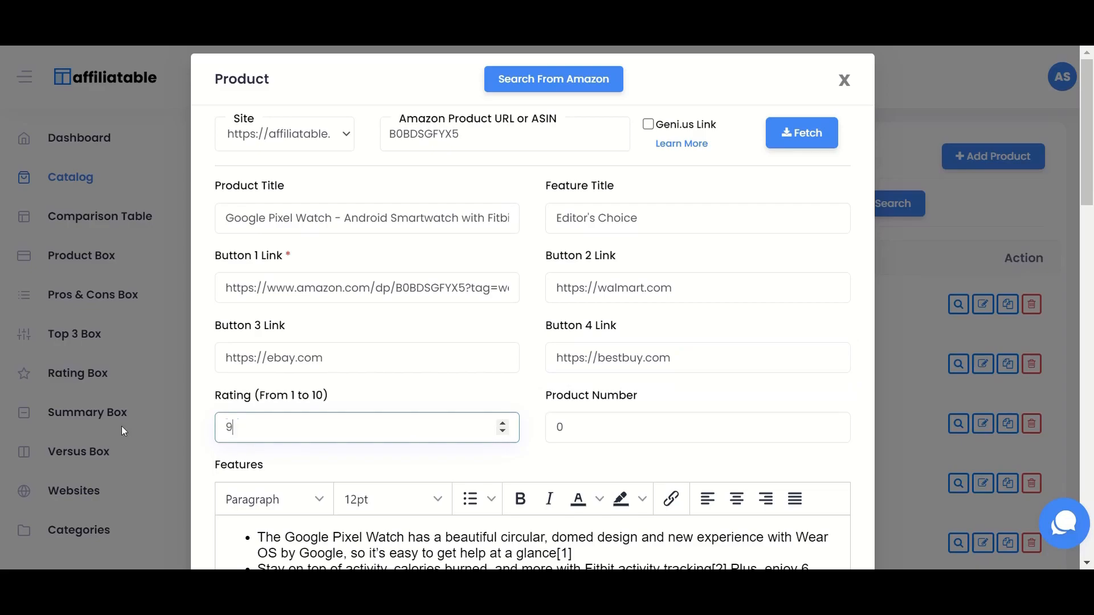
type(".8")
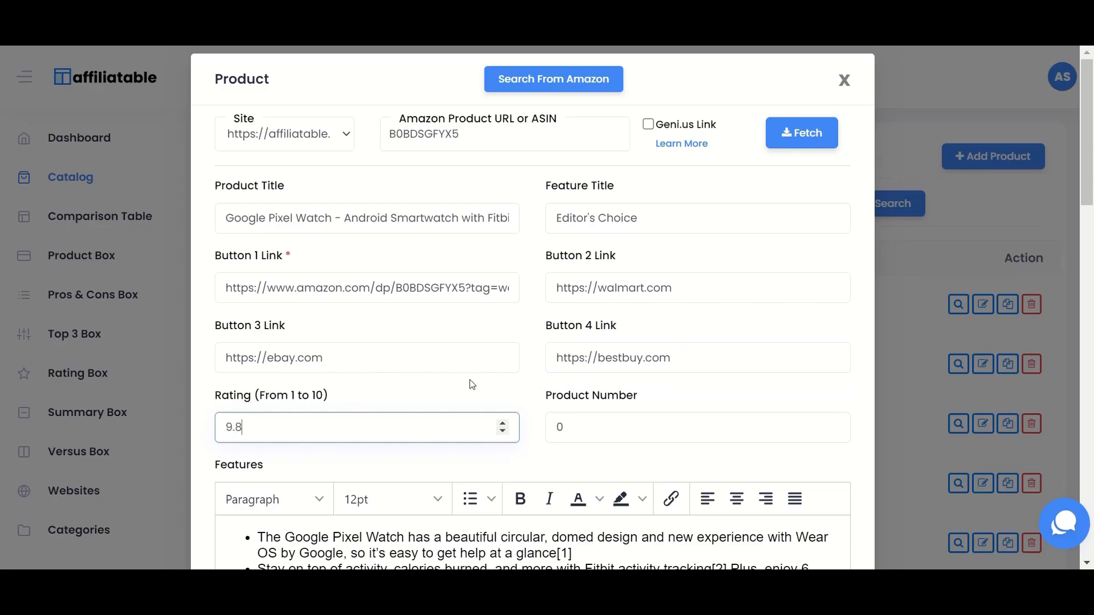
Review the product's features, description, pros/cons and images, then return to the Catalog list
scroll("down", 3)
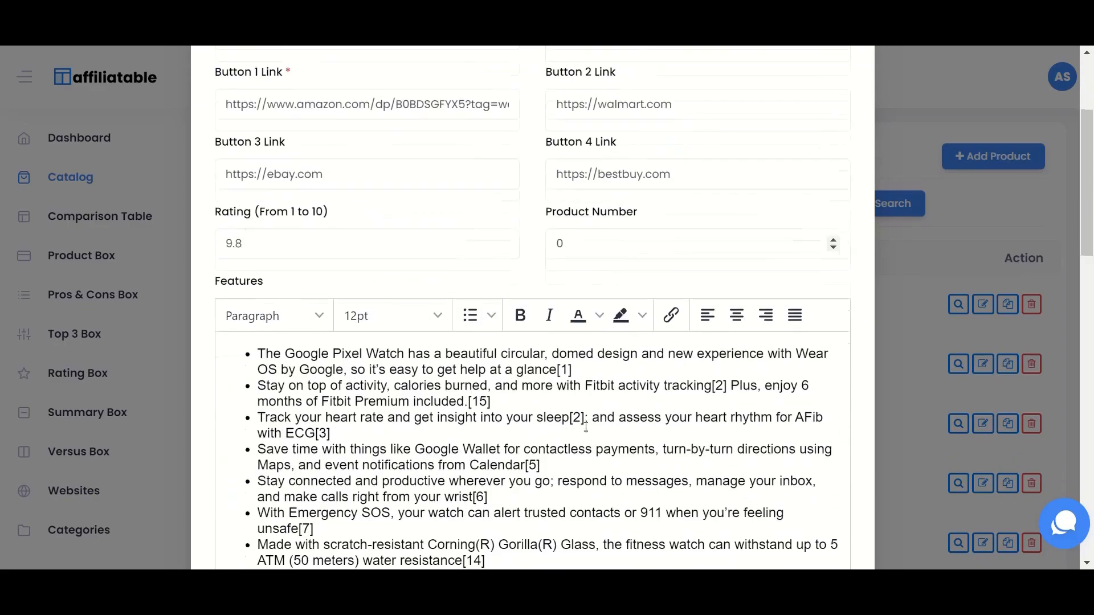
scroll("down", 3)
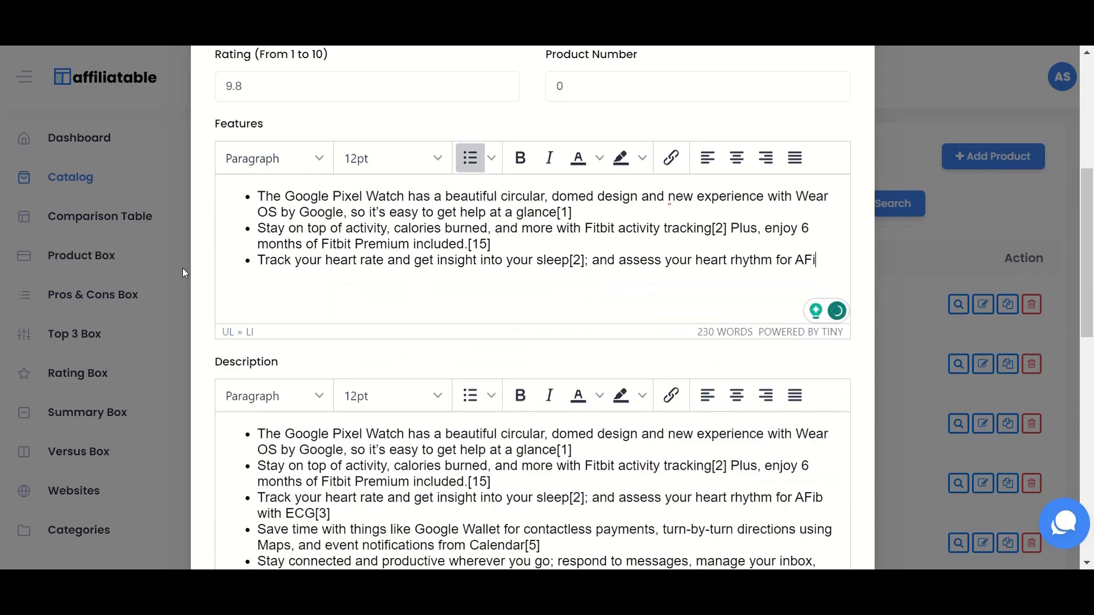
scroll("down", 3)
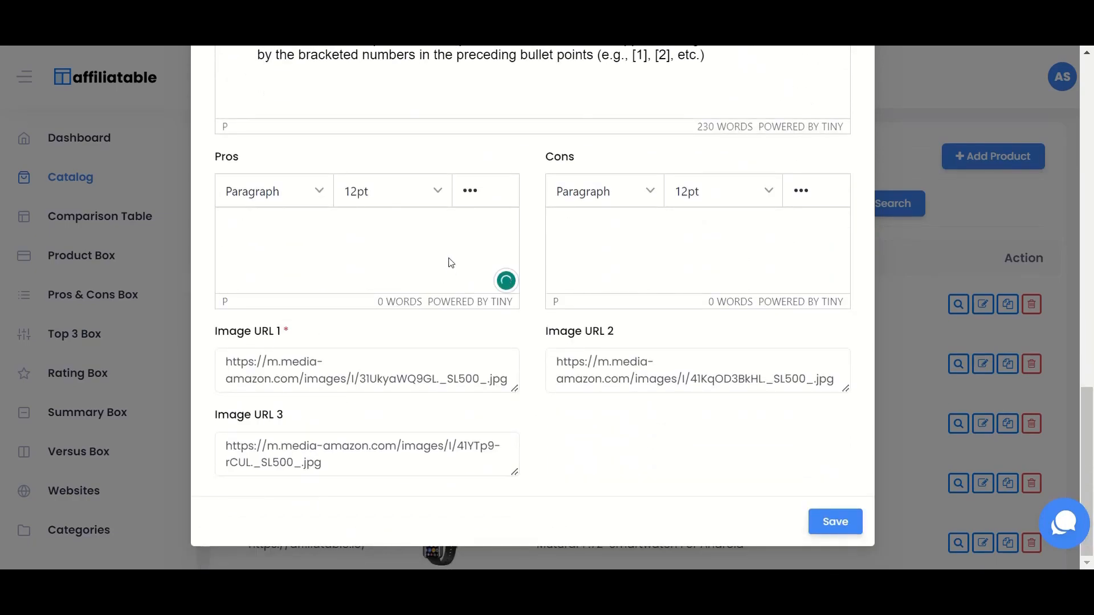
scroll("up", 3)
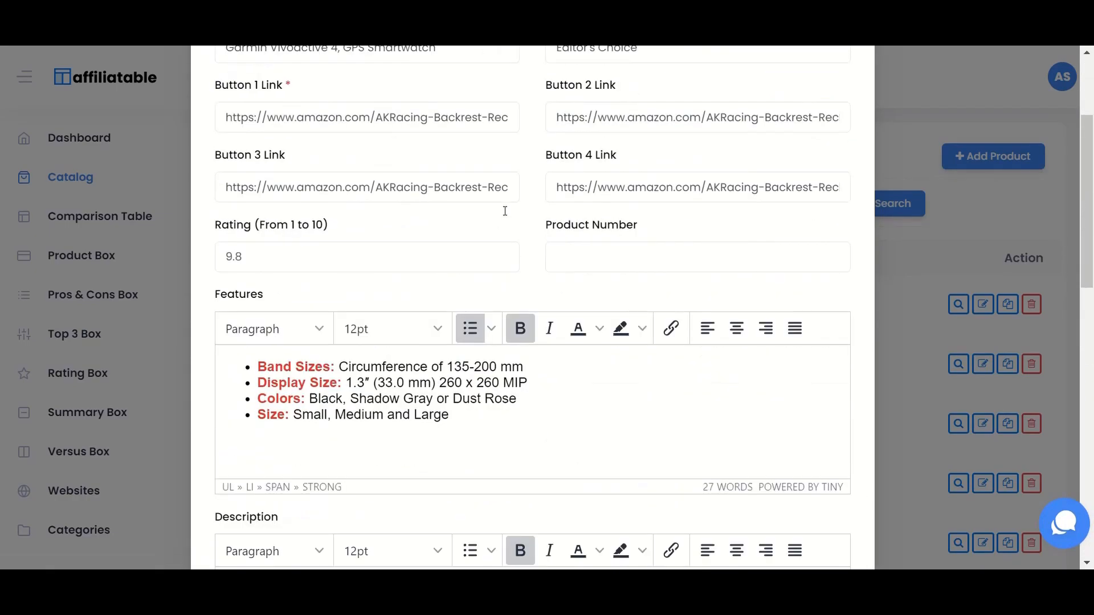
scroll("down", 3)
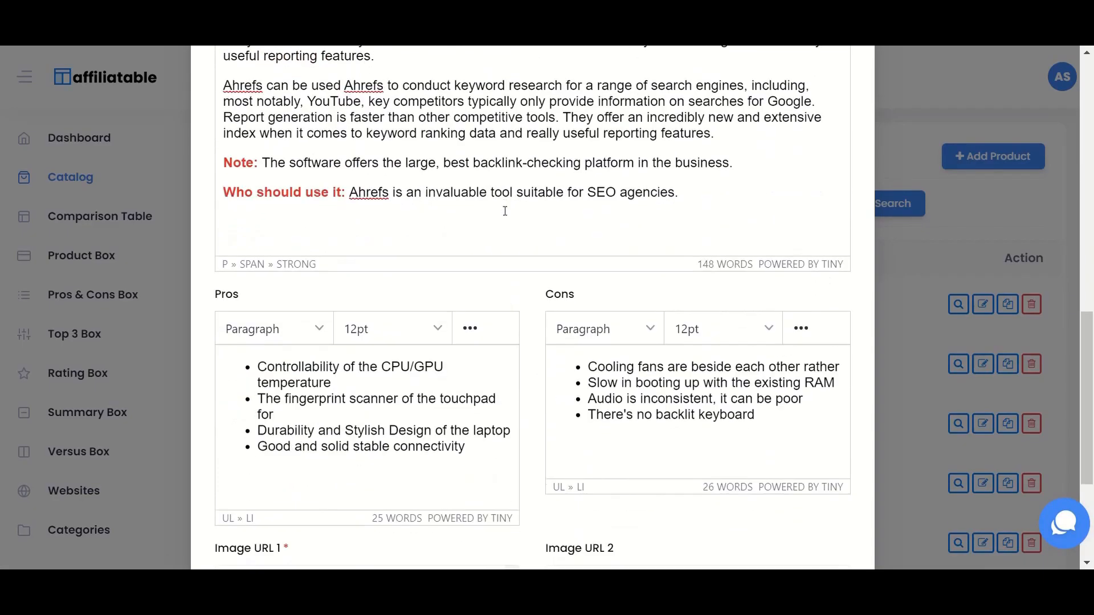
scroll("up", 3)
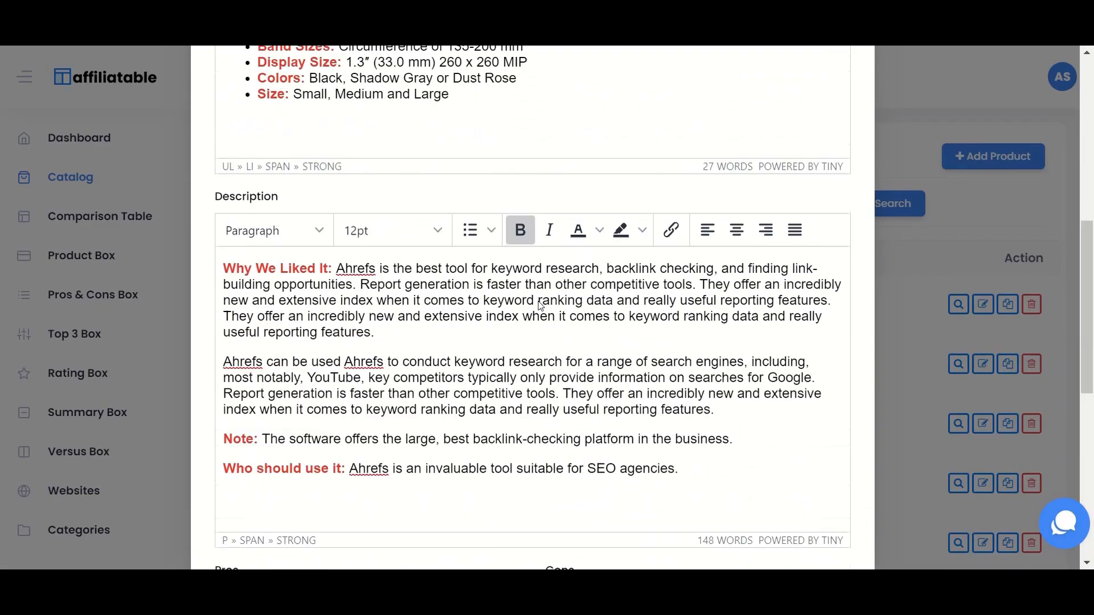
left_click(70, 176)
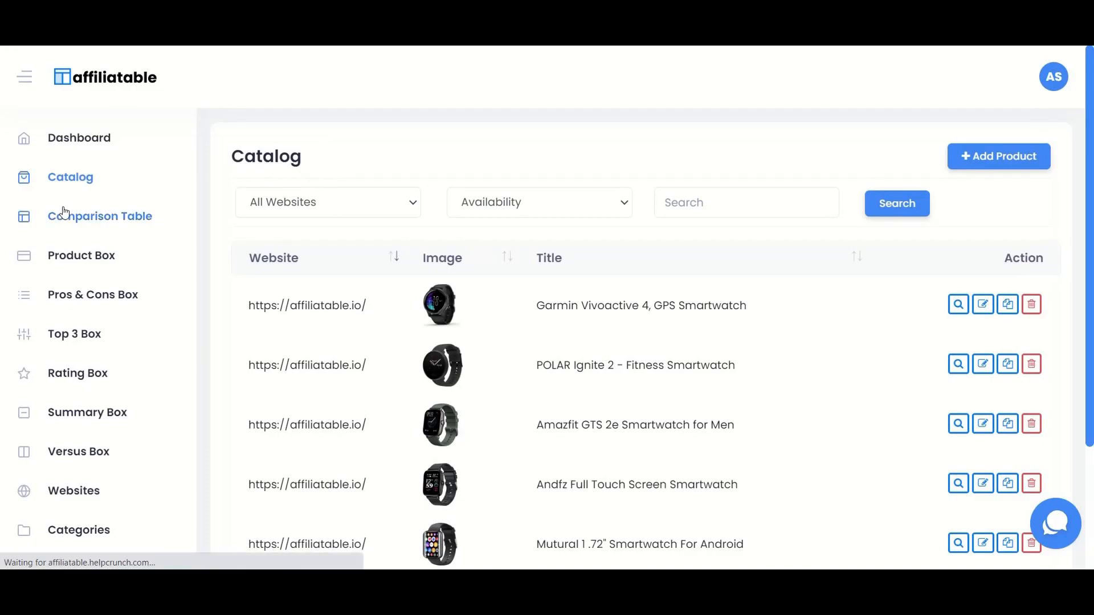
Create comparison table Best Smartwatches 2023 with Table 2 theme, set to open in the editor on save
left_click(100, 215)
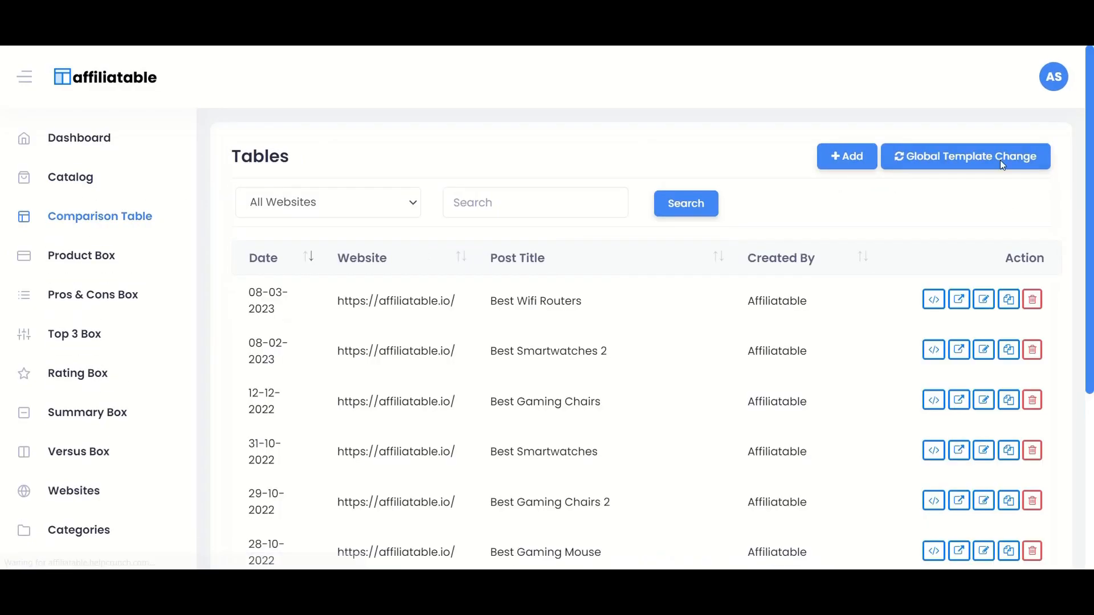
left_click(847, 156)
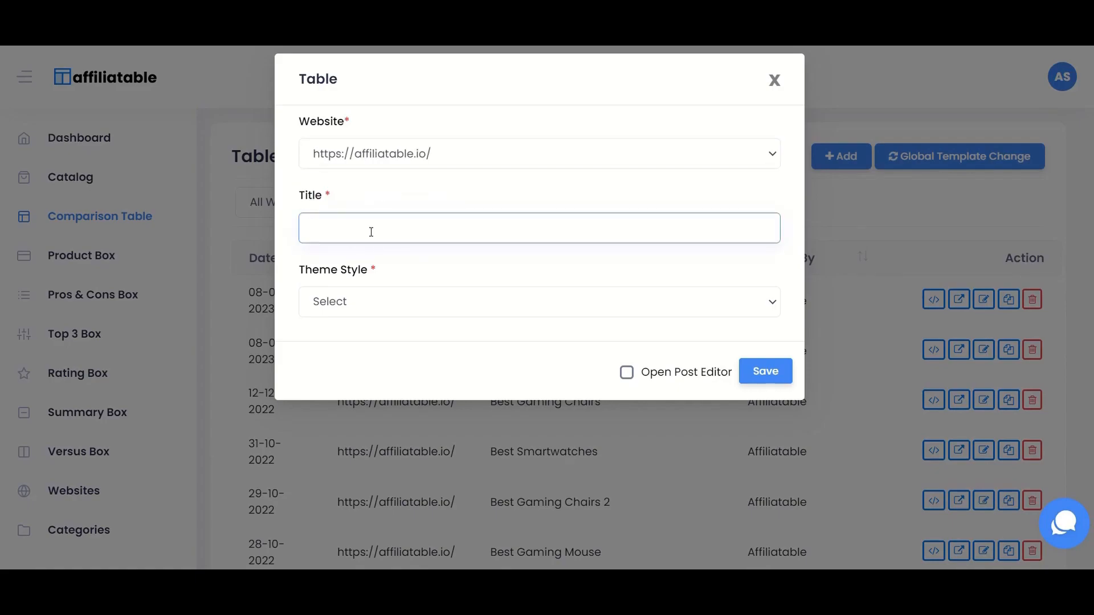
type("Best Smartwatches 2023")
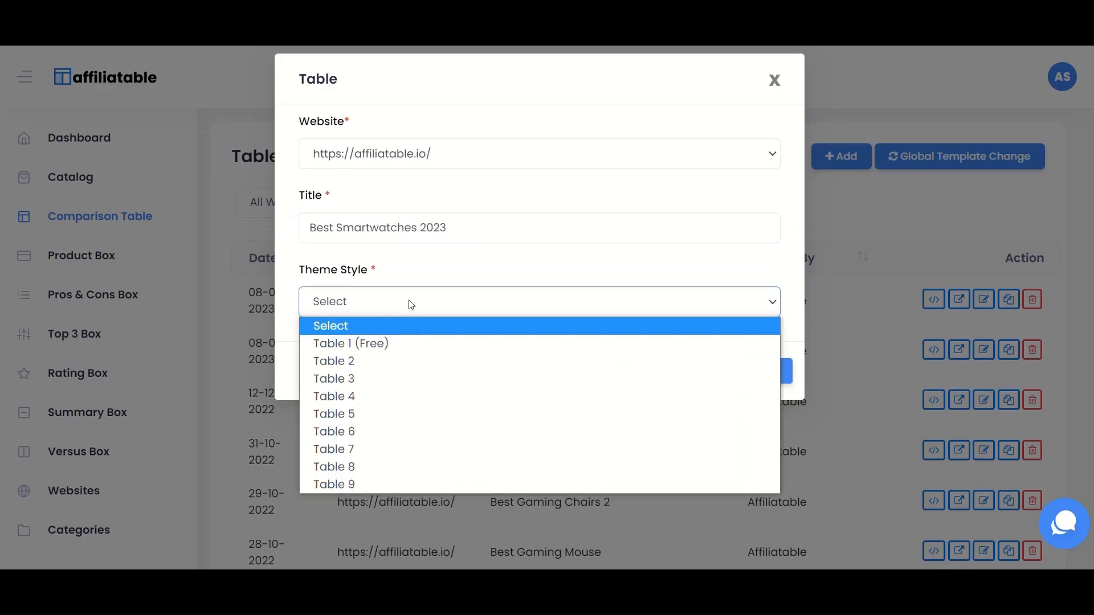
left_click(334, 361)
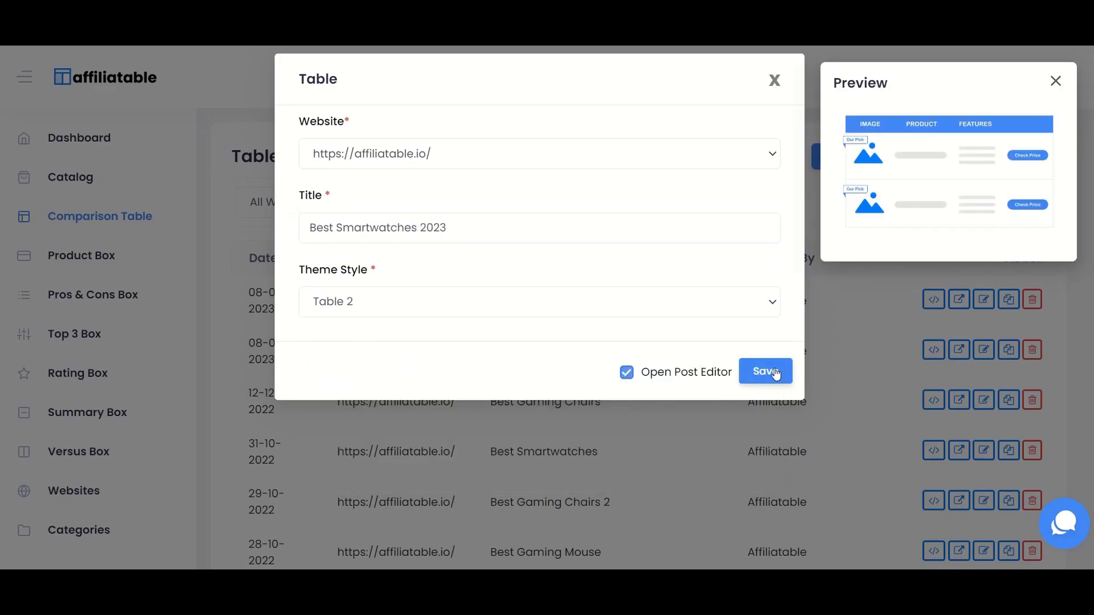
left_click(764, 372)
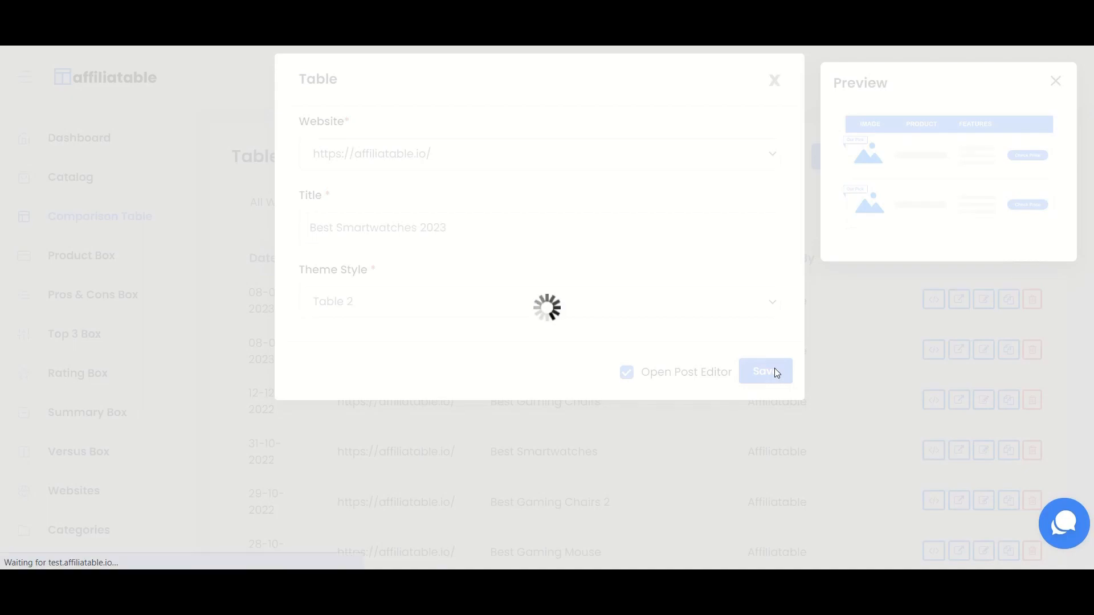
left_click(764, 371)
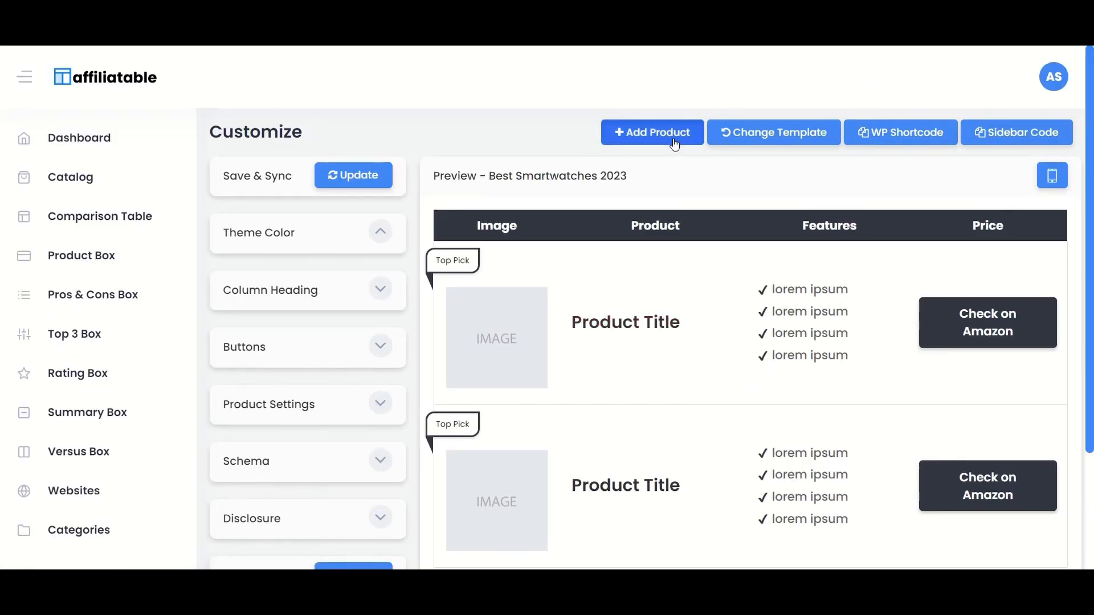
left_click(652, 132)
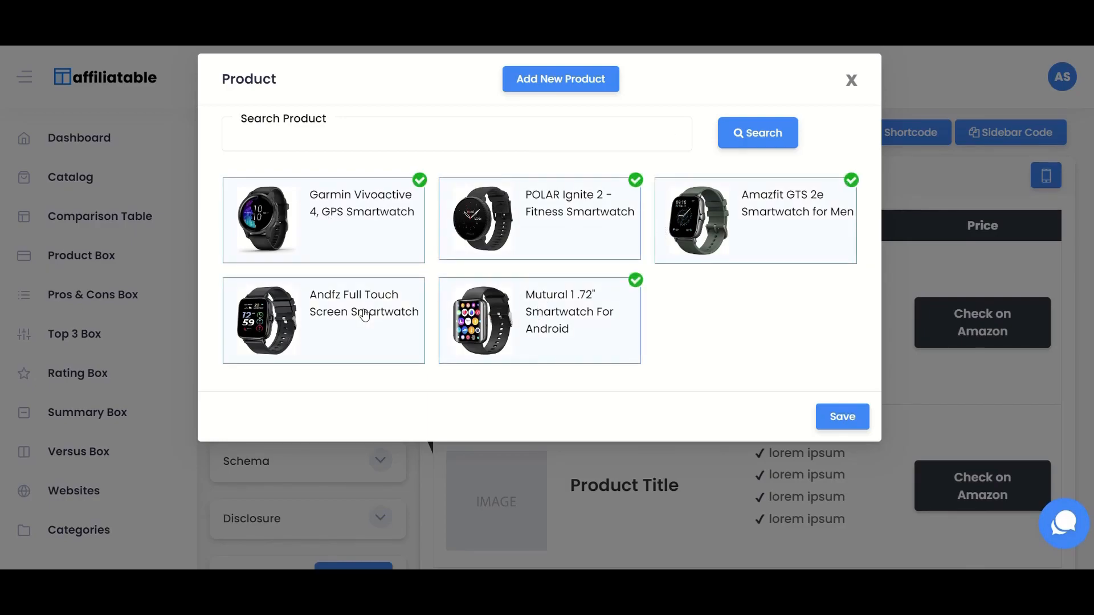
left_click(841, 417)
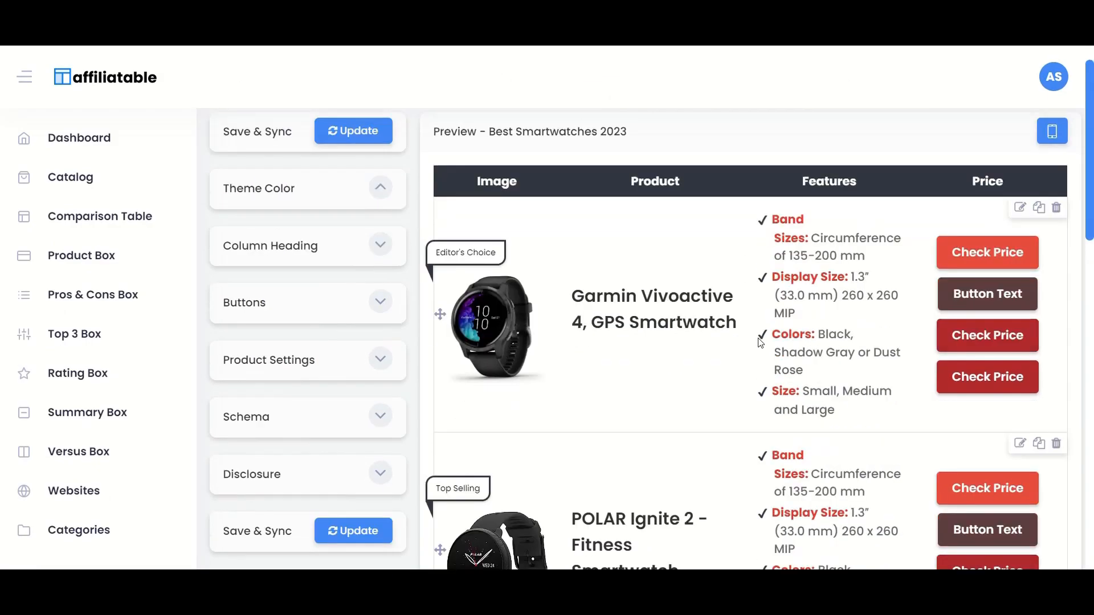
scroll("down", 3)
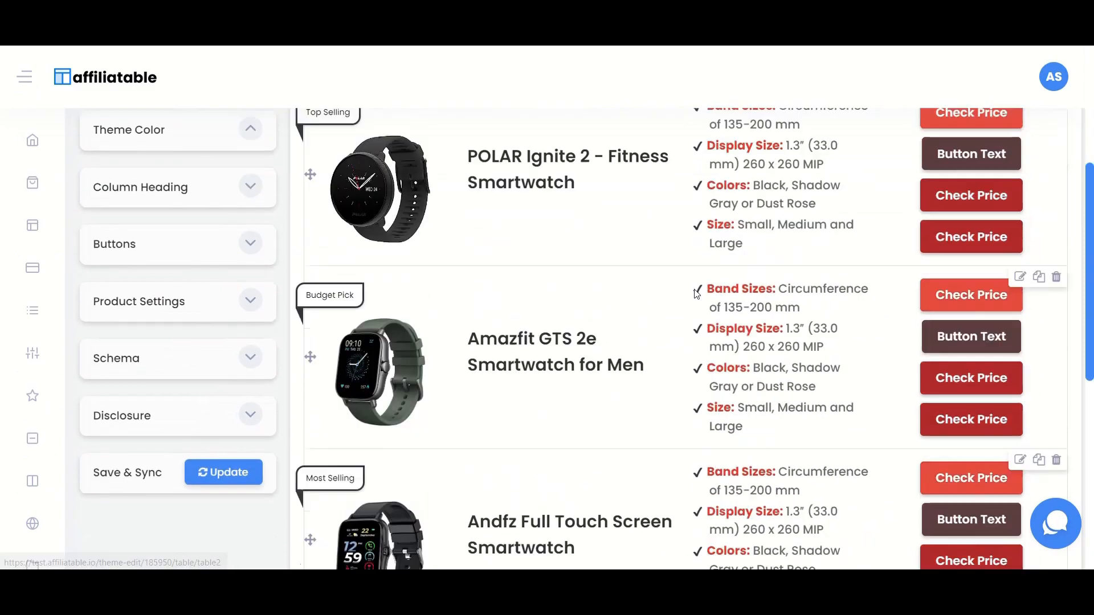
scroll("up", 3)
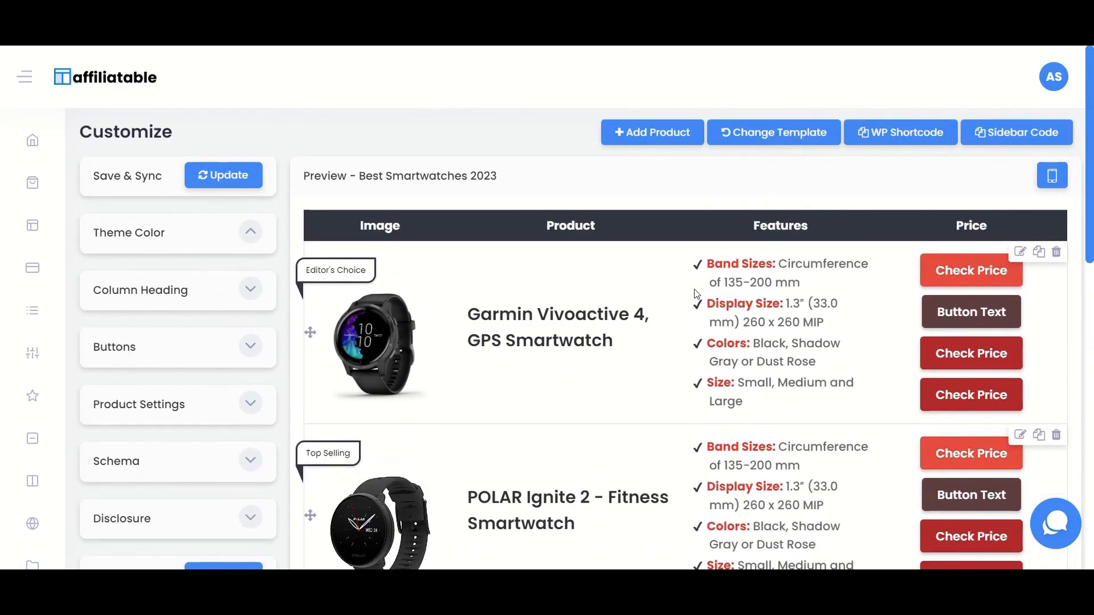
Try the numbered scores template, then apply the ranked style with badges and star ratings
left_click(773, 132)
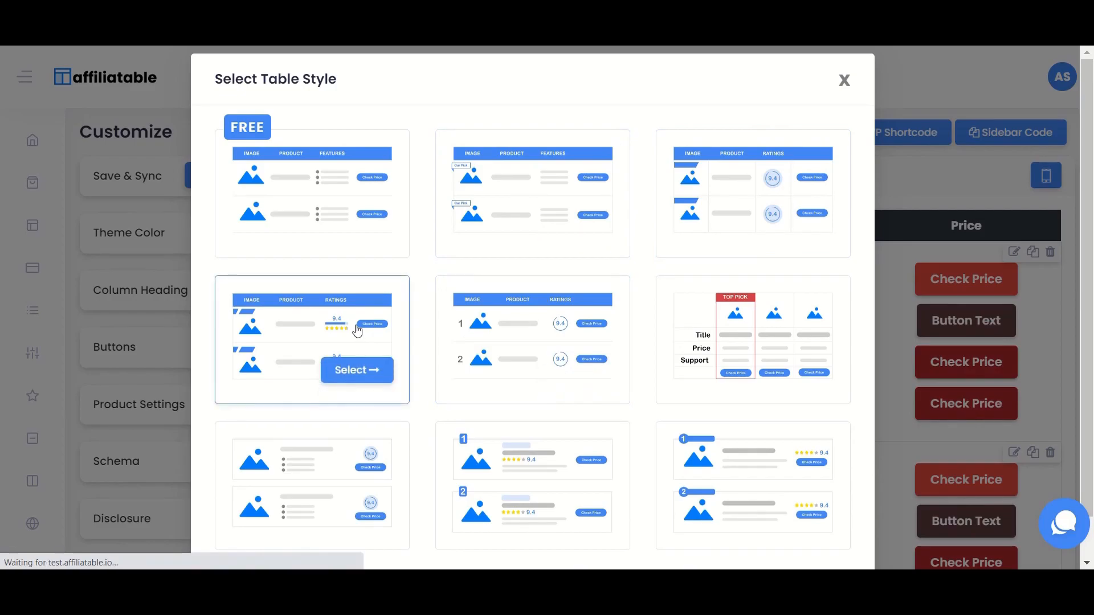
left_click(357, 369)
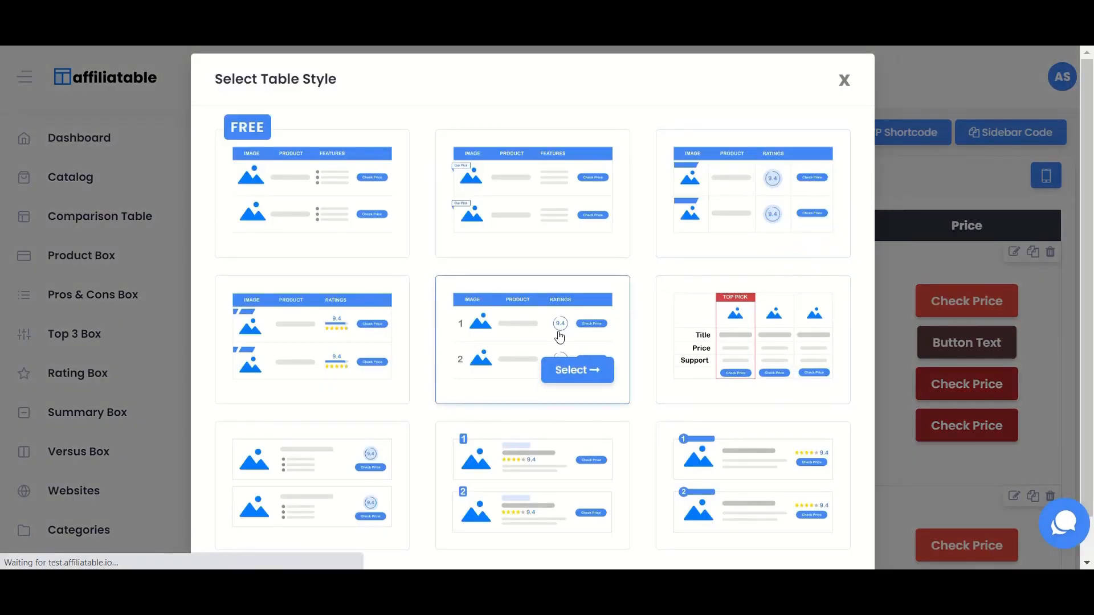
left_click(576, 370)
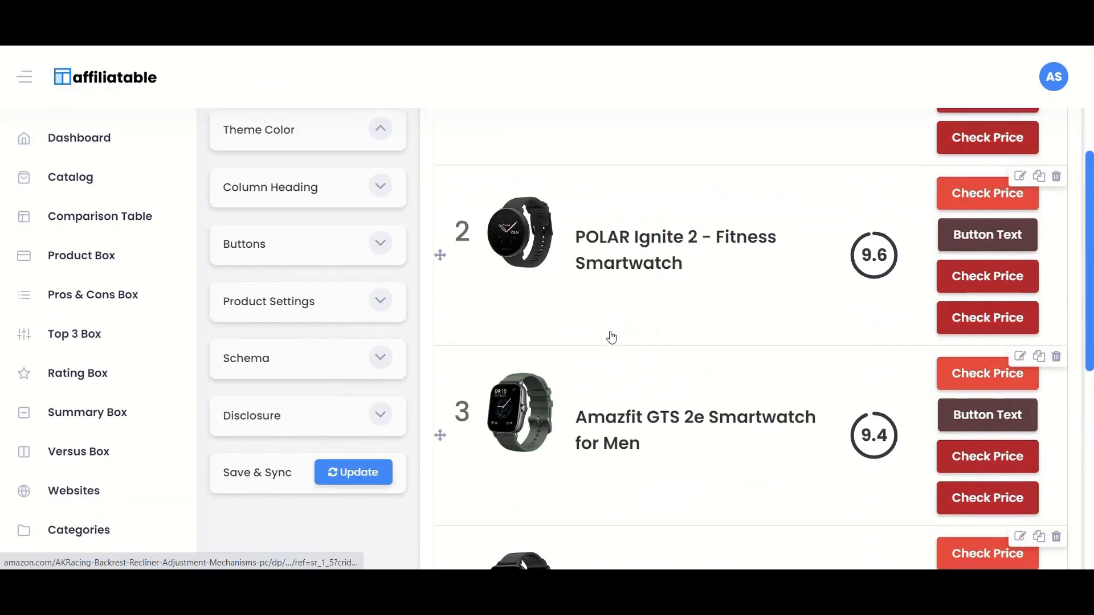
scroll("up", 3)
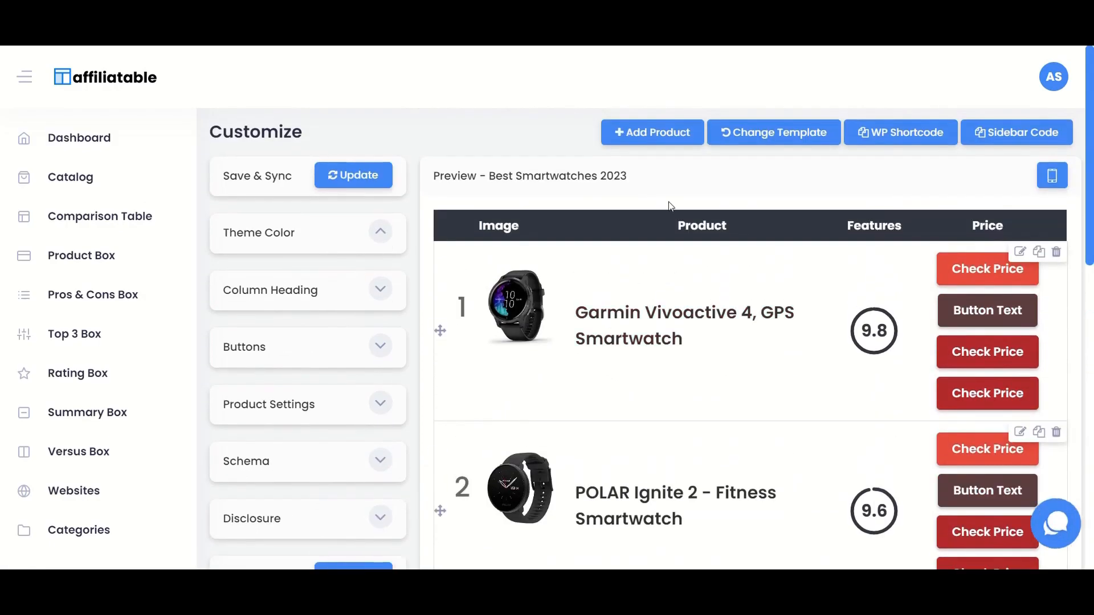
left_click(773, 132)
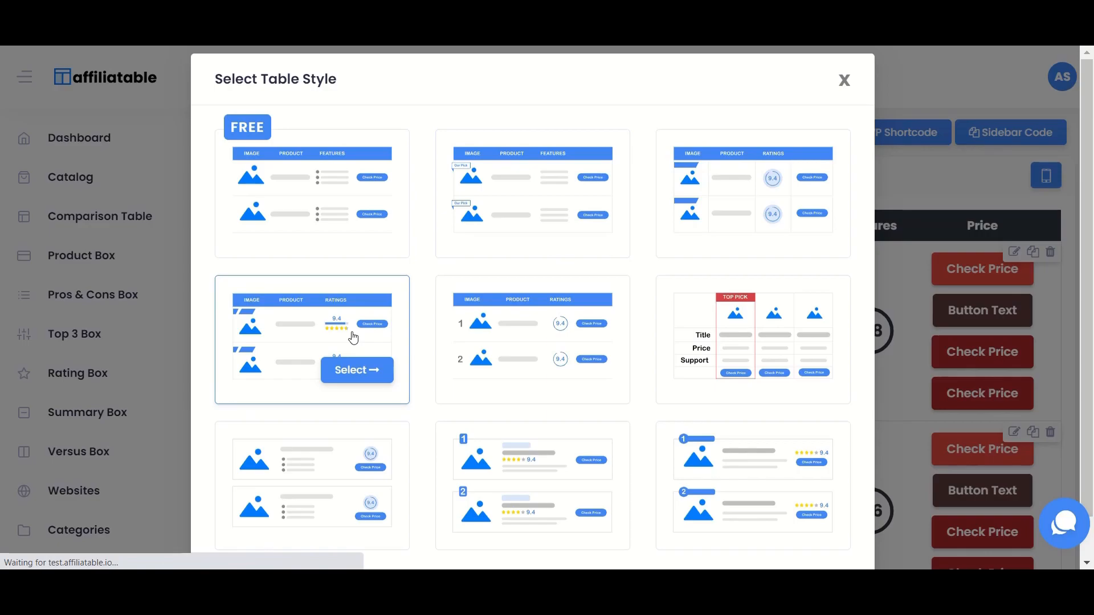
left_click(357, 369)
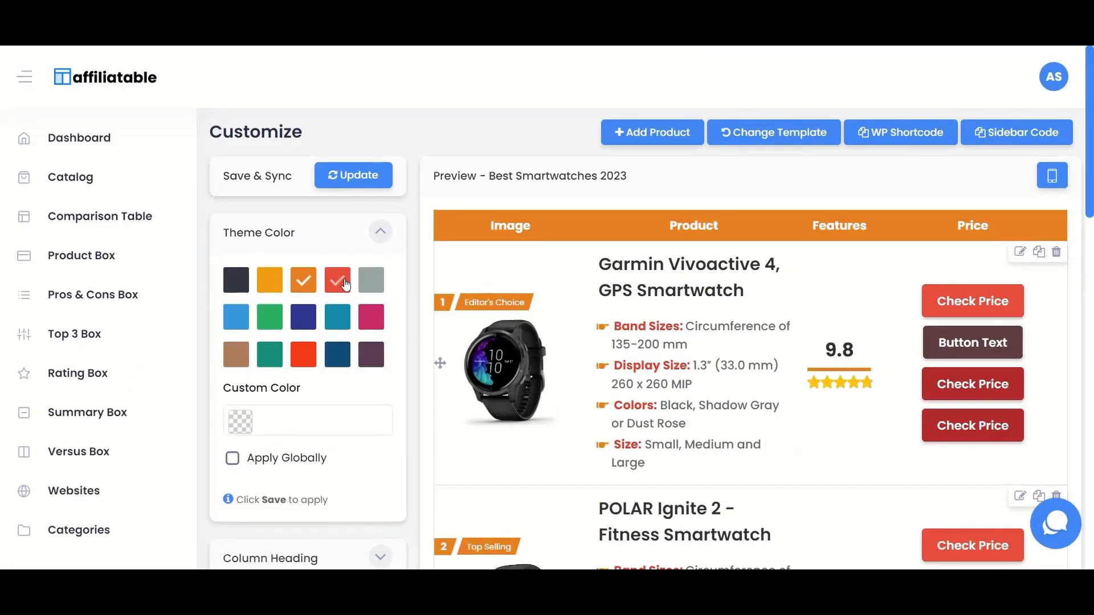
Try a dark red theme colour, then set it to mint green #09E0A7
left_click(303, 318)
type("#960E0E")
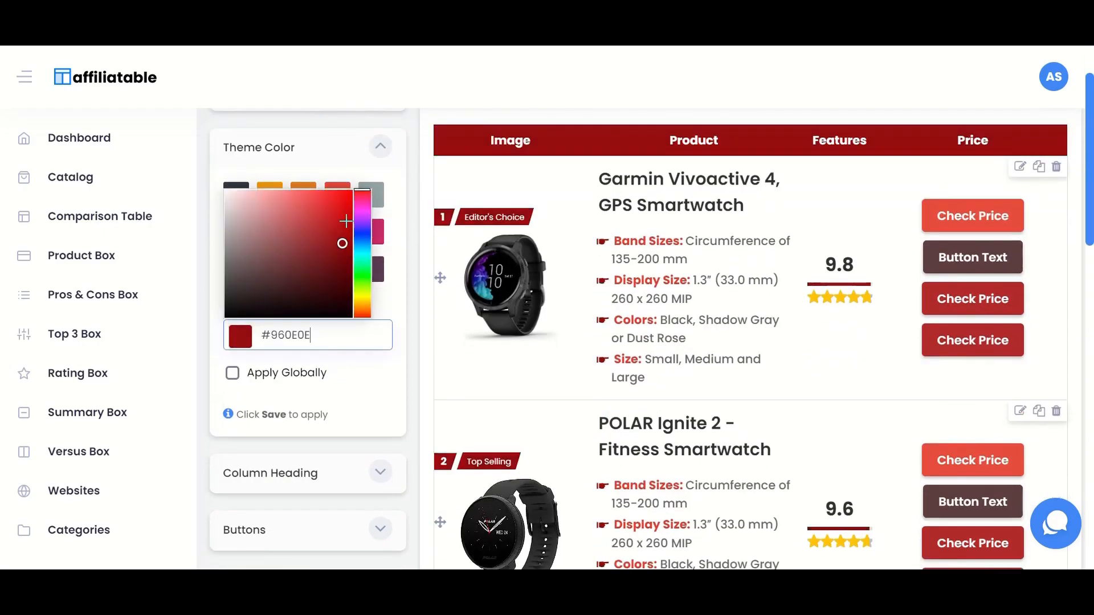
left_click(269, 231)
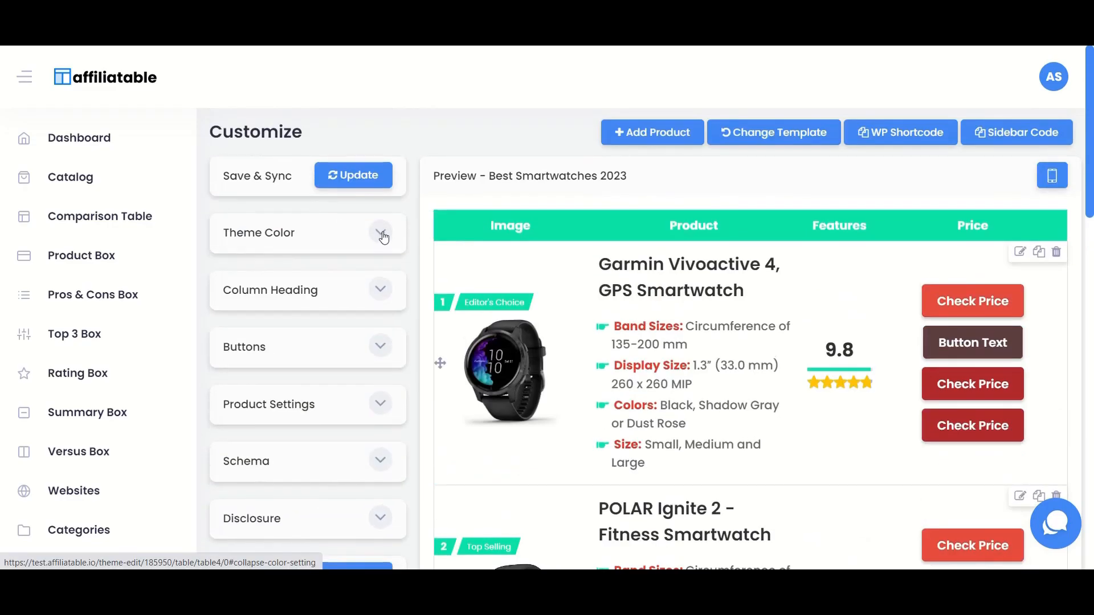
left_click(381, 233)
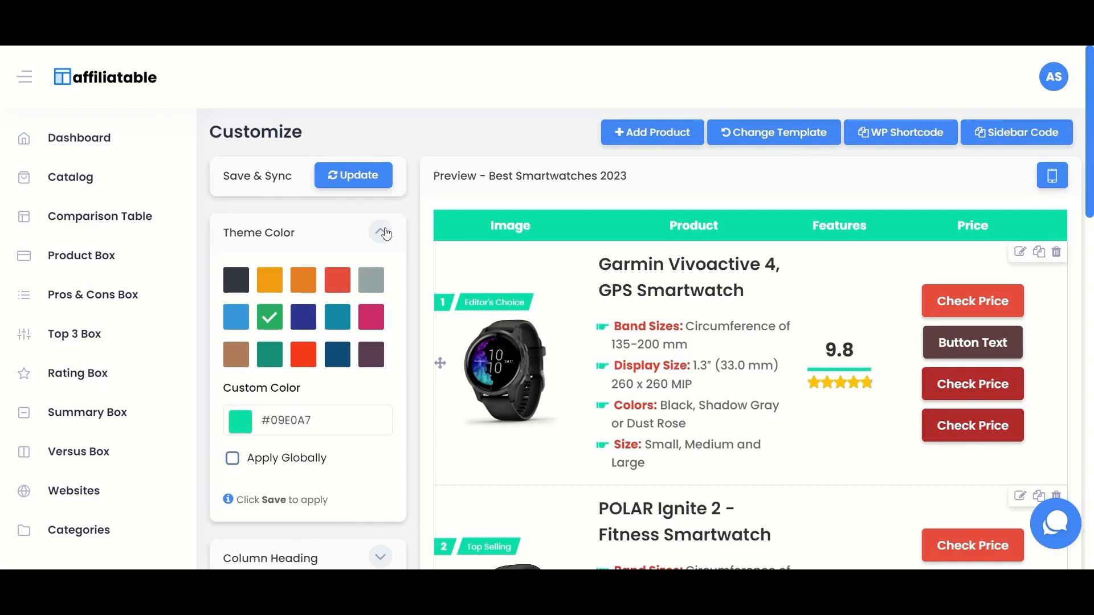
left_click(382, 233)
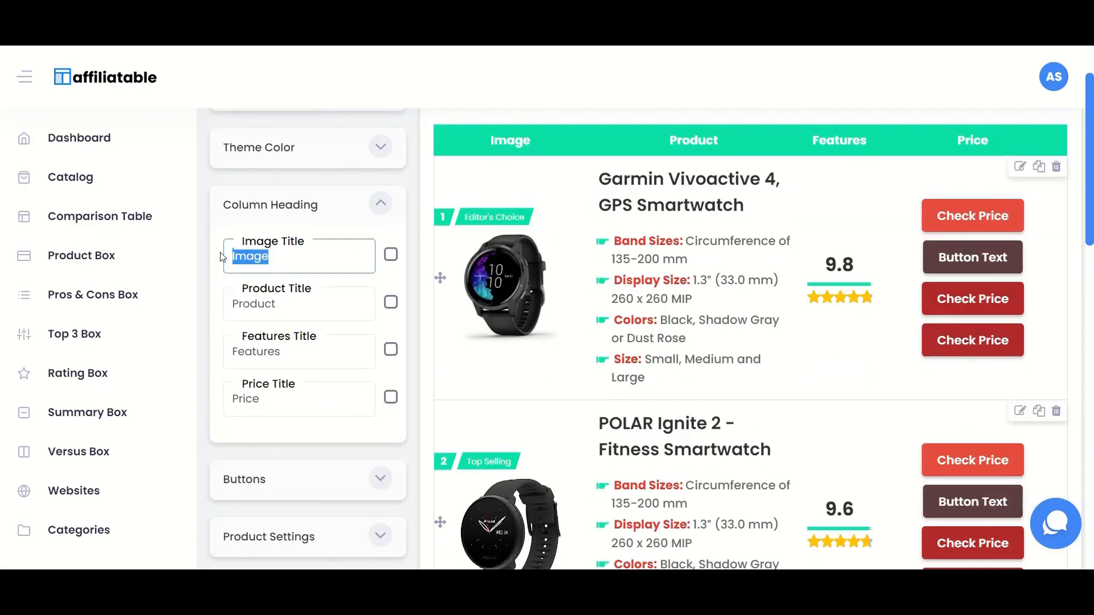
Rename the first column heading to Product and save, briefly checking the theme colour options
type("Pr")
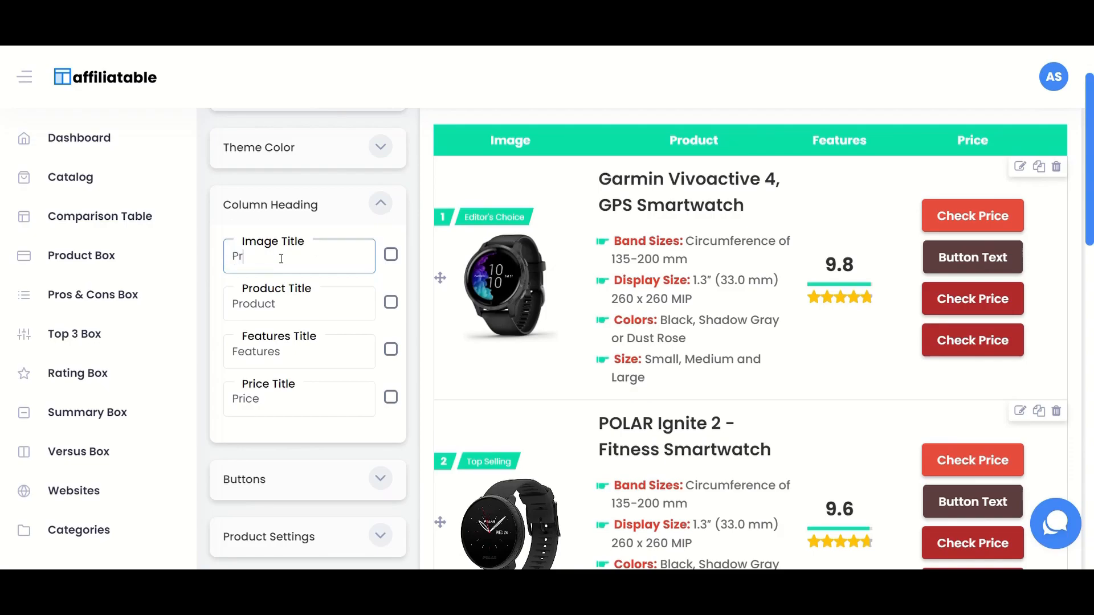
type("oduct")
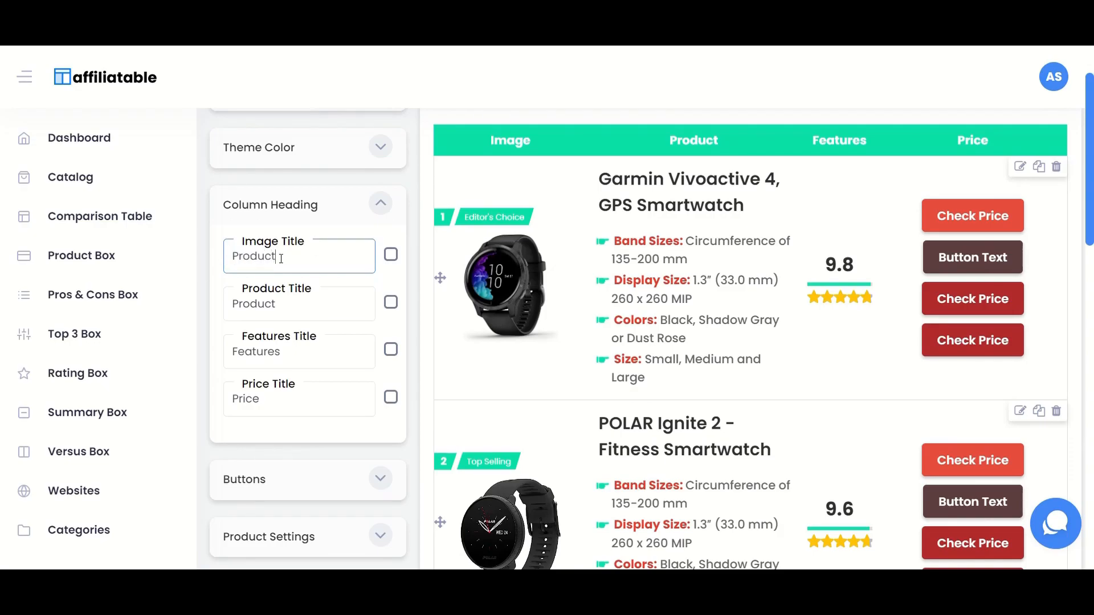
left_click(352, 175)
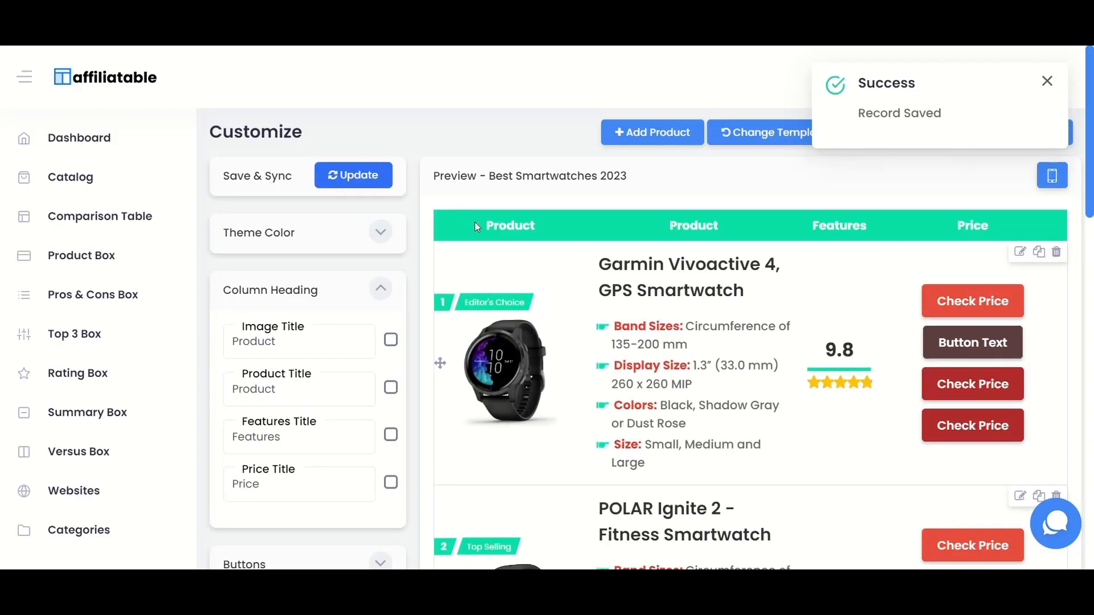
left_click(380, 233)
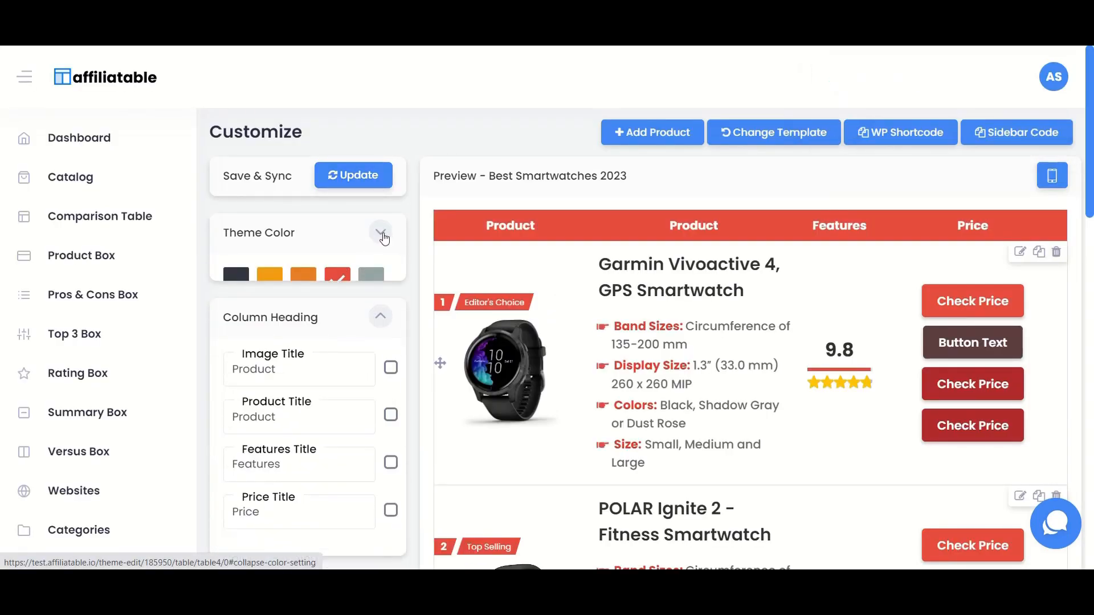
left_click(381, 233)
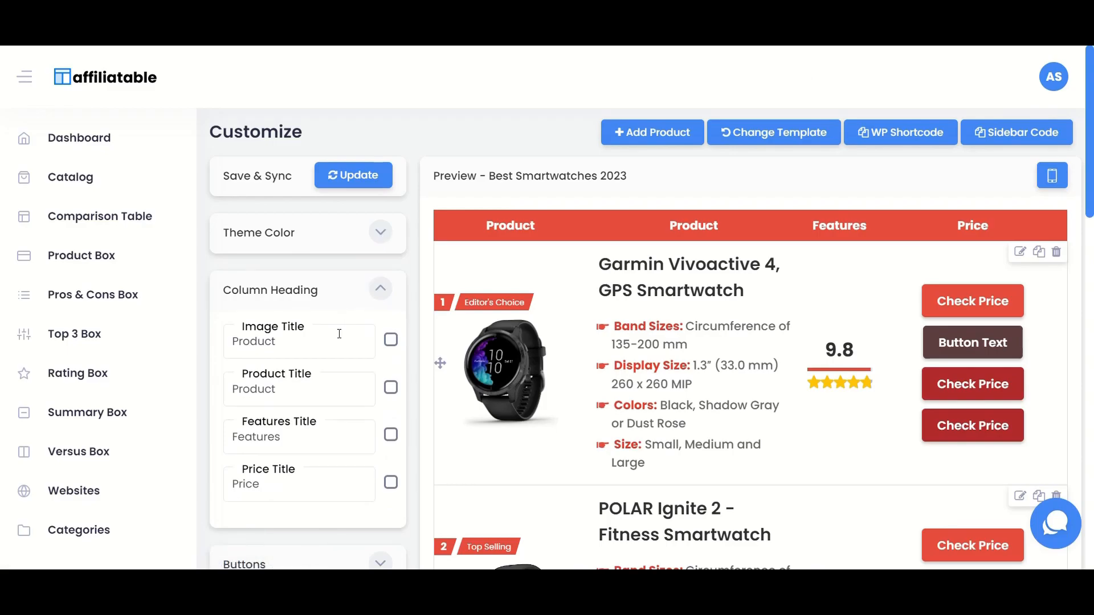
Rename the next headings to Features and Rating, save, and toggle the image column's hide checkbox
double_click(255, 390)
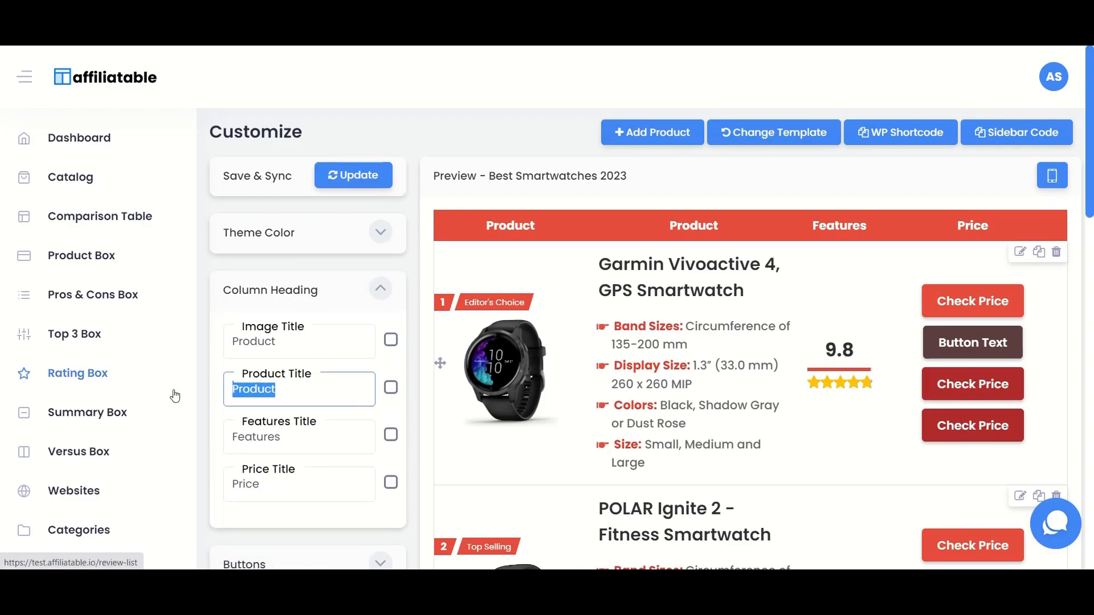
type("Features")
left_click(299, 437)
type("Ra")
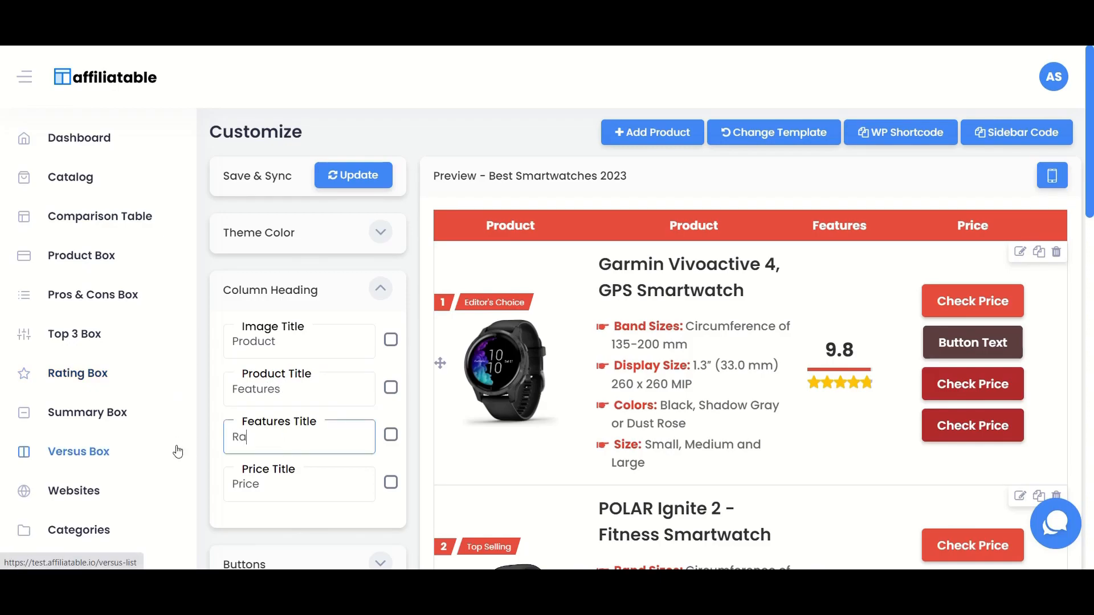
type("ting")
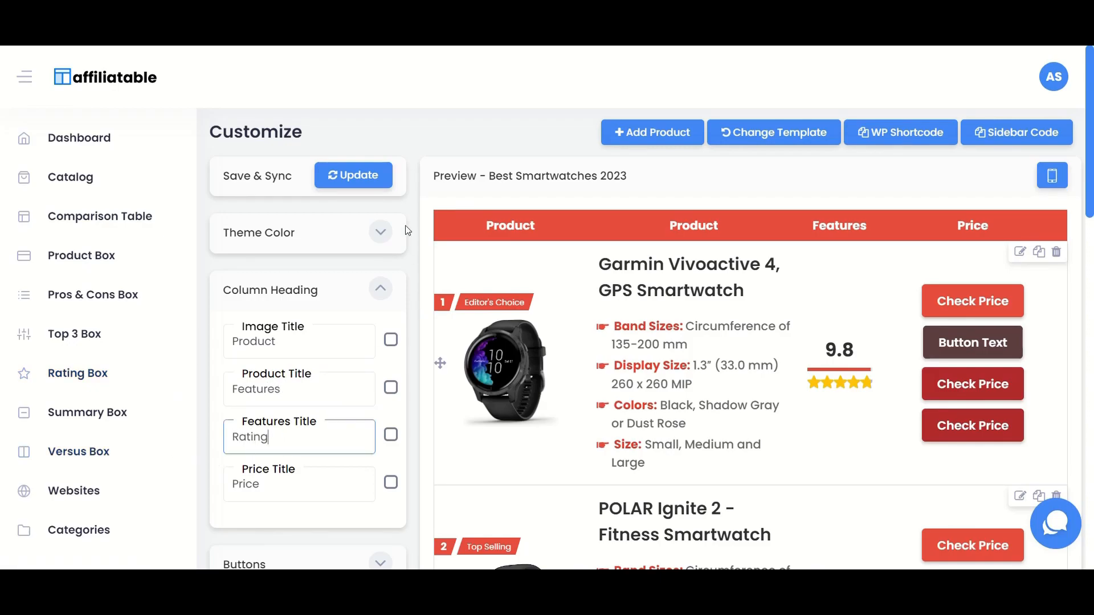
left_click(353, 175)
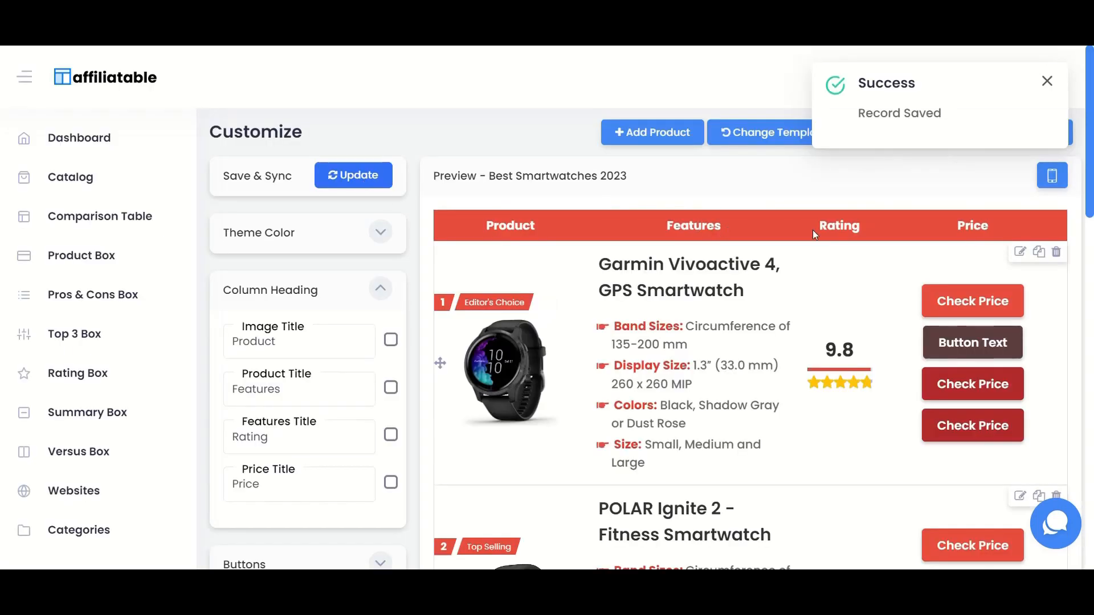
left_click(390, 340)
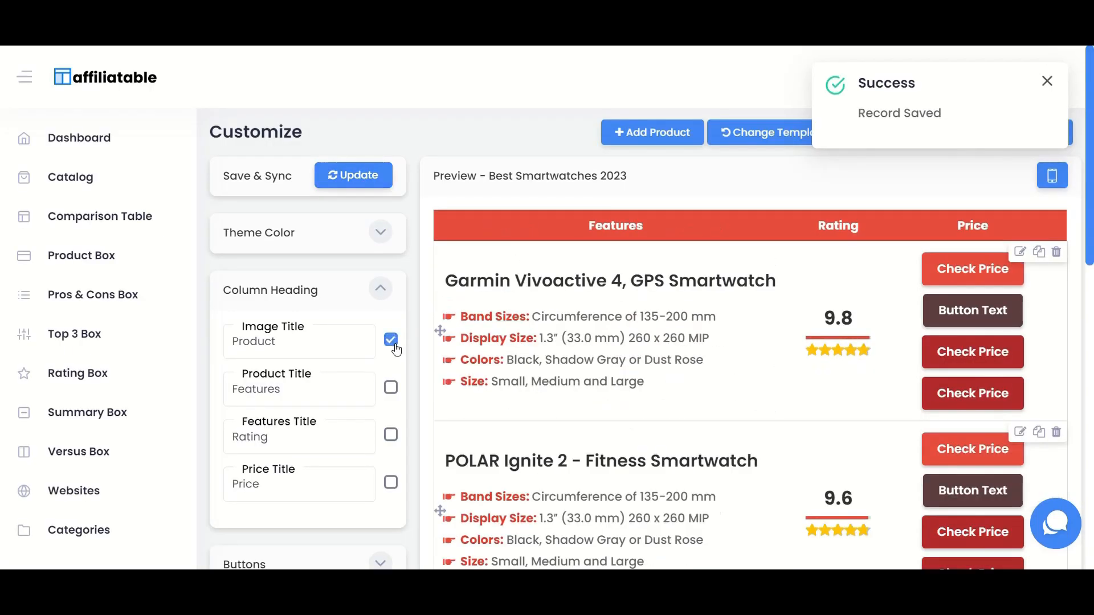
left_click(390, 390)
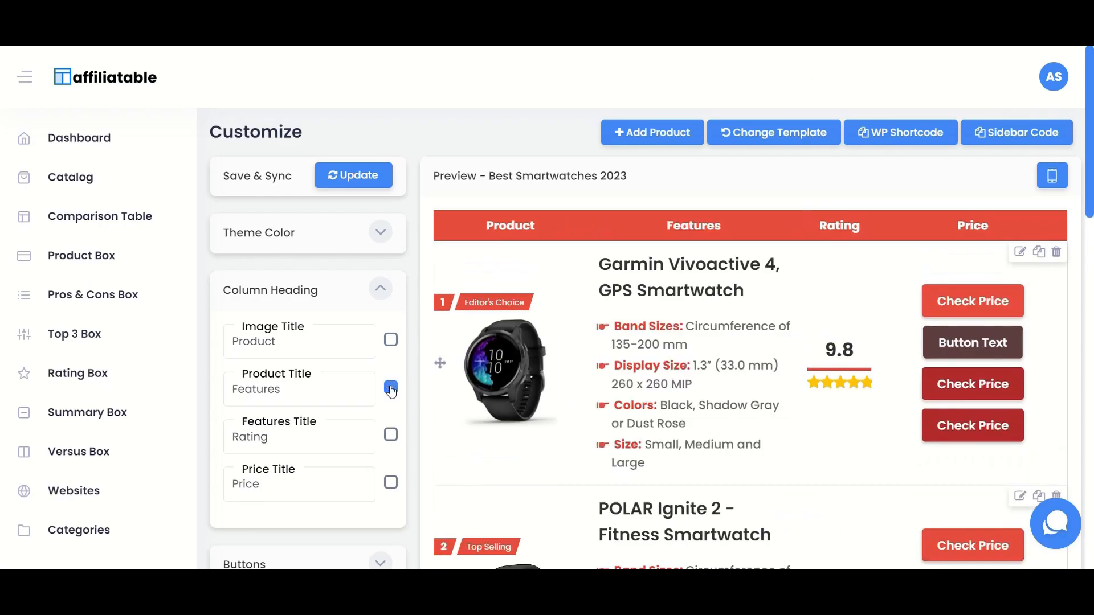
left_click(390, 388)
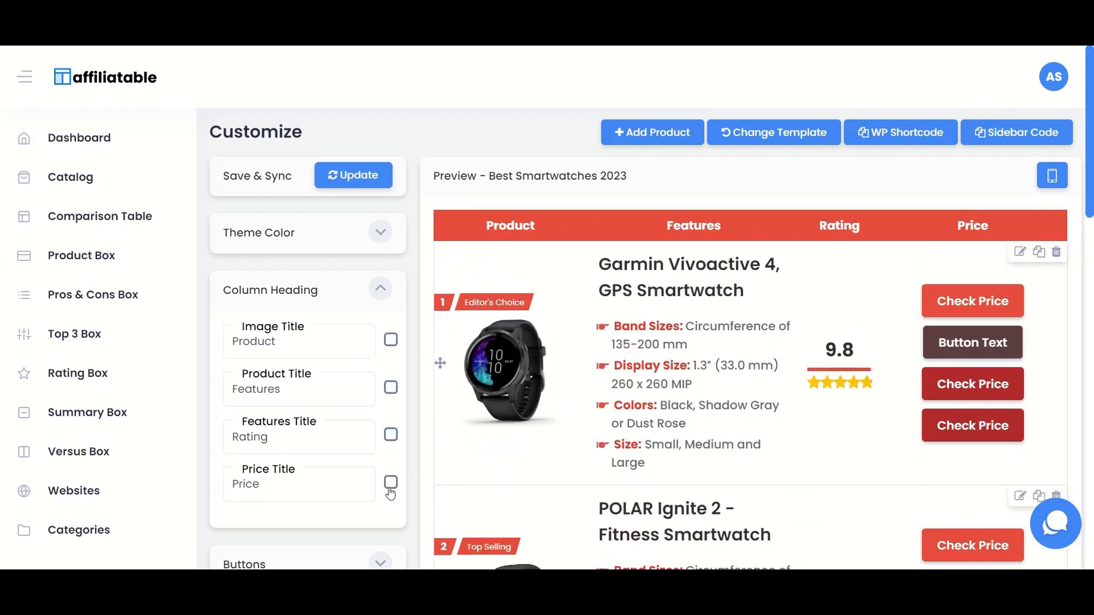
mouse_move(417, 330)
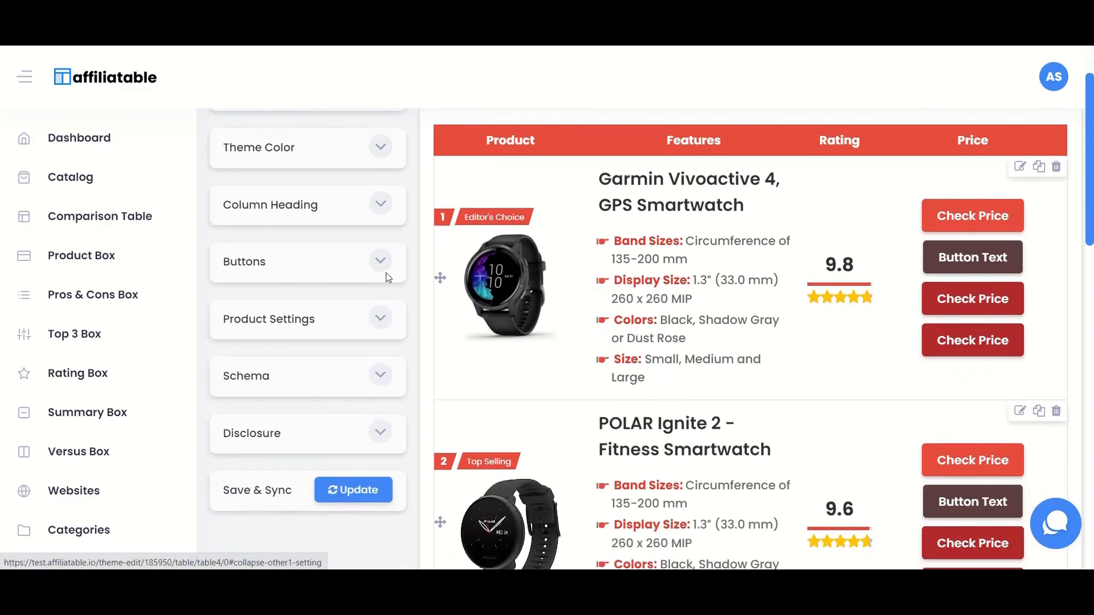
Recolour Button 1 (#37A870 entered) and configure Button 2 as a green 'Check price' button, then save
left_click(381, 263)
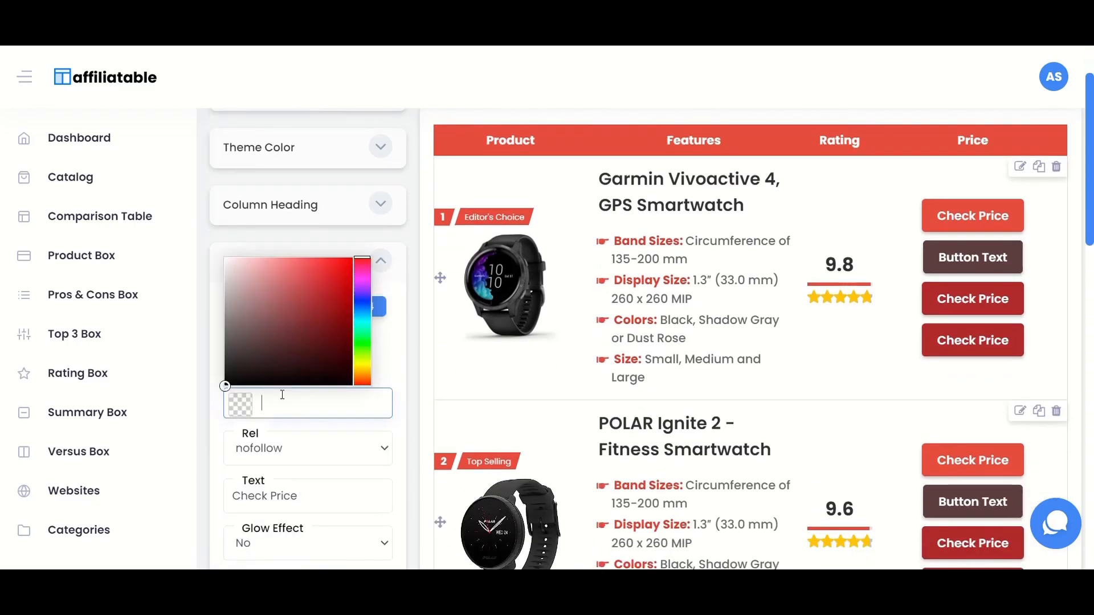
type("#37A870")
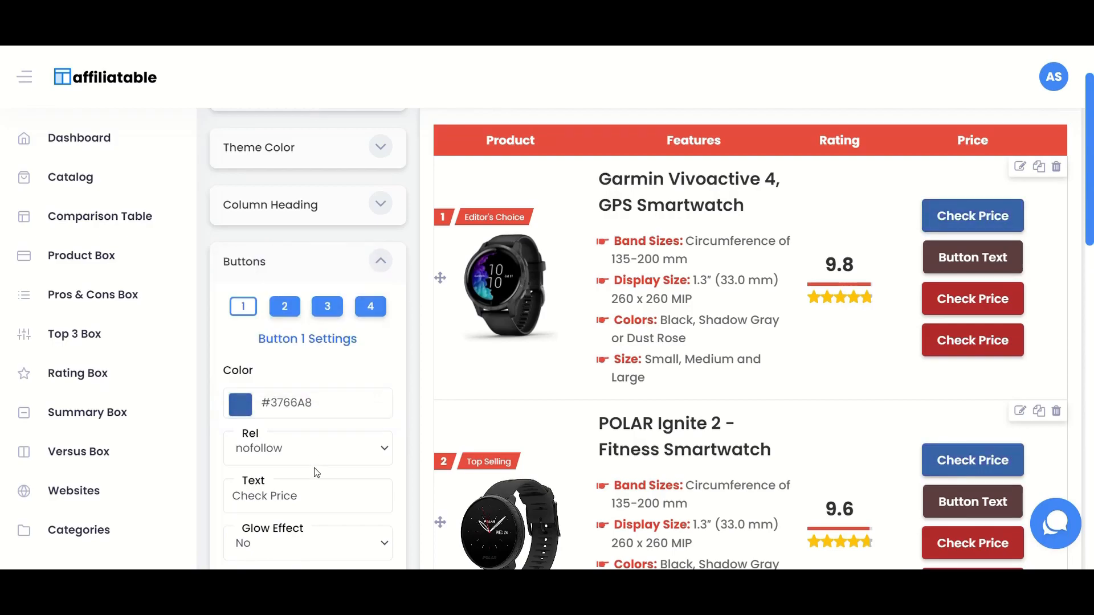
scroll("down", 3)
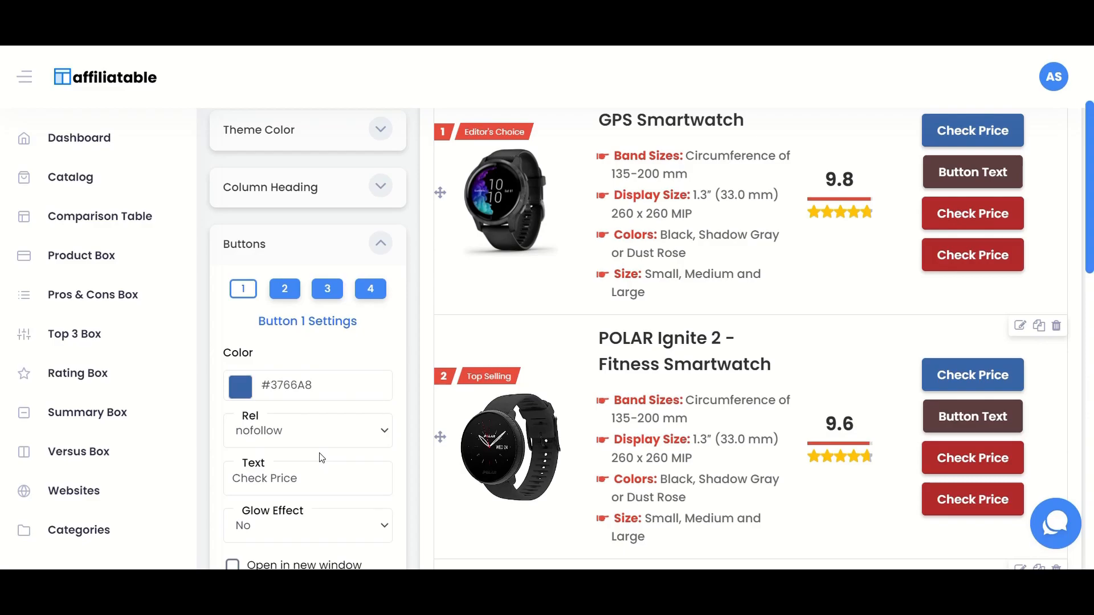
left_click(284, 289)
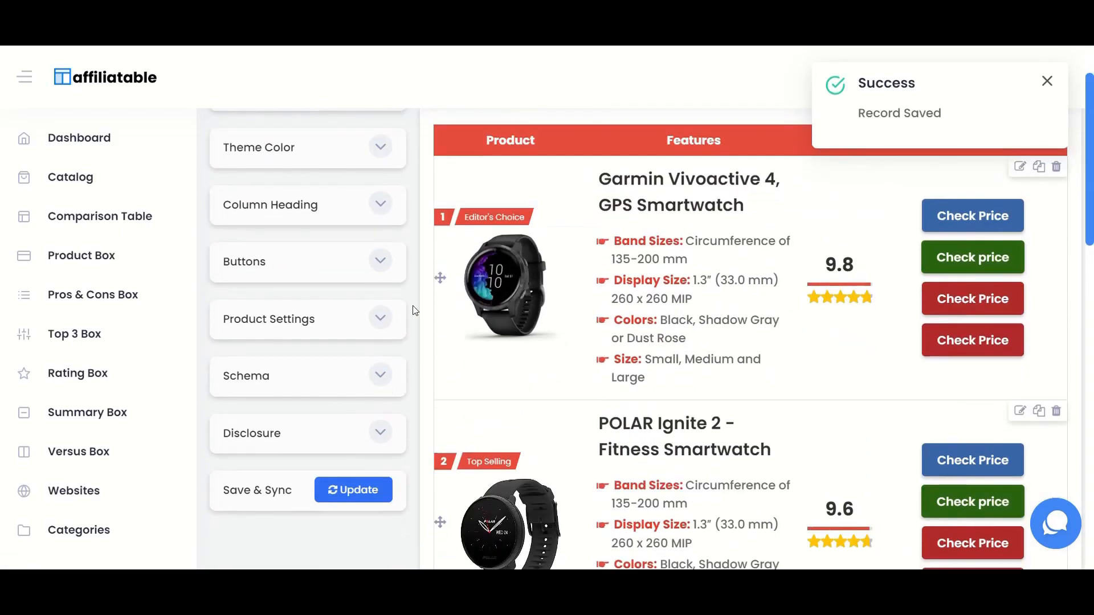
scroll("up", 3)
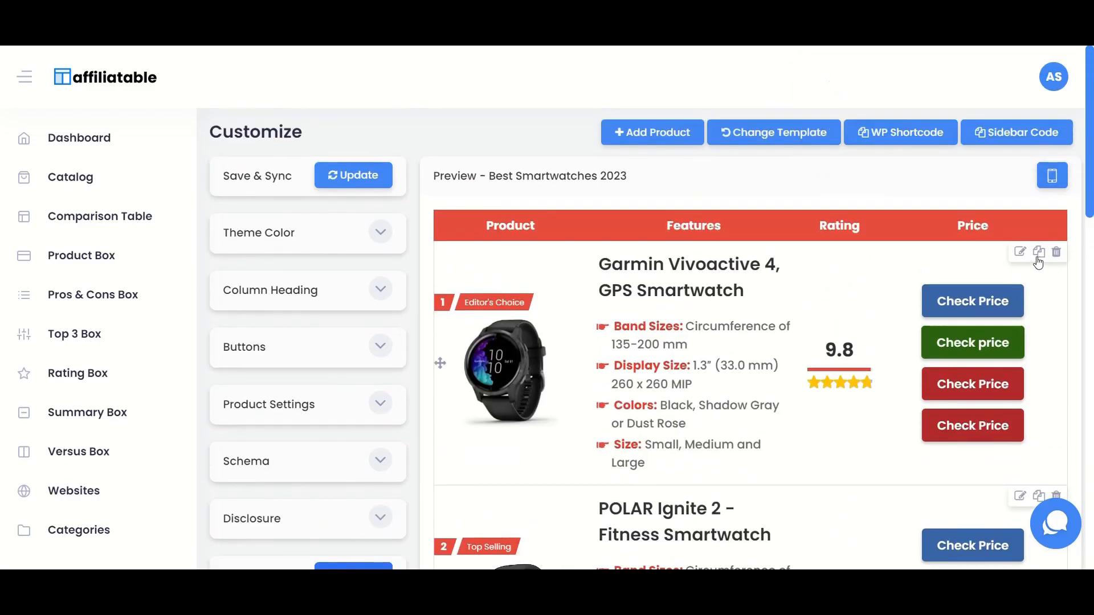
Label Garmin's buttons 'Check Price on Amazon' and 'Check Price on Ebay' and save the product
left_click(1019, 252)
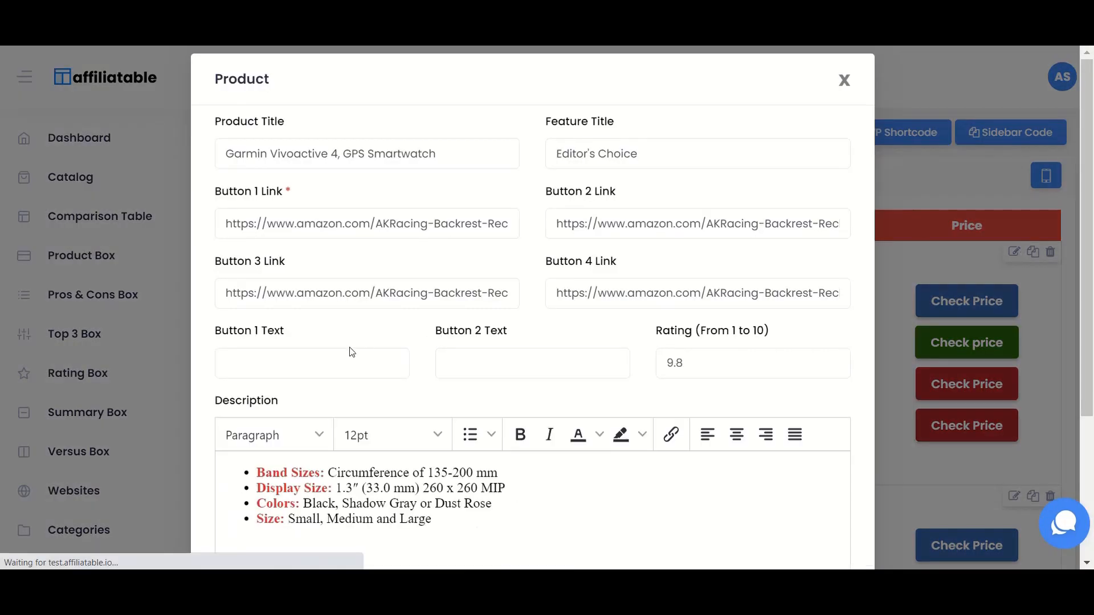
type("Check Price on Amao")
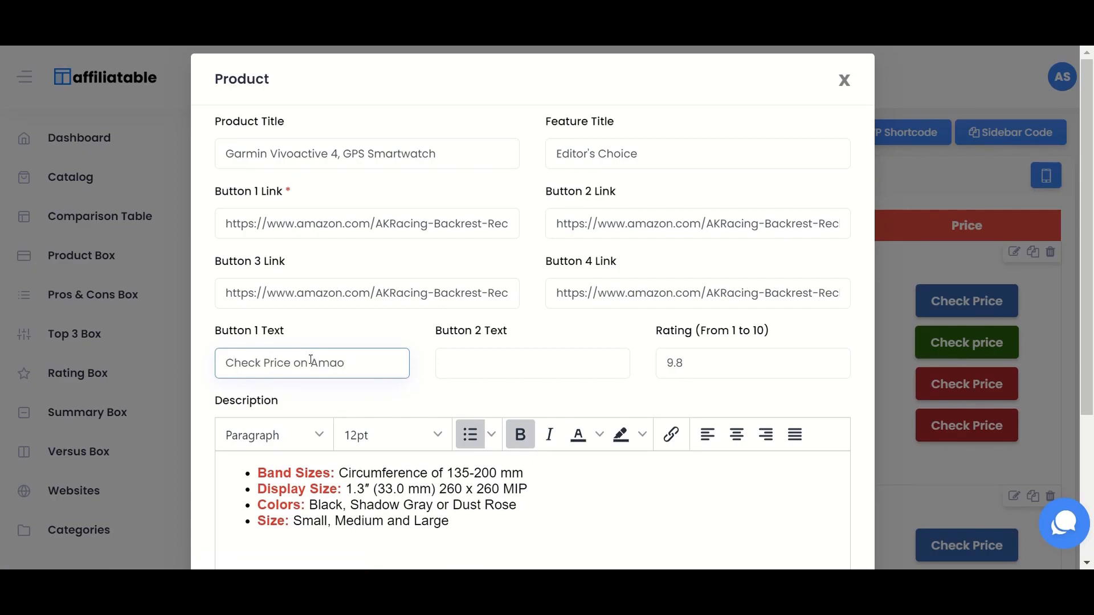
type("zon")
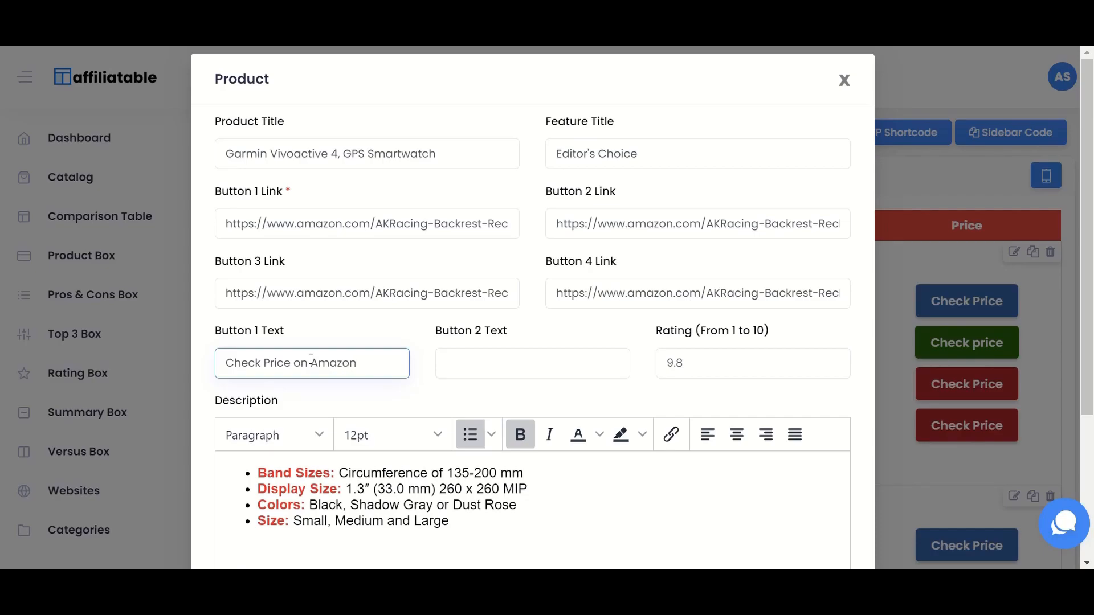
type("Check Price on Ebay")
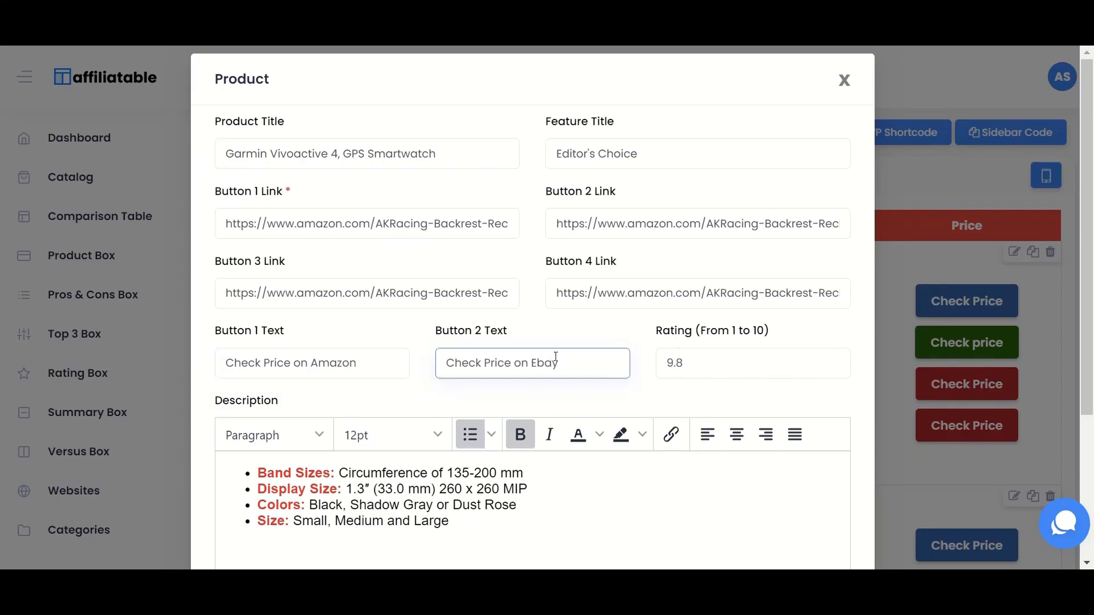
left_click(844, 80)
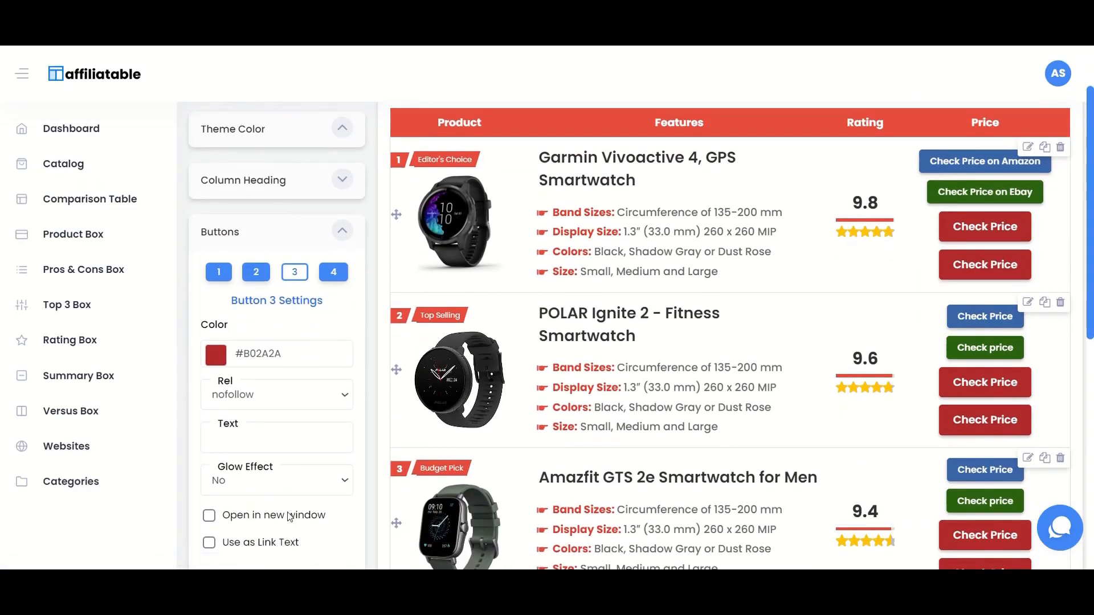
Set Glow Effect to Yes for the first buttons and collapse the Buttons settings
left_click(218, 273)
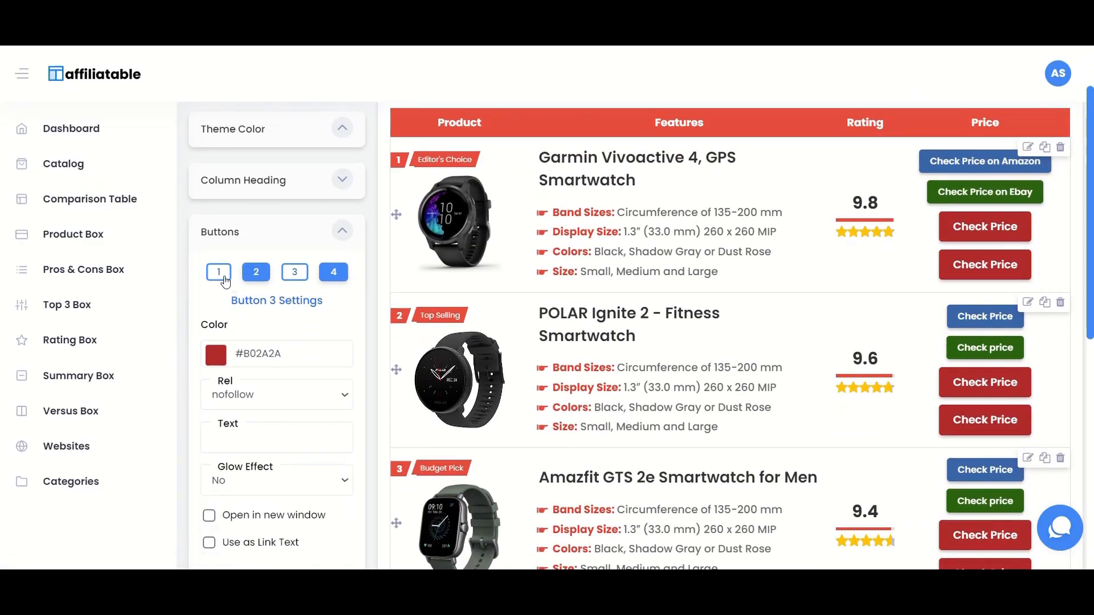
left_click(219, 273)
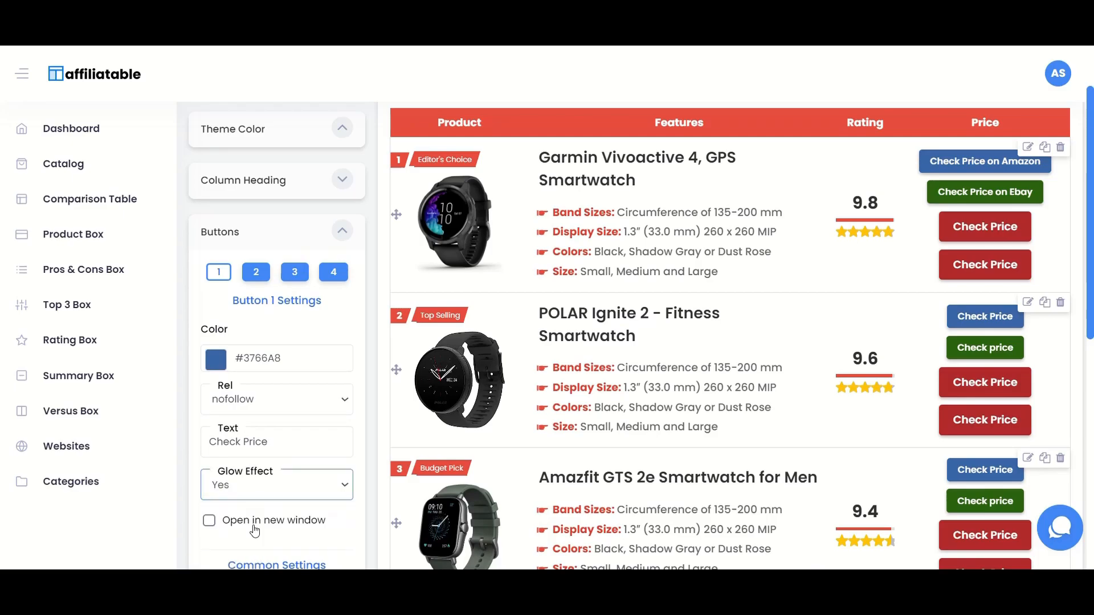
scroll("up", 3)
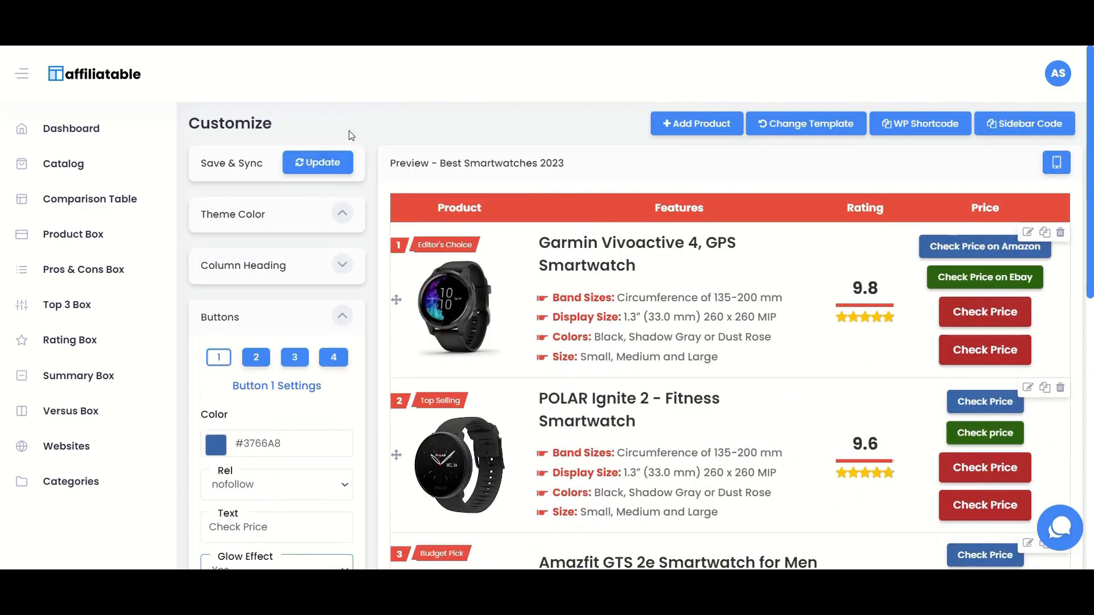
left_click(316, 163)
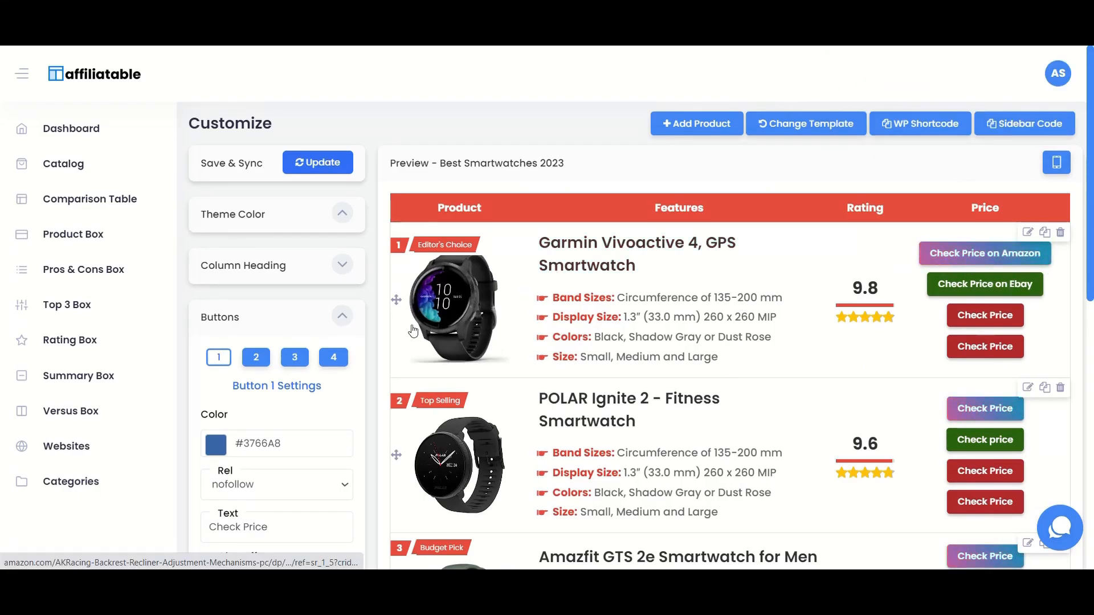
left_click(342, 317)
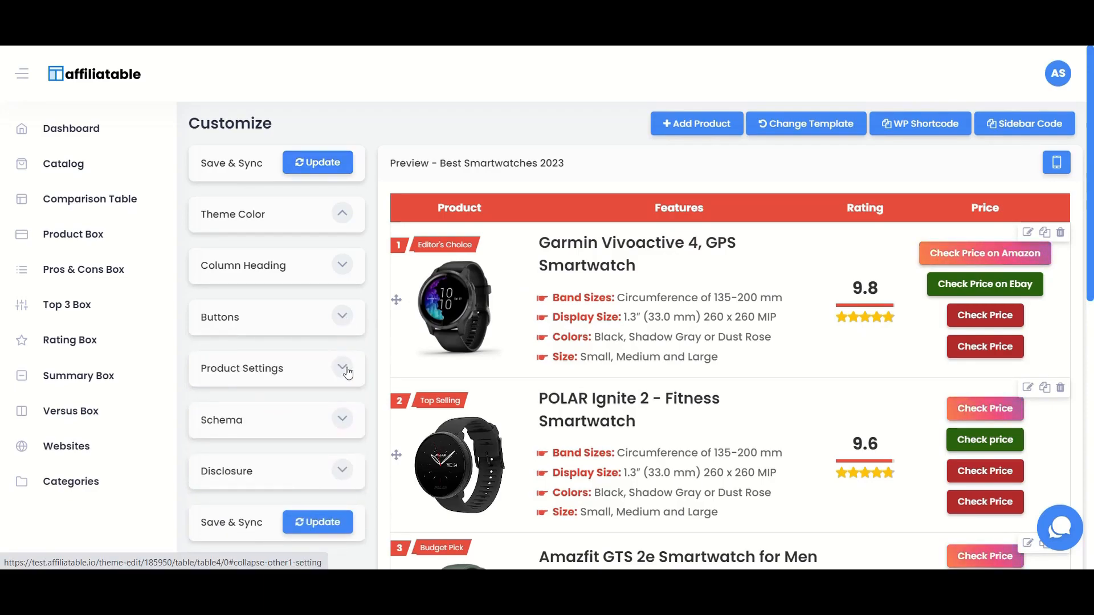
In Product Settings set Title Tag h2, Remove Rating Yes and Rating Scale 5, then save
left_click(341, 368)
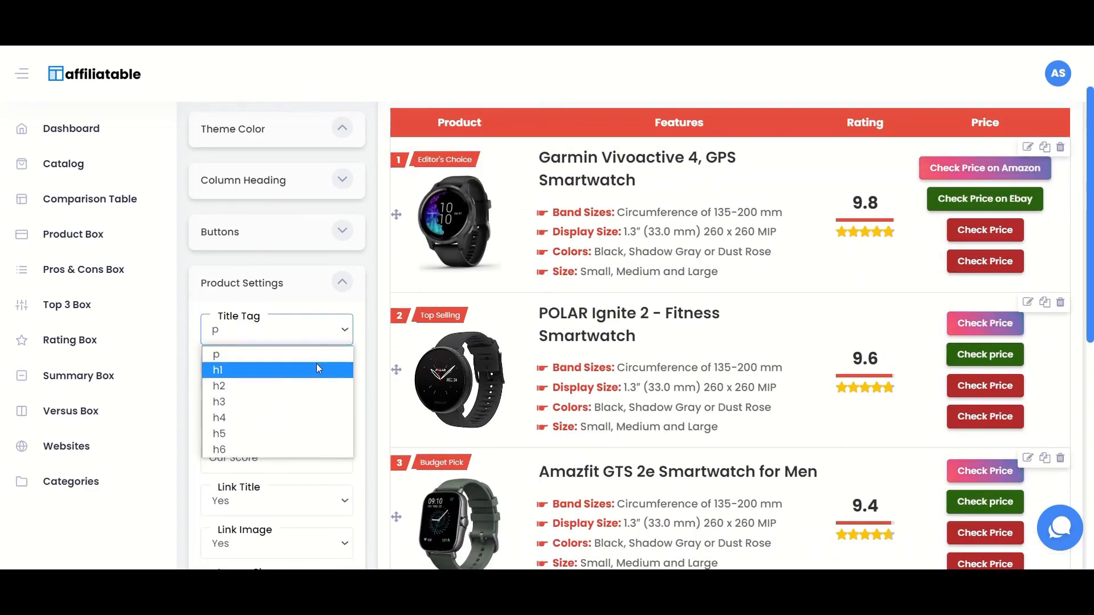
left_click(219, 387)
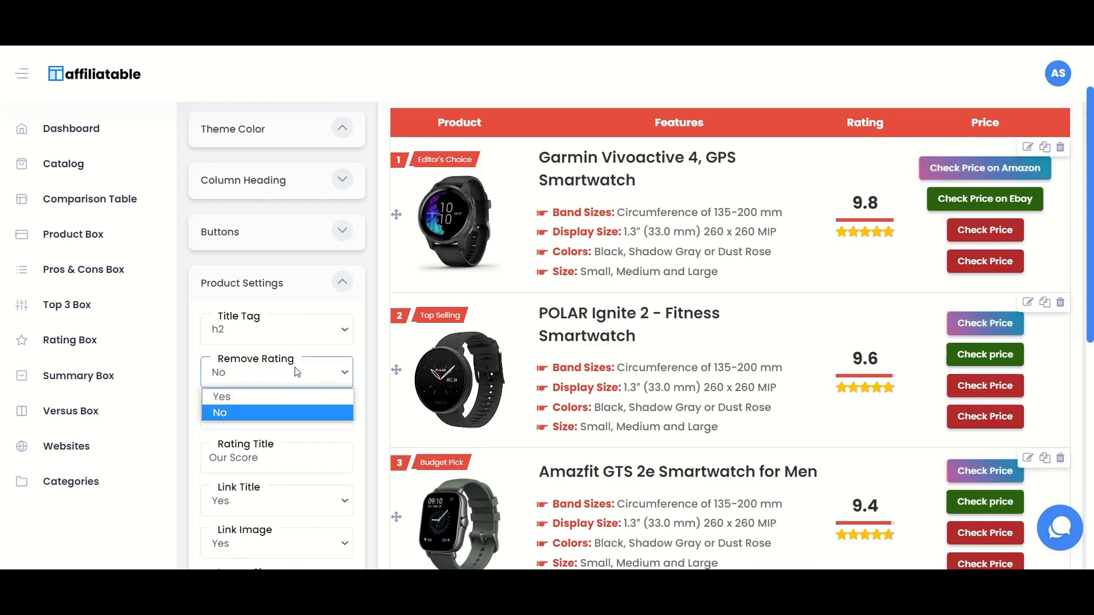
left_click(221, 397)
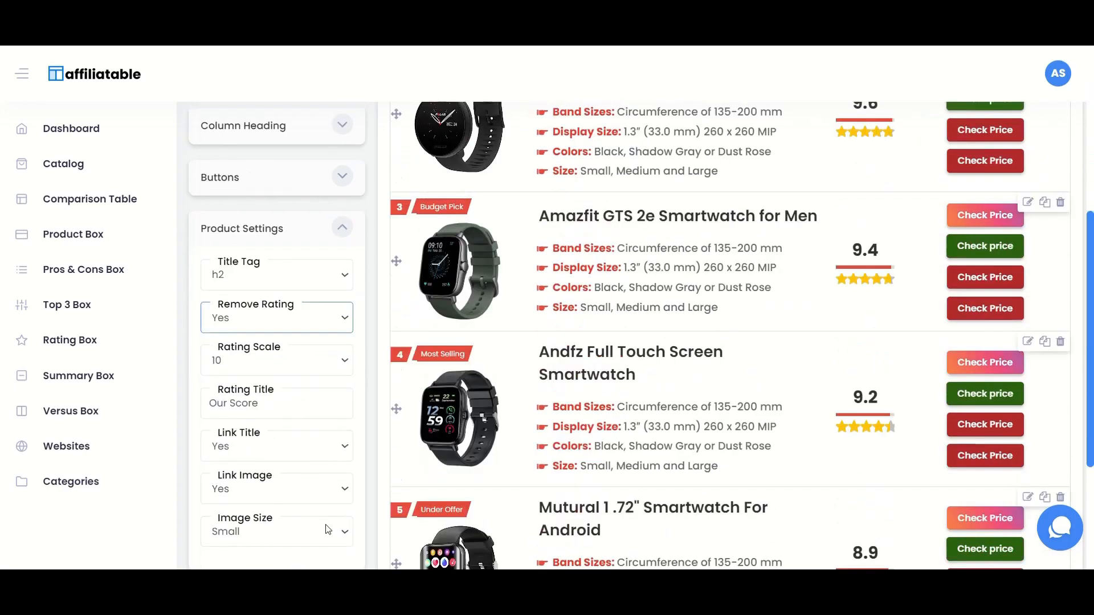
left_click(317, 524)
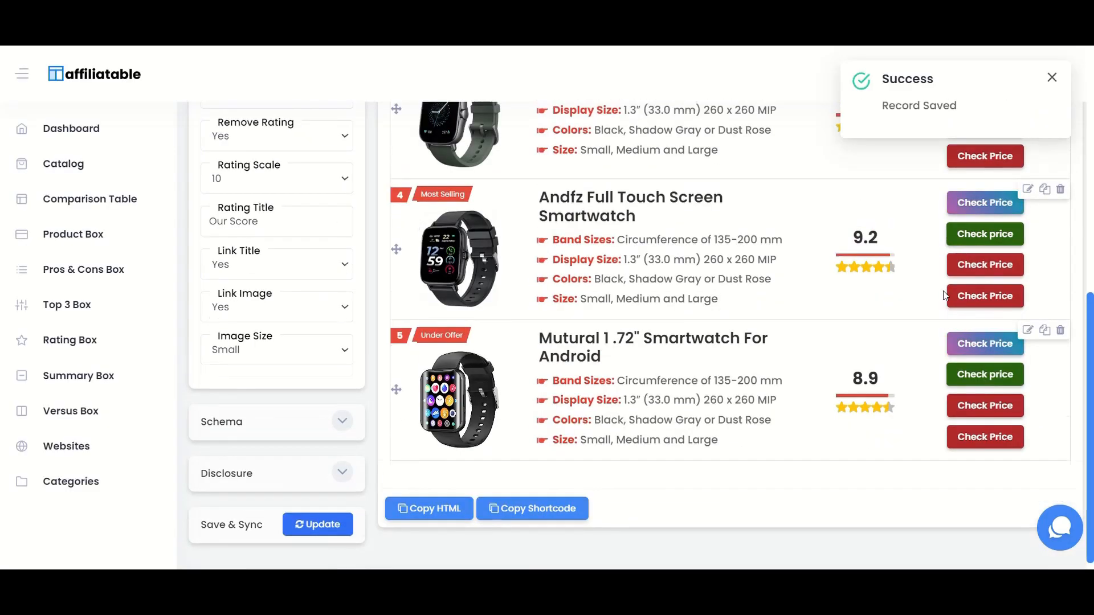
scroll("up", 3)
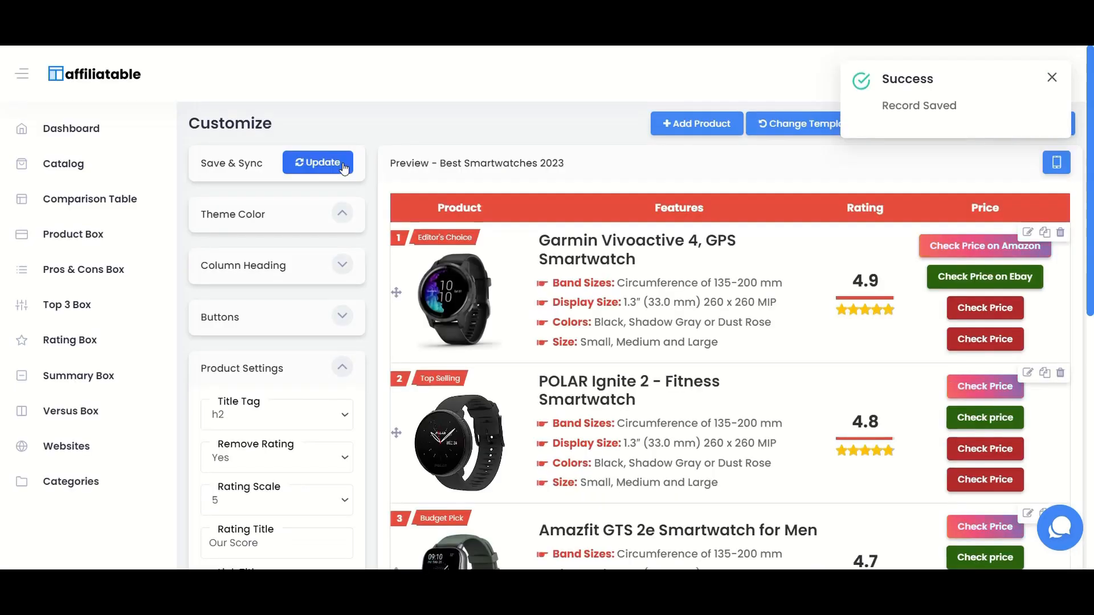
scroll("down", 3)
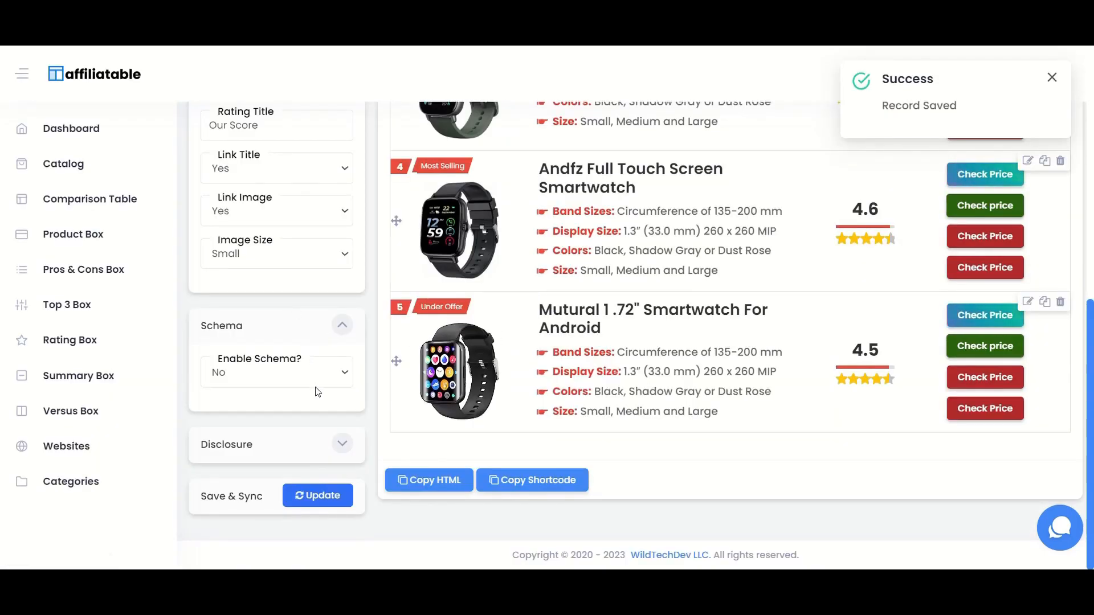
left_click(275, 372)
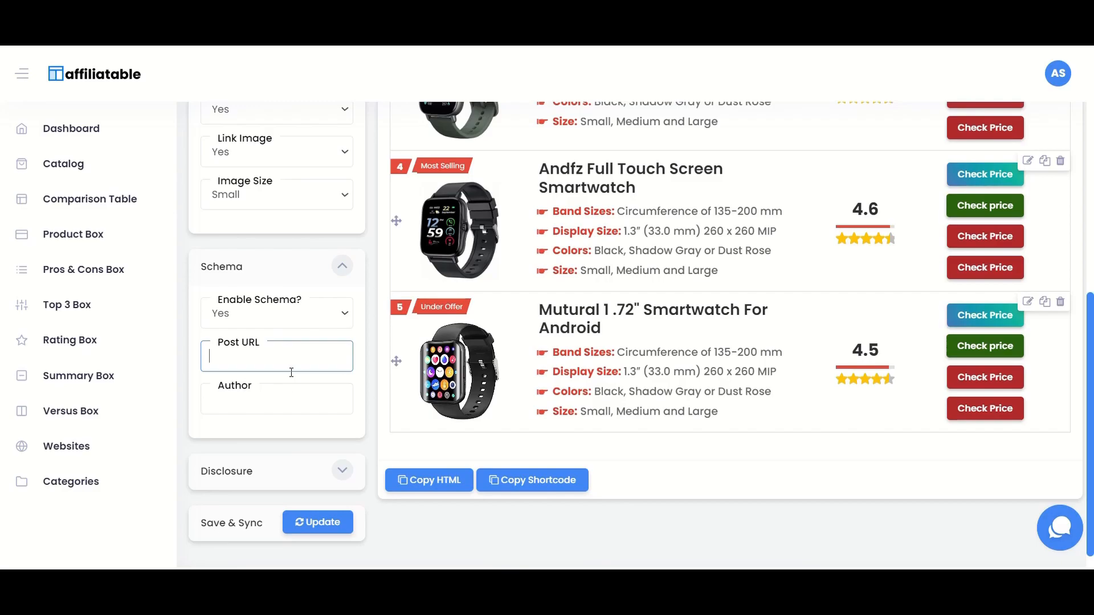
left_click(276, 399)
type("James")
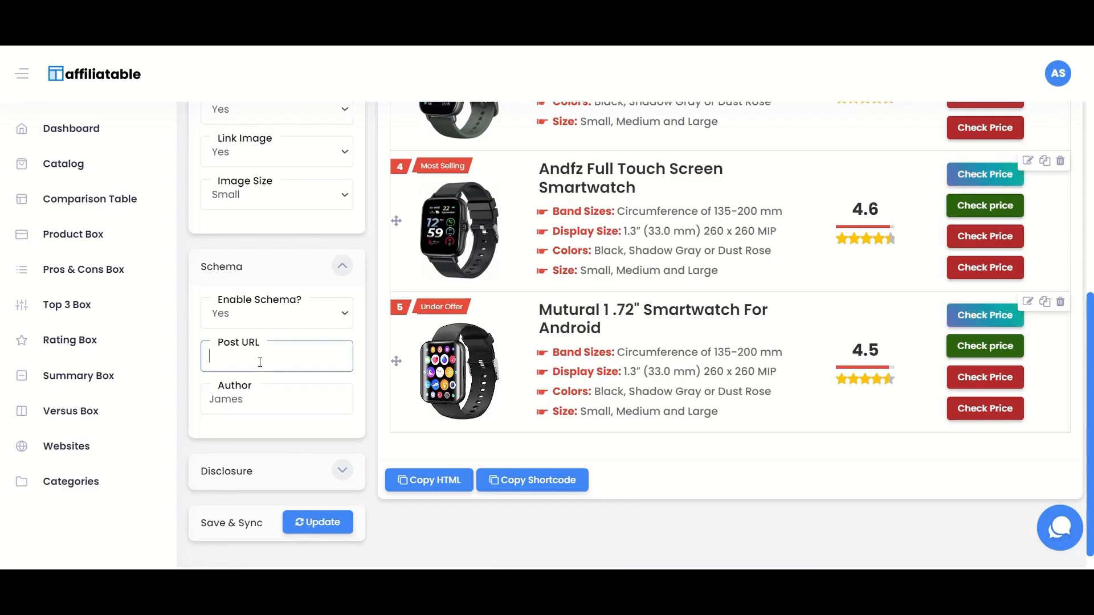
type("https:m")
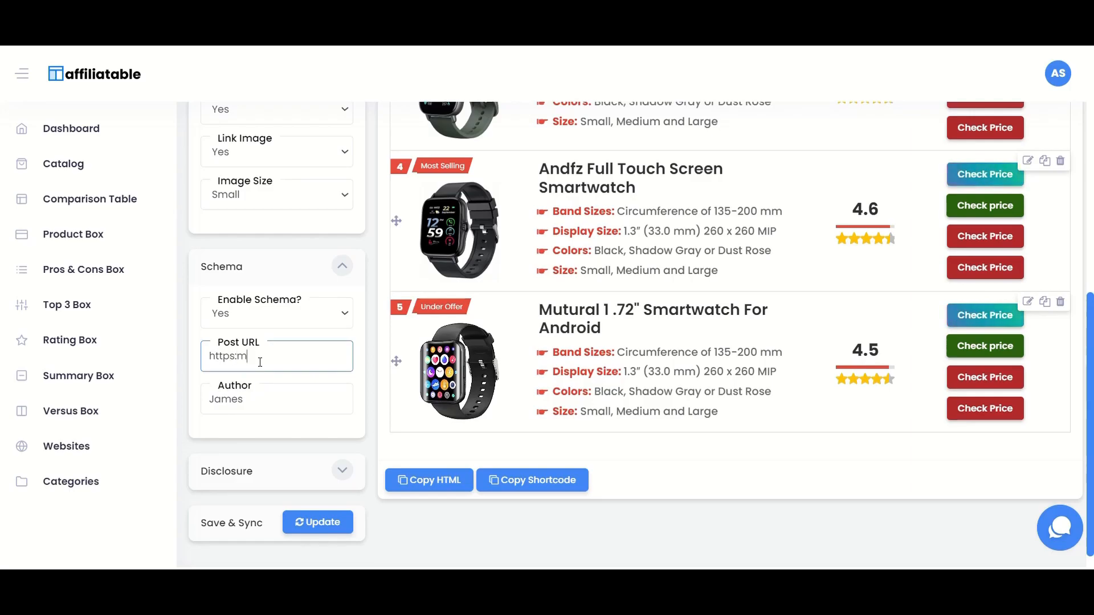
key("Backspace")
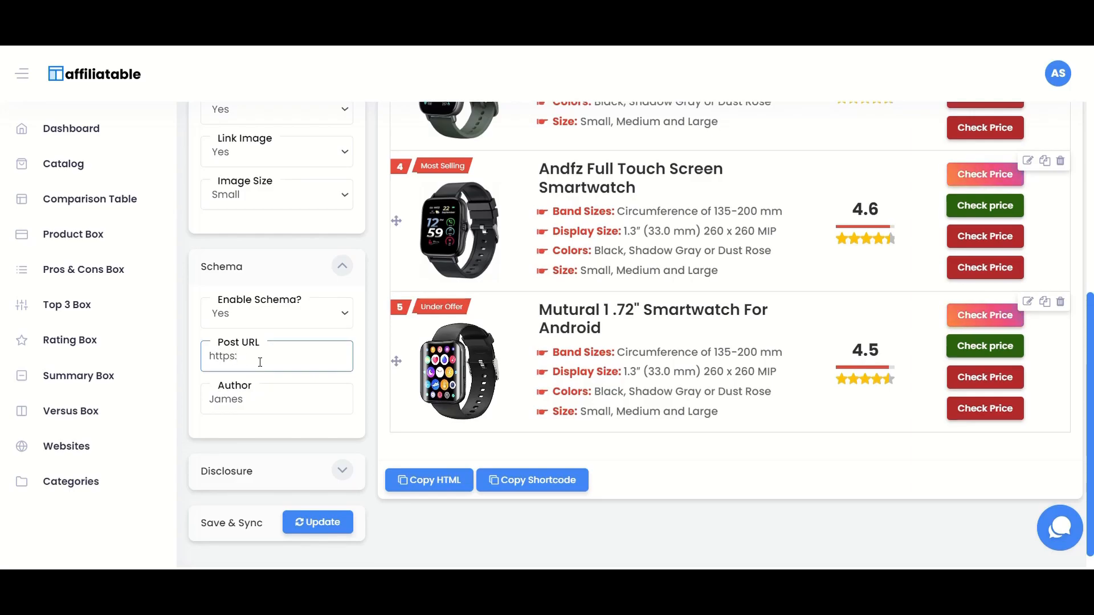
type("//domain.com/")
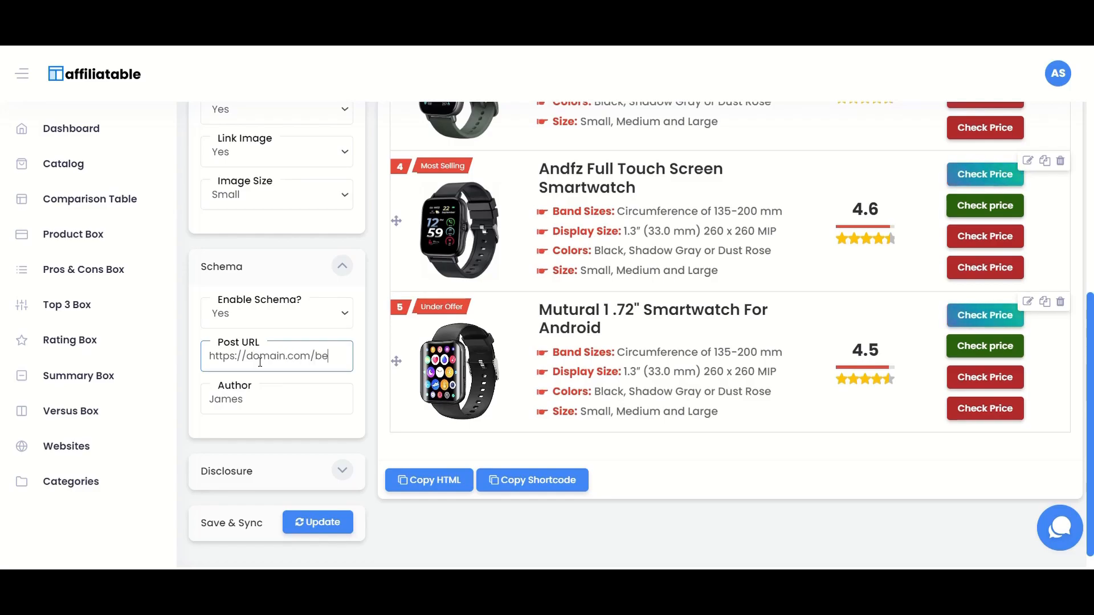
type("best-smar")
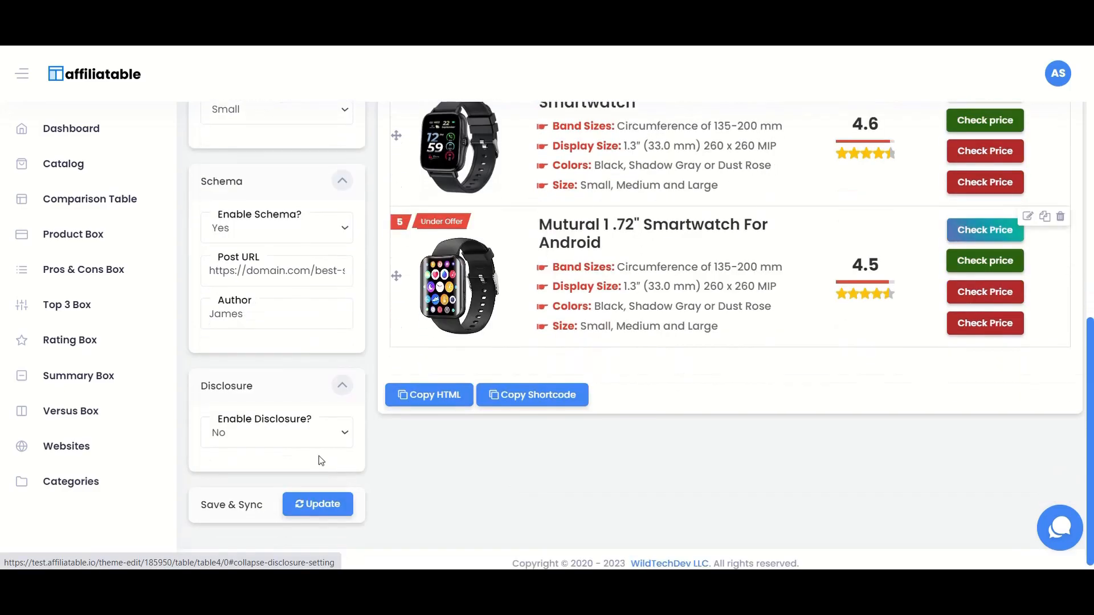
Enable the disclosure with text 'This post contains affiliate links' and save
left_click(276, 433)
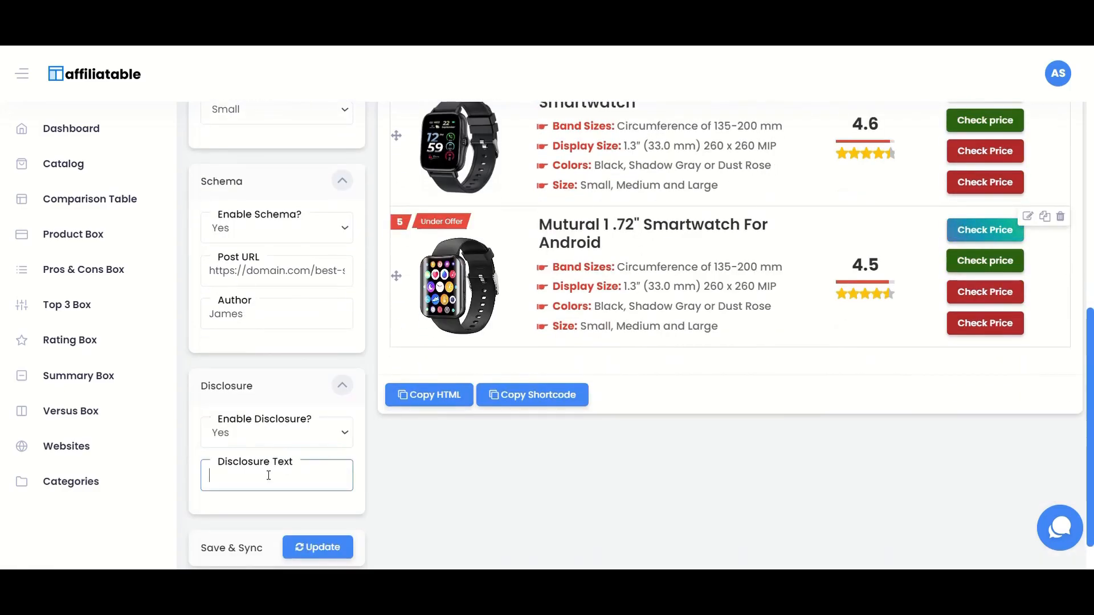
type("This po")
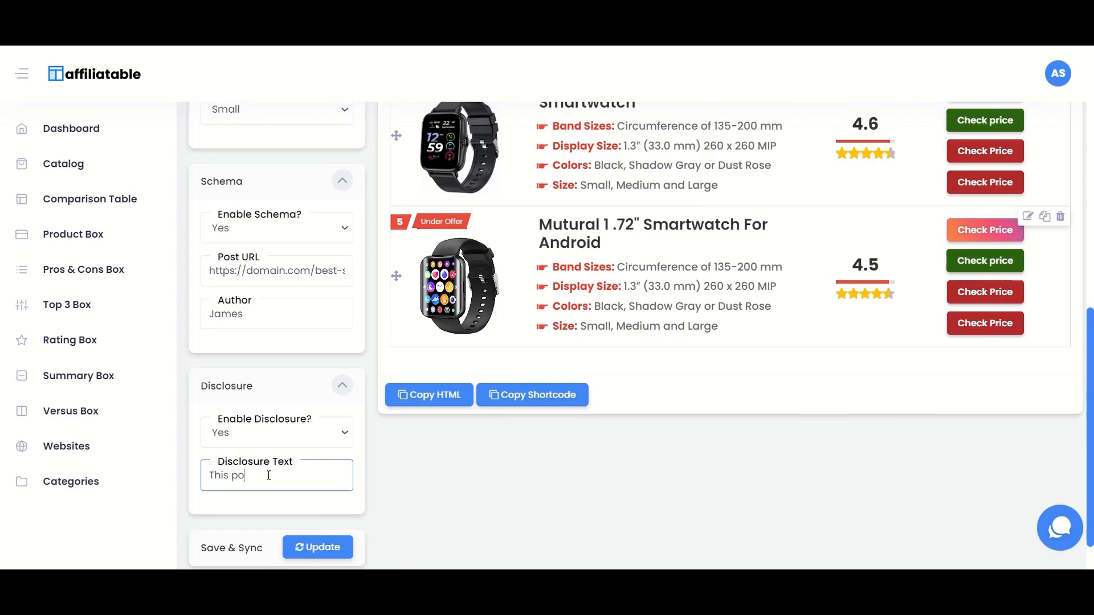
type("st contain")
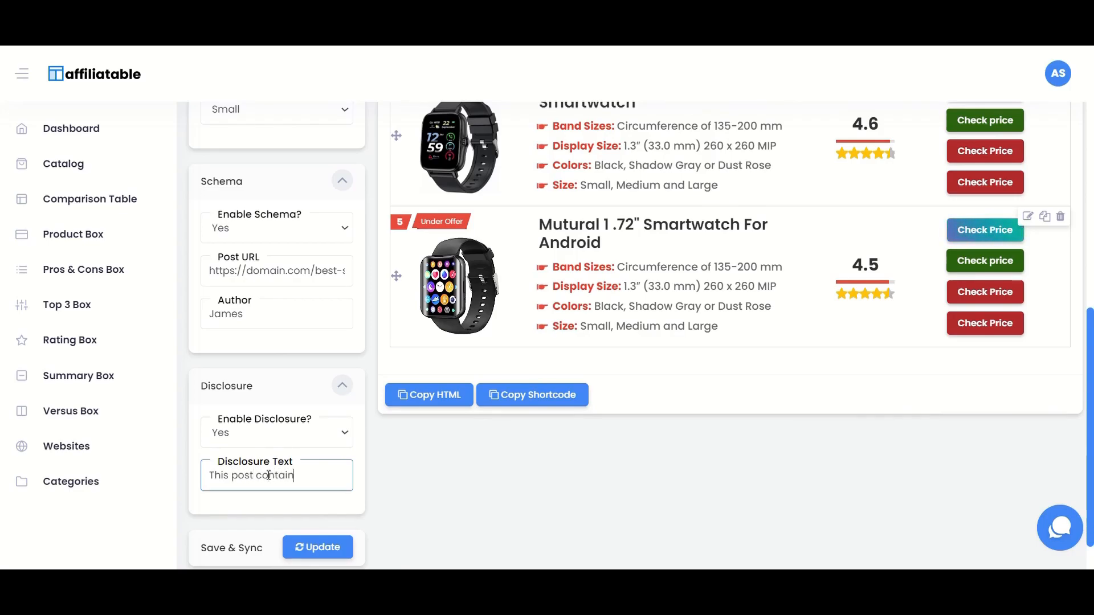
type("s affiliate l")
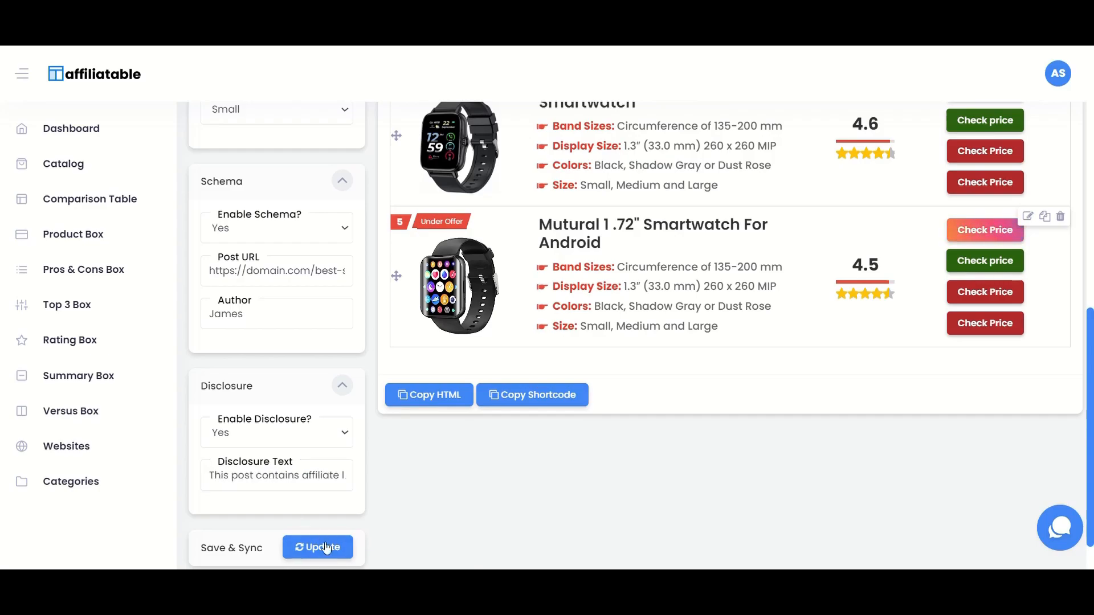
left_click(318, 547)
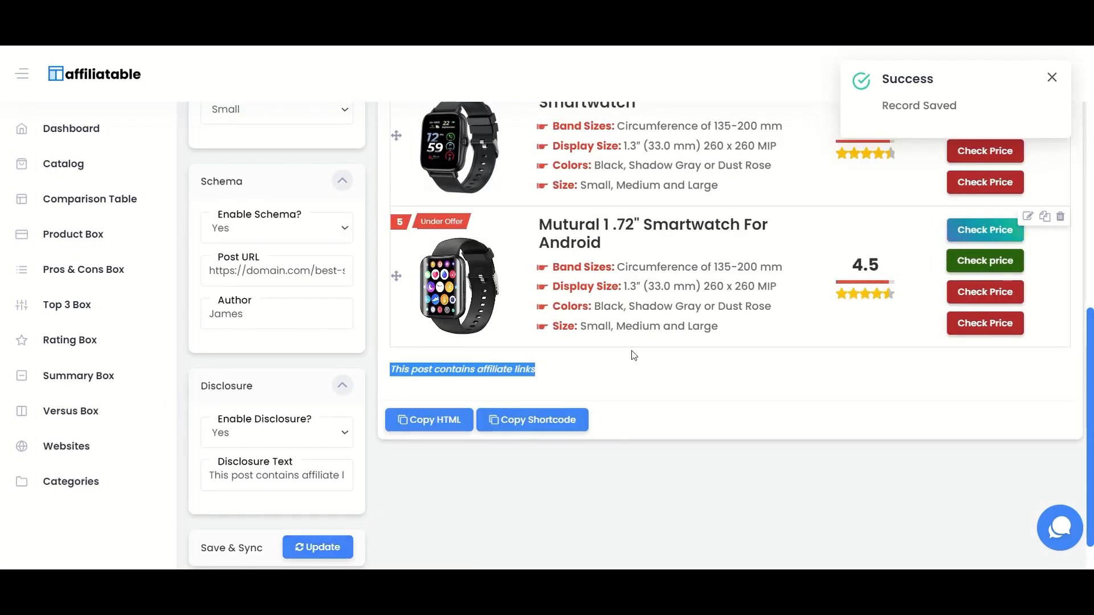
scroll("up", 3)
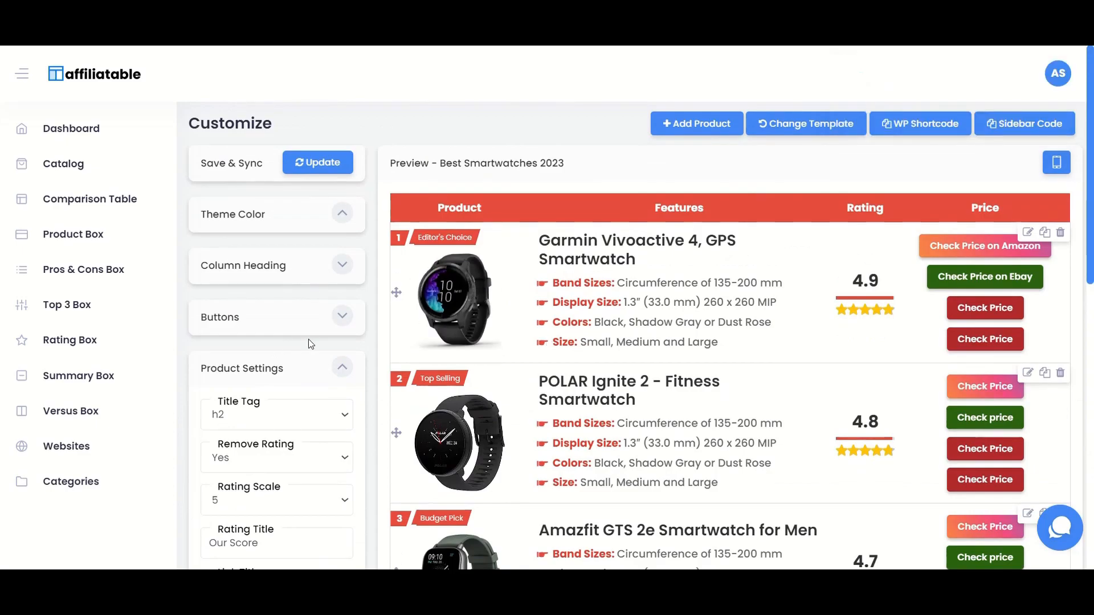
Preview the table full-screen at tablet and mobile widths, then exit back to Customize
left_click(342, 368)
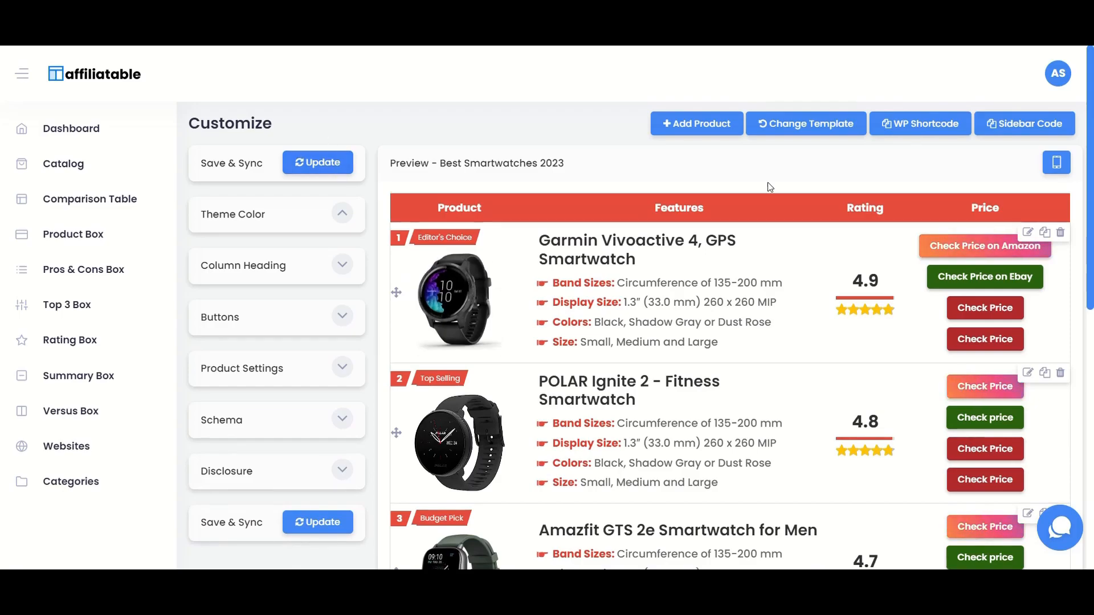
left_click(1056, 163)
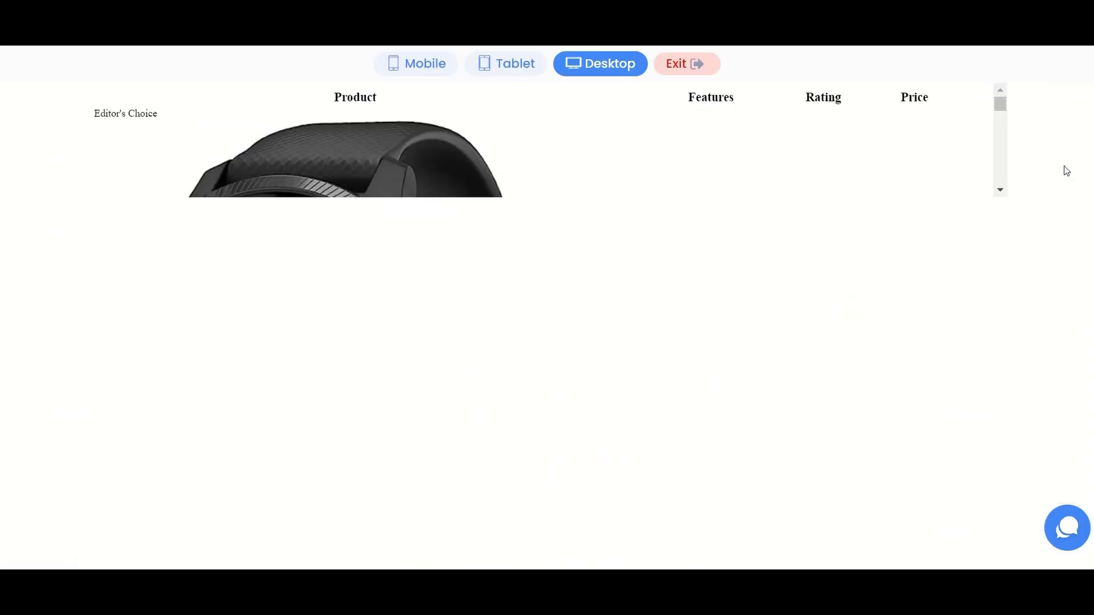
left_click(505, 64)
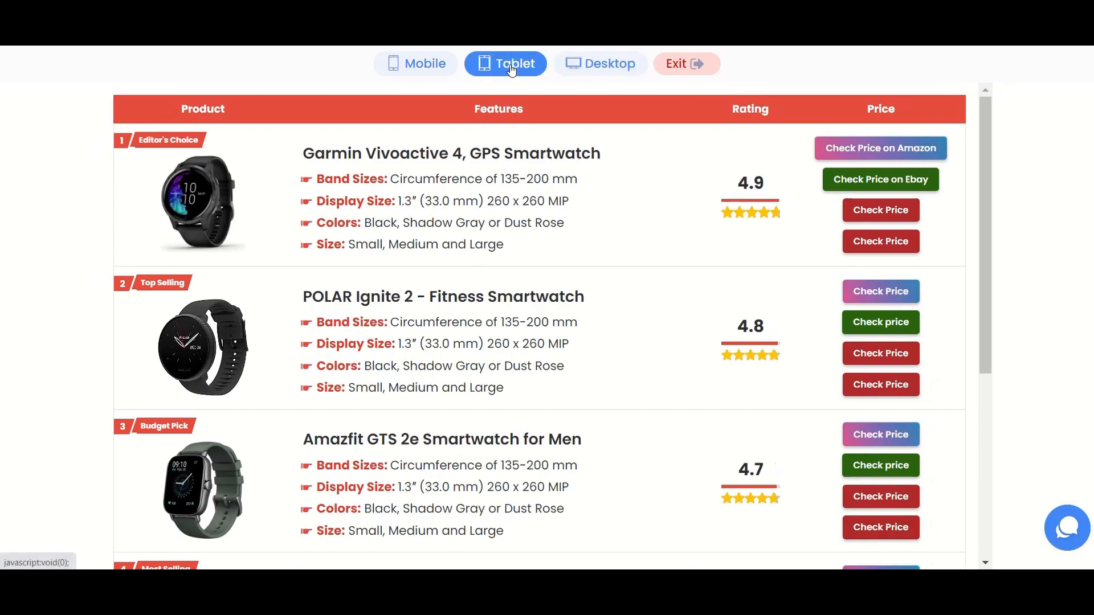
left_click(415, 64)
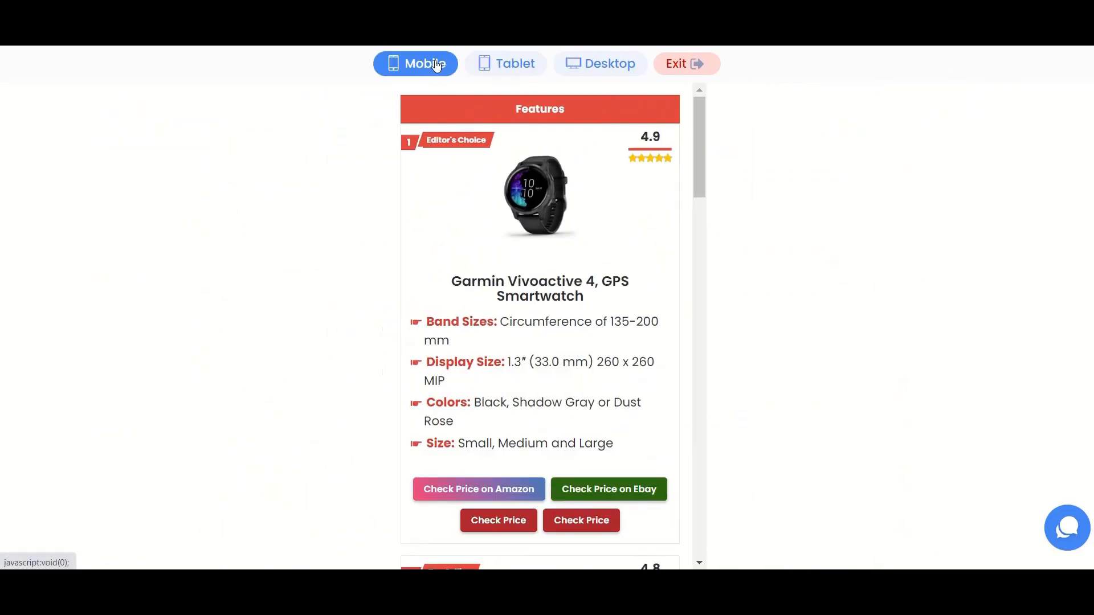
mouse_move(556, 339)
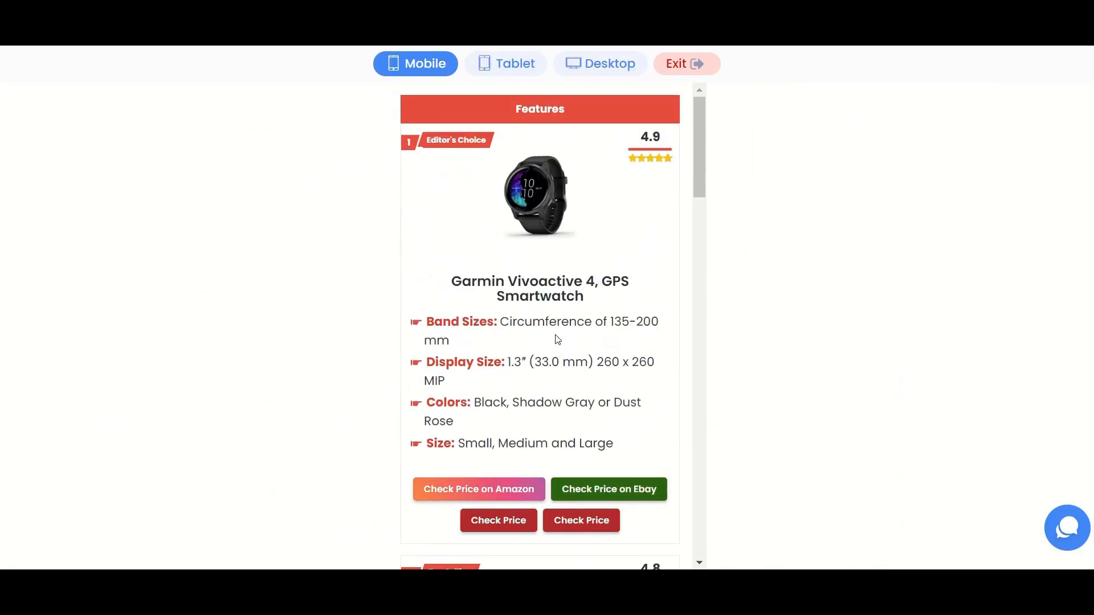
left_click(685, 64)
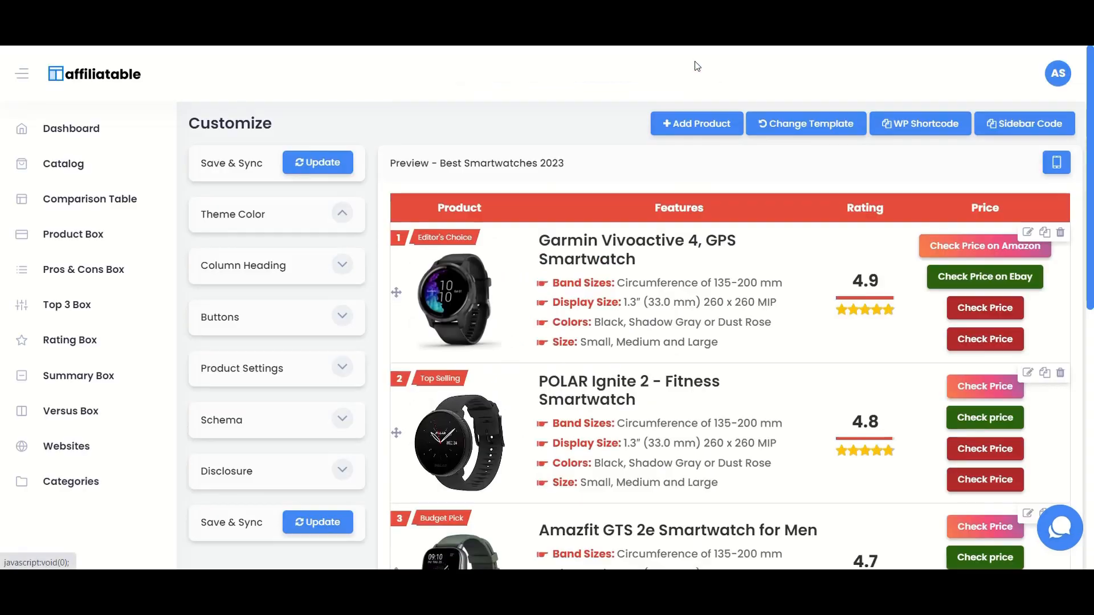
Switch the table to the alternative comparison template, inspect it, and go to WordPress admin
left_click(805, 123)
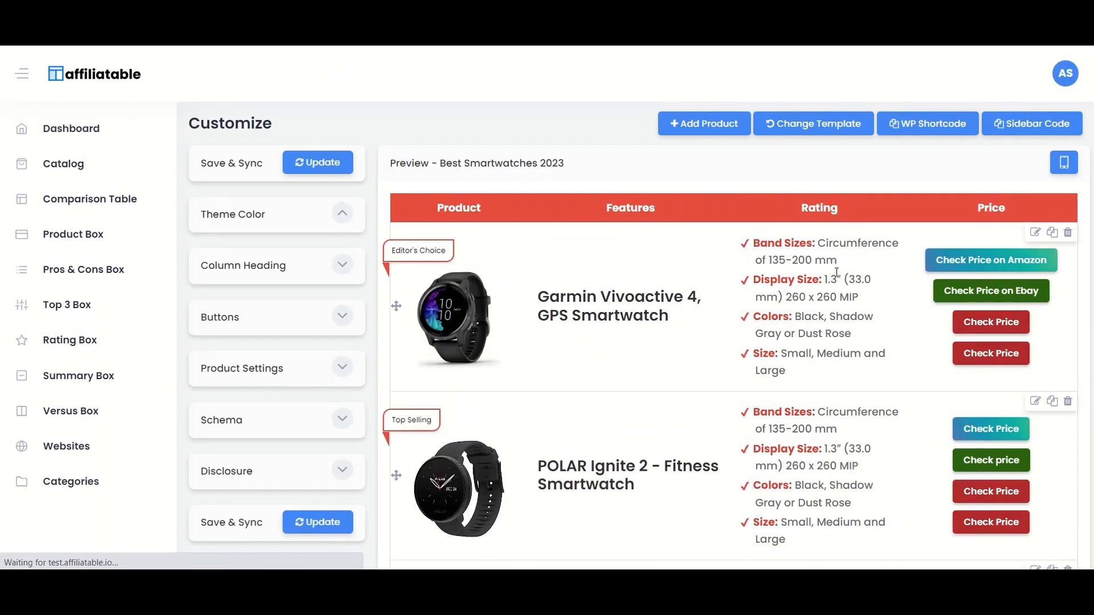
scroll("down", 3)
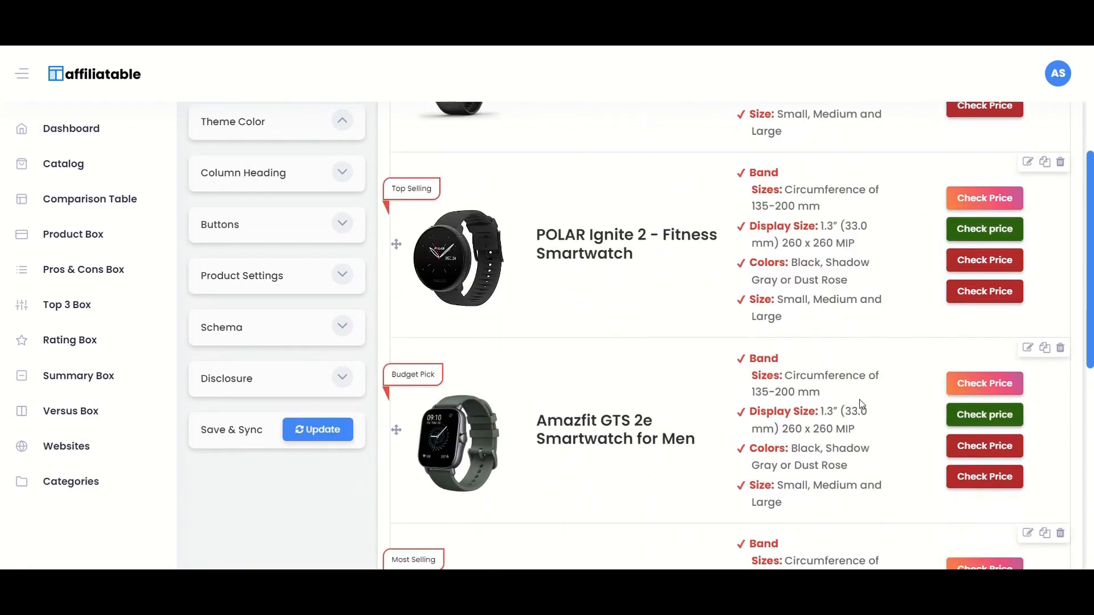
left_click(317, 430)
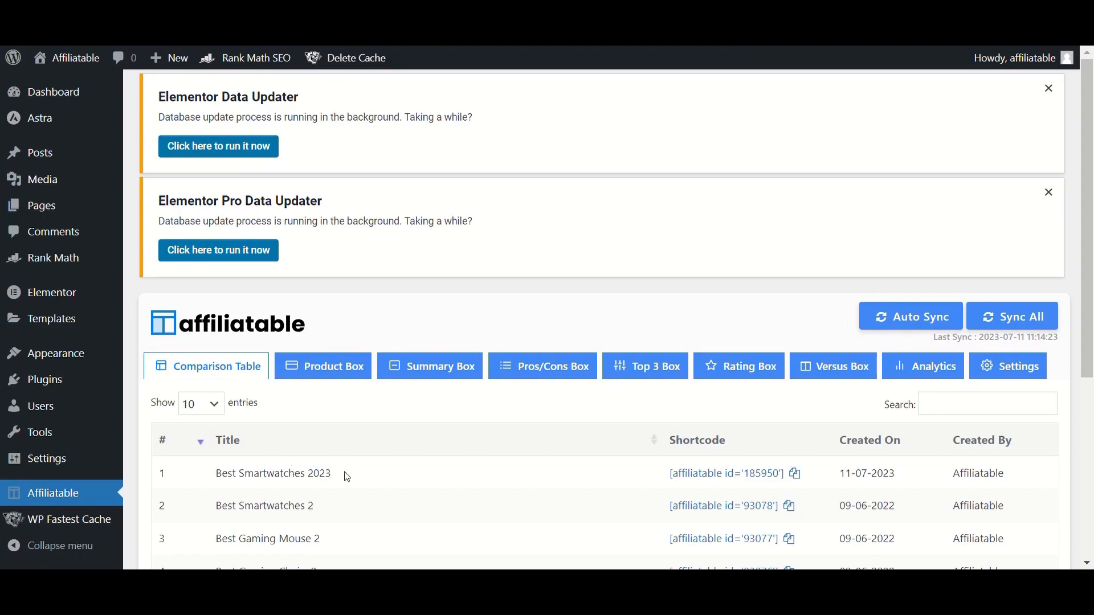
mouse_move(553, 252)
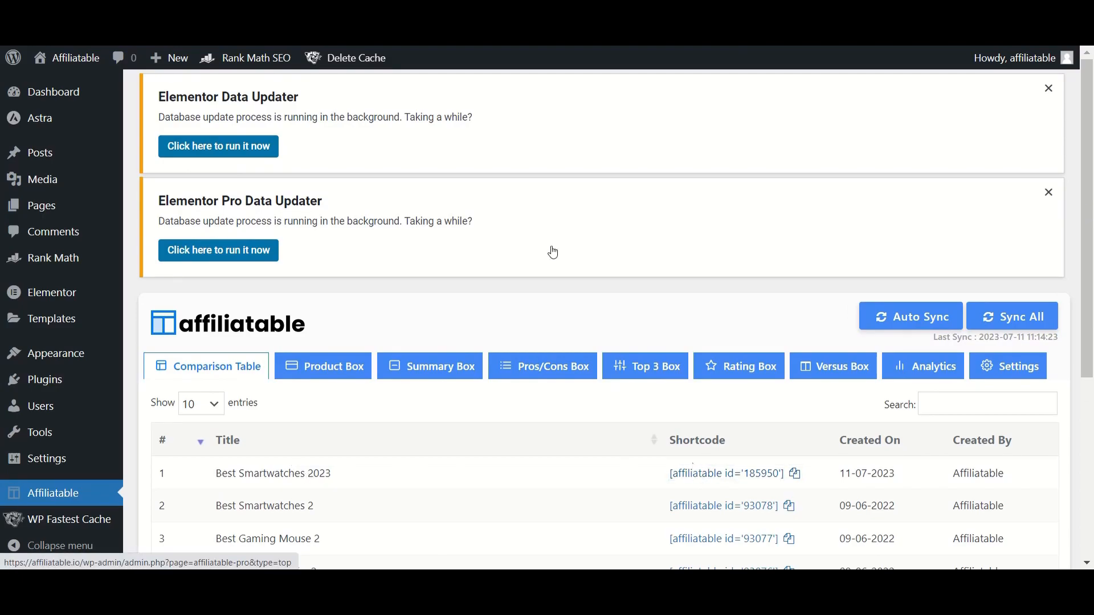
Return to the table's Customize page and copy its WP shortcode
left_click(273, 473)
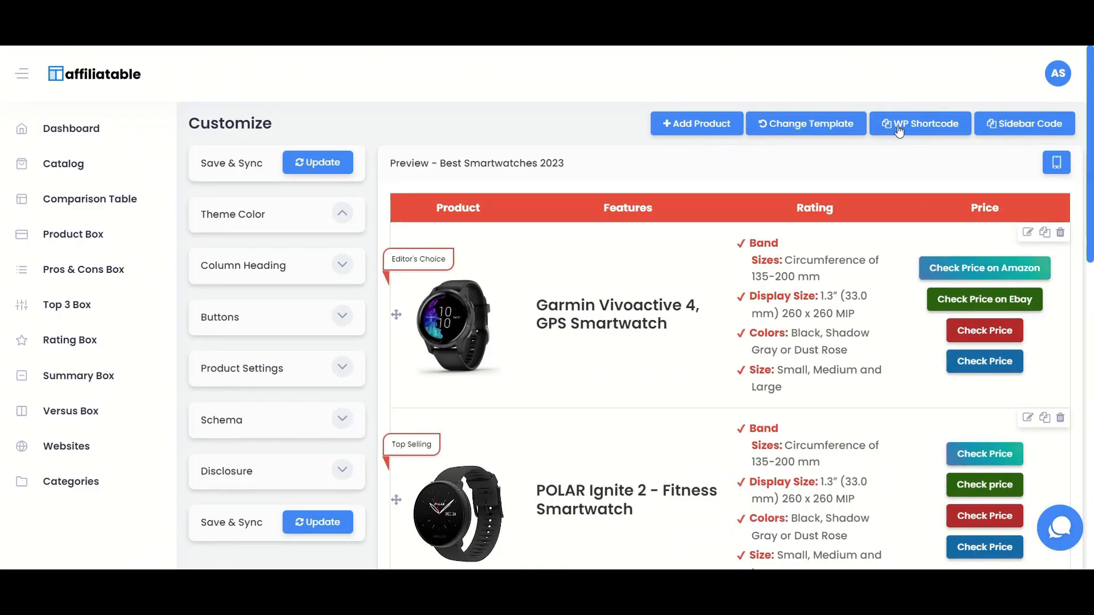
left_click(920, 123)
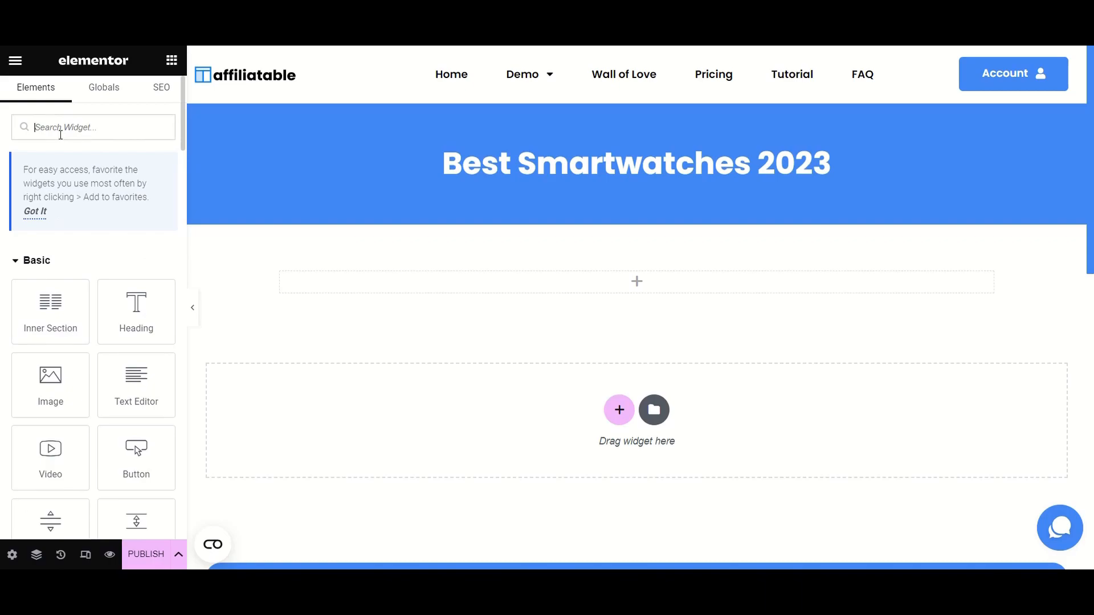
Add a Shortcode widget with [affiliatable id='185950'] to the page and publish it
type("short")
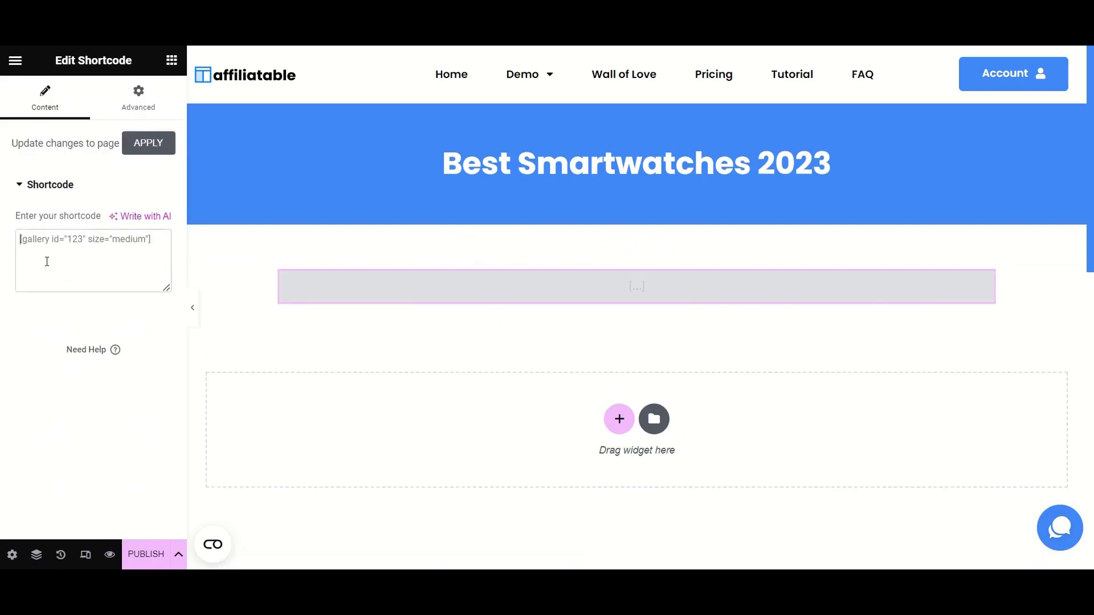
left_click(148, 144)
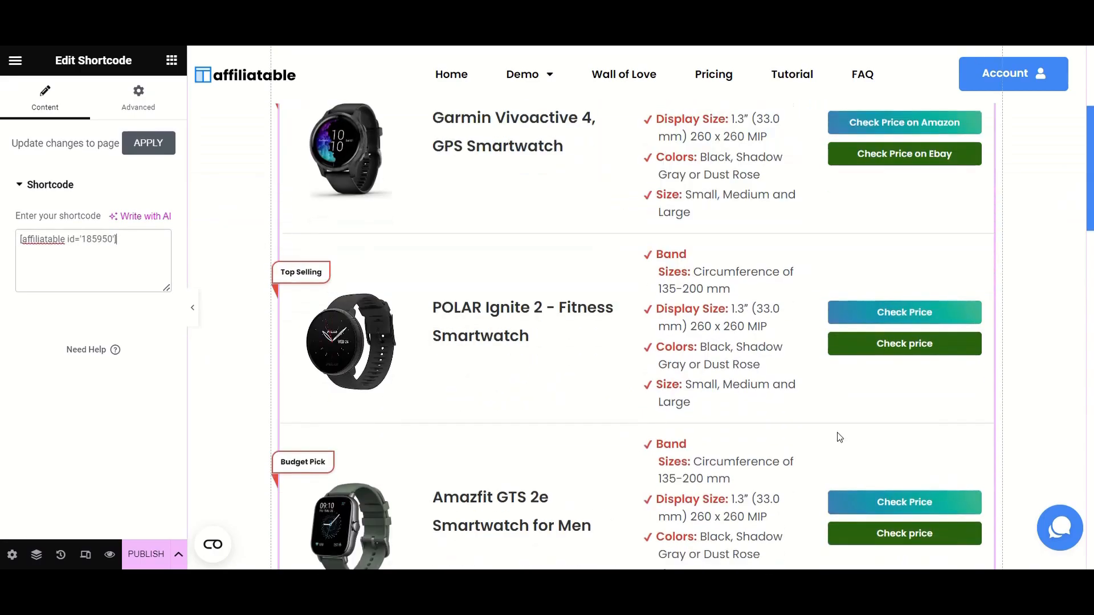
scroll("up", 3)
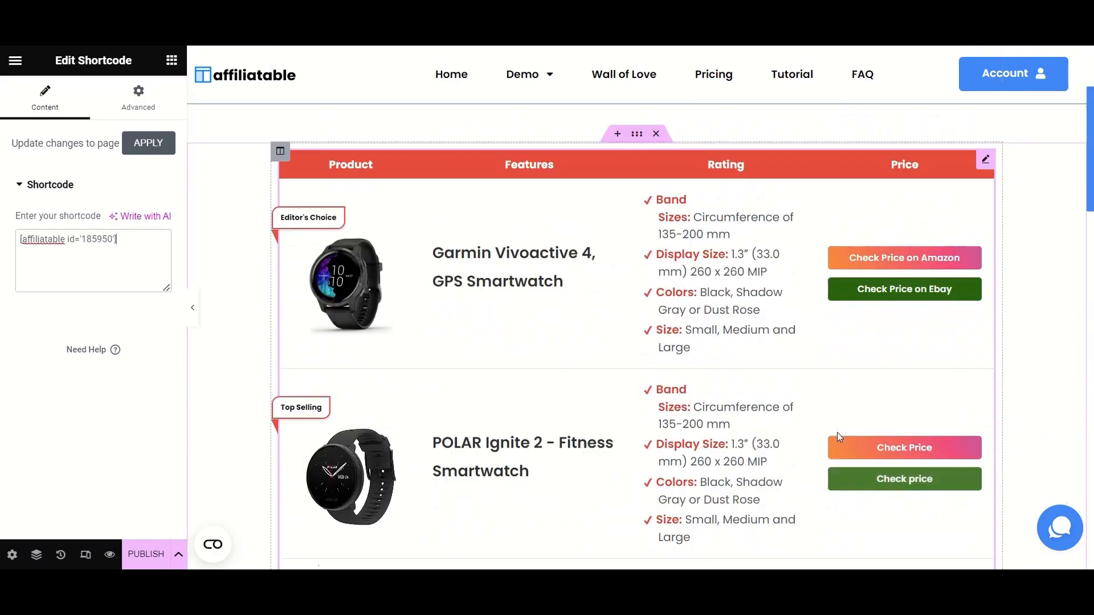
scroll("up", 3)
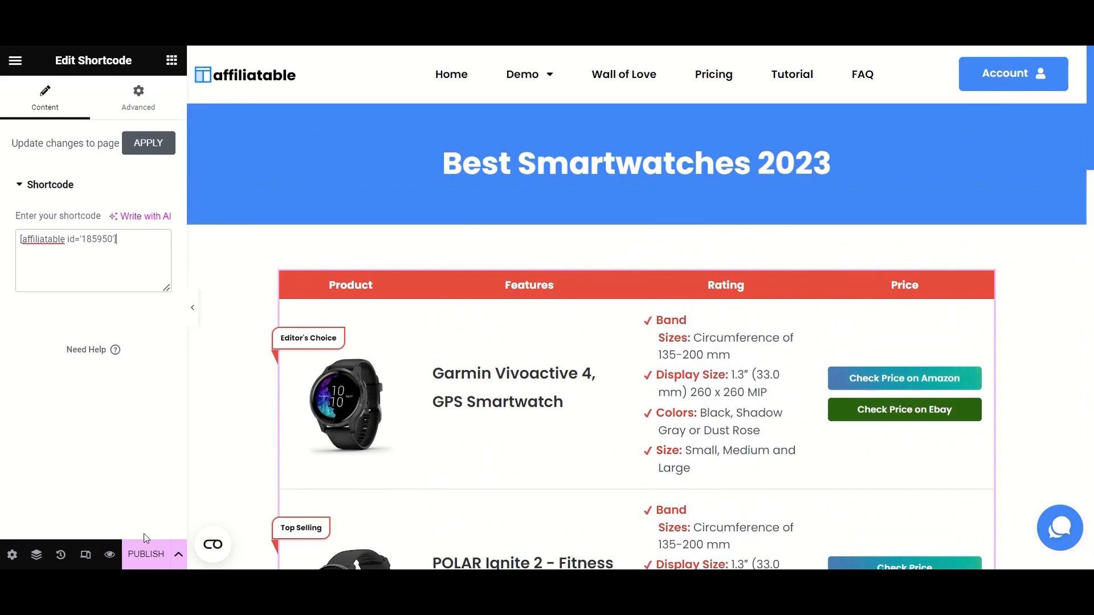
left_click(148, 144)
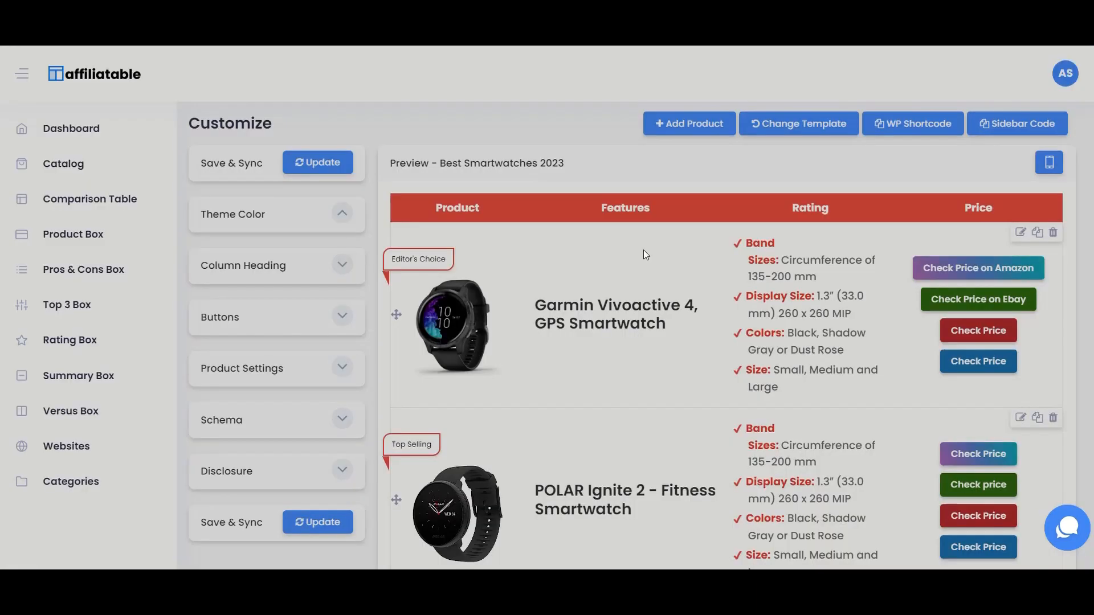
Shorten the first product's title to Garmin Vivoactive 4 and save it
left_click(1019, 232)
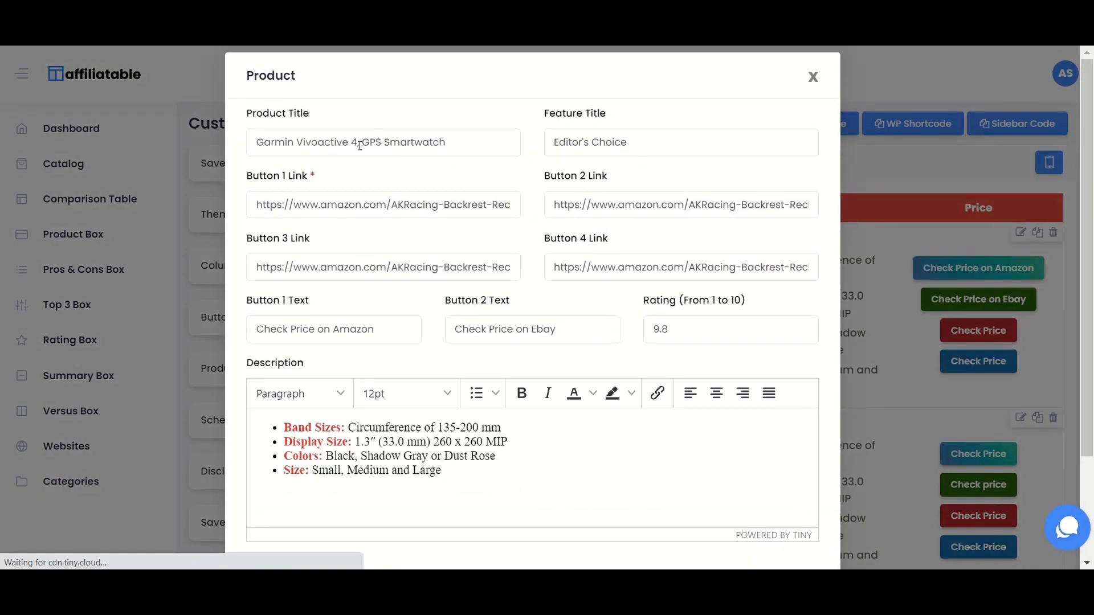
left_click(383, 143)
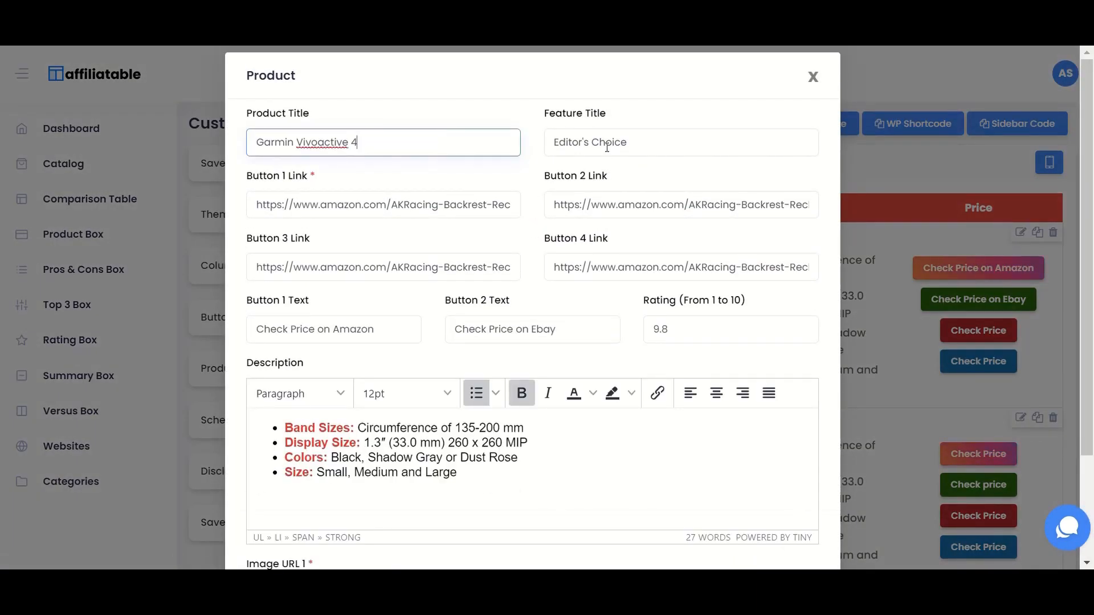
left_click(812, 76)
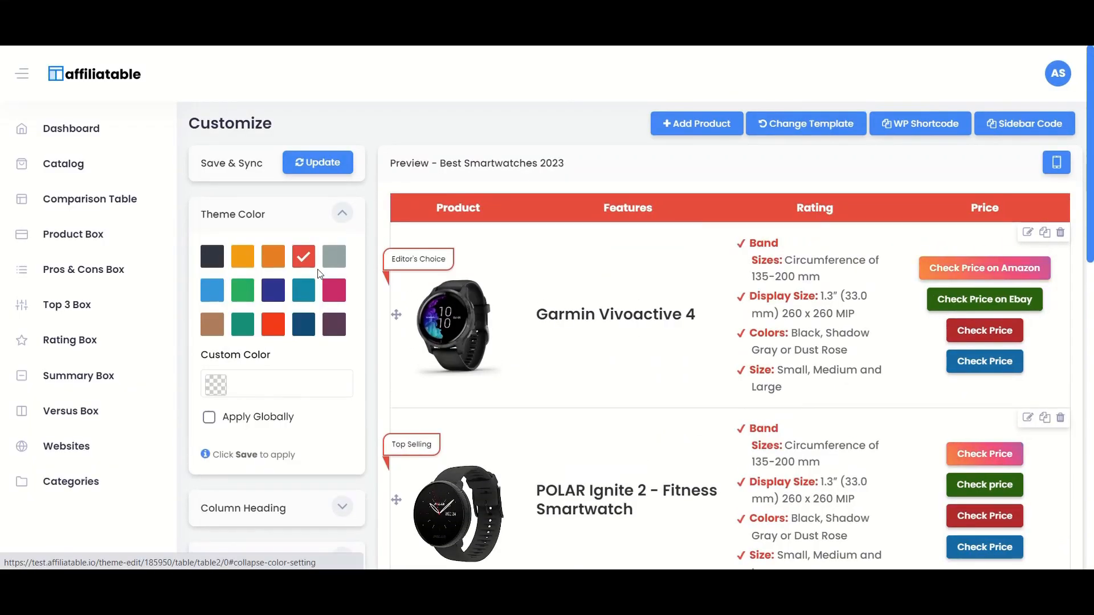
Set the table's theme colour to navy and update the table
left_click(273, 290)
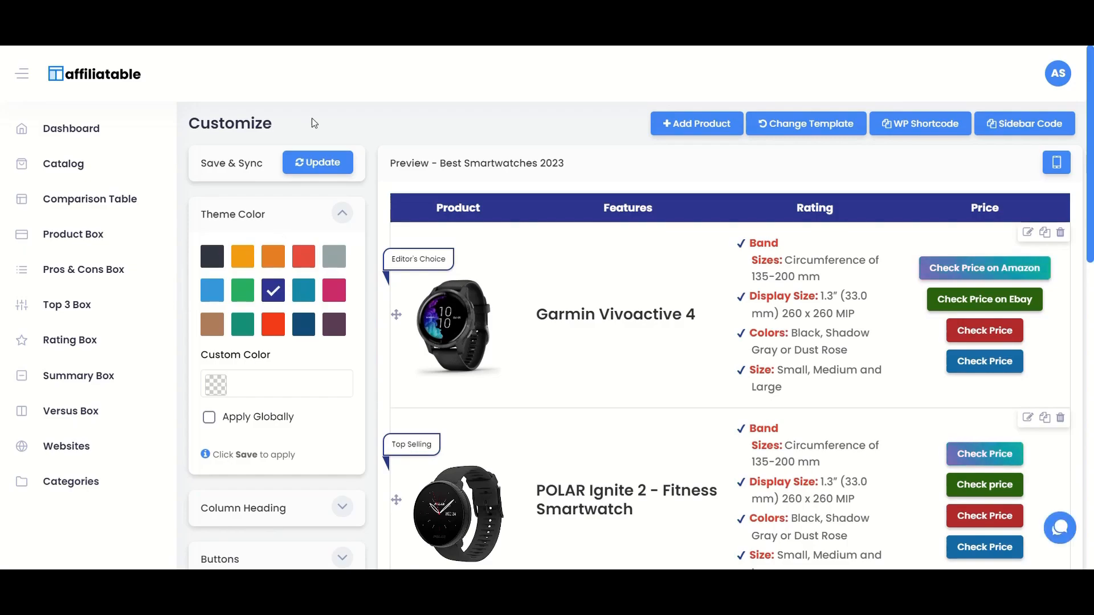
left_click(317, 162)
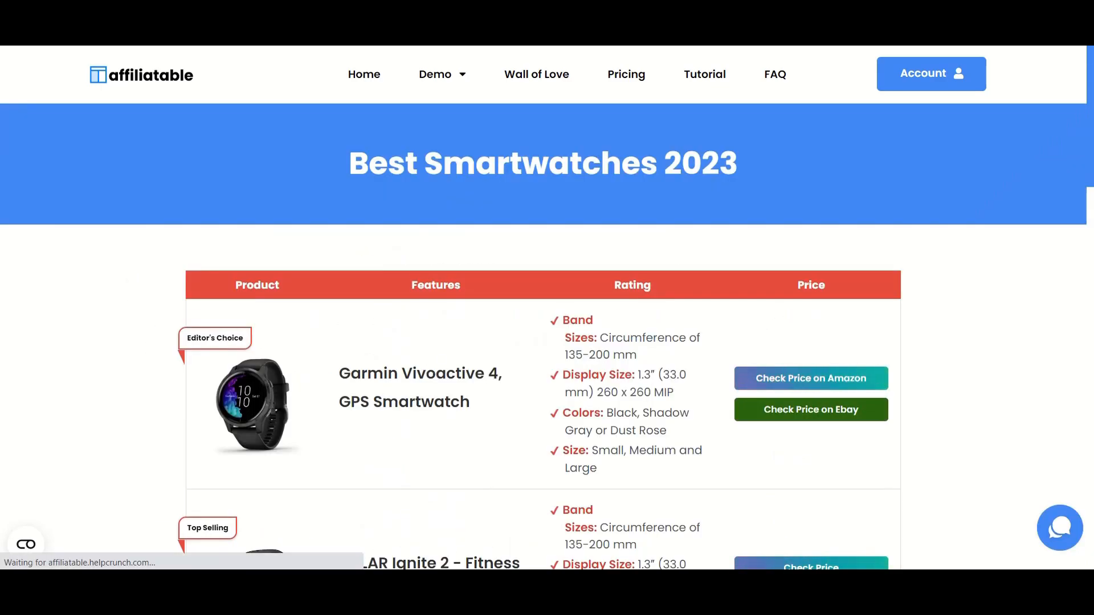
Verify the post, switch the table theme to green, update it, and go to the Product Boxes list
scroll("down", 3)
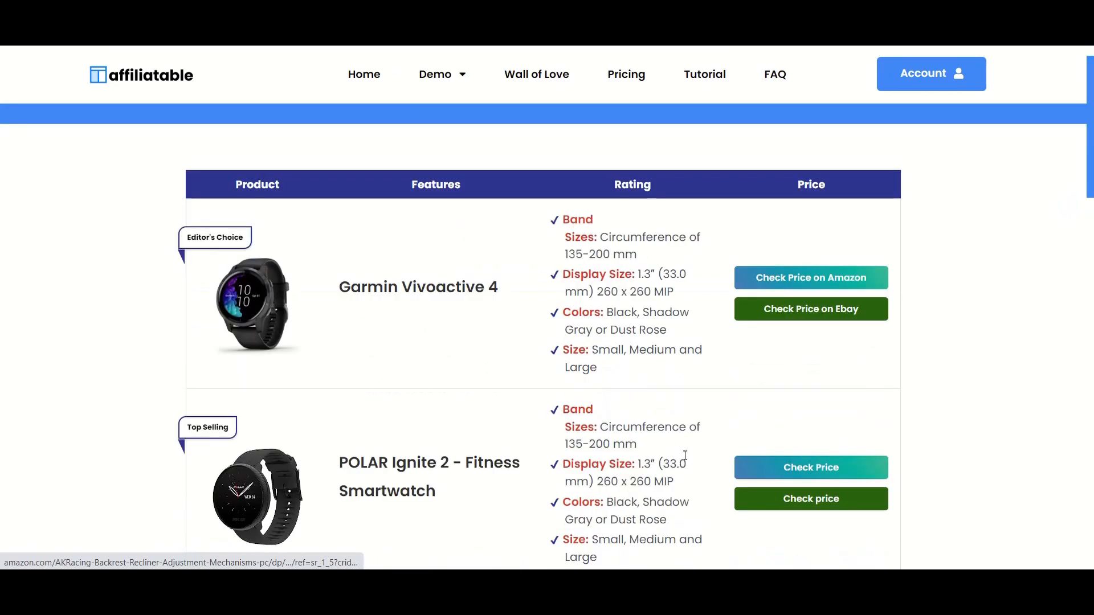
scroll("up", 3)
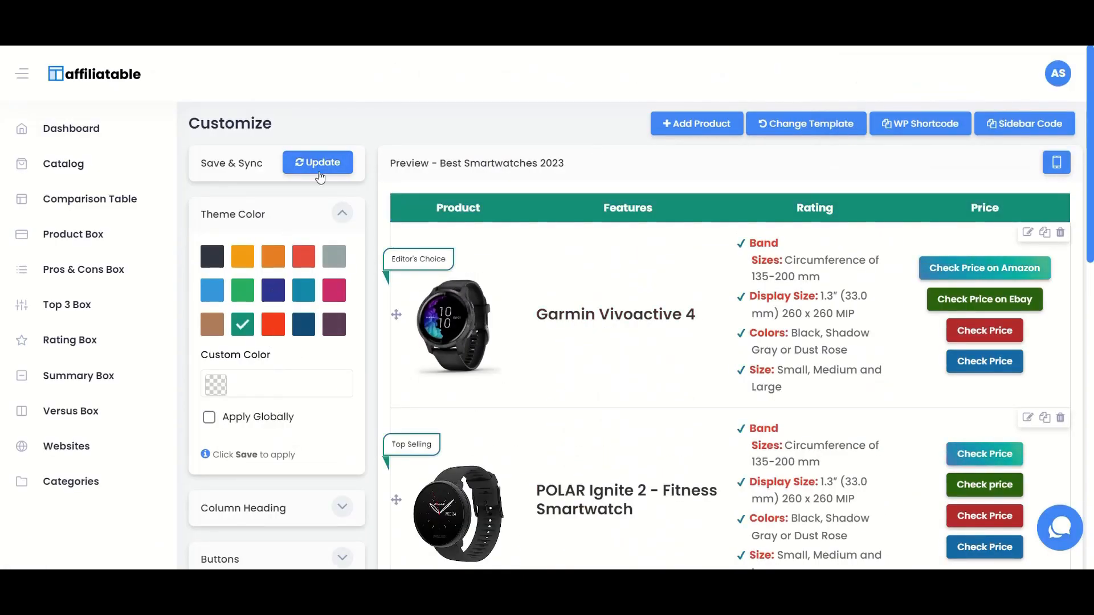
left_click(317, 162)
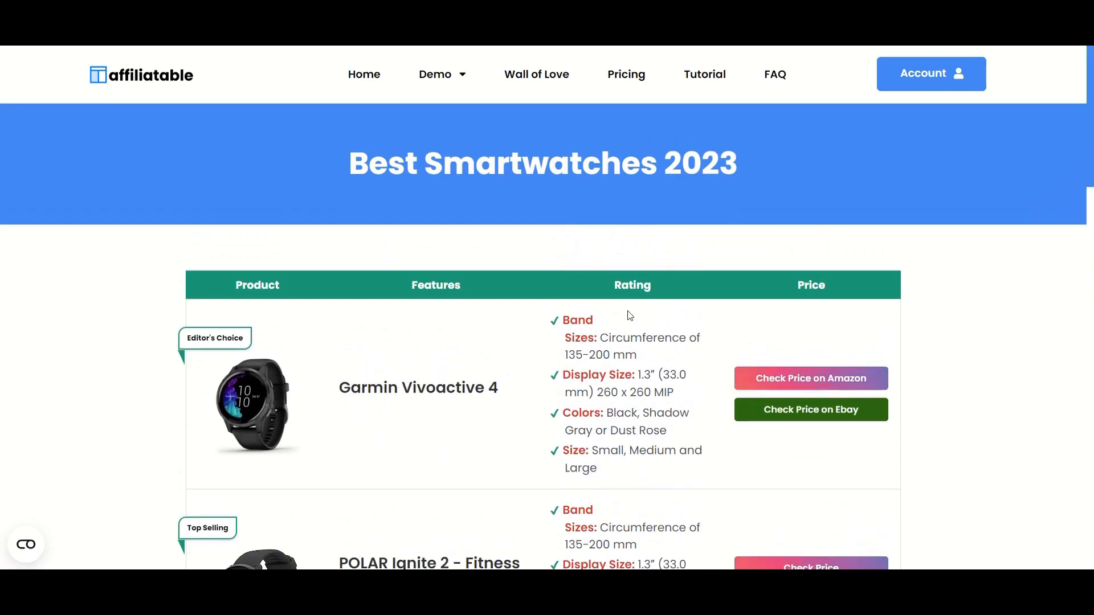
left_click(930, 73)
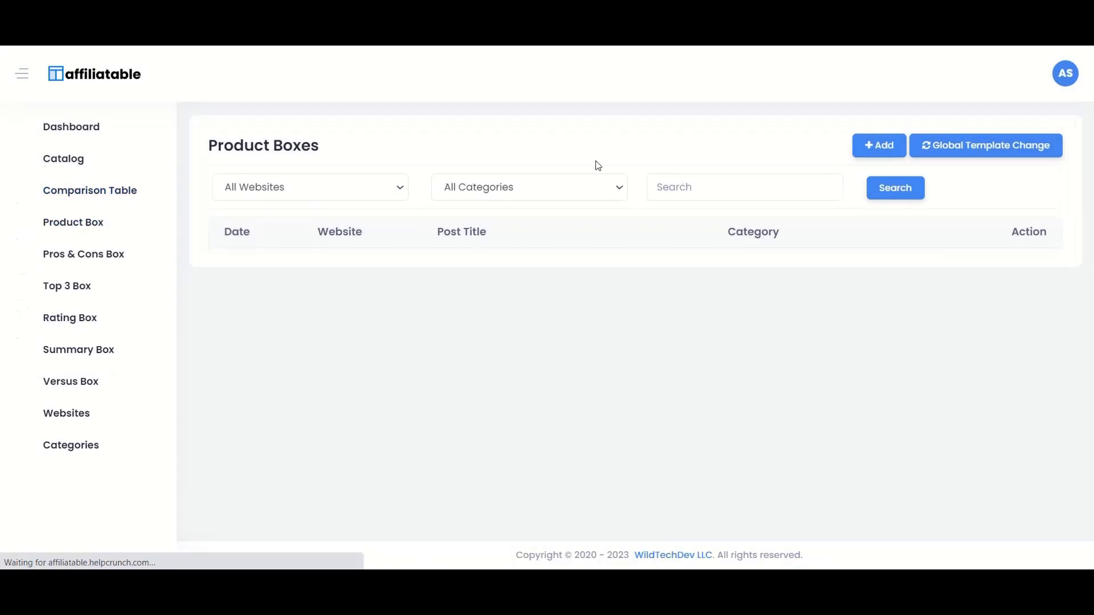
Start a new product box titled Gramin Smartwatch using theme Box 1
left_click(879, 144)
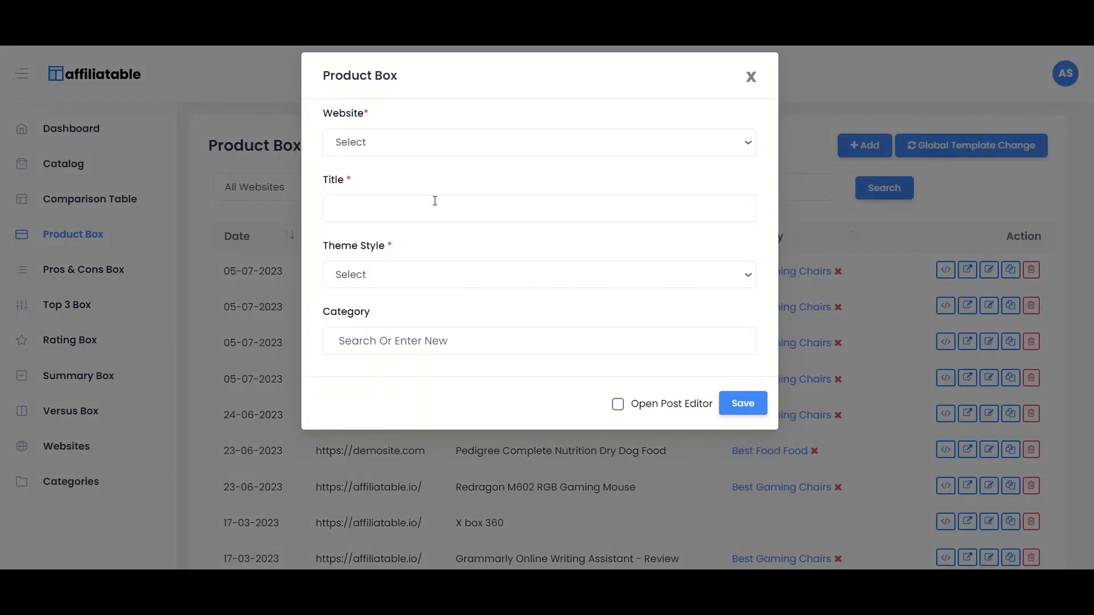
type("Gramin")
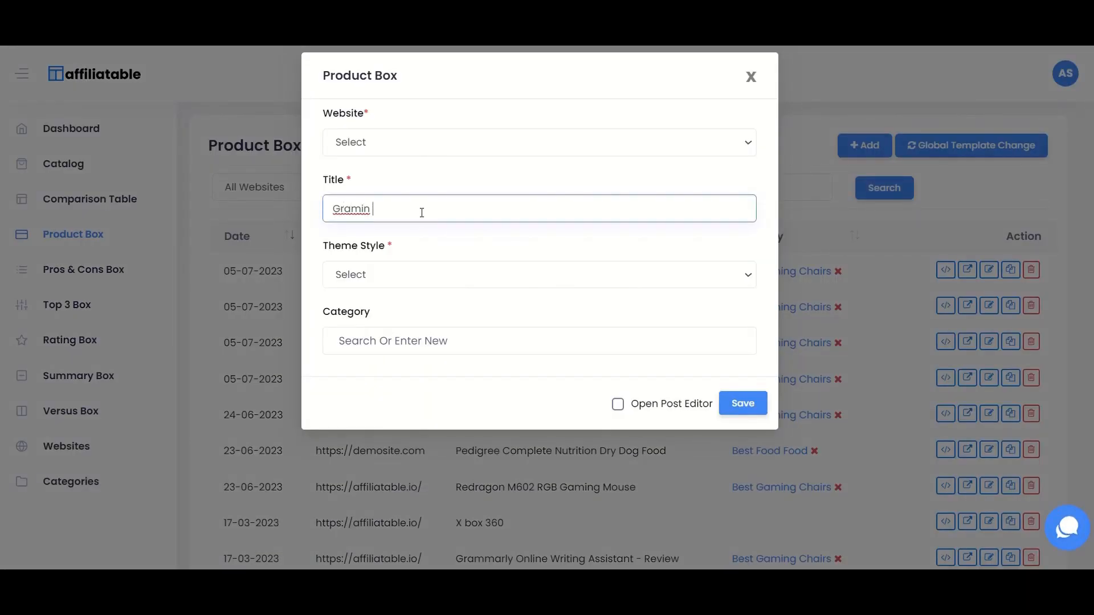
type("Smartwa")
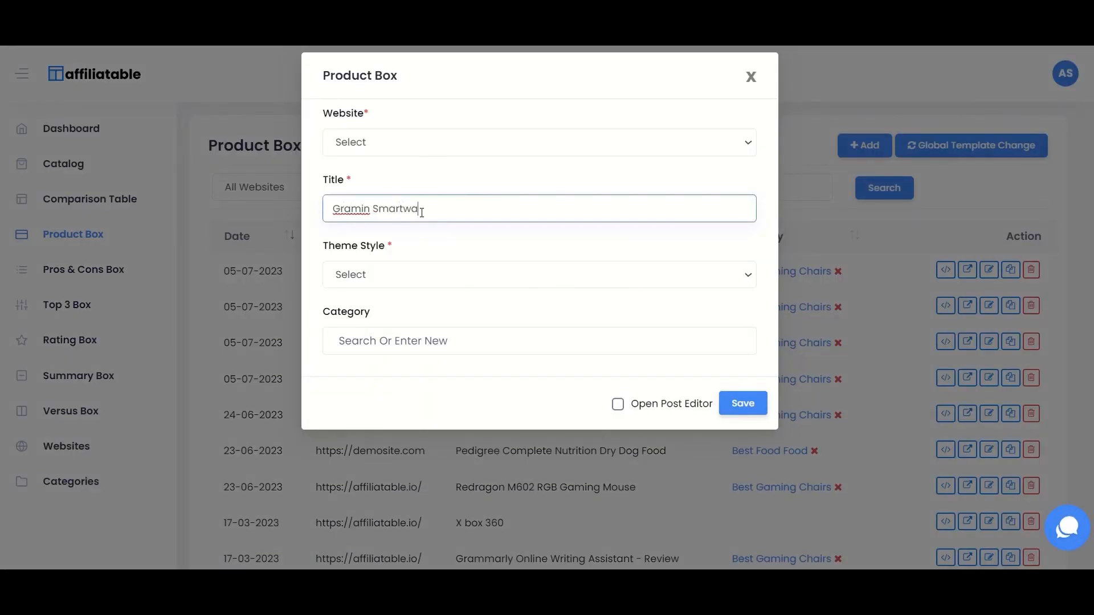
left_click(537, 143)
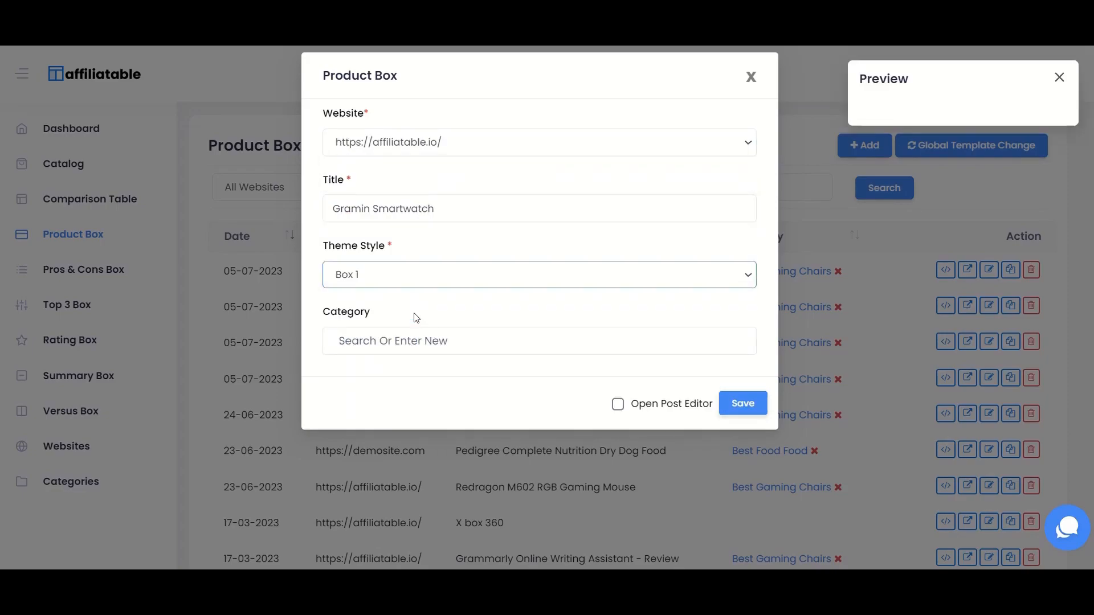
File the box under the Best Smartwatch category and save it
left_click(538, 340)
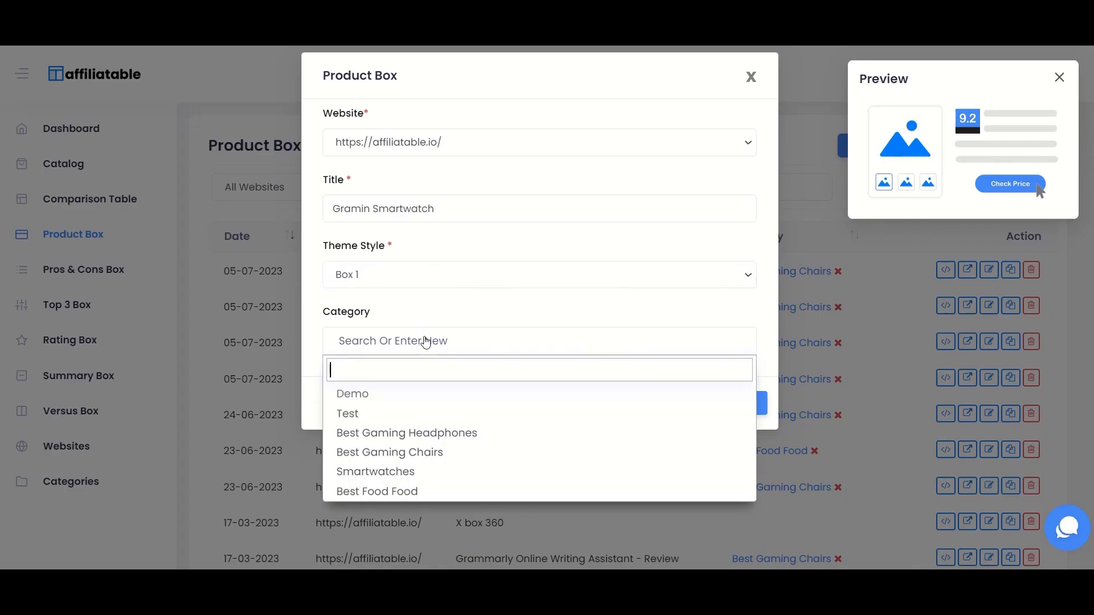
type("Best")
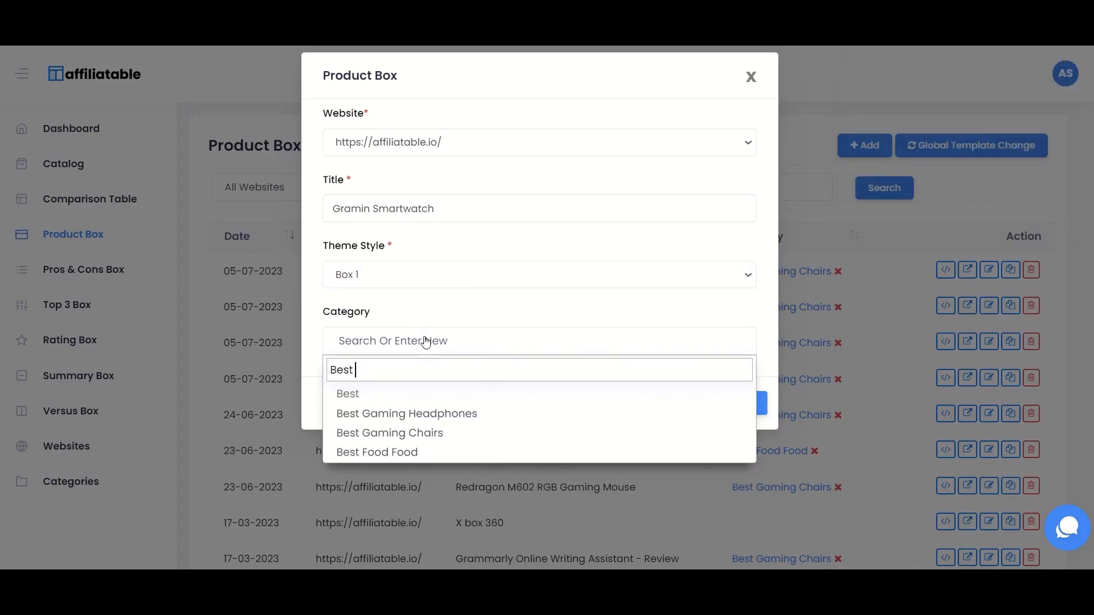
type("Smartwat")
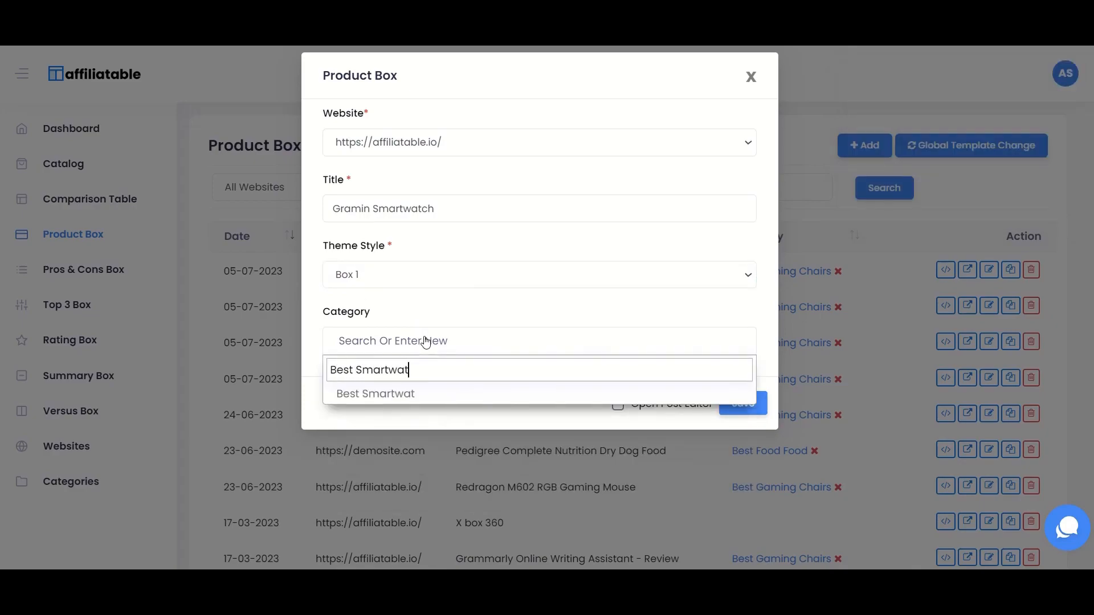
left_click(375, 393)
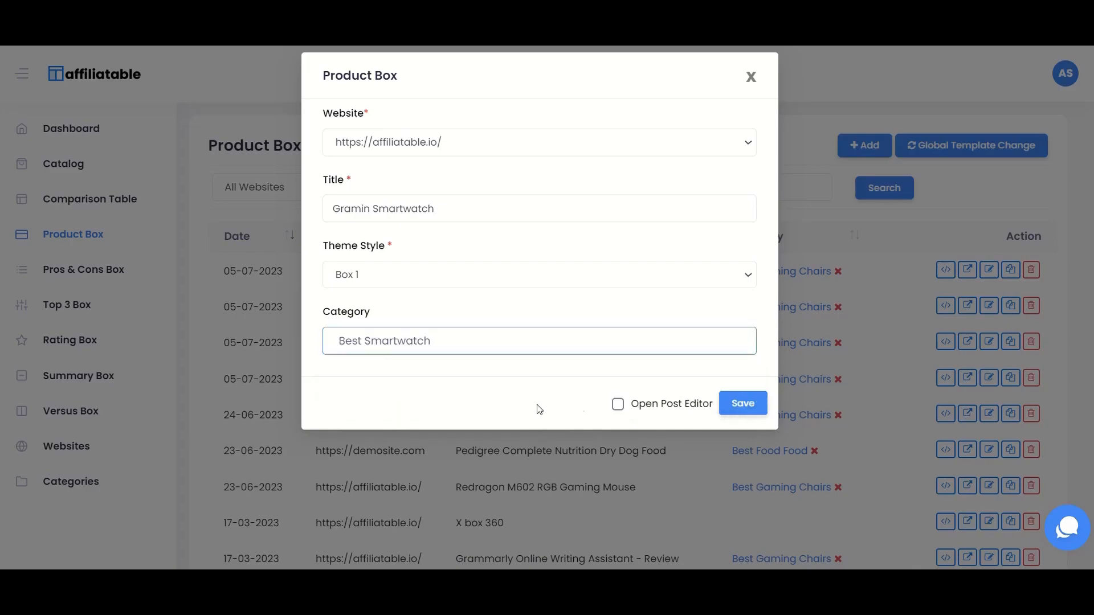
left_click(742, 403)
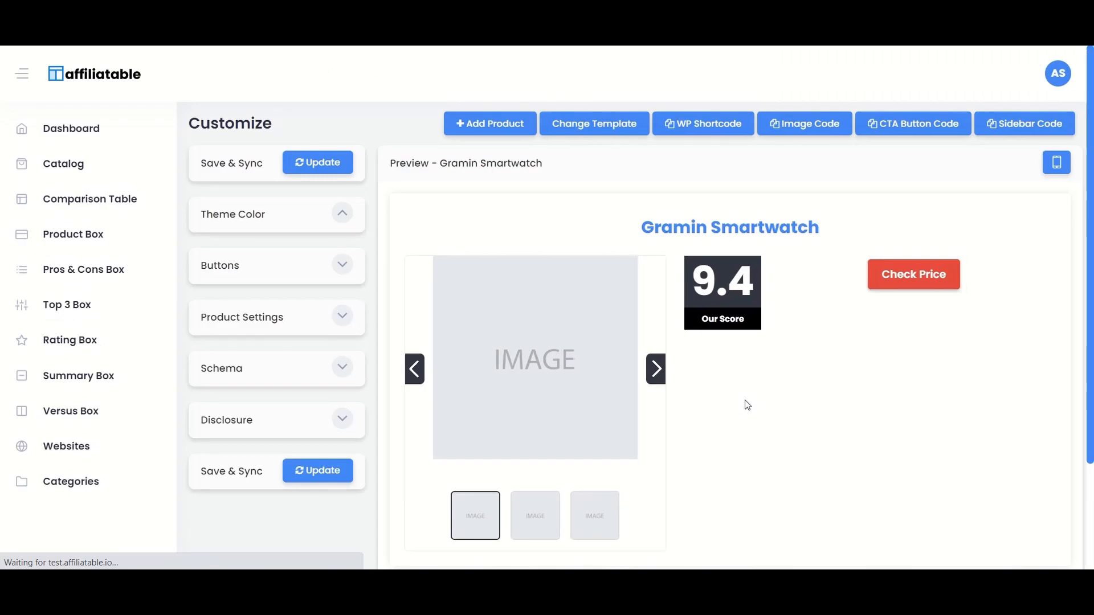
mouse_move(490, 123)
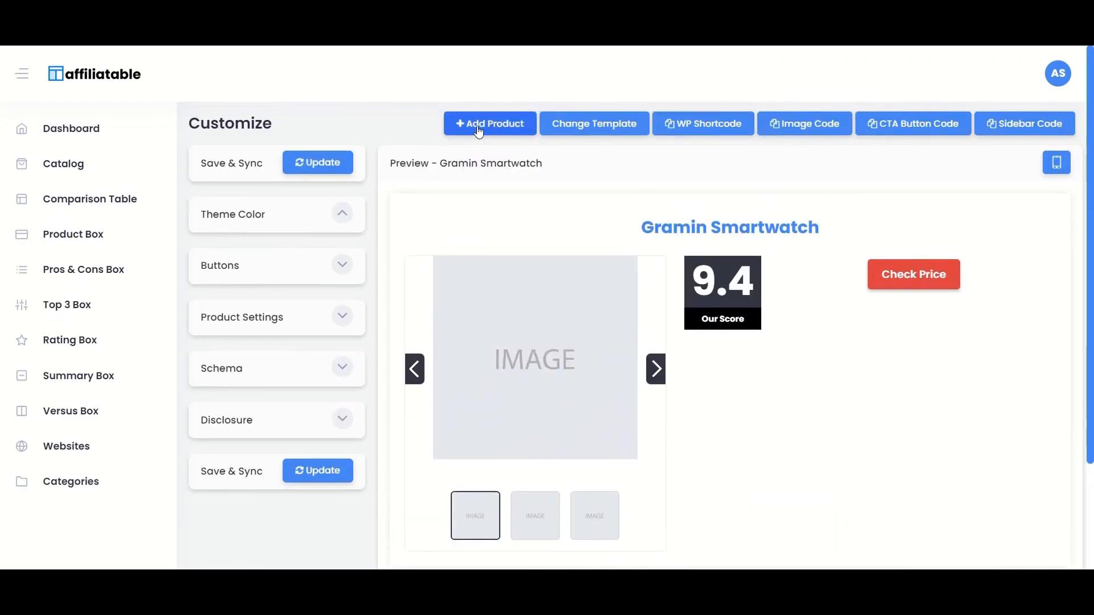
Add the Garmin Vivoactive 4, GPS Smartwatch product to the Gramin Smartwatch box
left_click(490, 123)
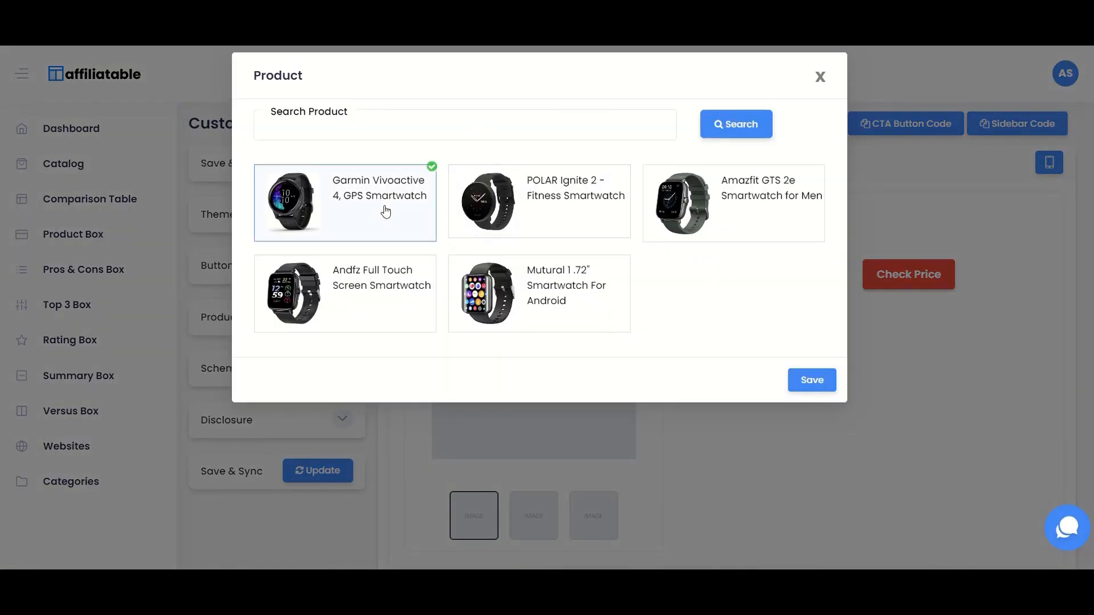
left_click(811, 381)
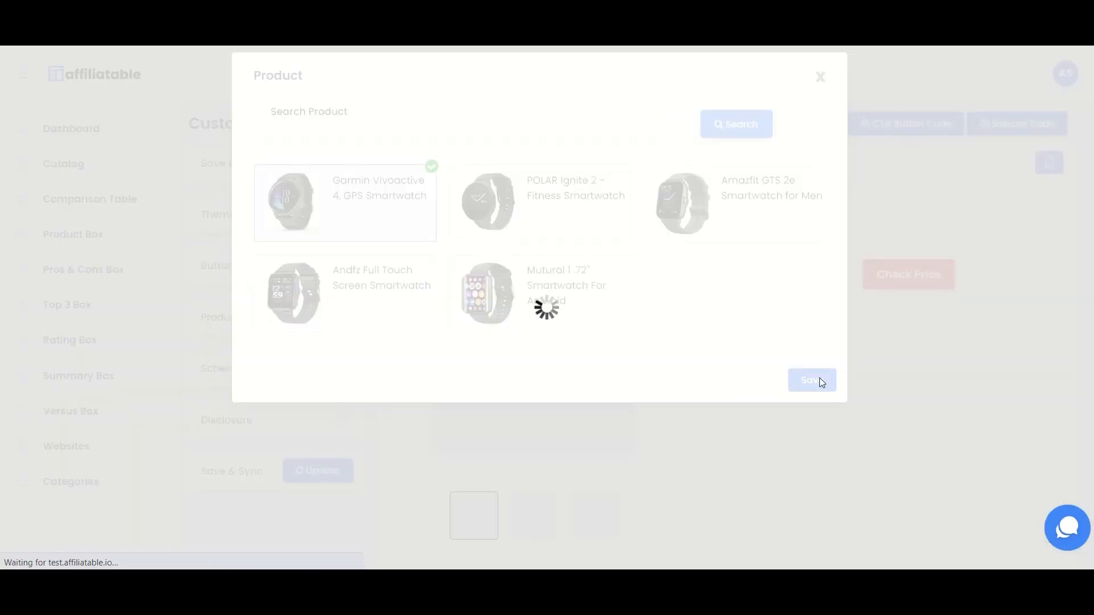
left_click(812, 381)
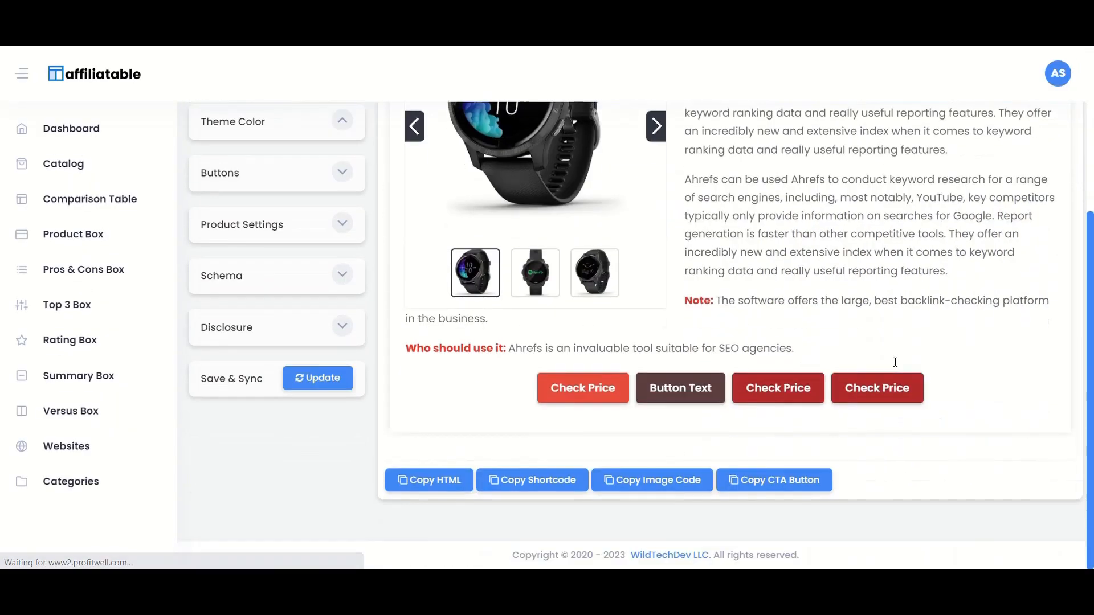
scroll("up", 3)
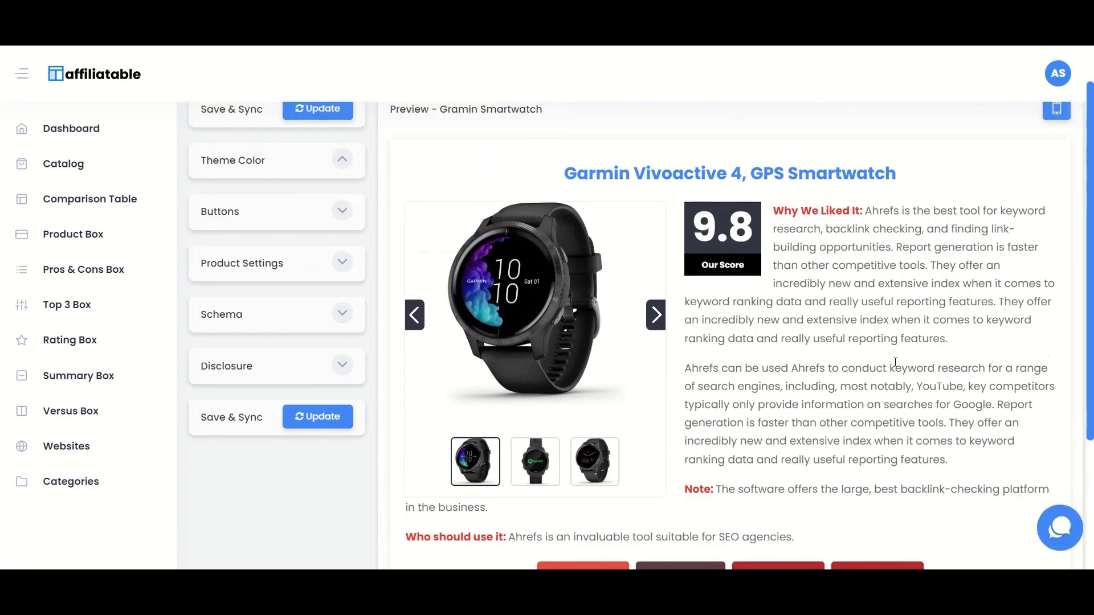
scroll("up", 3)
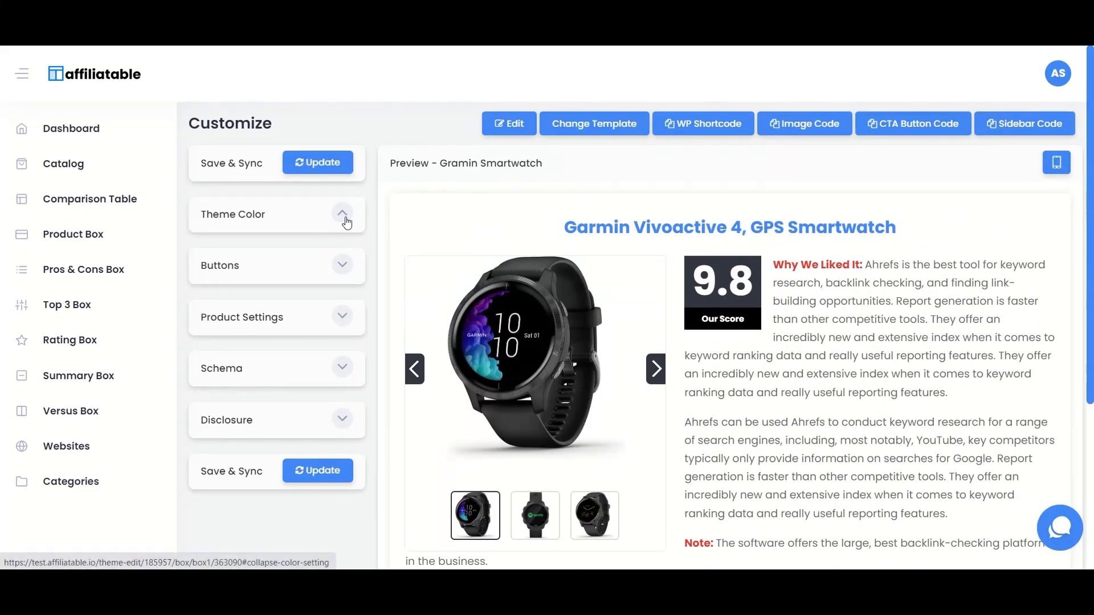
Set the box theme colour to red after trying orange
left_click(342, 214)
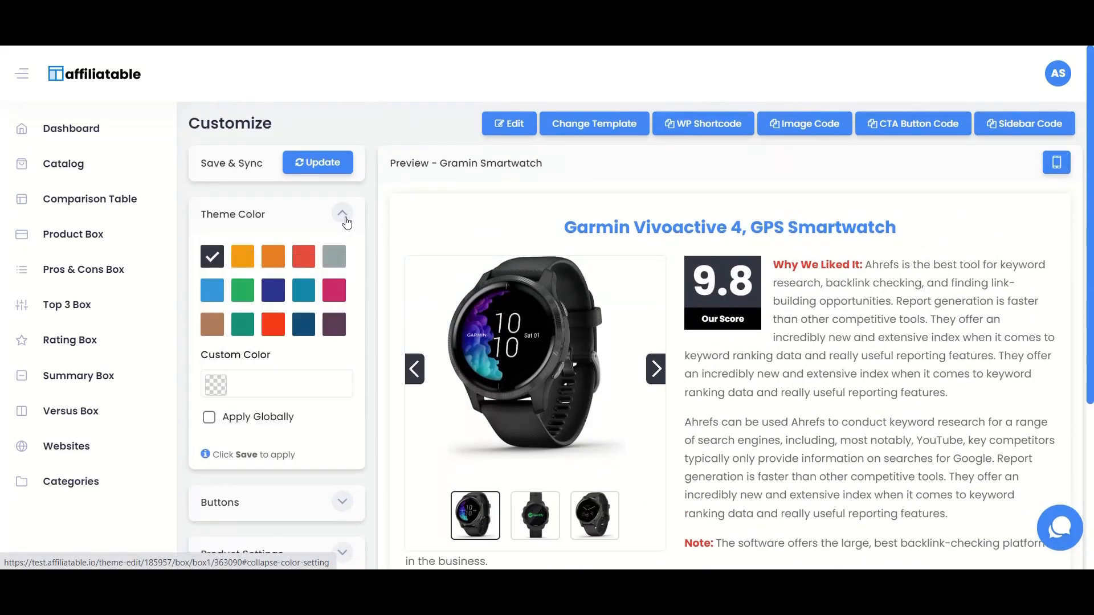
left_click(272, 257)
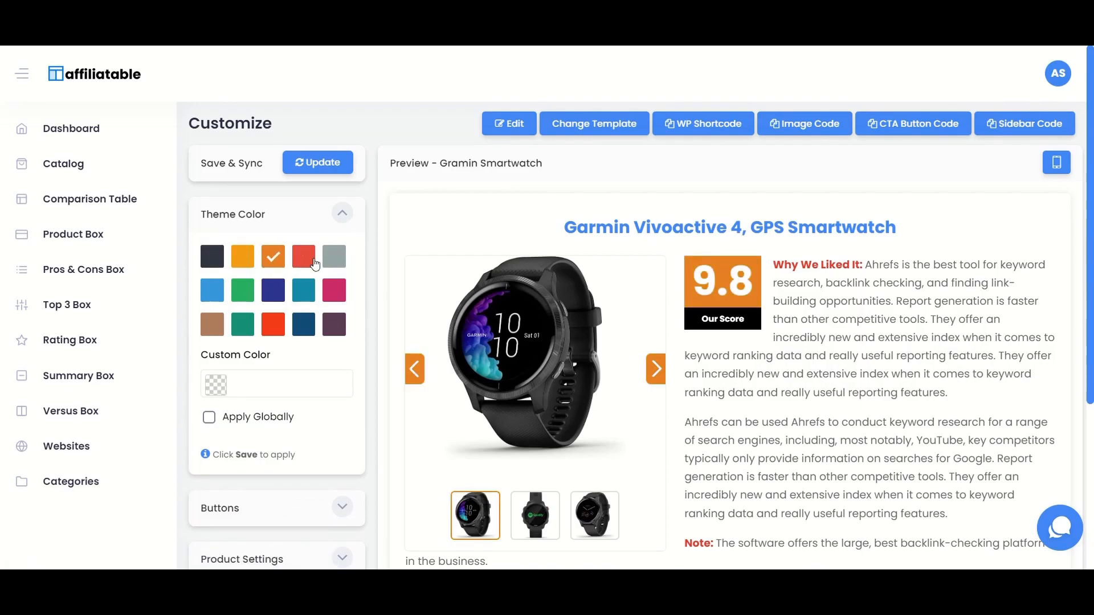
left_click(341, 214)
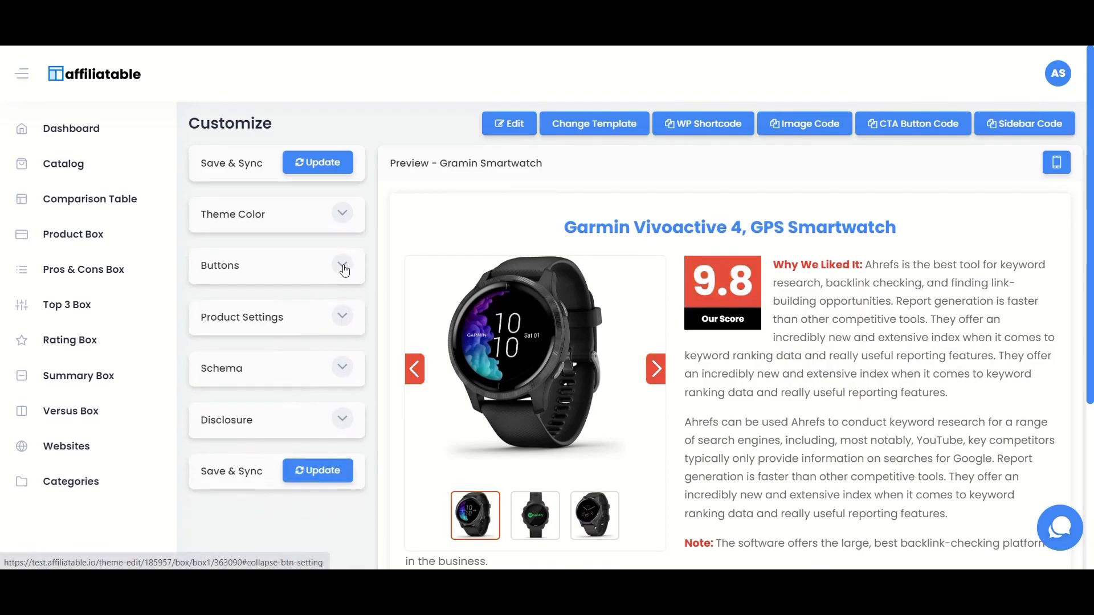
left_click(343, 268)
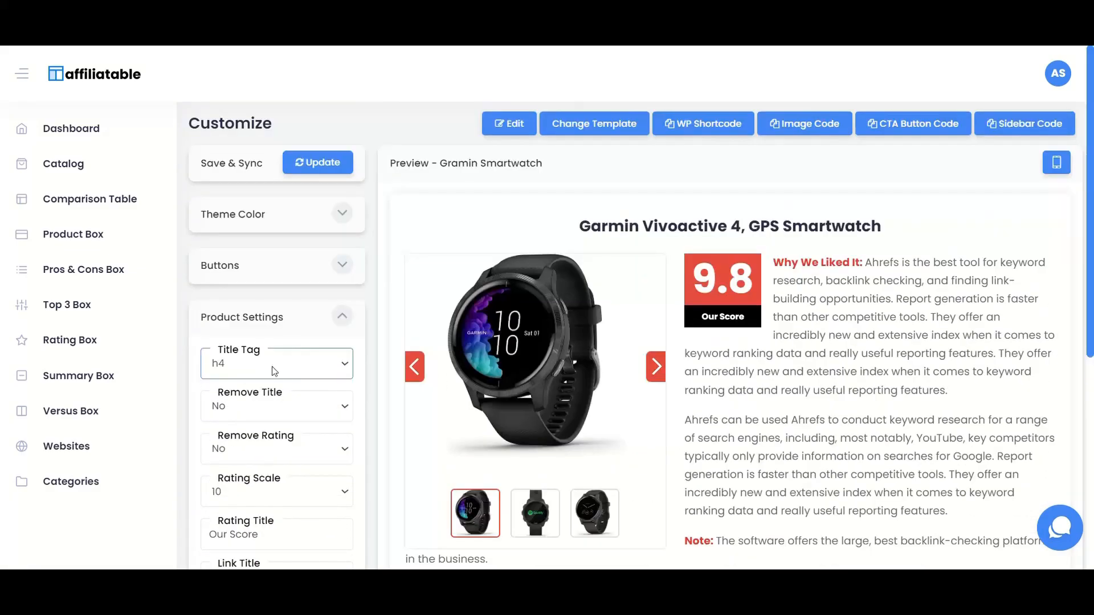
Set the product title tag to h3 and save the box settings
left_click(276, 363)
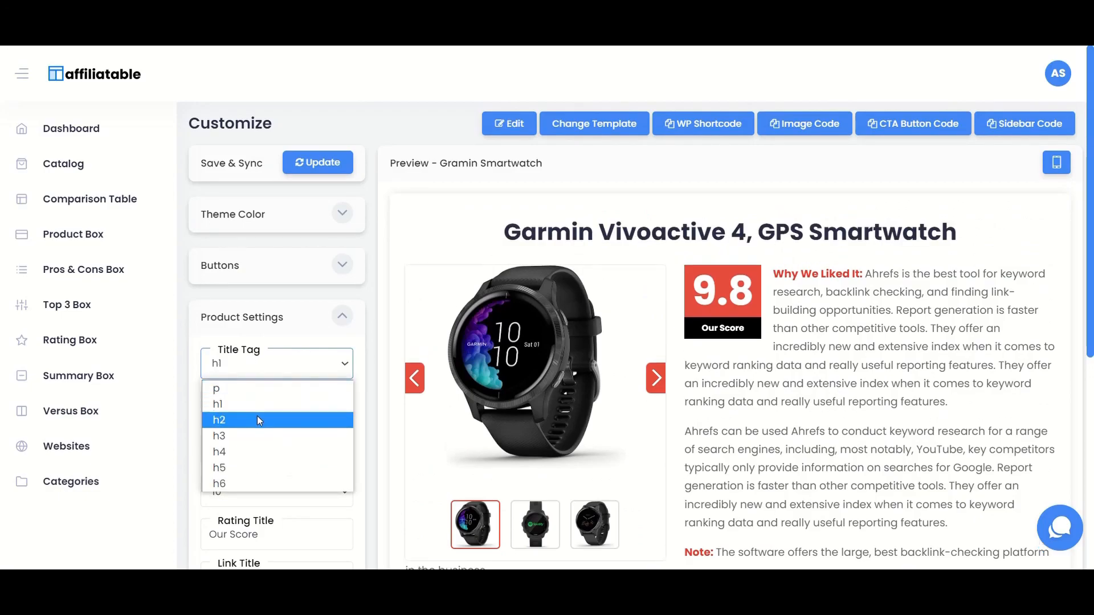
left_click(218, 453)
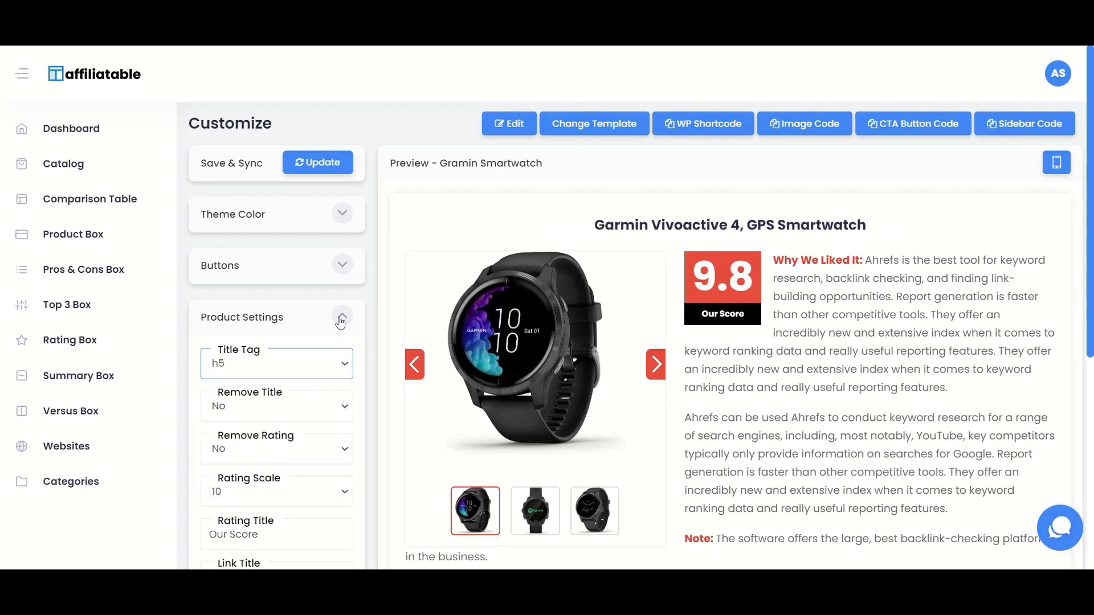
left_click(276, 362)
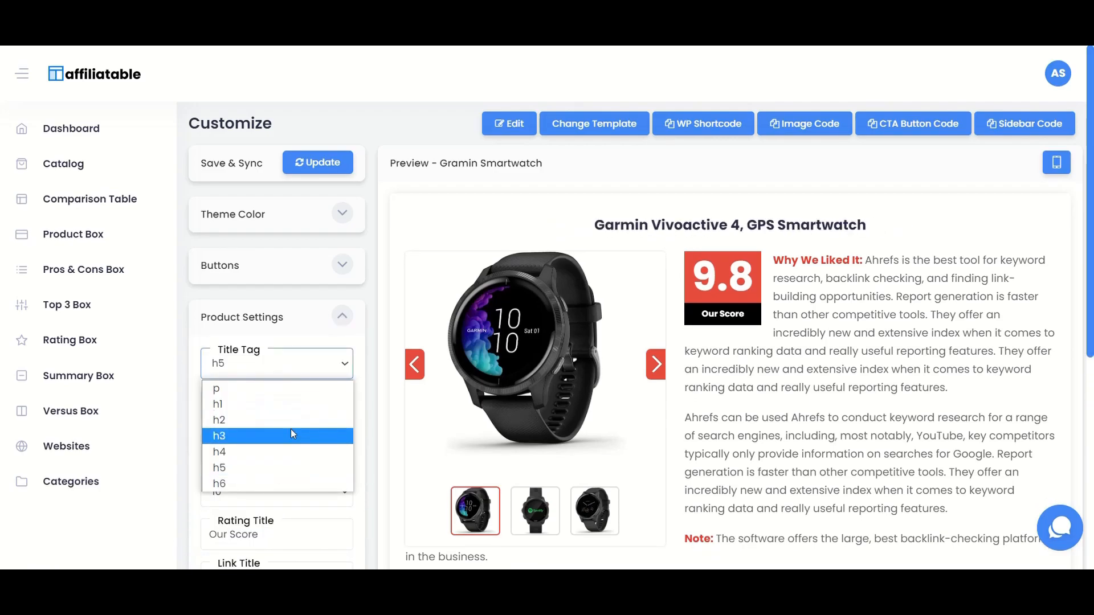
left_click(218, 435)
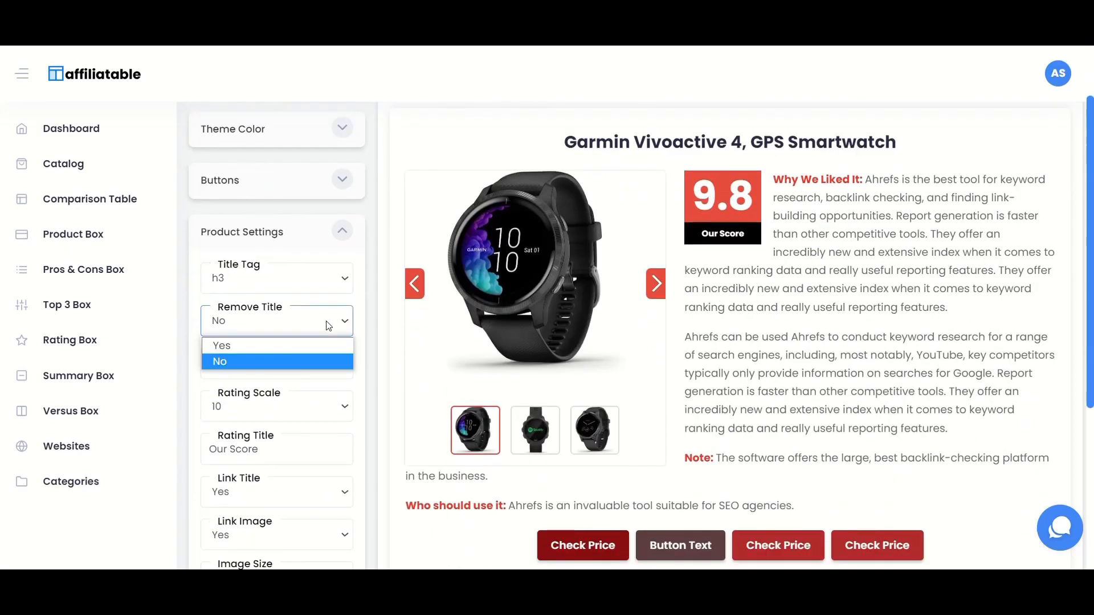
scroll("down", 3)
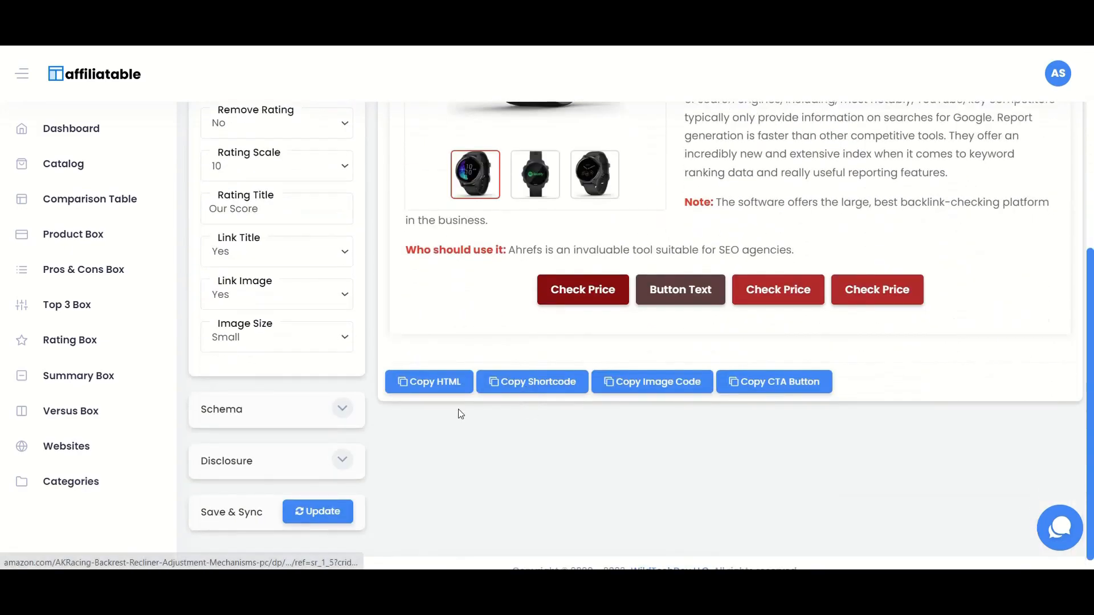
left_click(318, 512)
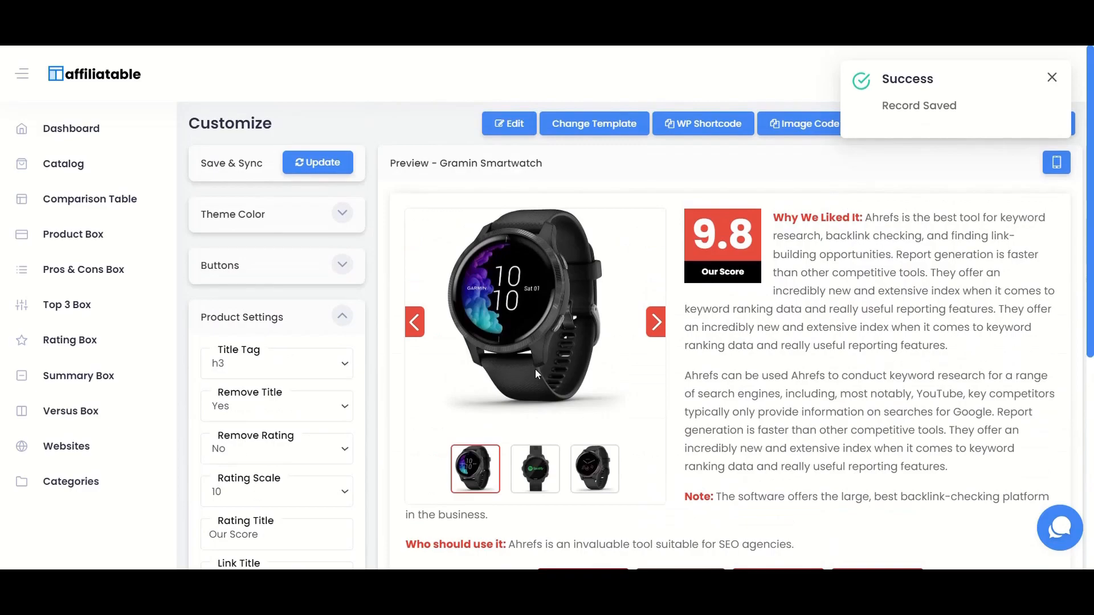
mouse_move(309, 447)
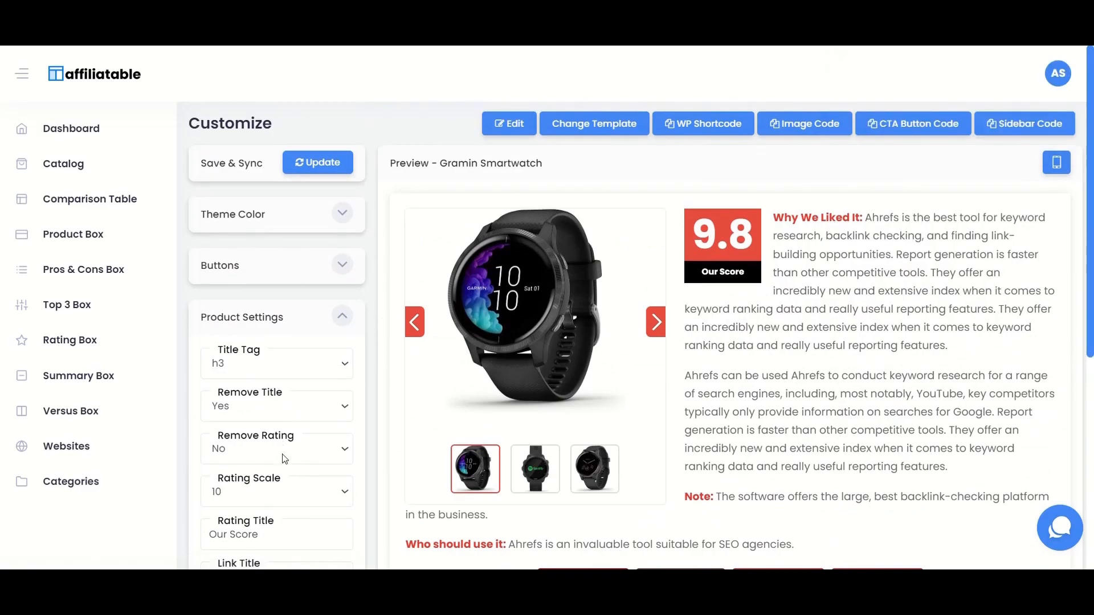
Keep the title visible (Remove Title No), use a 5-point rating scale, and update the box
left_click(318, 163)
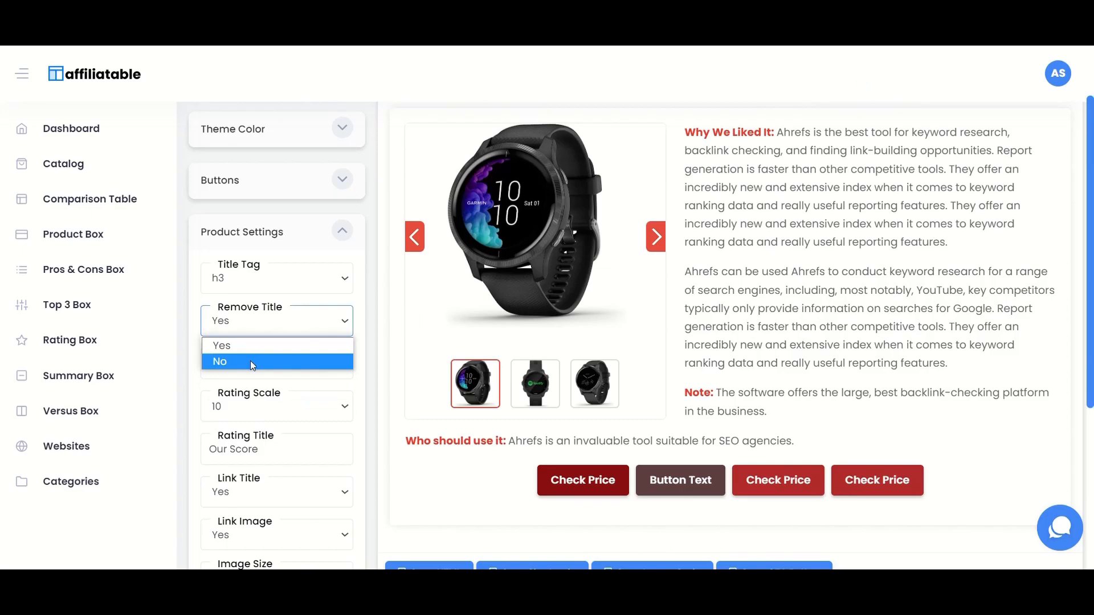
left_click(220, 362)
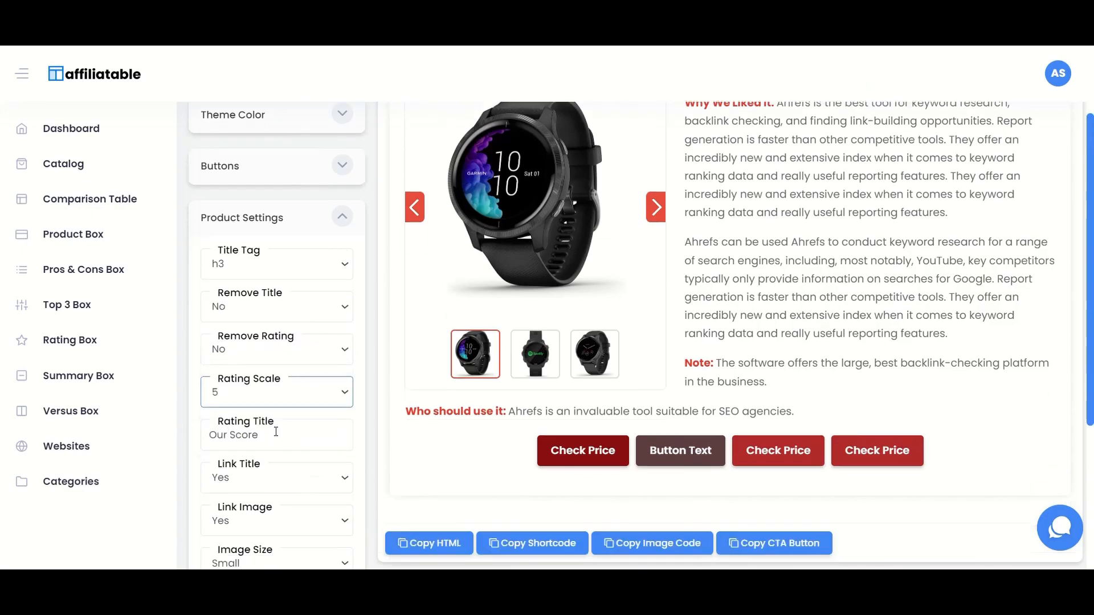
left_click(317, 162)
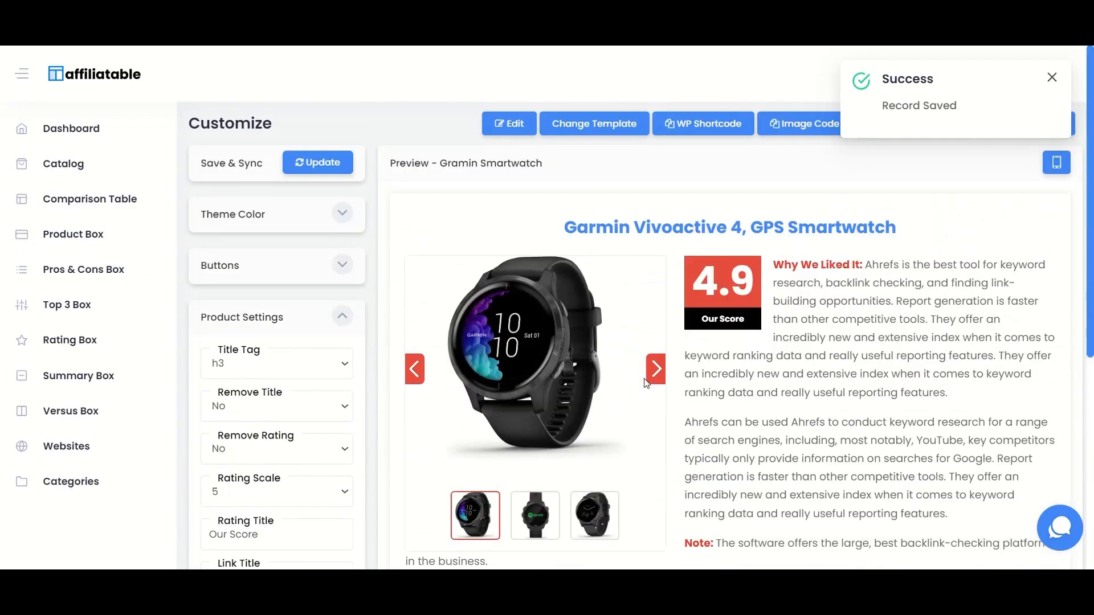
left_click(703, 124)
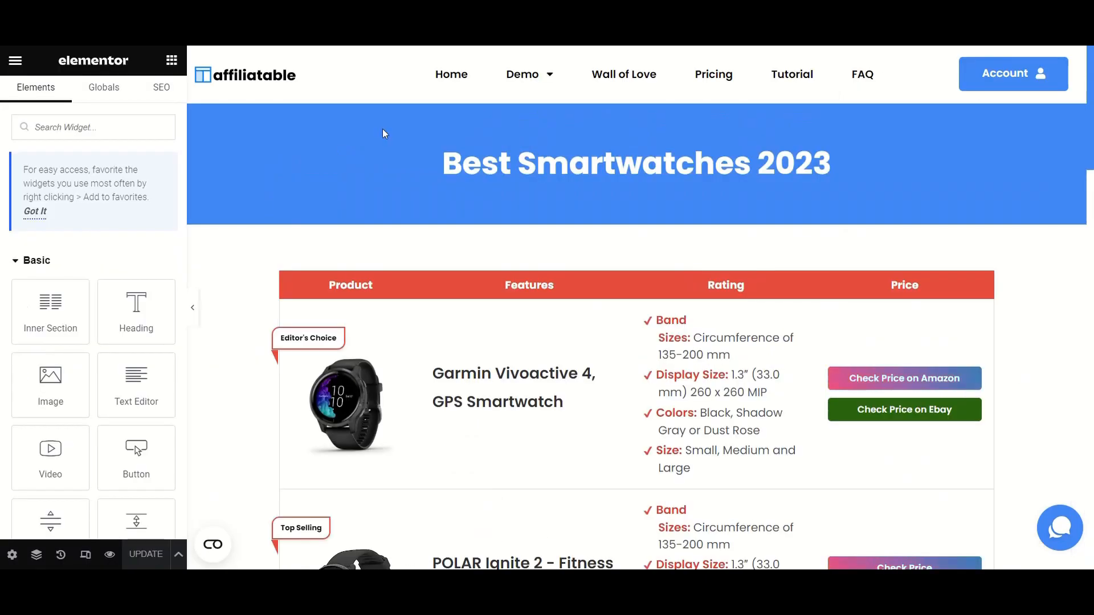
Embed the Garmin box below the table with a Shortcode widget holding [affiliatable id='185957']
scroll("down", 3)
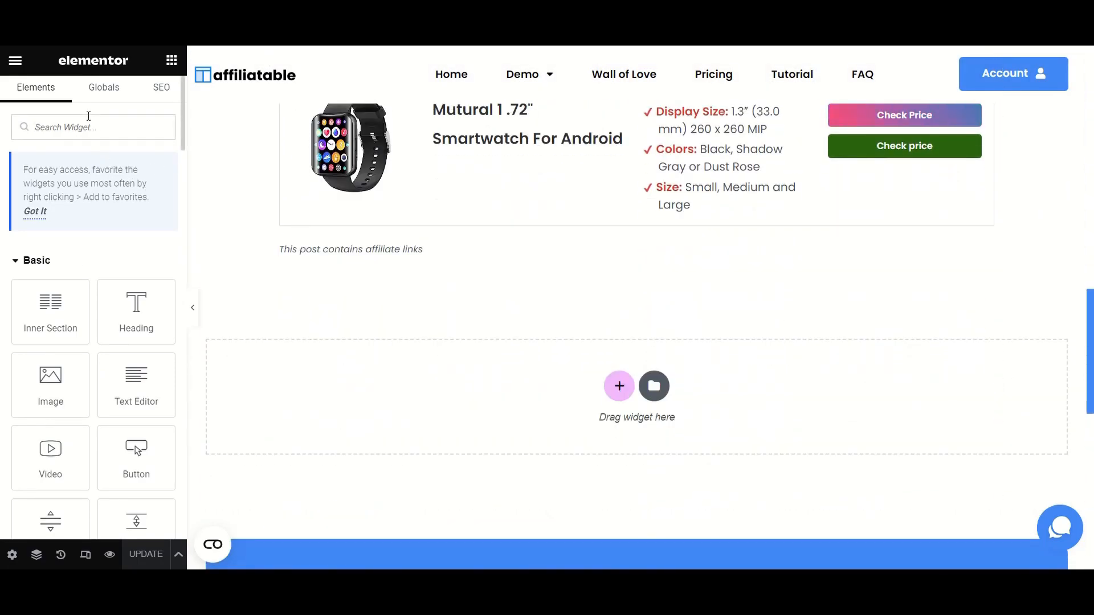
type("short")
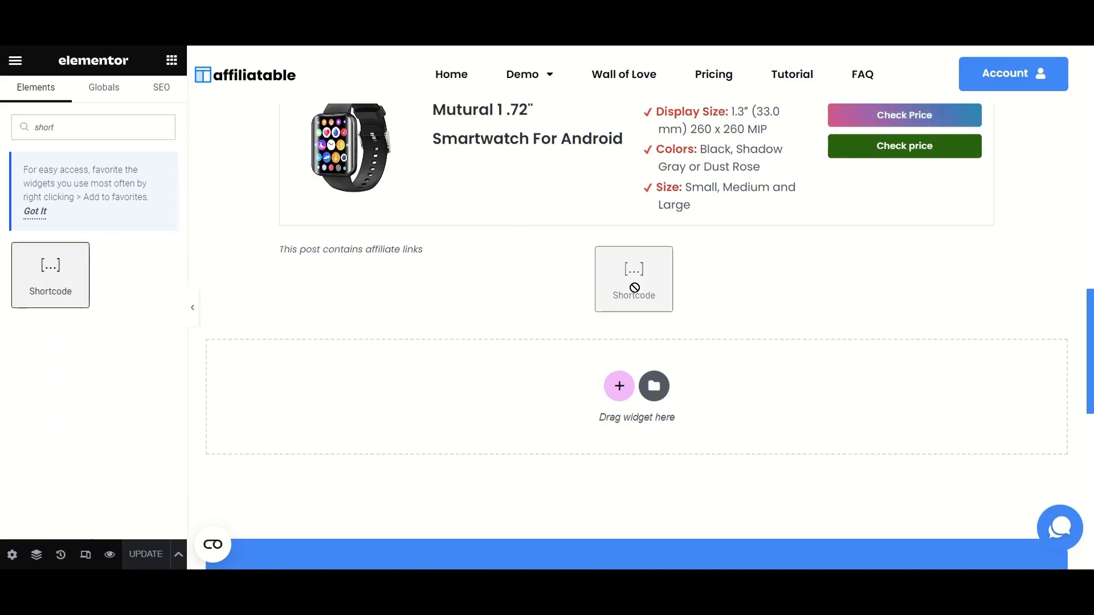
left_click(633, 279)
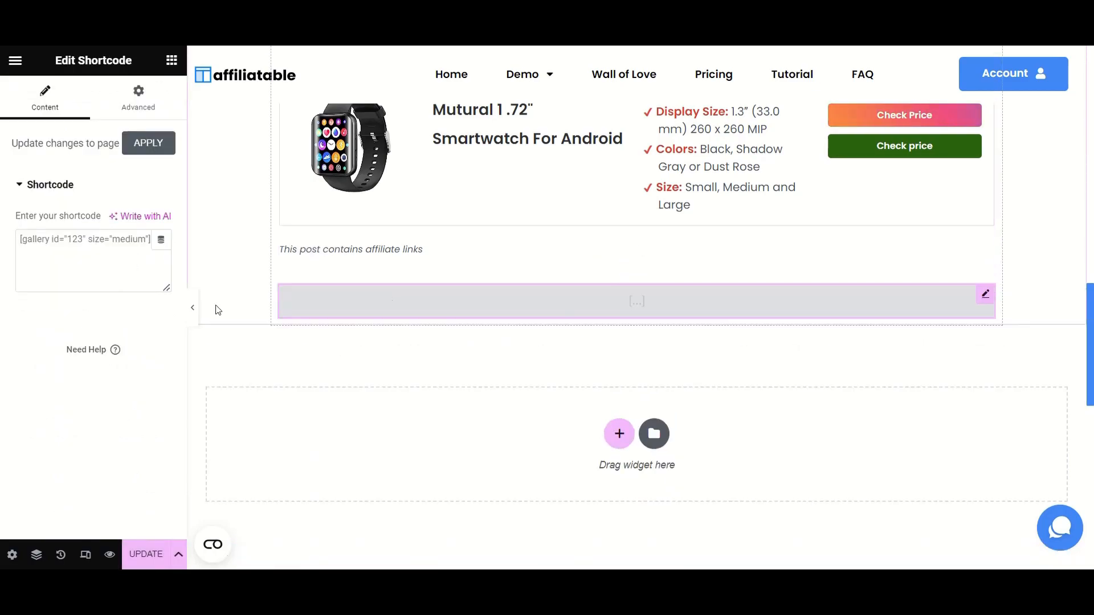
left_click(93, 260)
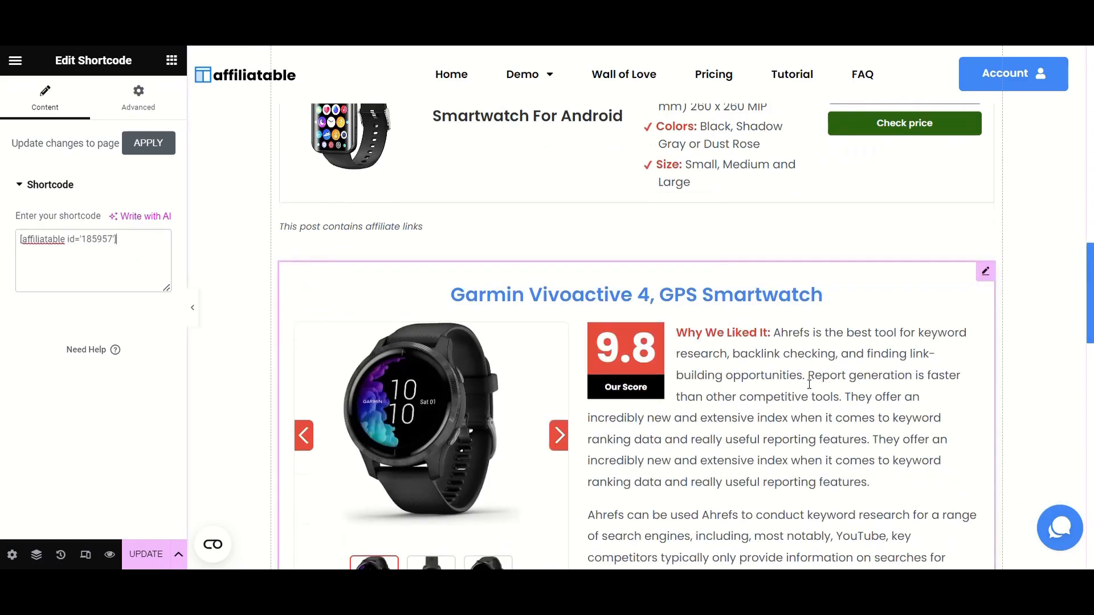
scroll("up", 3)
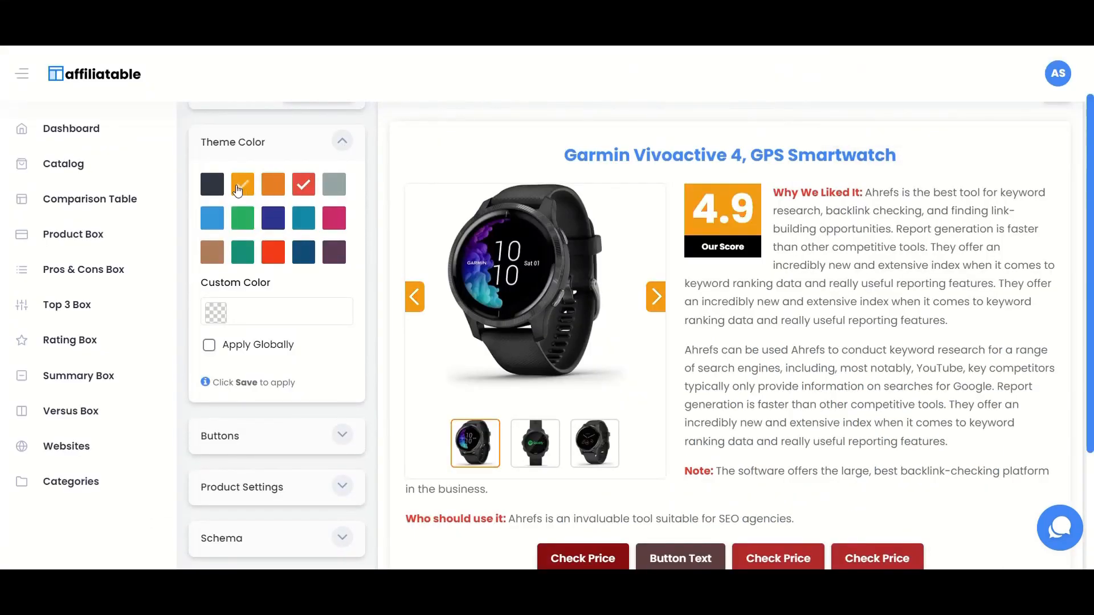
left_click(317, 496)
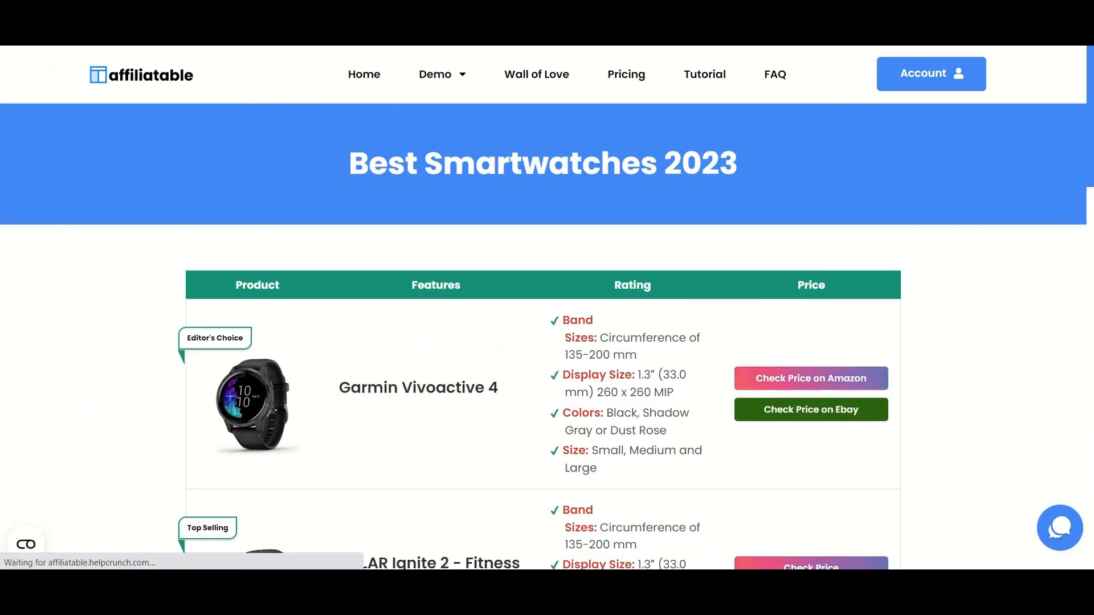
scroll("down", 3)
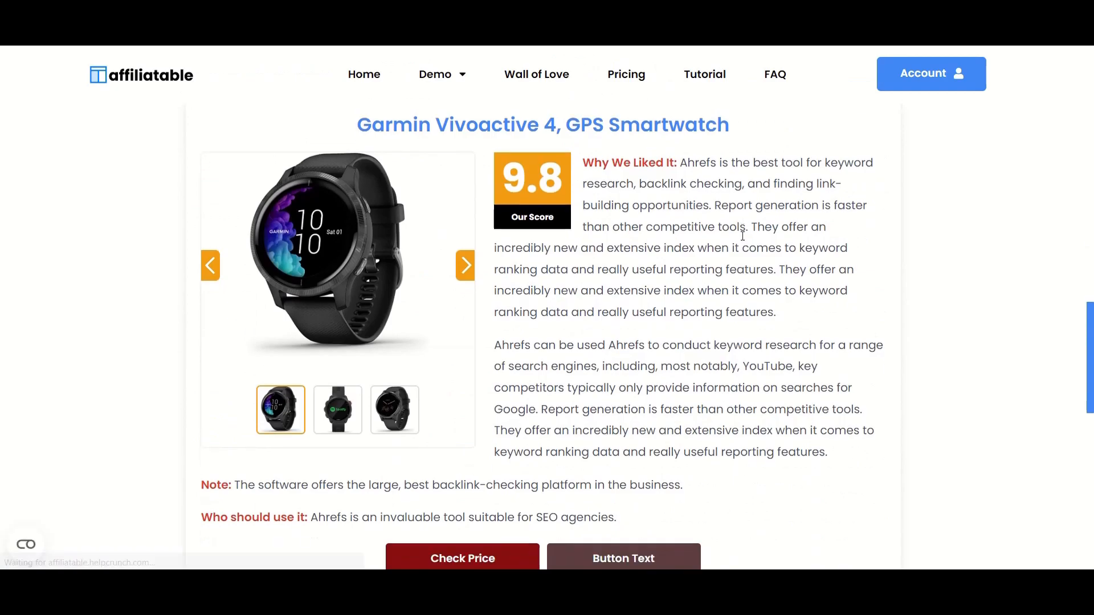
scroll("up", 3)
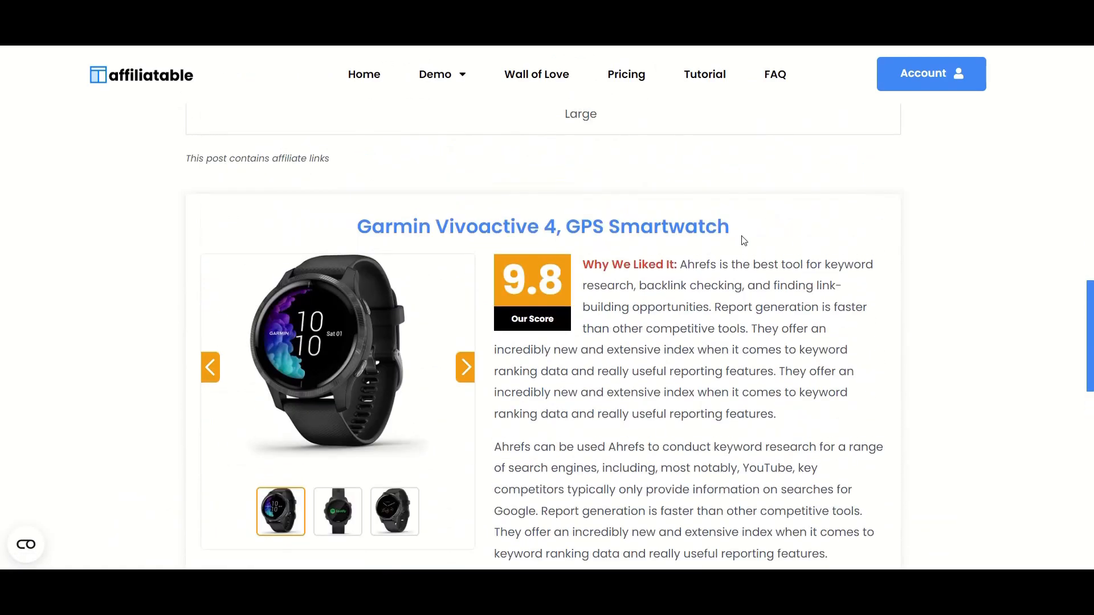
scroll("up", 3)
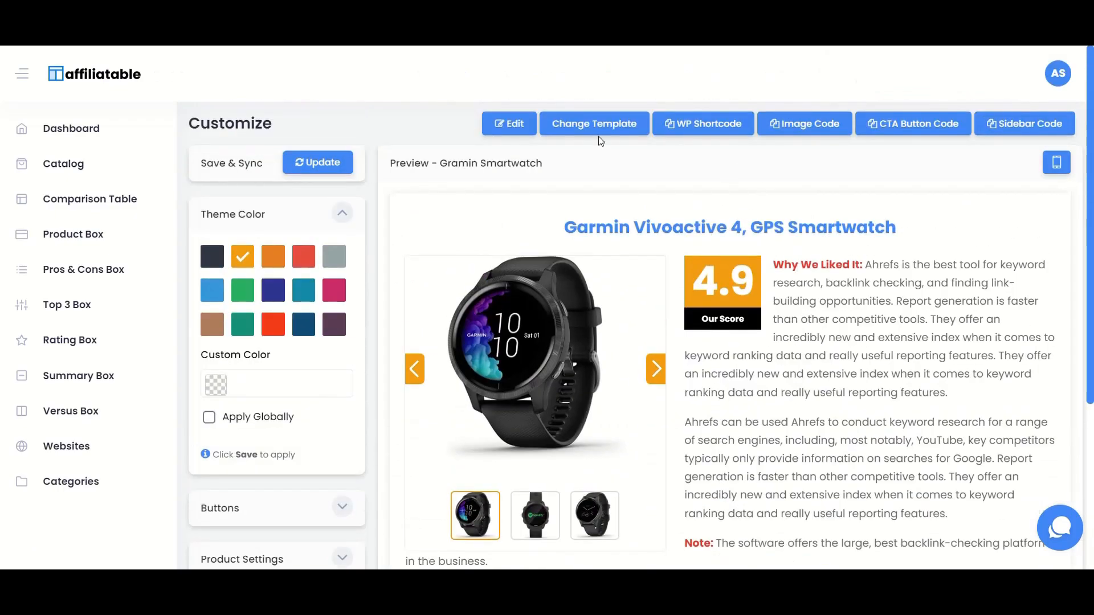
Switch the Garmin box to the 'Our Pick' ribbon-style template
left_click(594, 123)
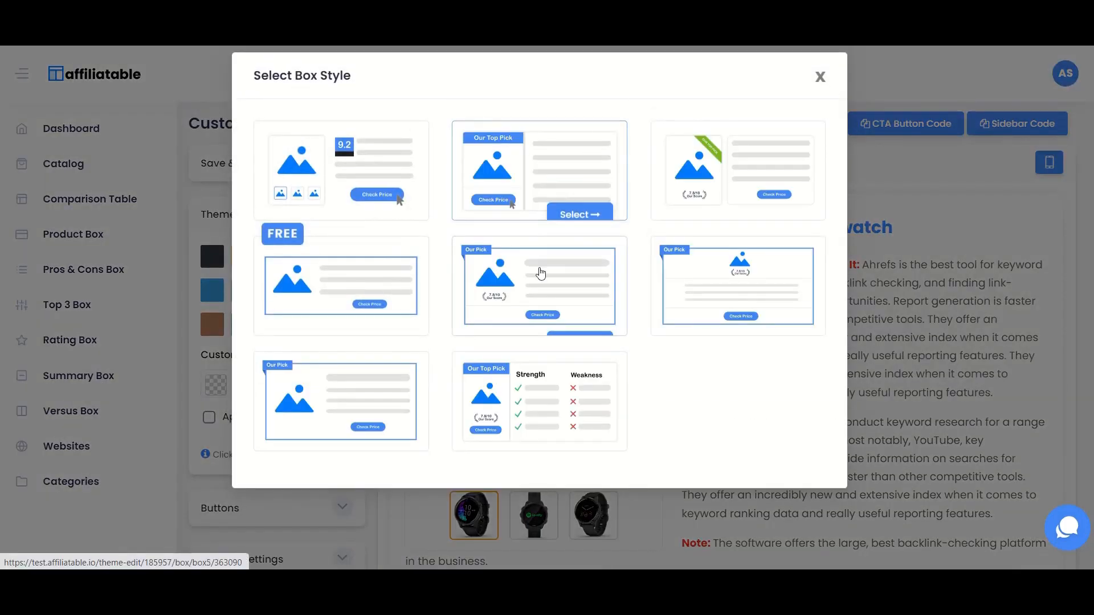
left_click(579, 214)
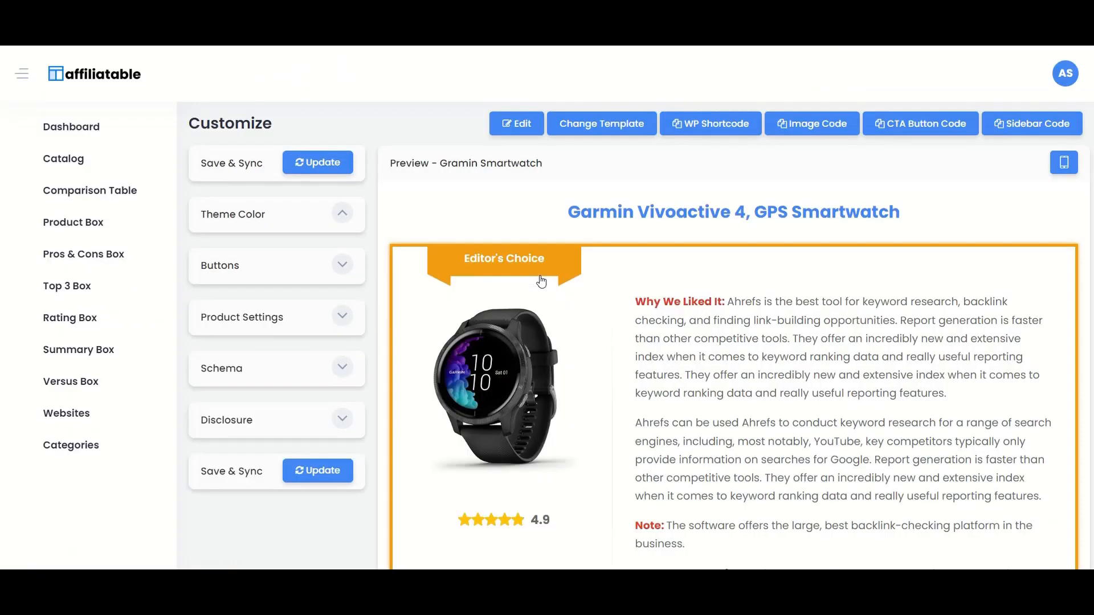
scroll("down", 3)
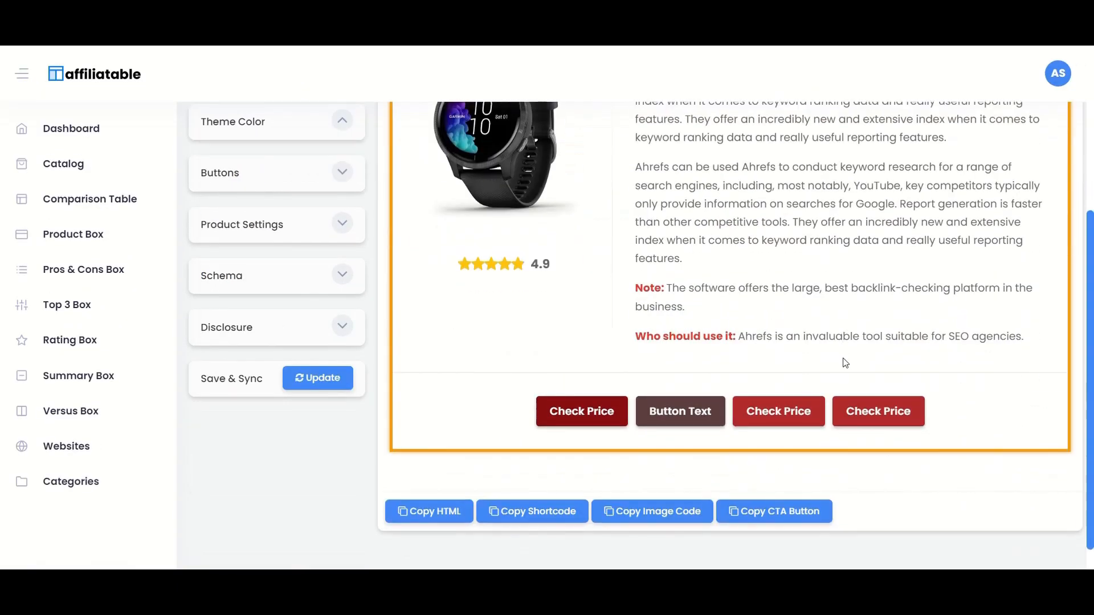
scroll("up", 3)
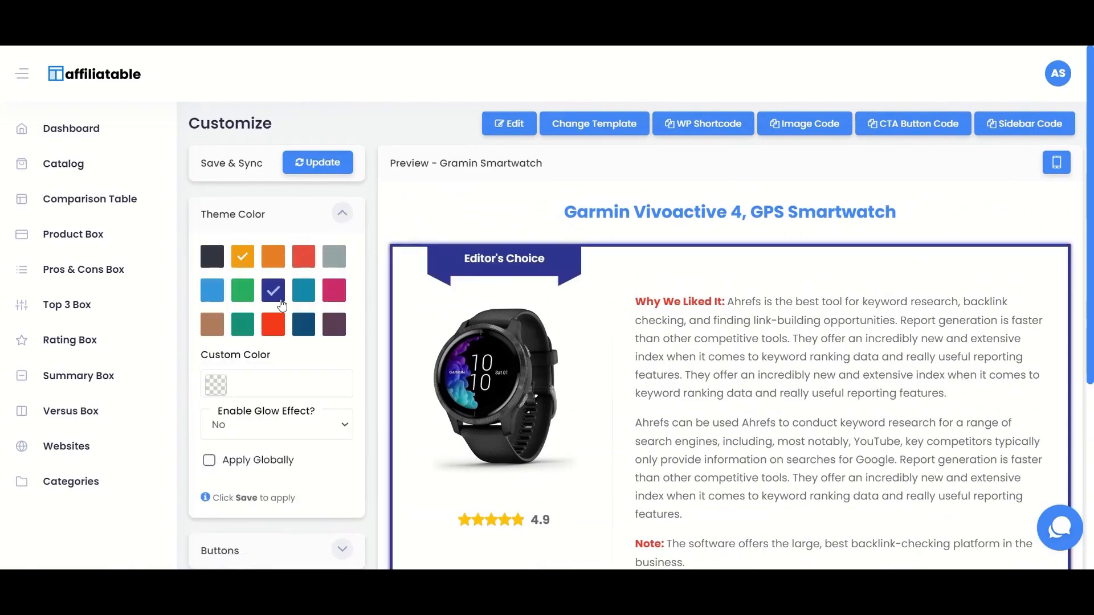
Apply the dark blue theme colour, check the live post, and go to the Summary Boxes list
left_click(318, 162)
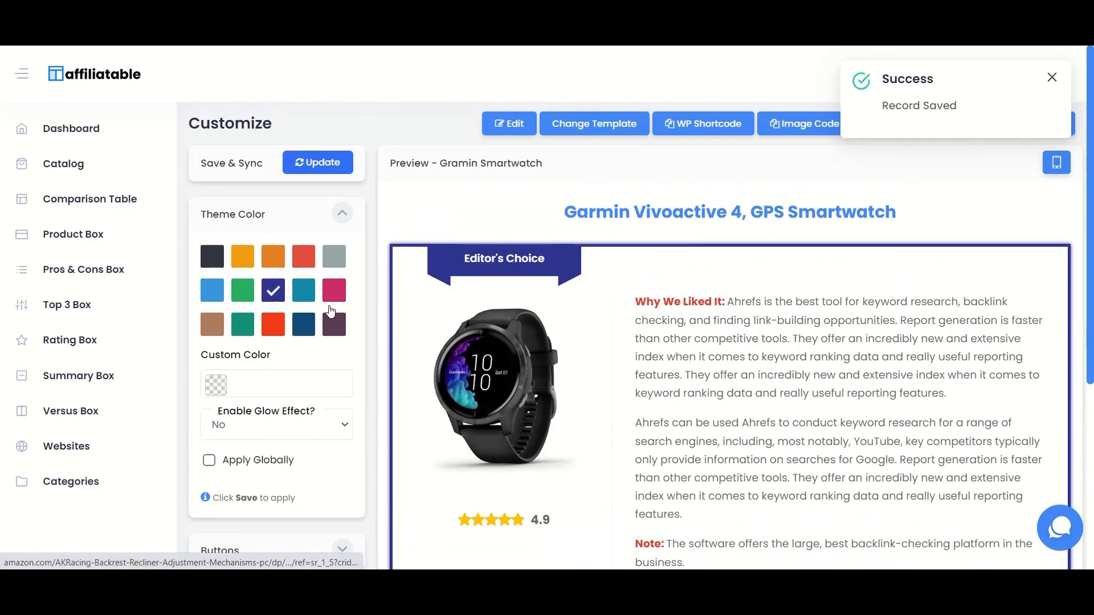
scroll("down", 3)
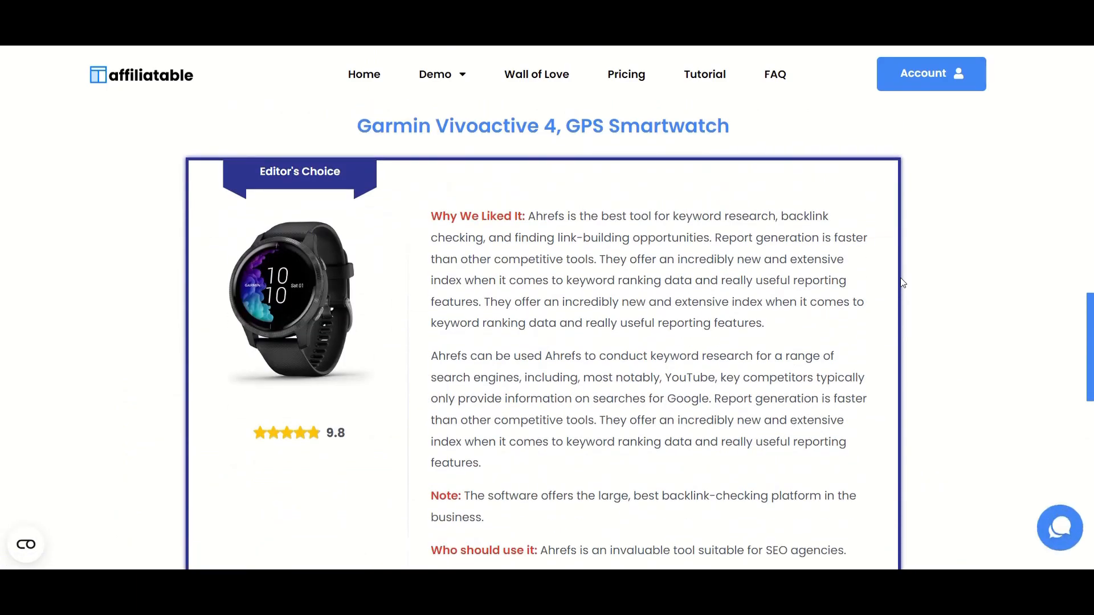
left_click(78, 375)
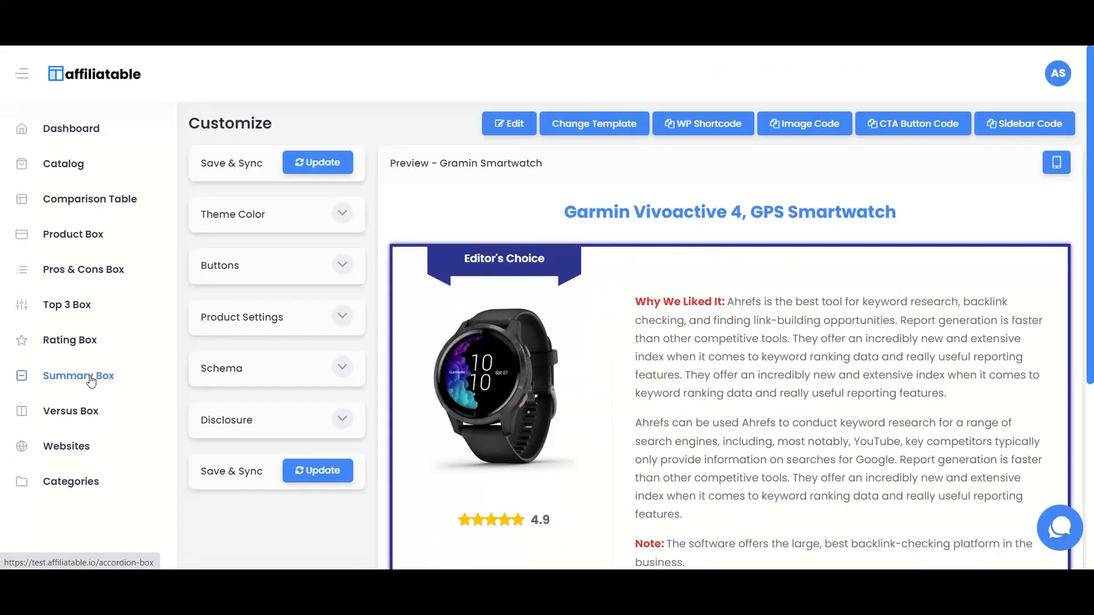
left_click(78, 375)
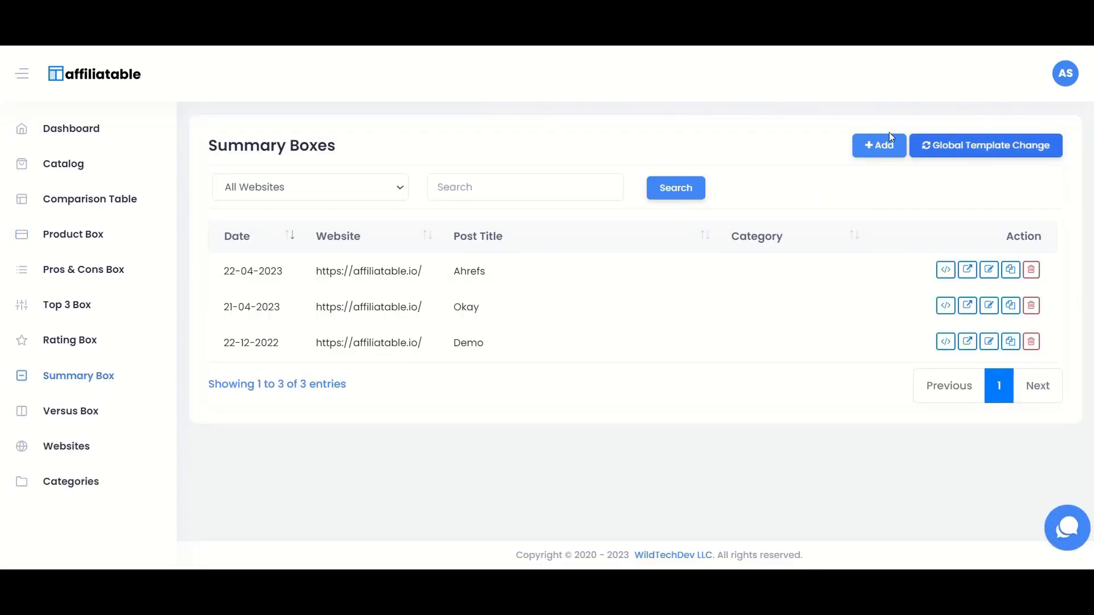
Start a new summary box titled Gramin Smartwatch
left_click(879, 145)
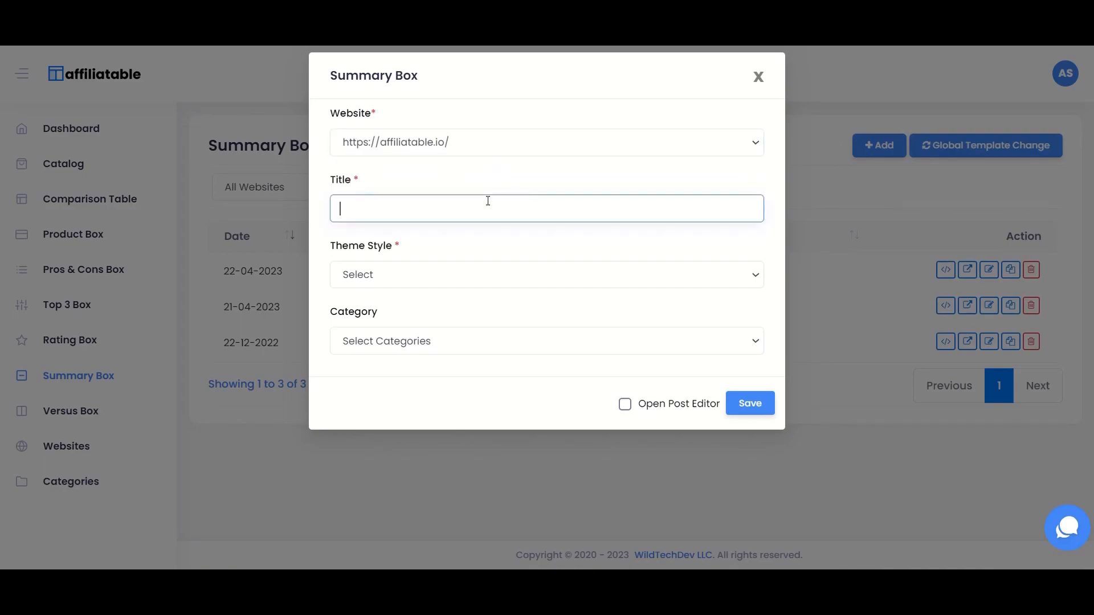
type("Gro")
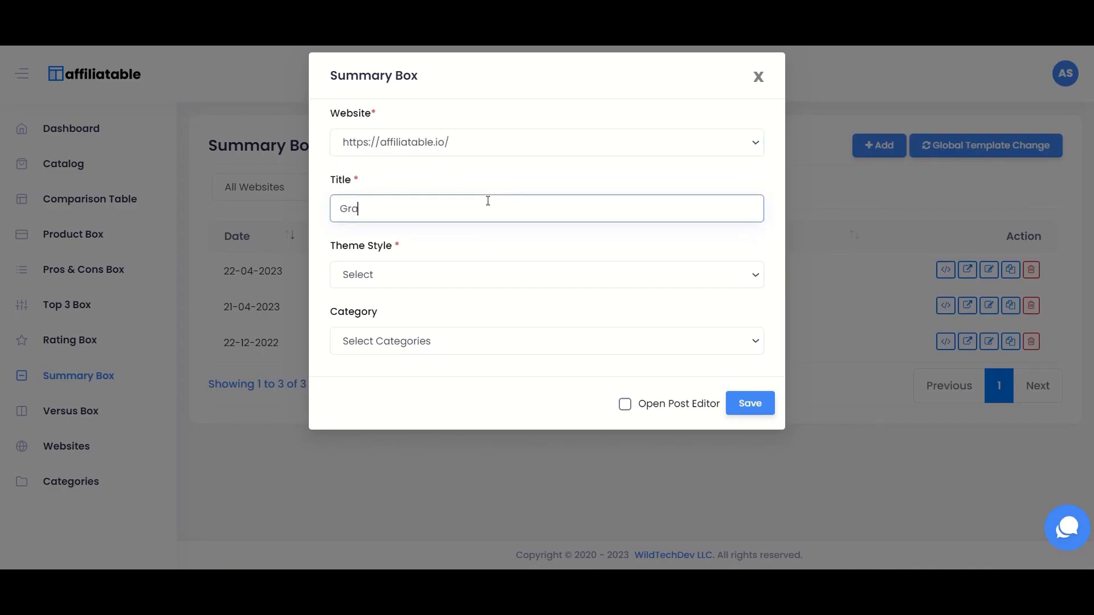
type("Gramin Smartw")
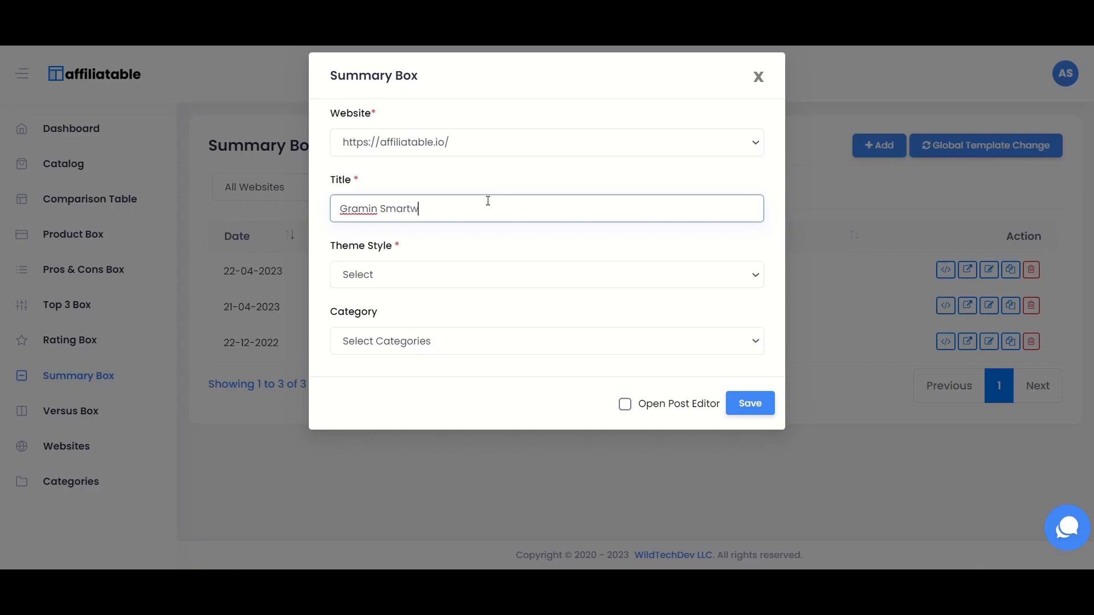
type("atch")
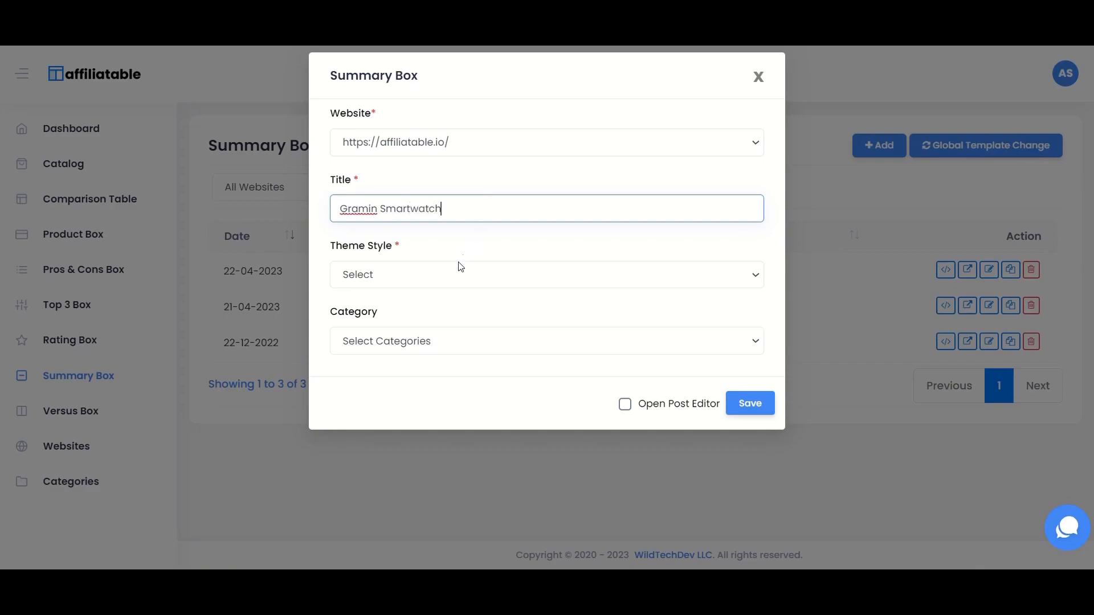
Use the Summary Box 1 theme under the Smartwatches category and save the box
left_click(546, 341)
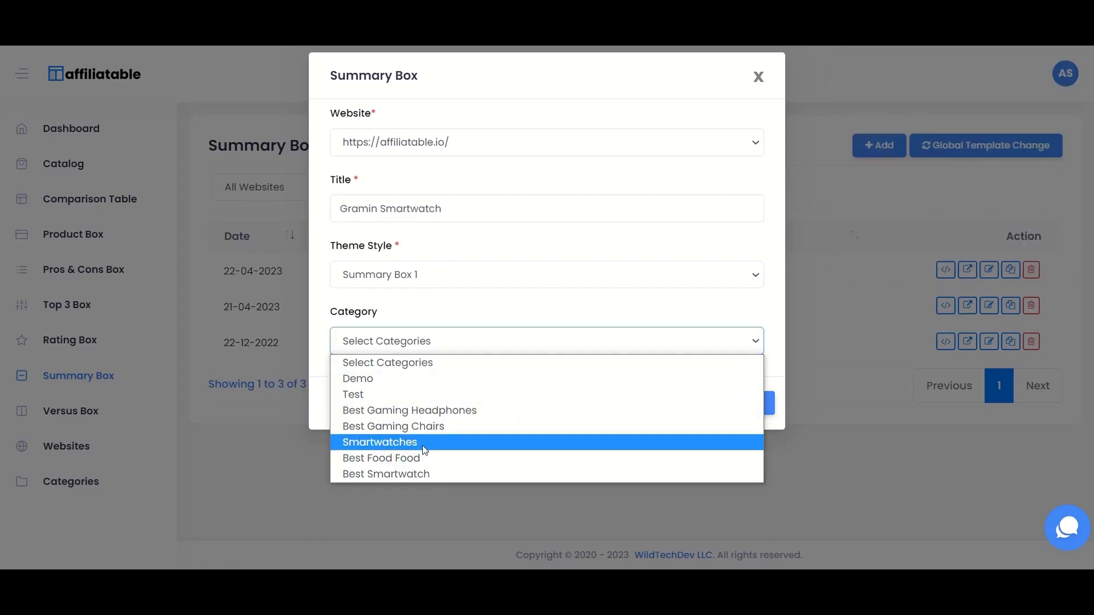
left_click(378, 442)
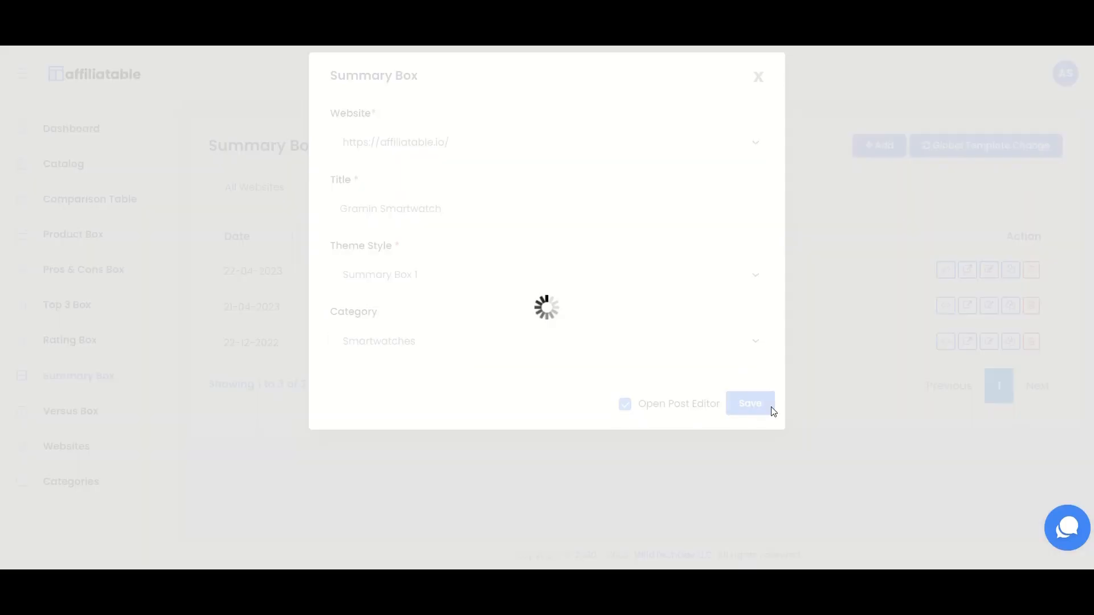
left_click(750, 403)
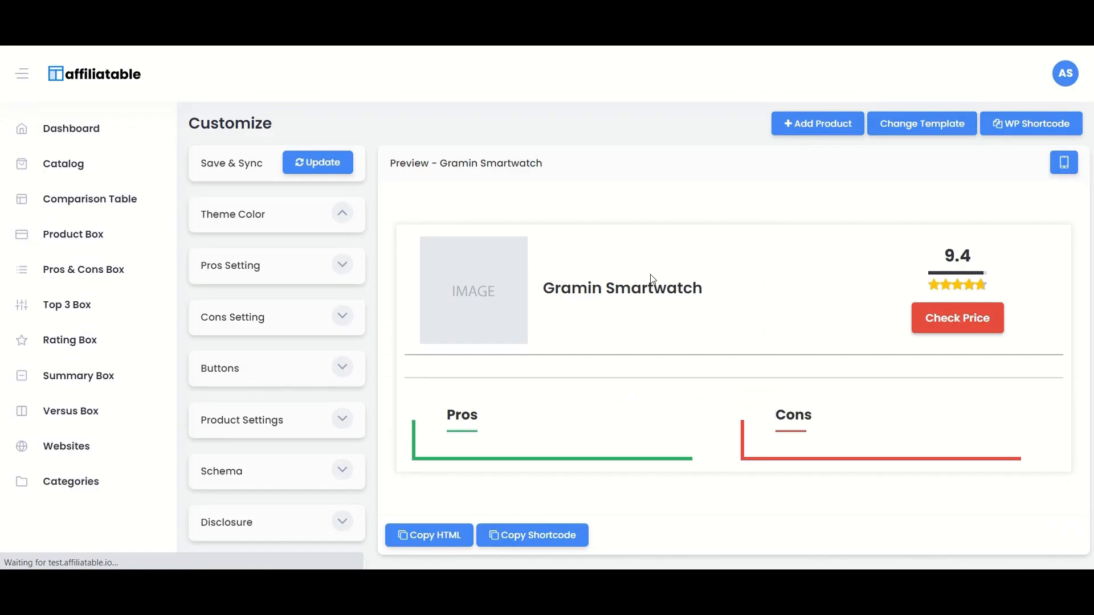
Add the Garmin Vivoactive 4 to the summary box as product number 1
left_click(817, 123)
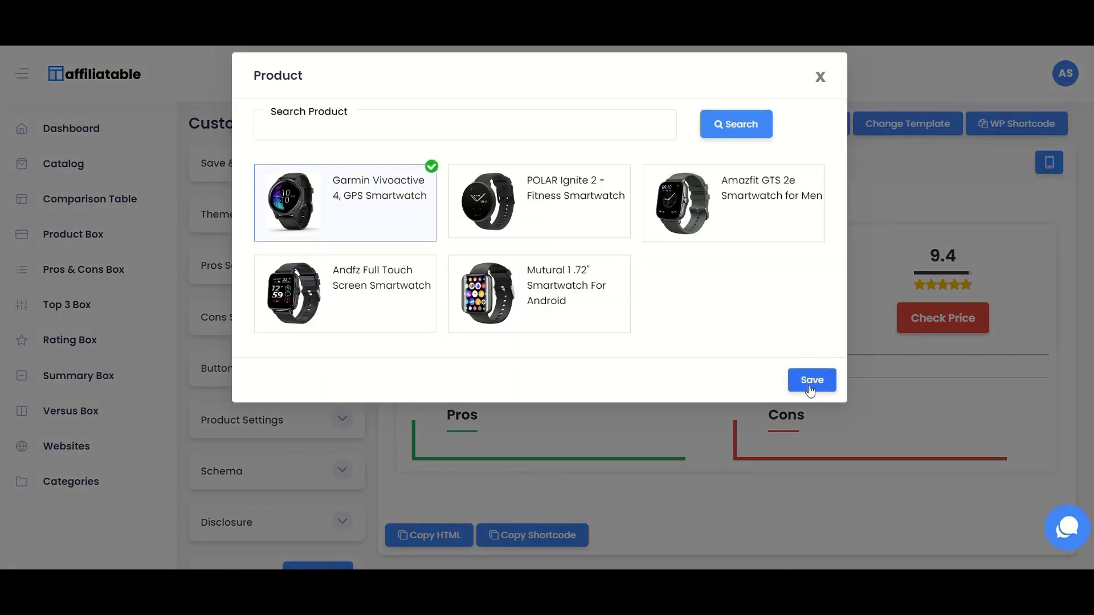
left_click(810, 381)
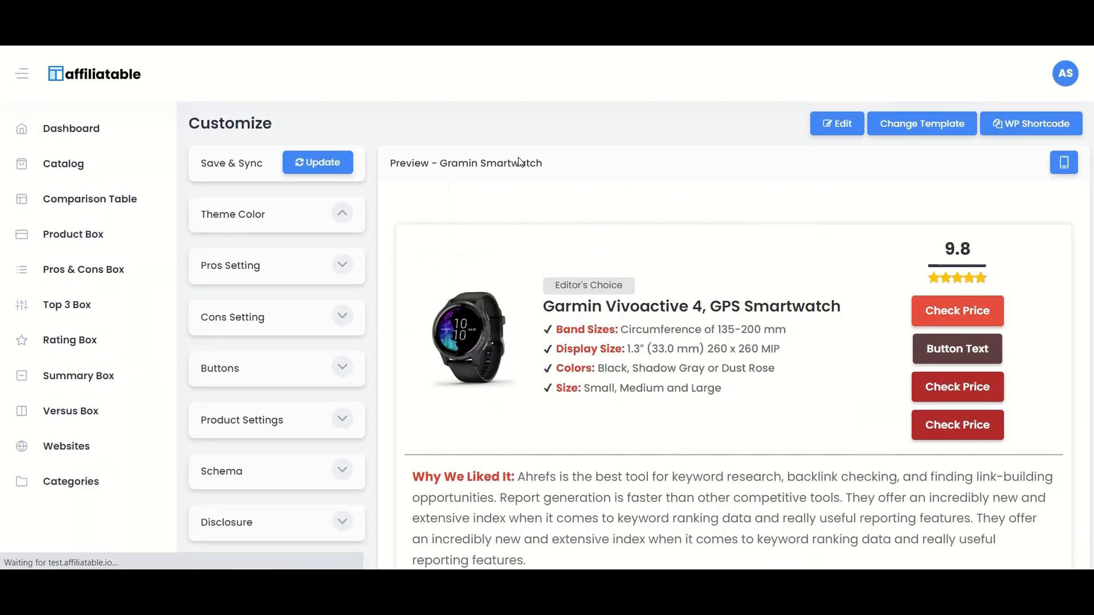
scroll("down", 3)
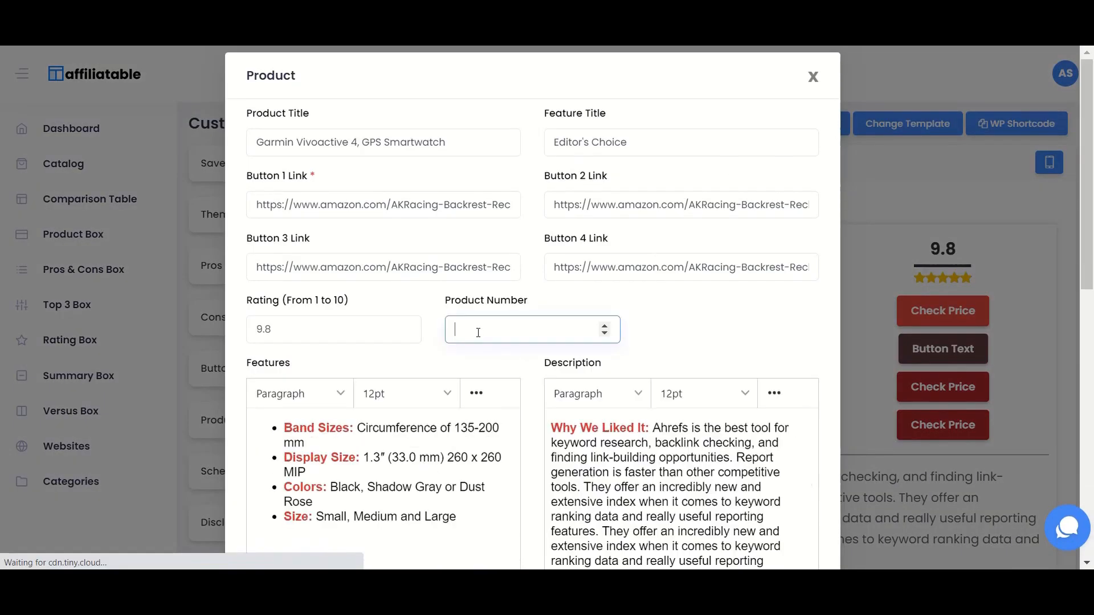
scroll("down", 3)
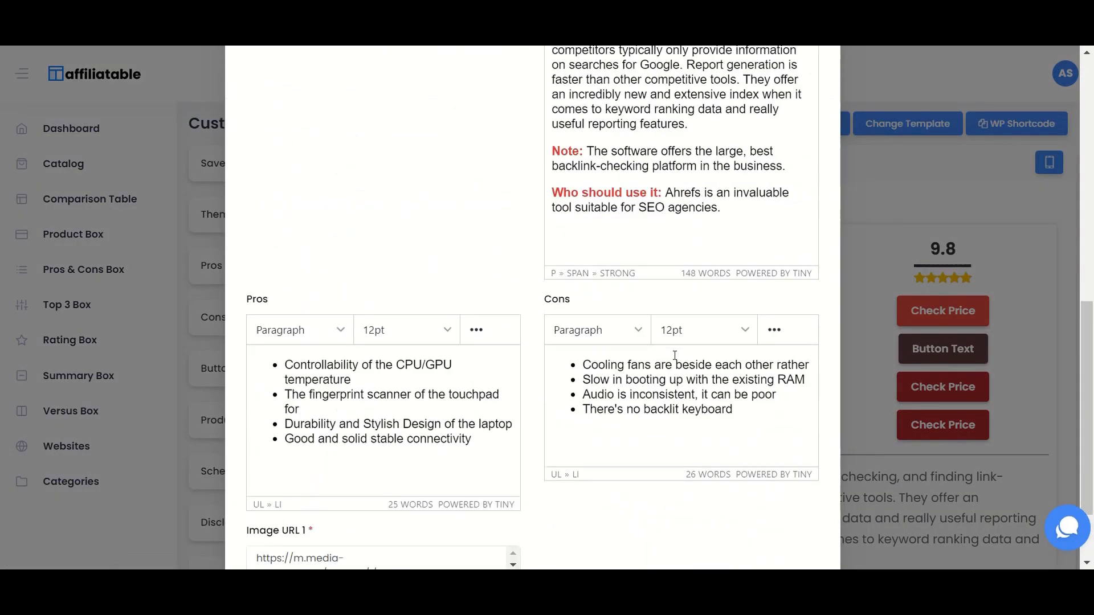
Save the product details and update the summary box
left_click(803, 526)
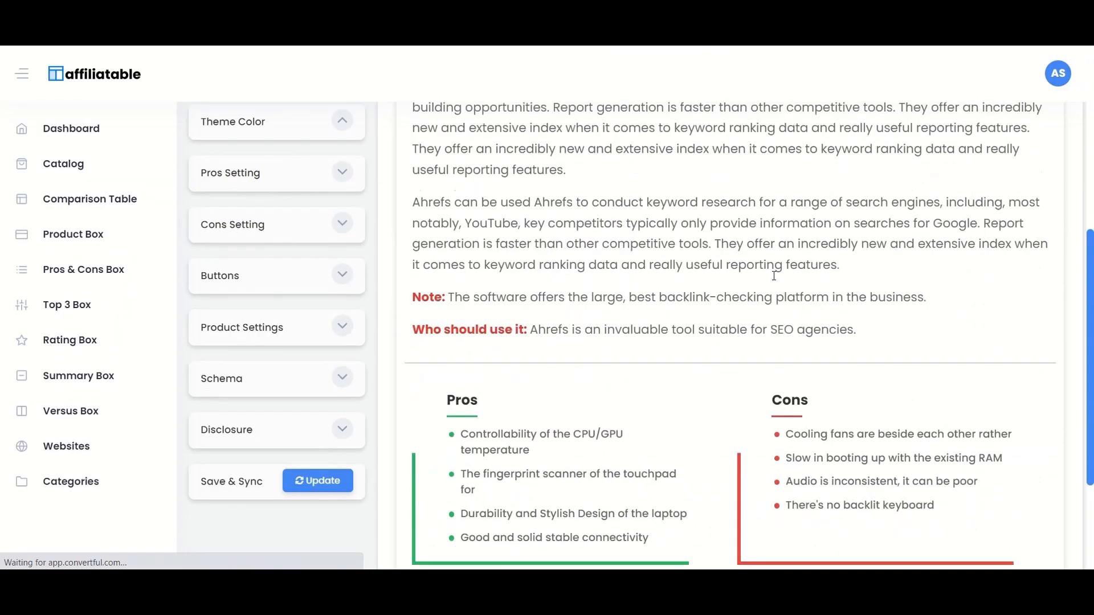
left_click(317, 480)
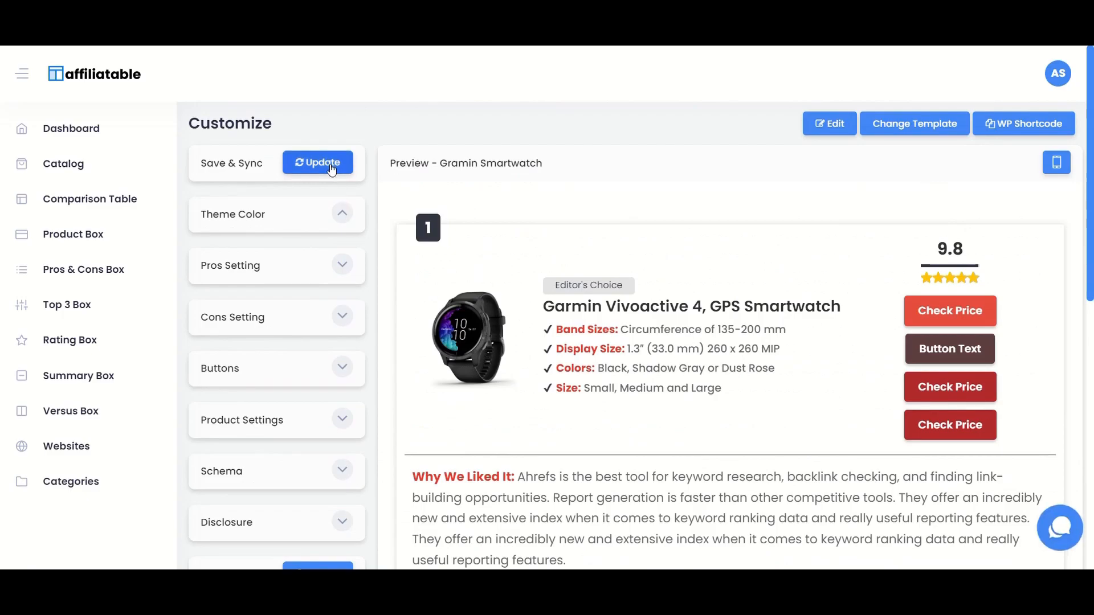
left_click(318, 163)
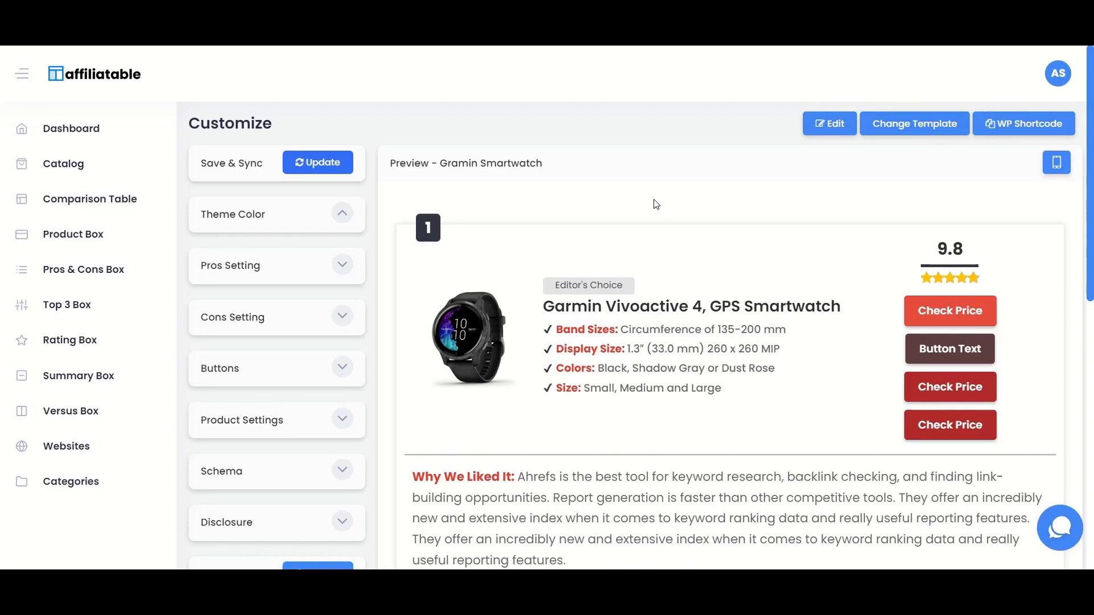
mouse_move(829, 123)
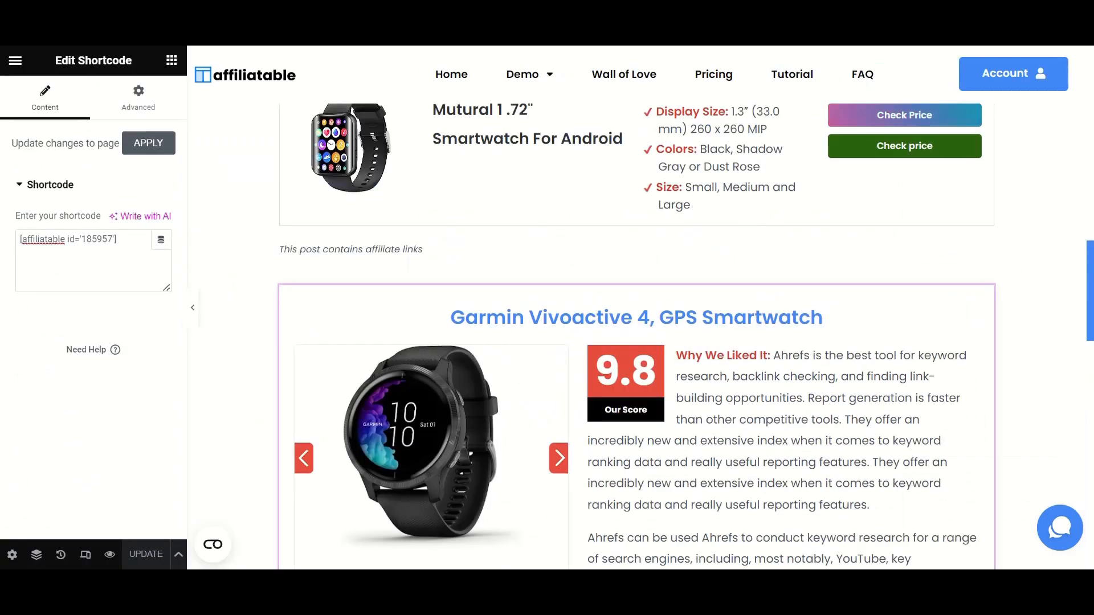
Add a new section below the table for the summary box shortcode [affiliatable id='185961']
scroll("down", 3)
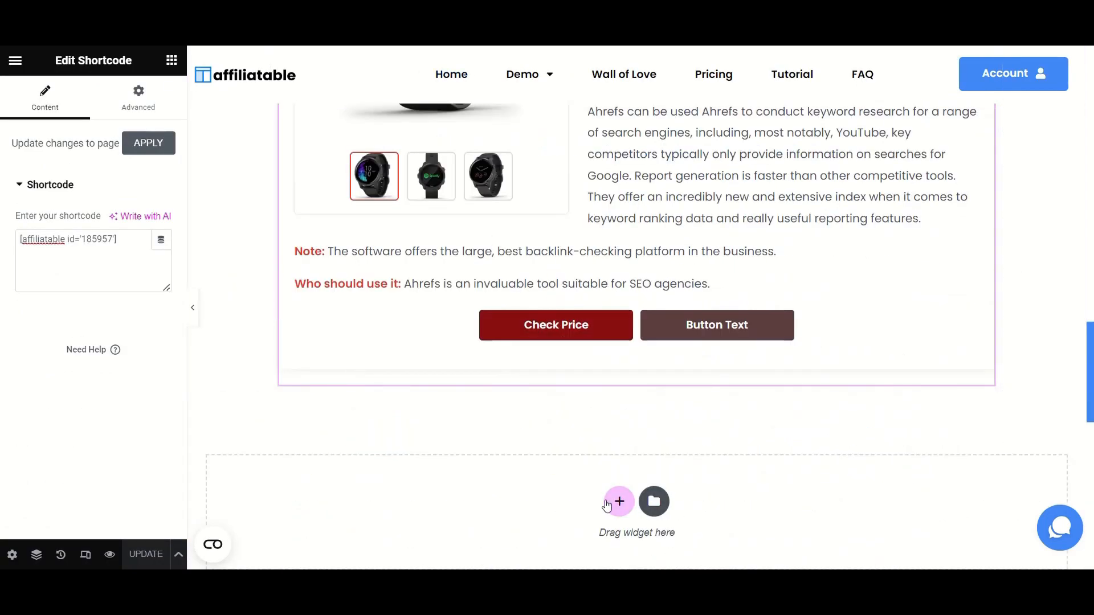
left_click(618, 501)
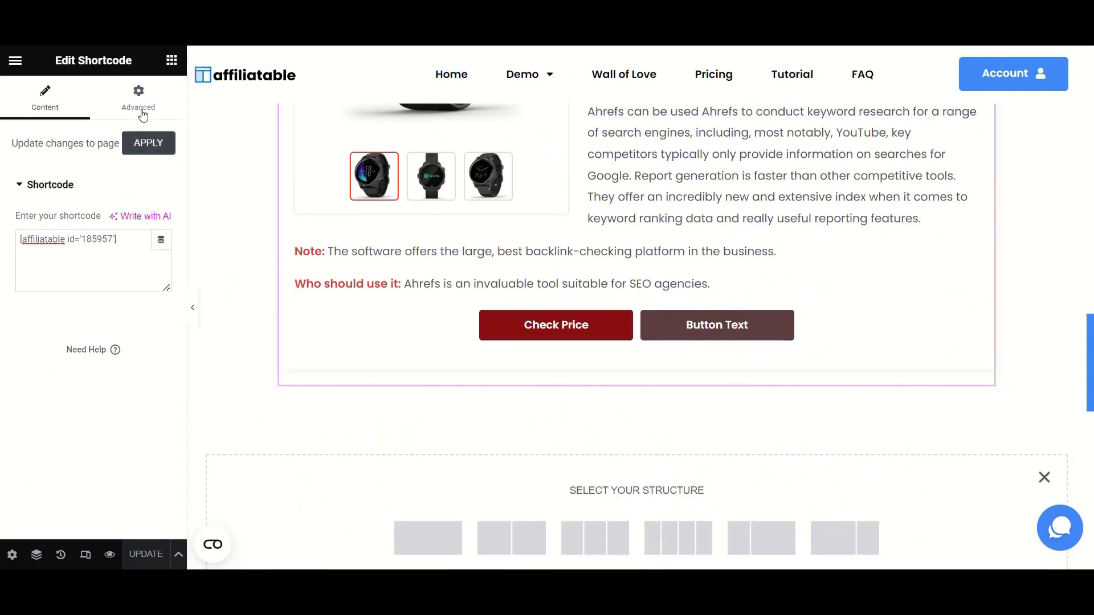
left_click(171, 60)
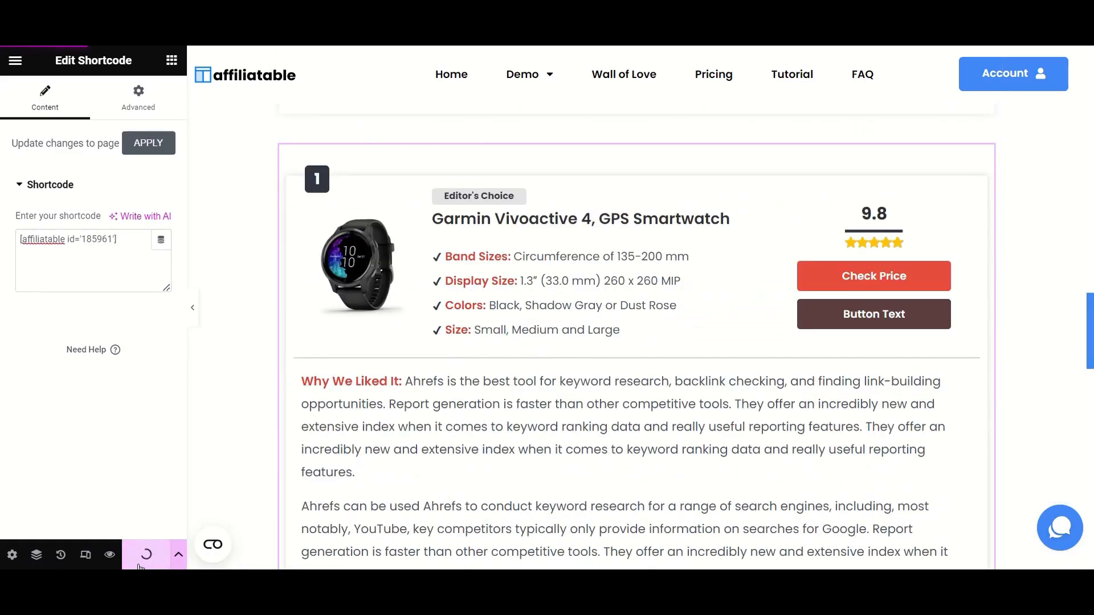
scroll("down", 3)
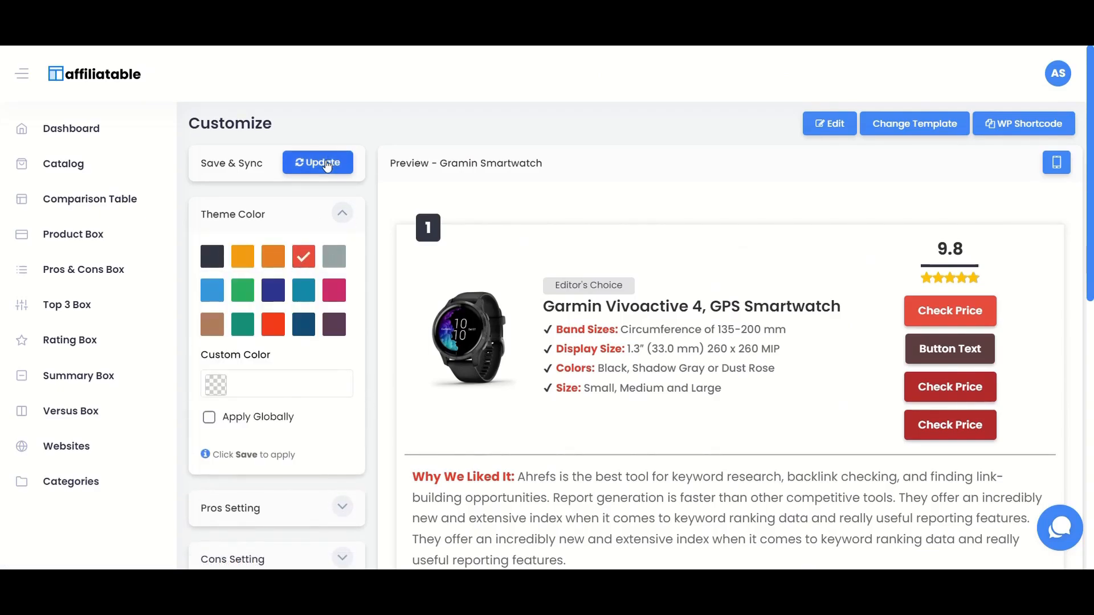
Update the Gramin Smartwatch box with the pink theme and jump to the live post
left_click(318, 163)
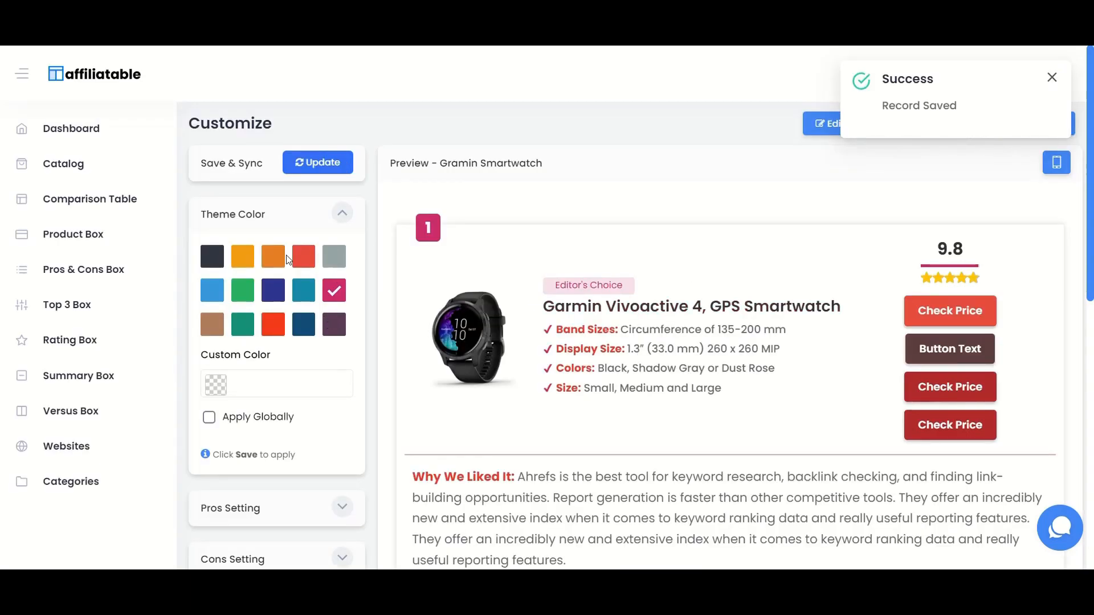
left_click(273, 290)
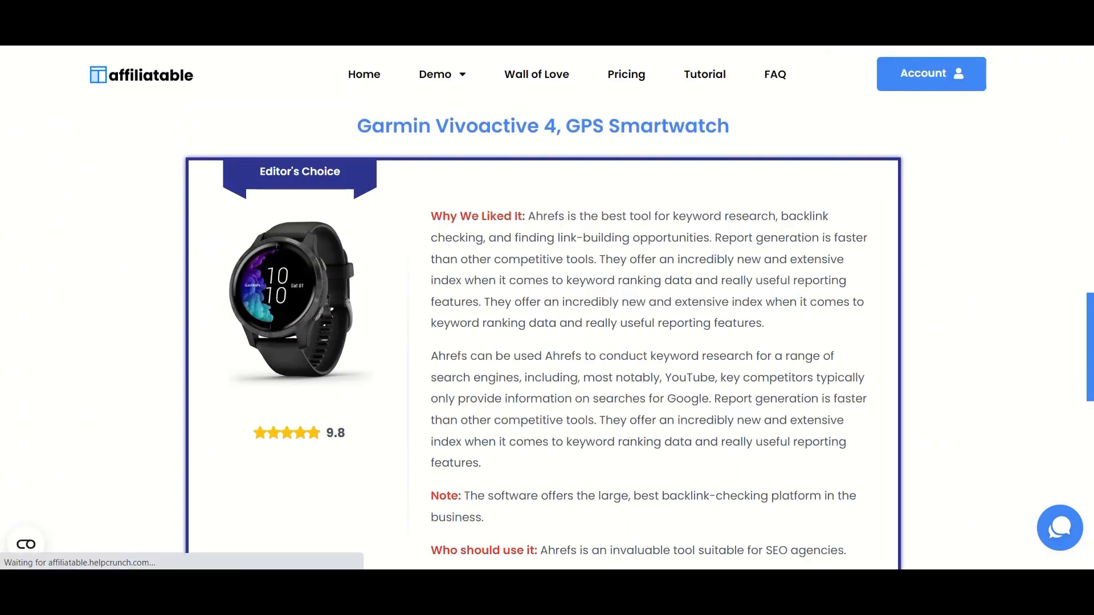
Scroll the live post to review the Garmin summary and product boxes
scroll("down", 3)
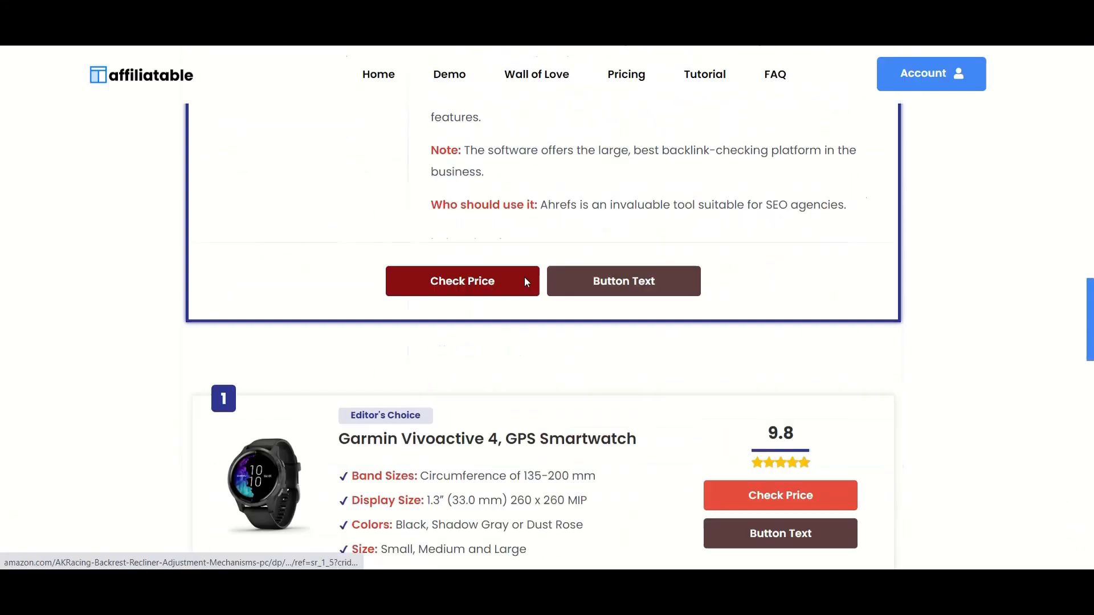
scroll("down", 3)
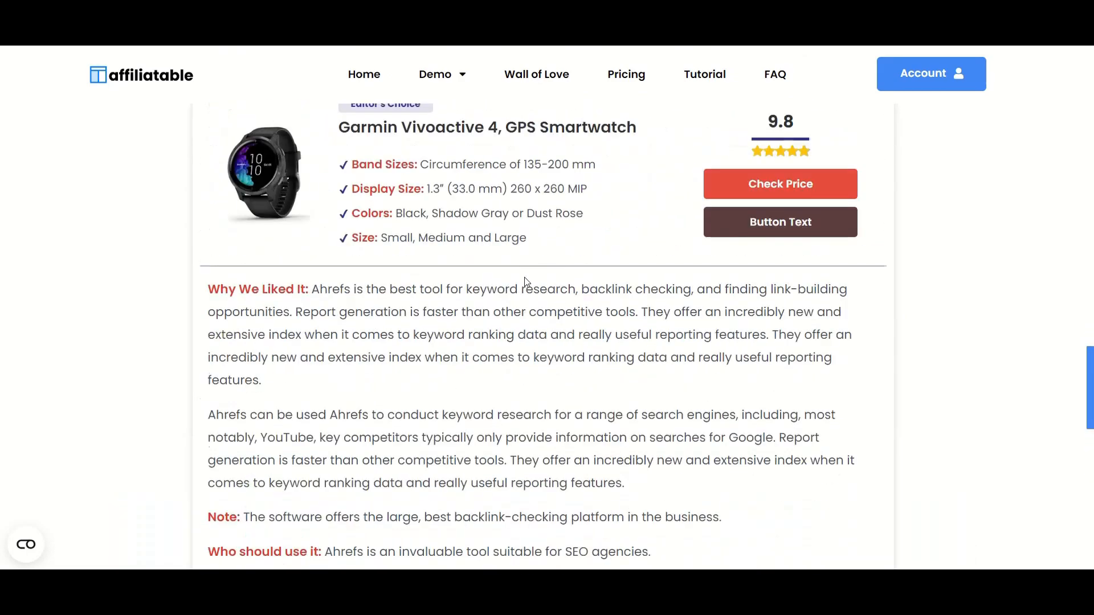
scroll("down", 3)
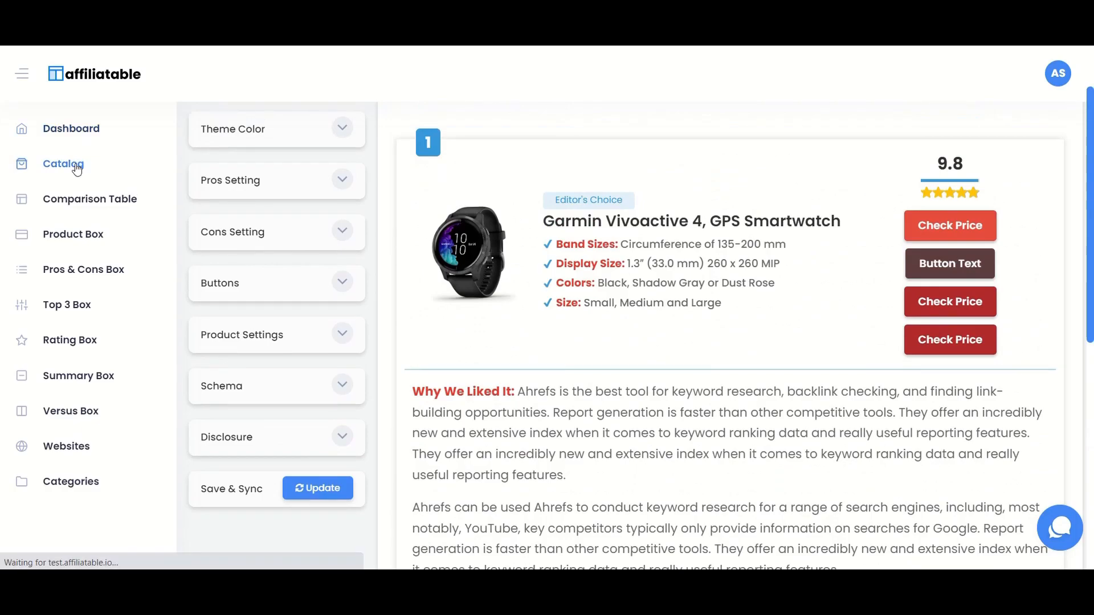
Trim the Garmin catalog product to its Band Sizes feature and 'Who should use it' description and save
left_click(62, 163)
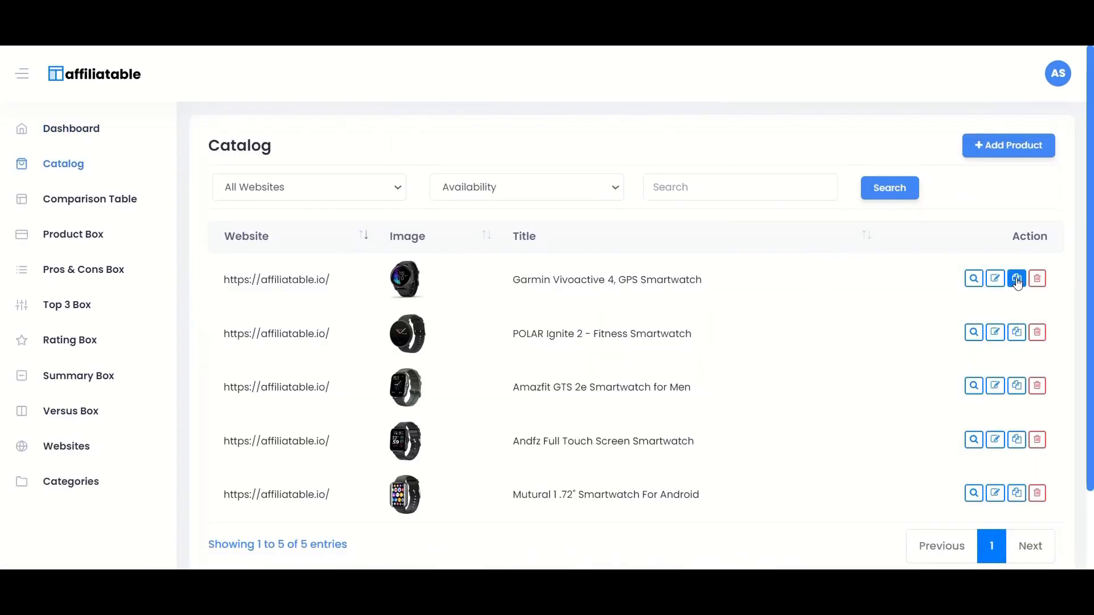
left_click(1016, 279)
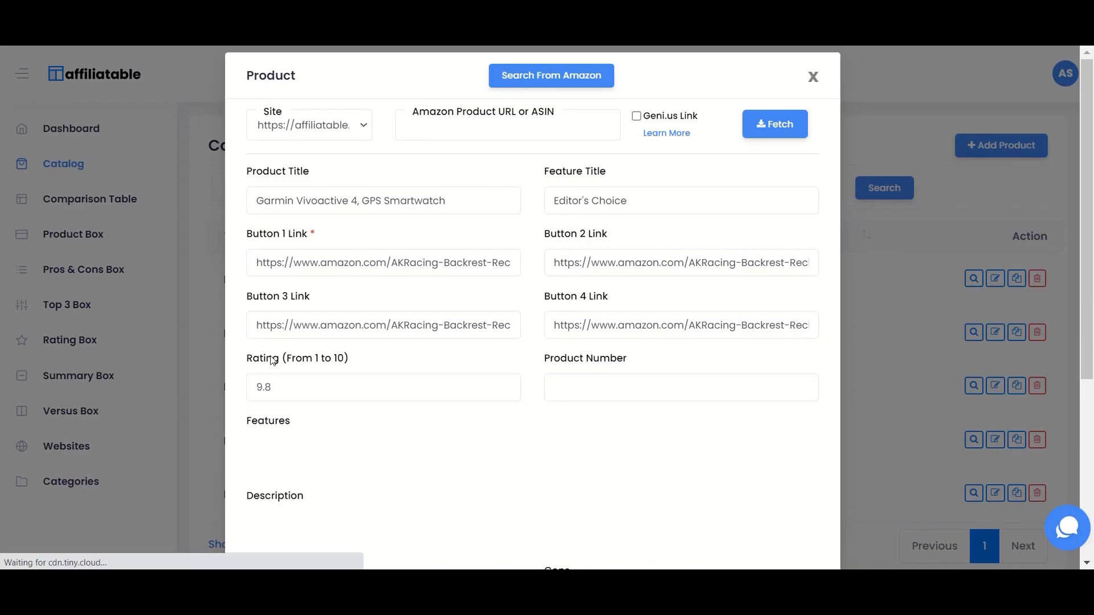
scroll("down", 3)
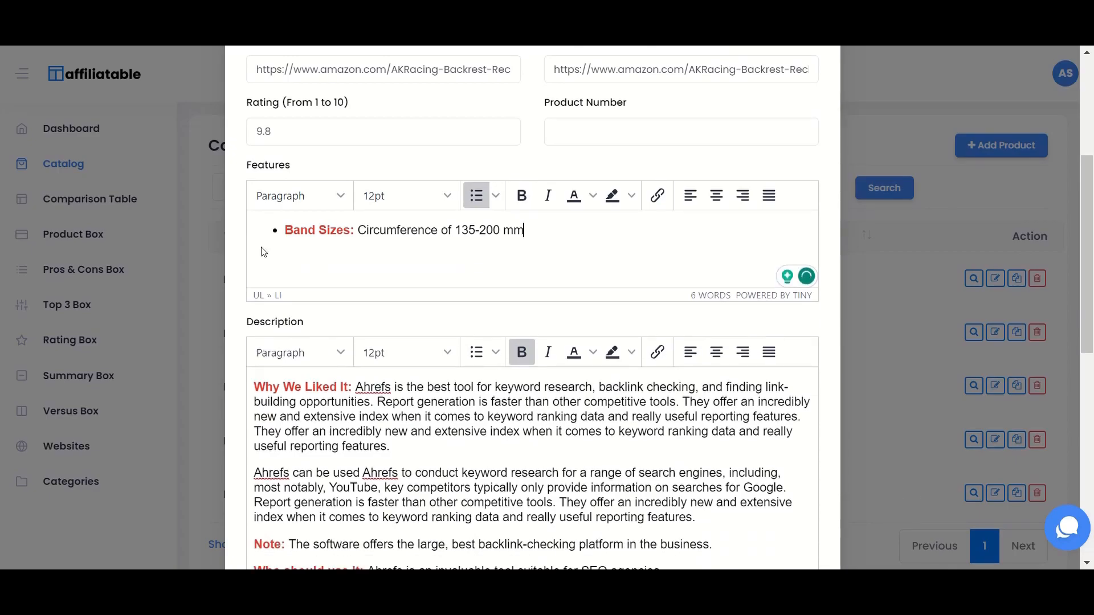
scroll("down", 3)
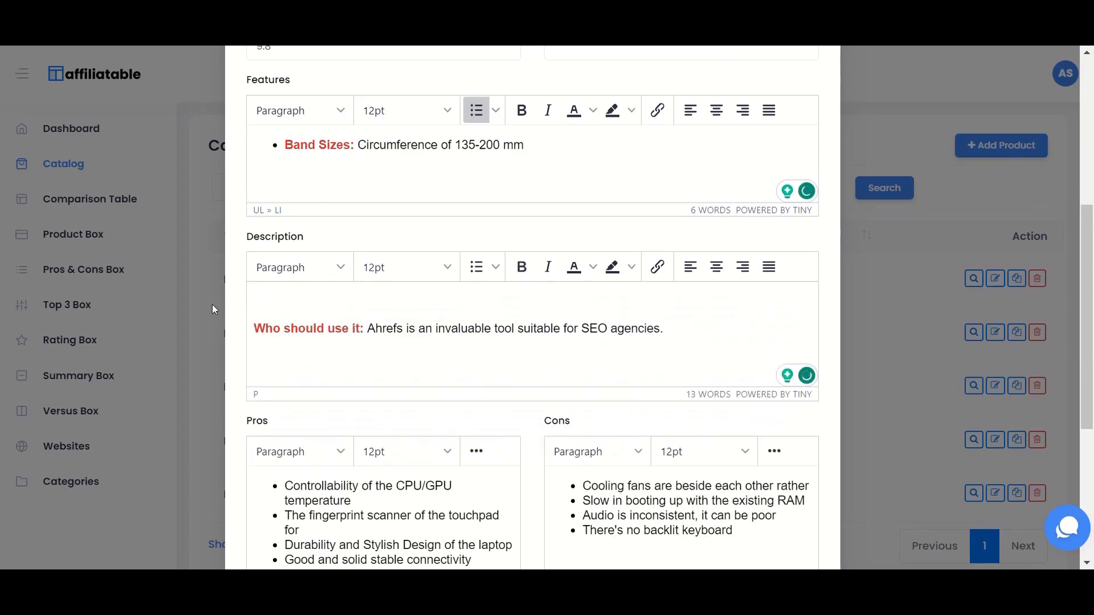
scroll("down", 3)
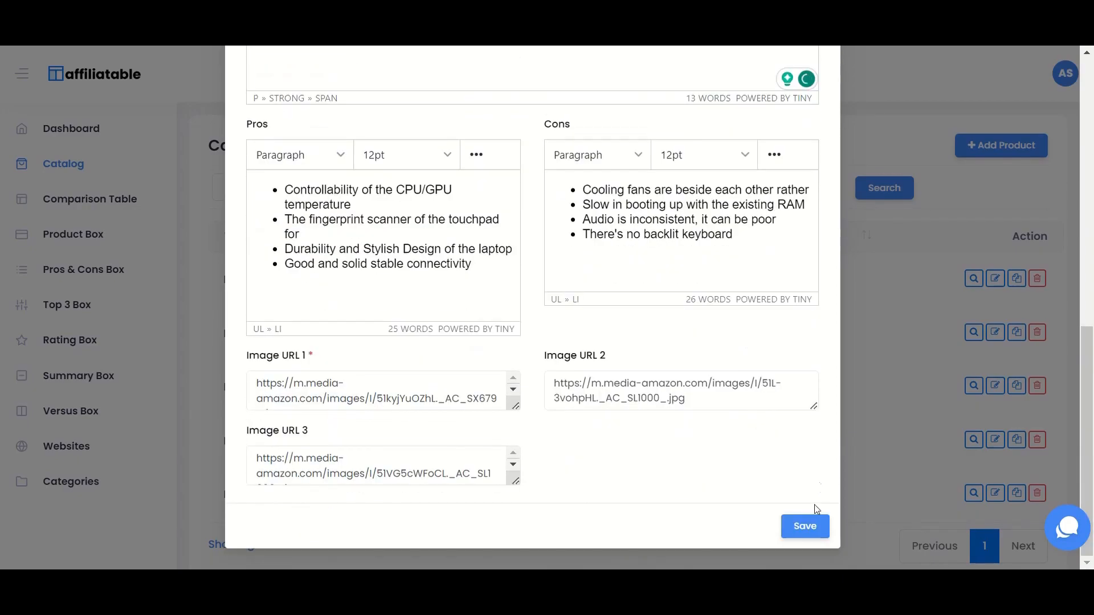
left_click(803, 526)
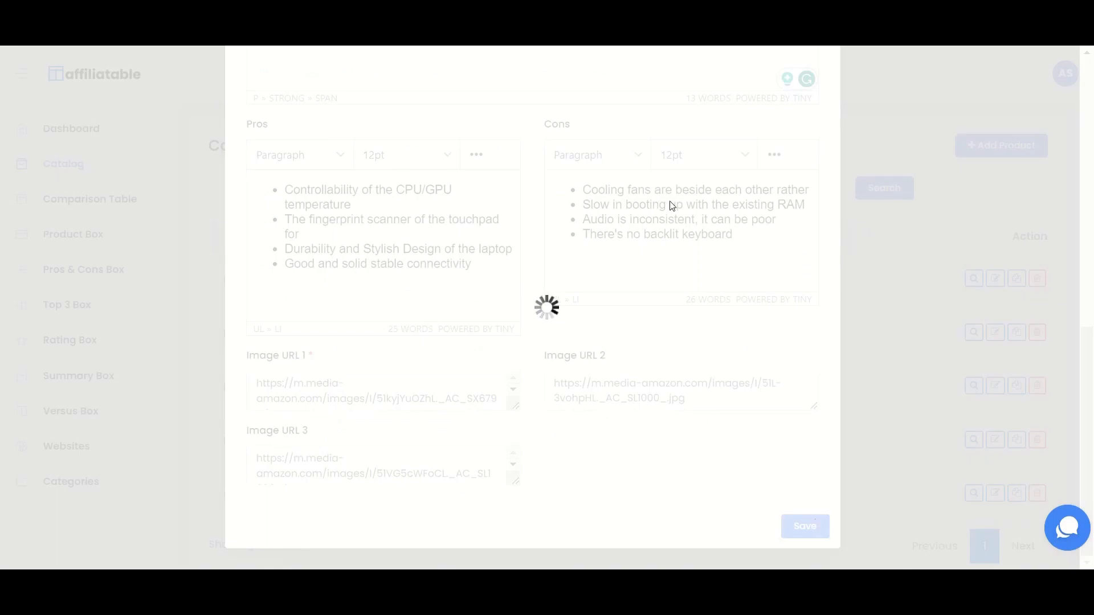
Bring up the Best Smartwatches 2023 comparison table to check the change
left_click(804, 527)
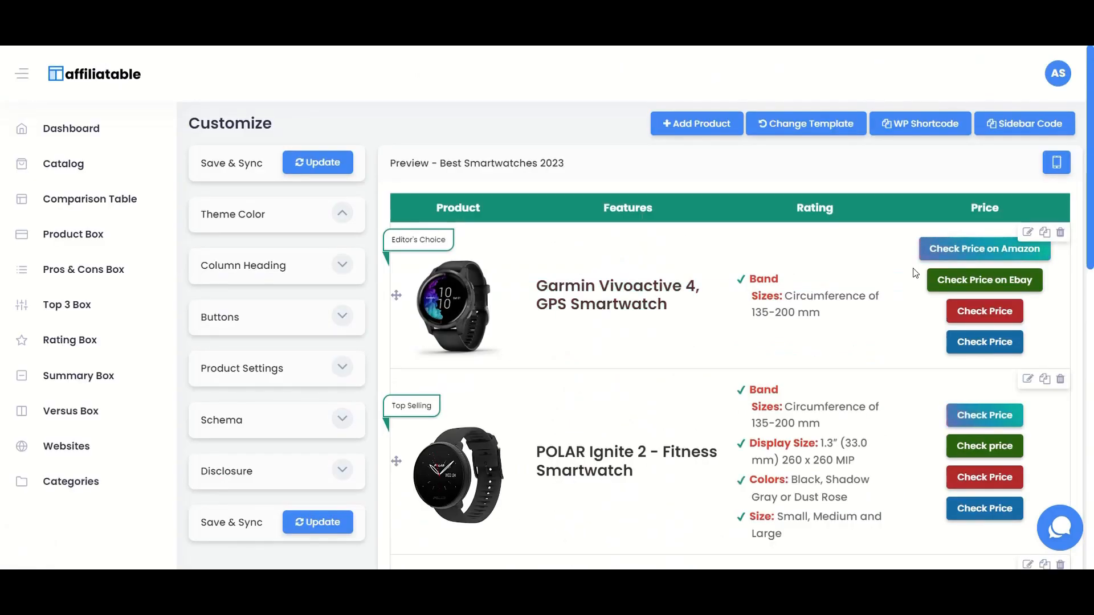
Restore all four Garmin features in the Best Smartwatches 2023 table entry and save
left_click(1027, 231)
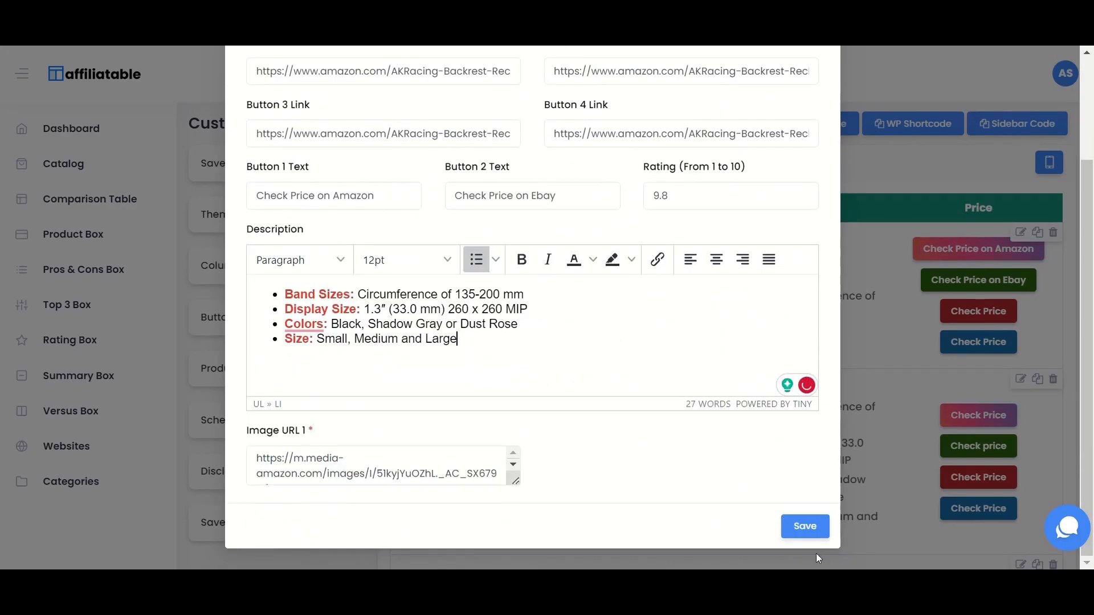
left_click(805, 526)
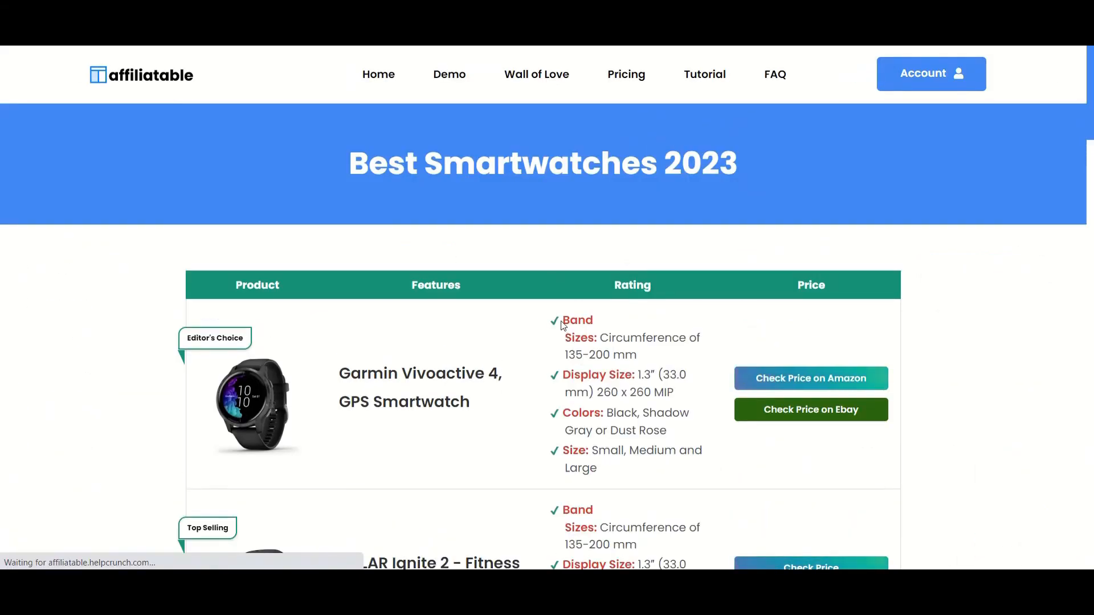
Review the live table and summary box, then return to the Affiliatable dashboard
scroll("down", 3)
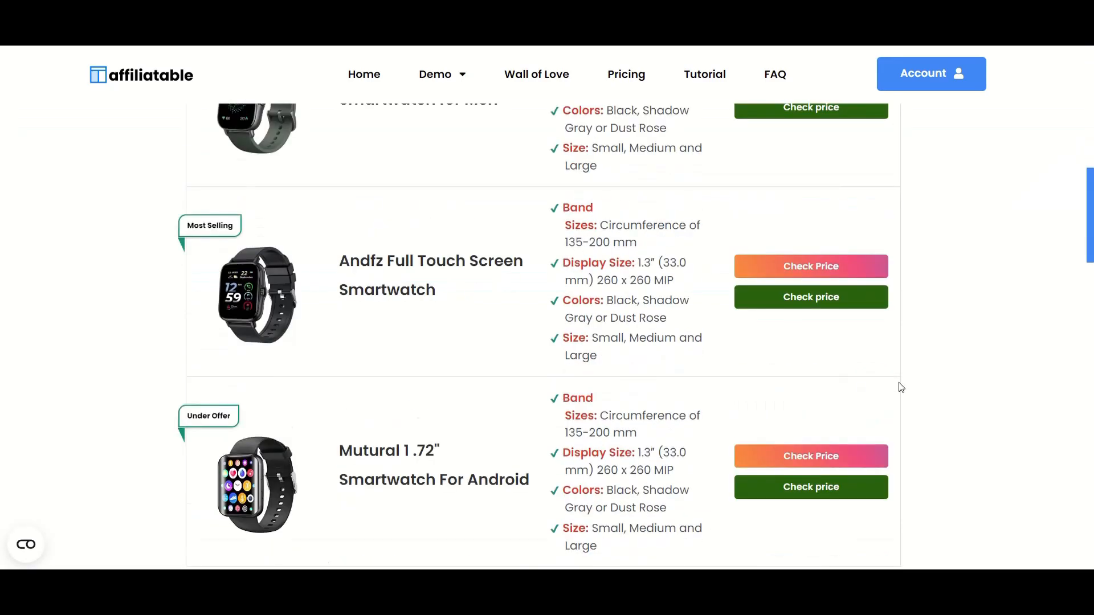
scroll("down", 3)
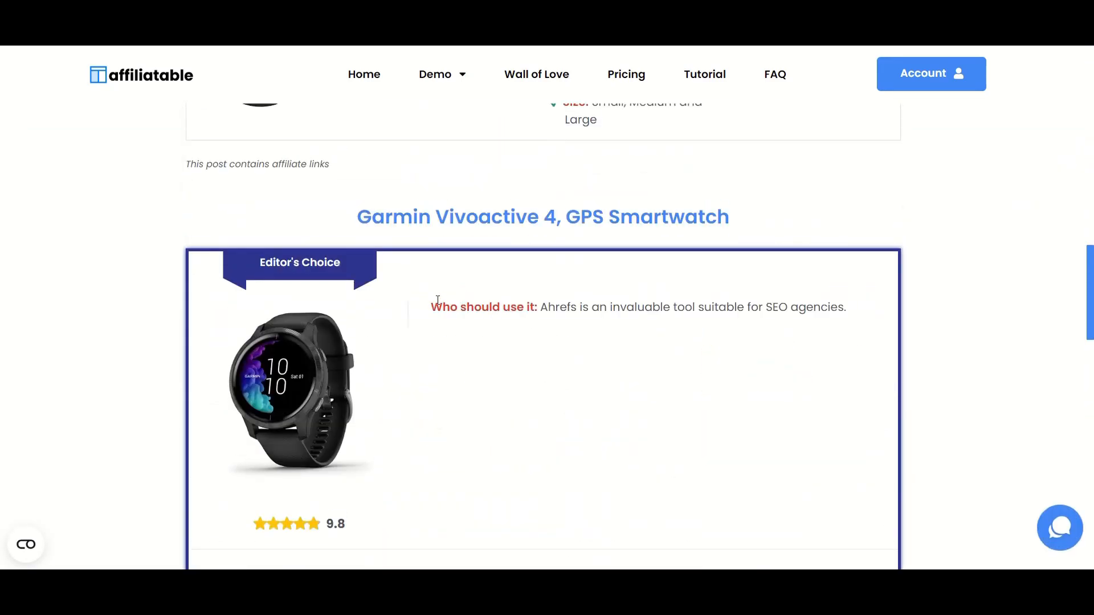
scroll("down", 3)
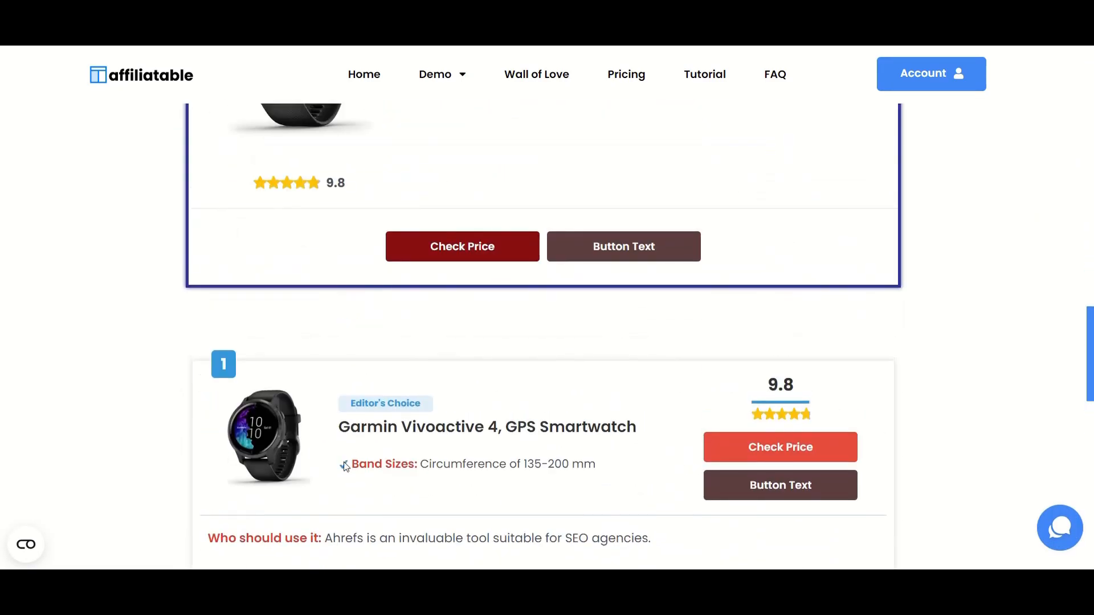
left_click(931, 73)
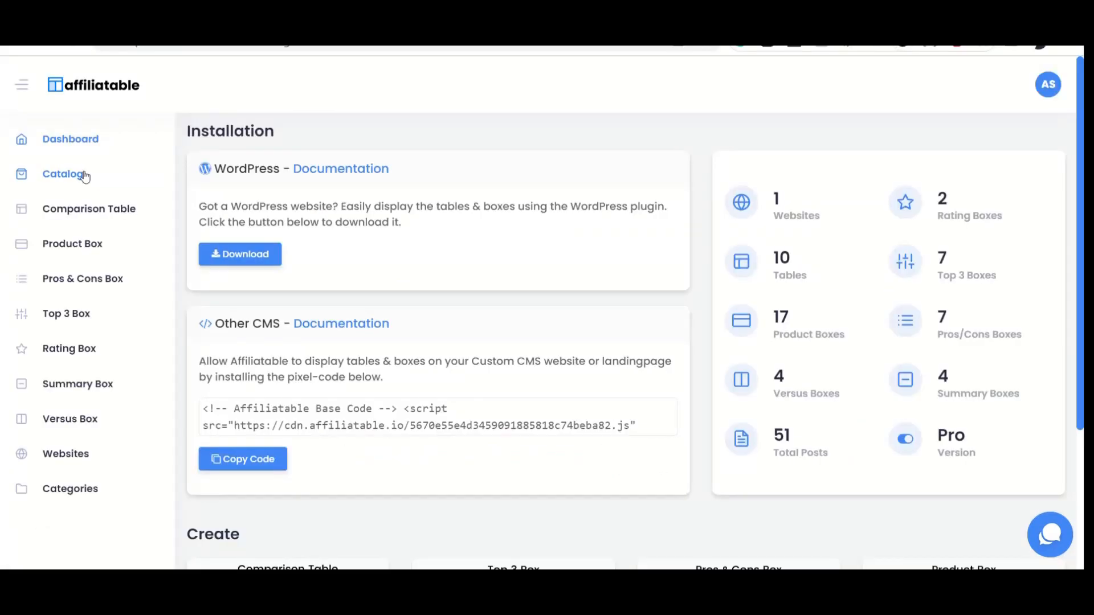
left_click(61, 173)
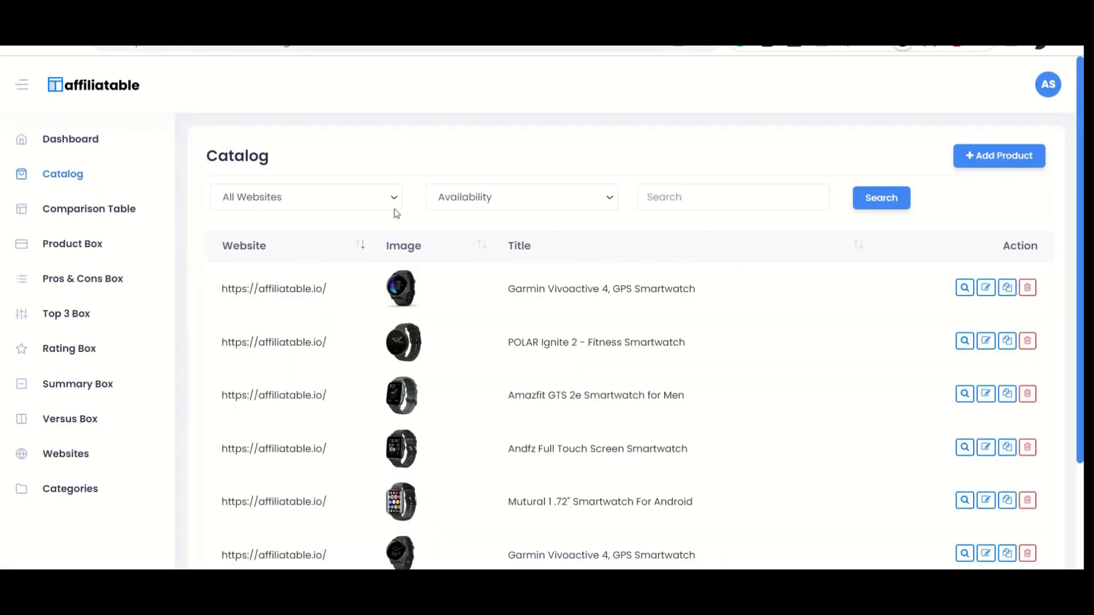
left_click(306, 197)
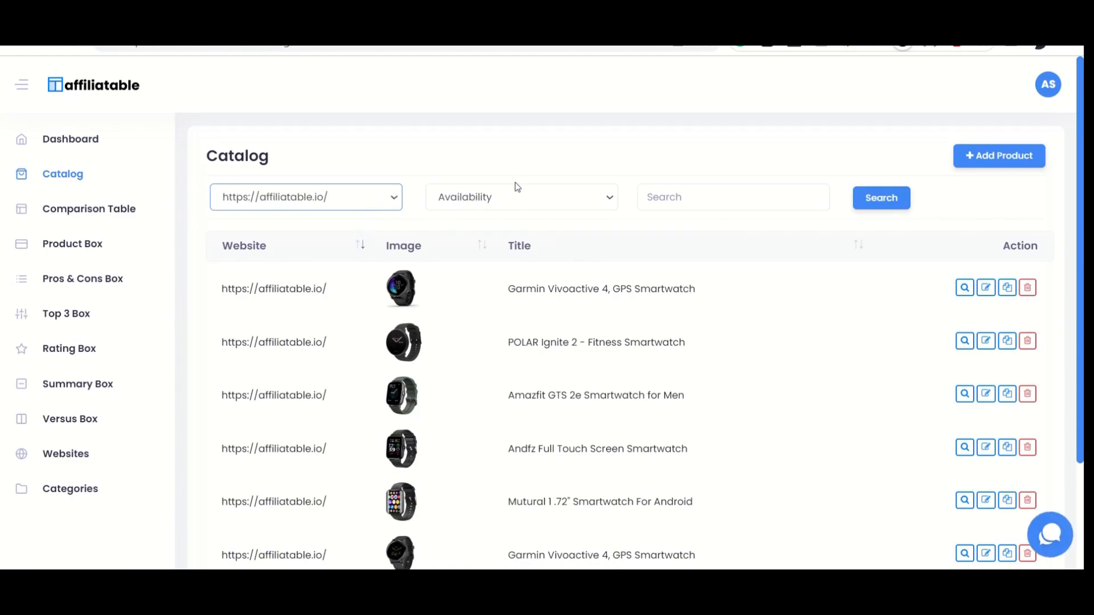
left_click(521, 197)
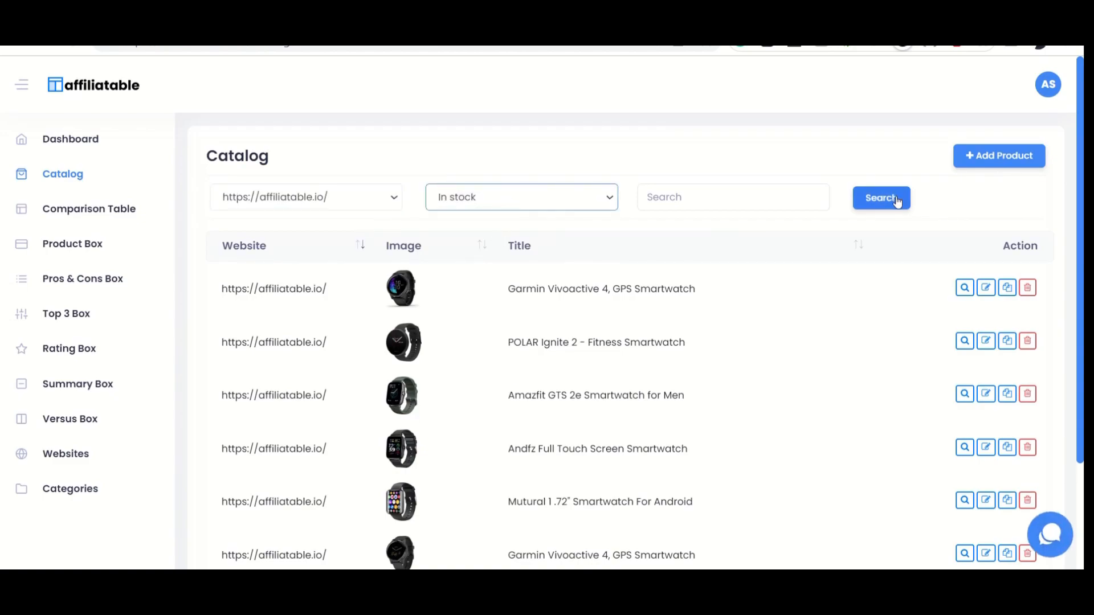
left_click(881, 197)
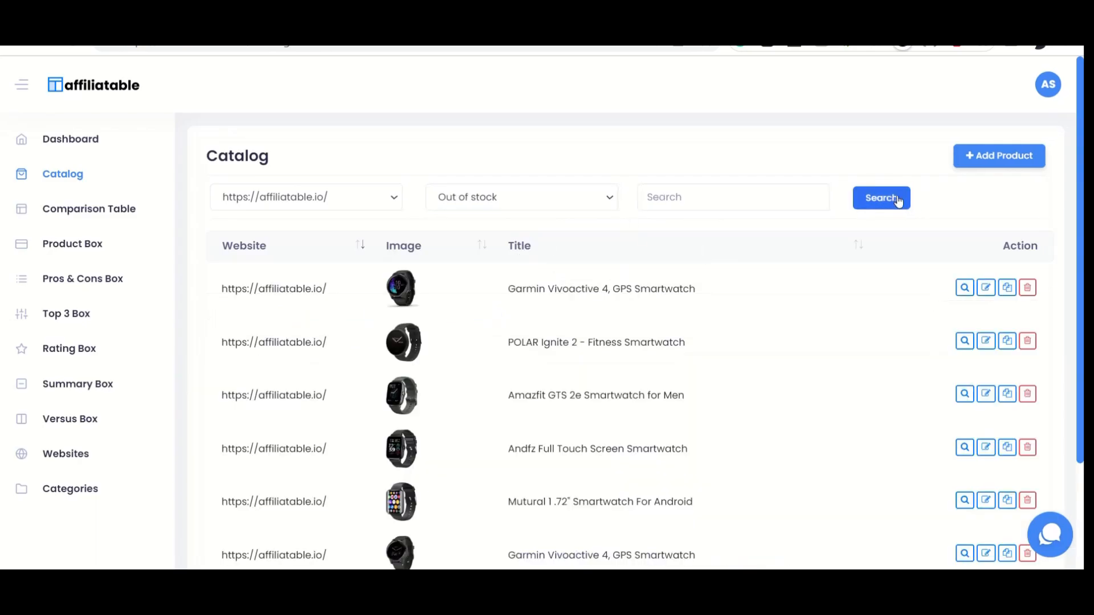
mouse_move(577, 328)
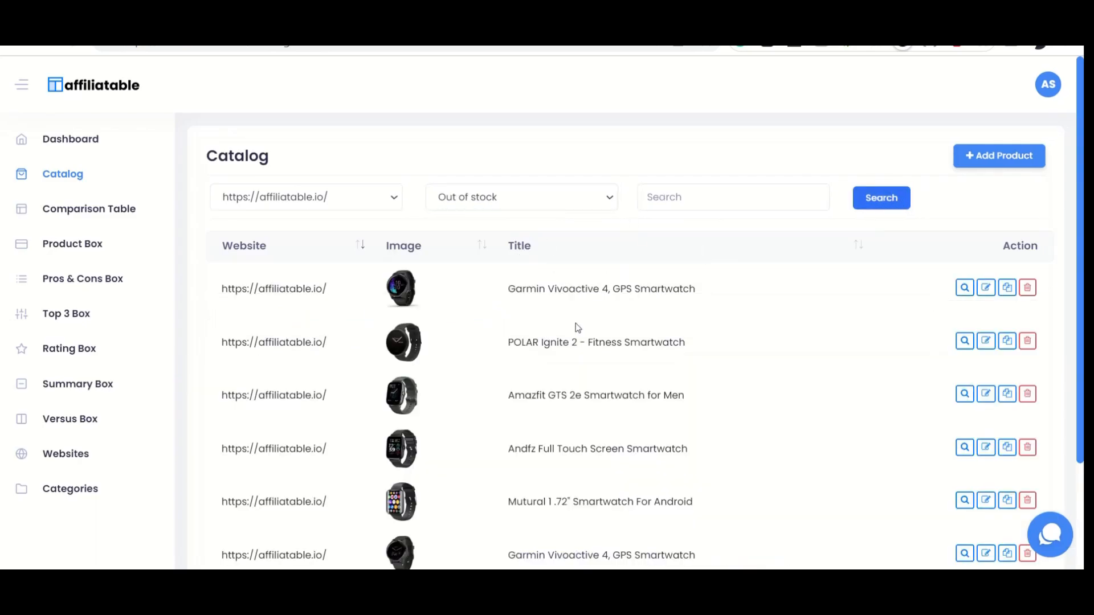
scroll("down", 3)
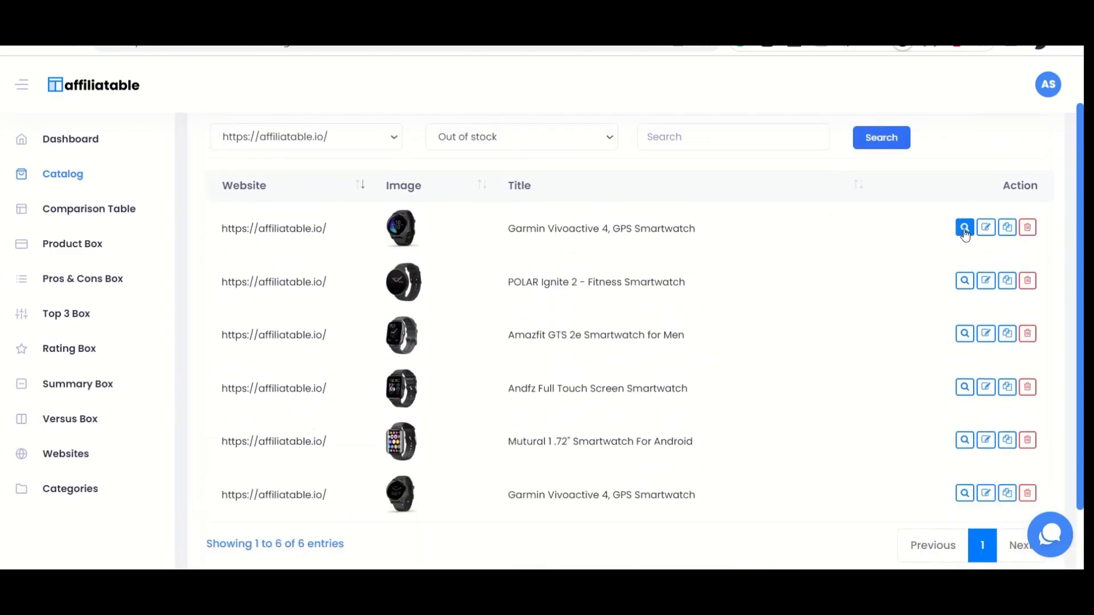
Check which posts use the Garmin product and open the Gramin Smartwatch summary box from the list
left_click(965, 227)
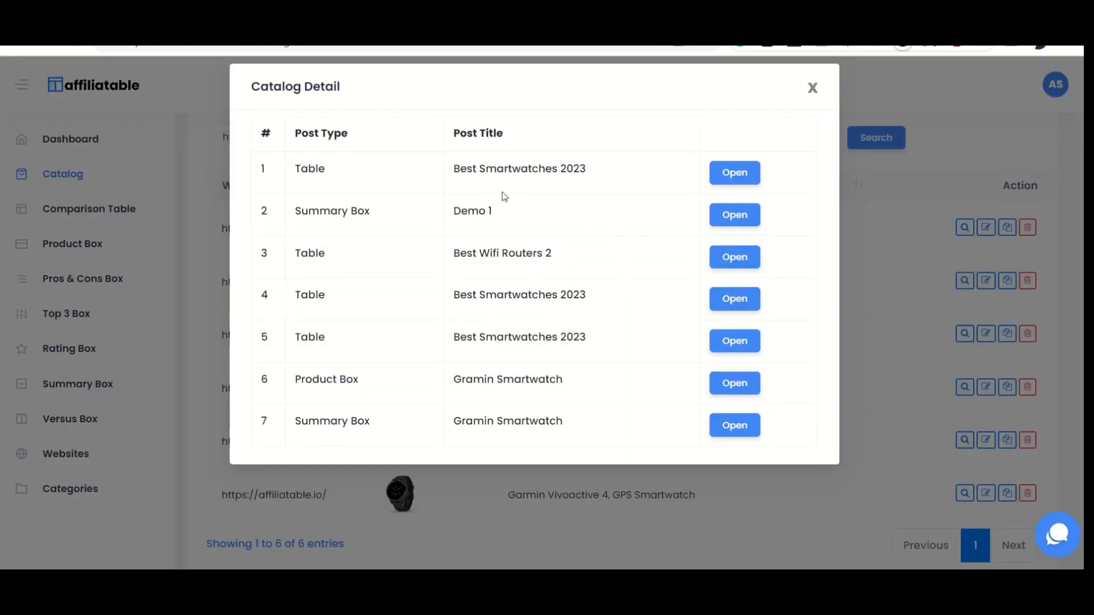
mouse_move(389, 230)
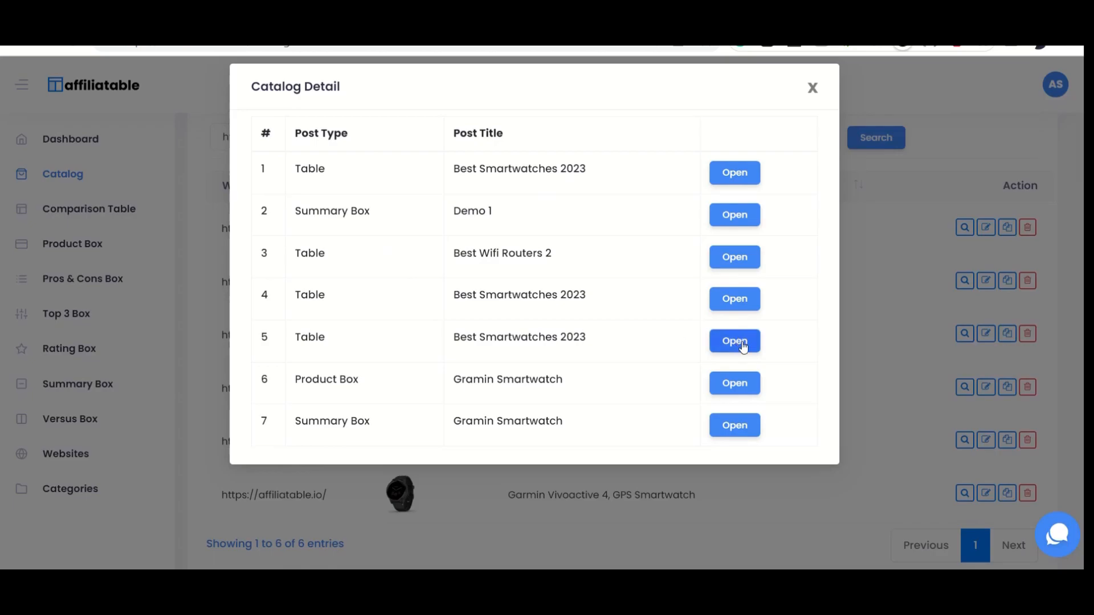
left_click(734, 341)
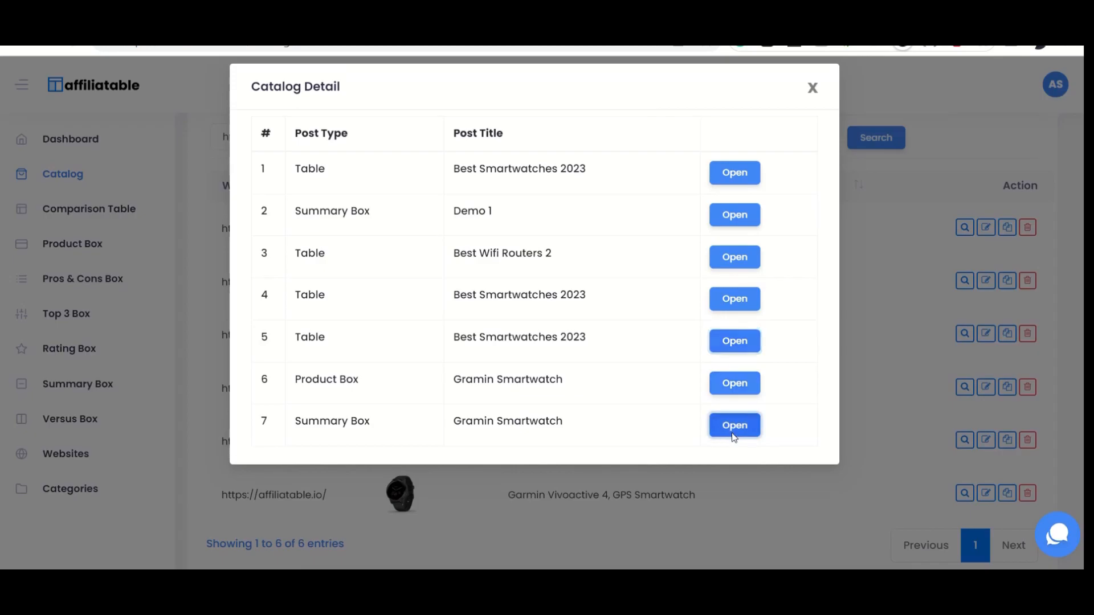
left_click(734, 425)
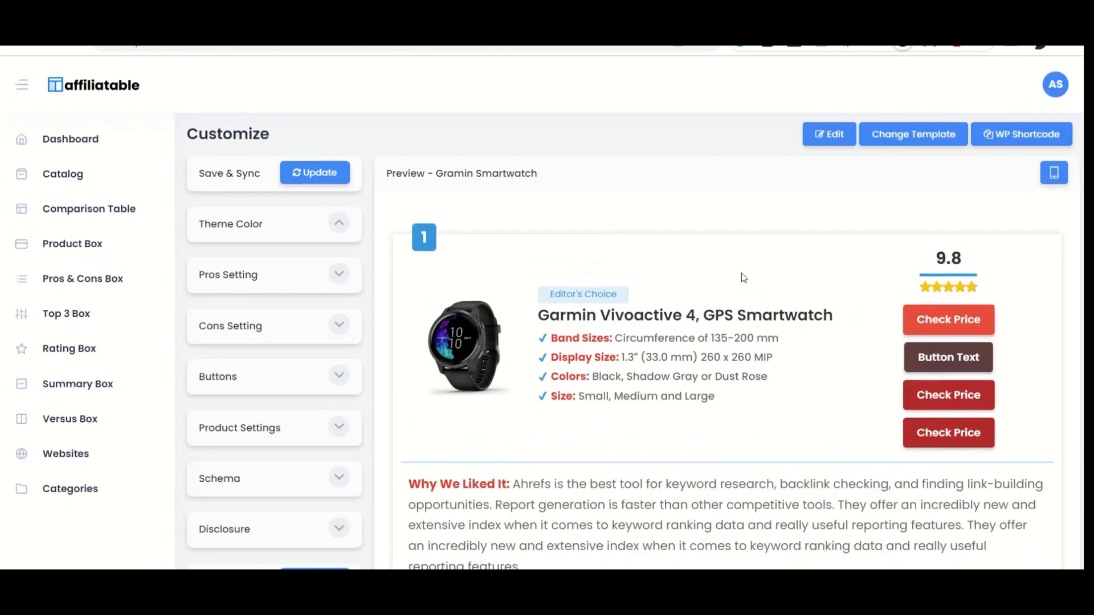